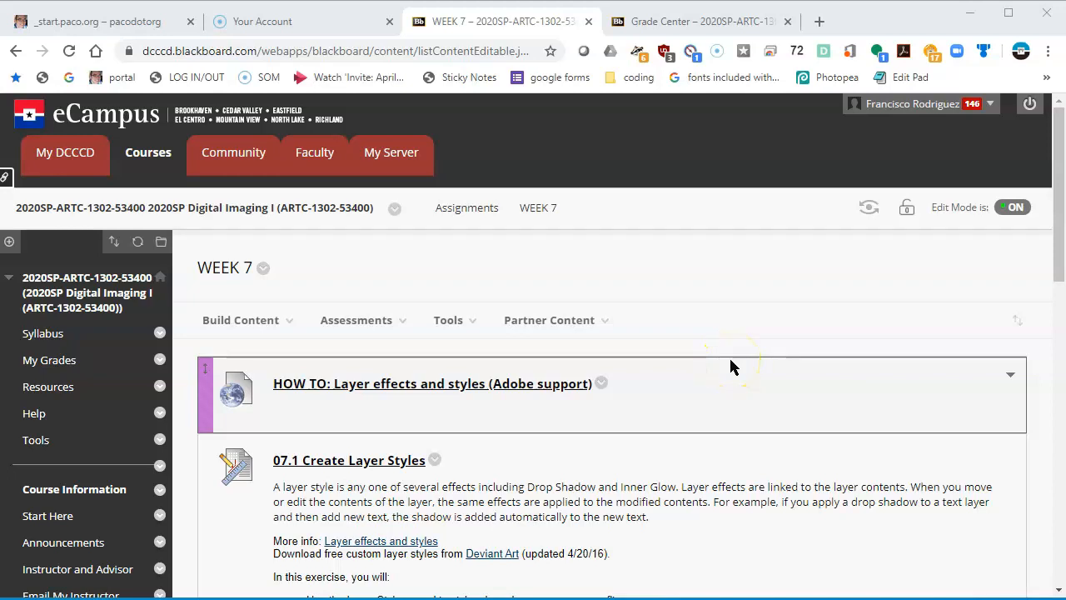
Read through the layer-effects descriptions, then launch Photopea from a new tab's shortcut
scroll(down, 3)
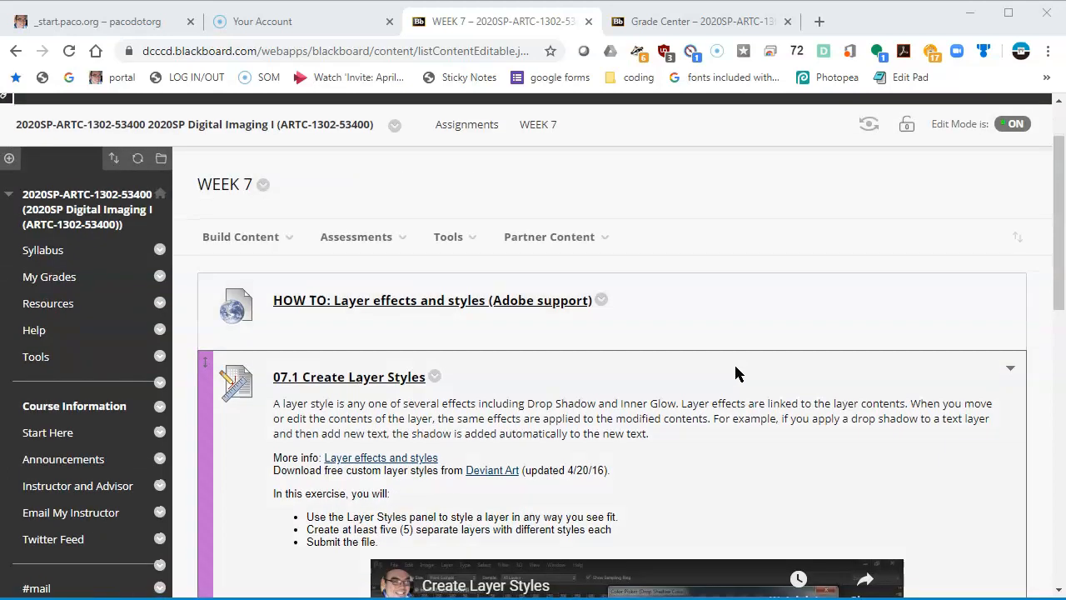
scroll(down, 3)
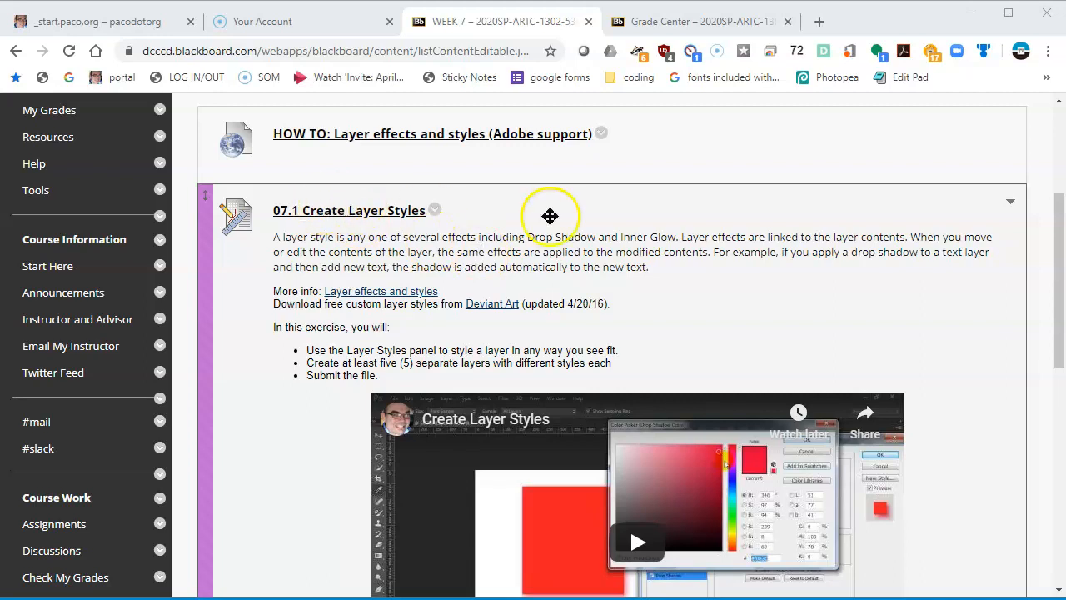
scroll(down, 3)
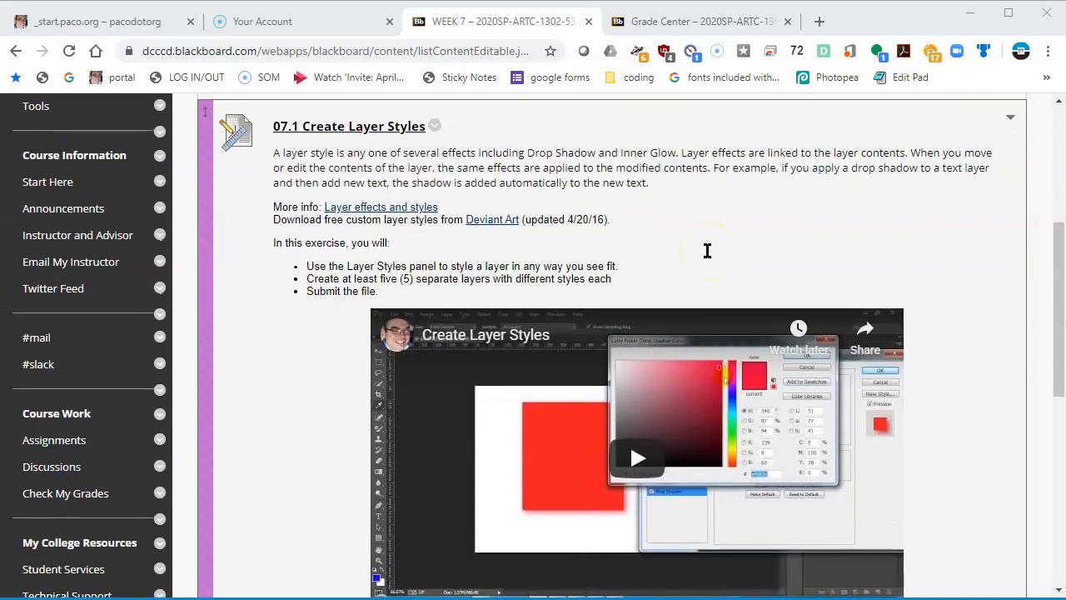
scroll(down, 3)
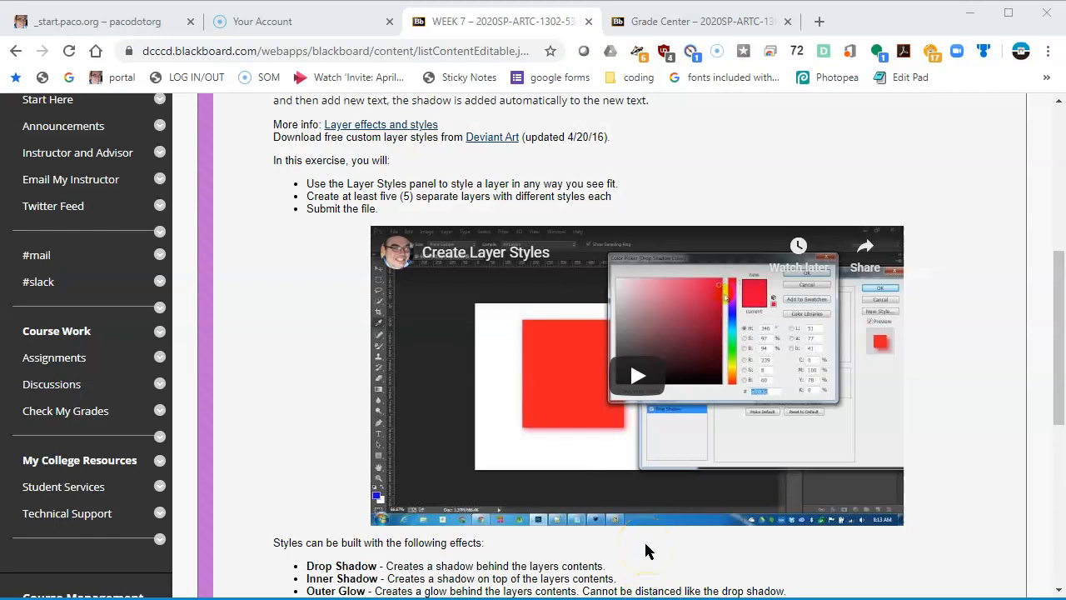
mouse_move(667, 500)
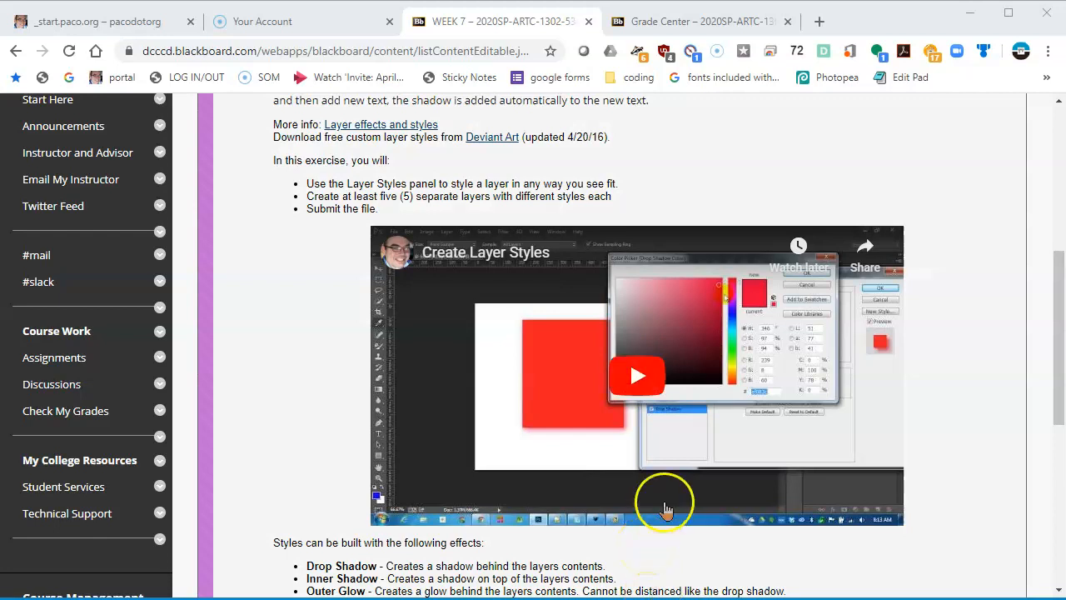
scroll(down, 3)
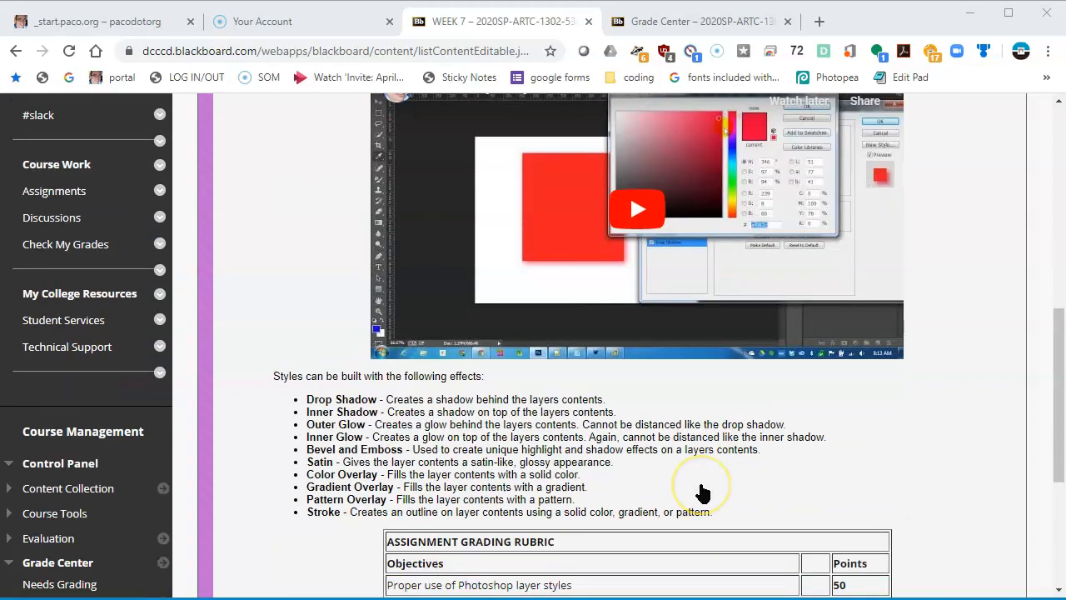
mouse_move(586, 454)
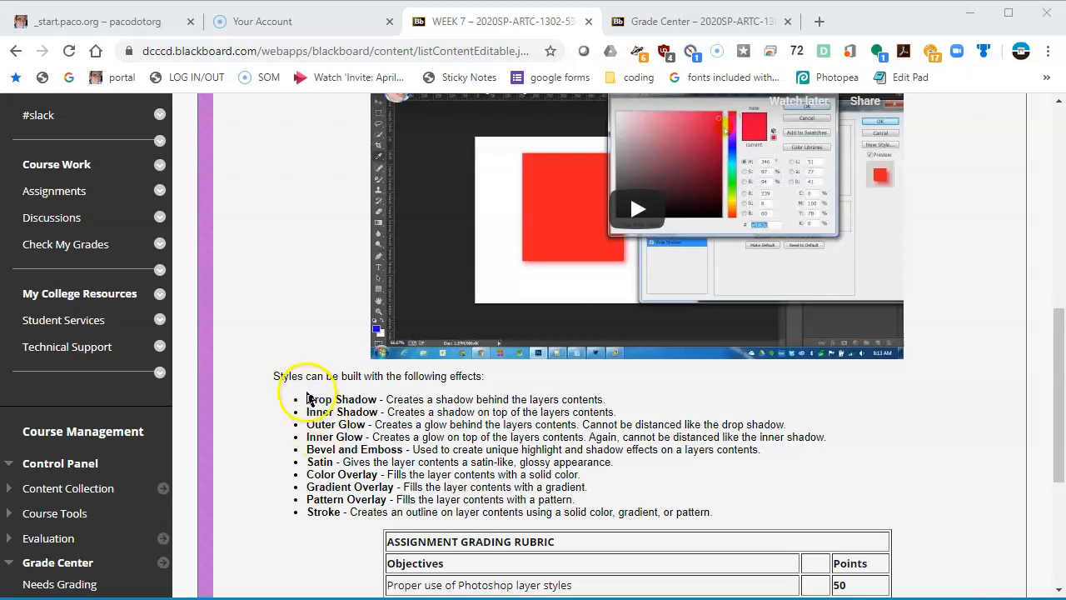
drag(307, 399, 383, 473)
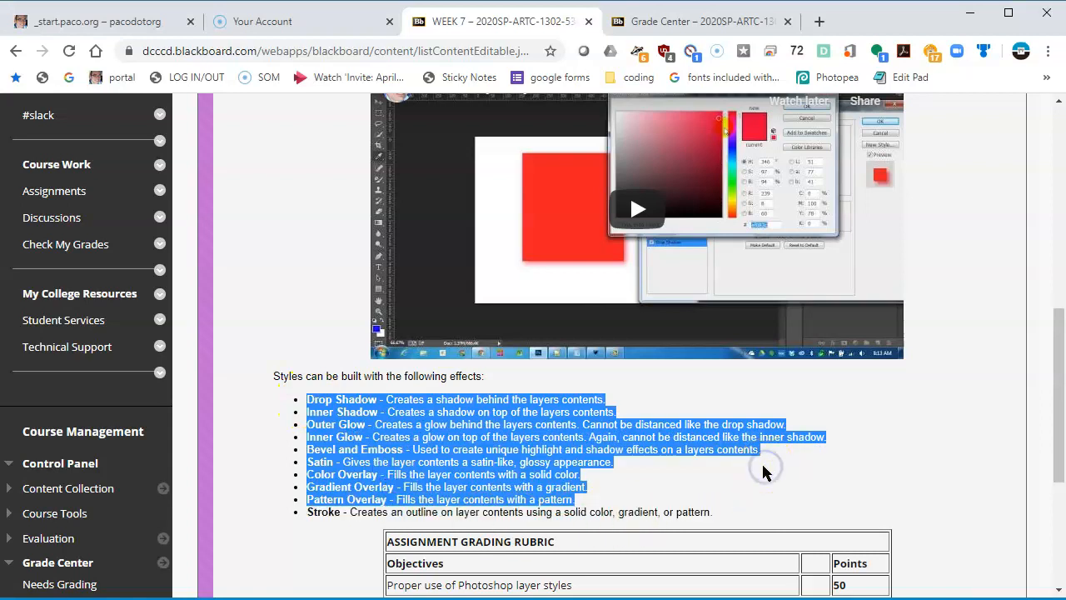
click(337, 400)
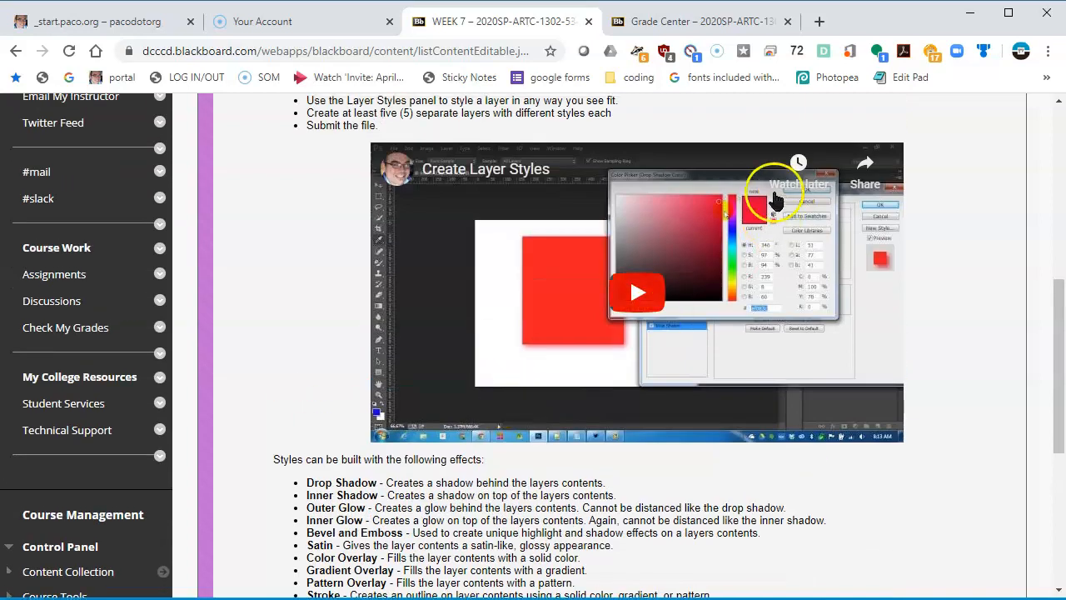
mouse_move(596, 458)
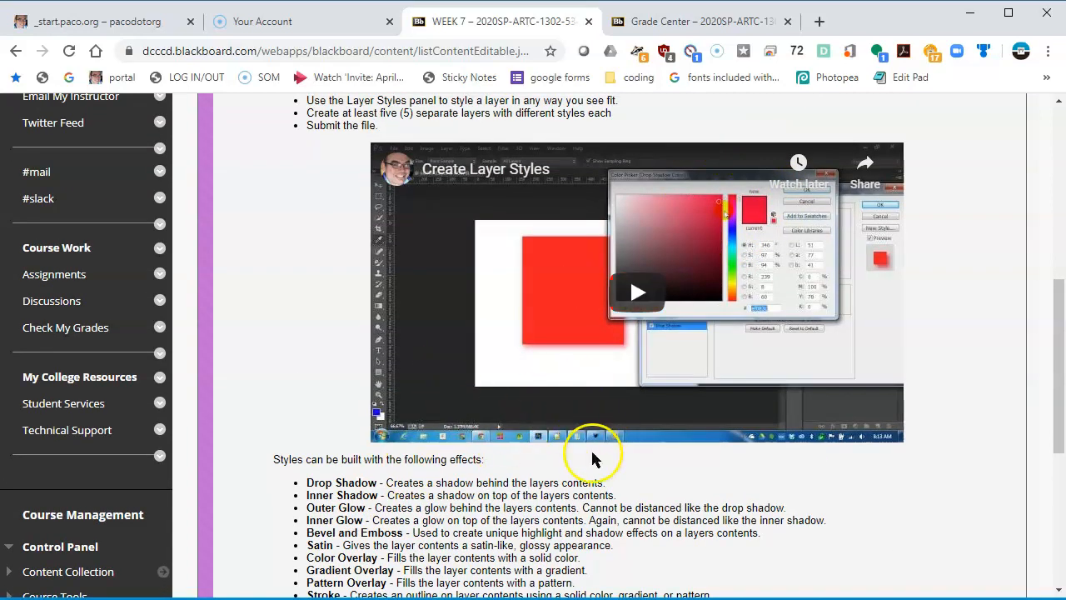
mouse_move(788, 270)
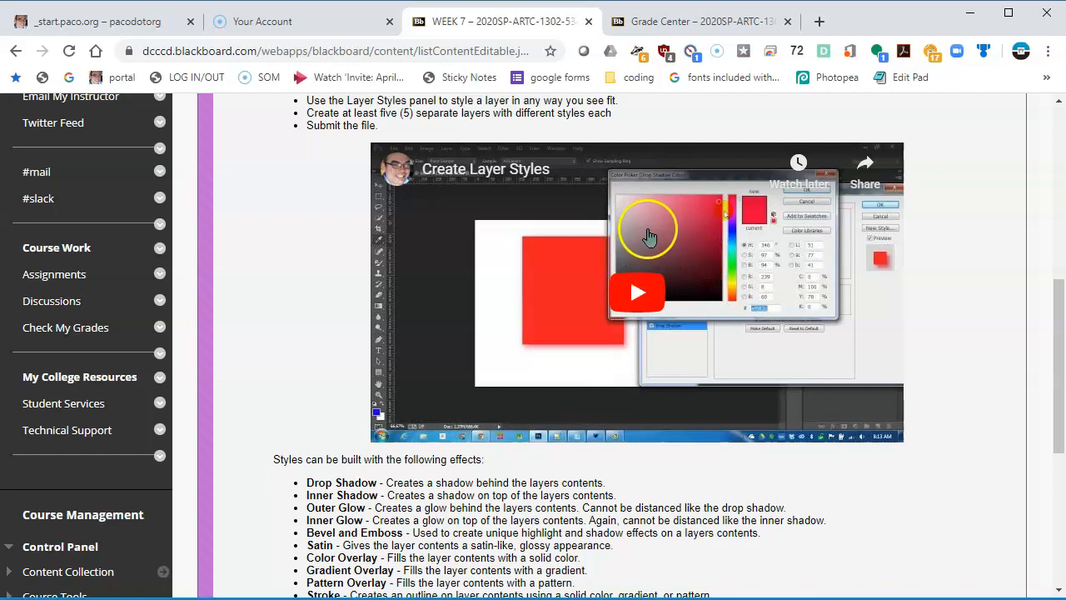
mouse_move(752, 163)
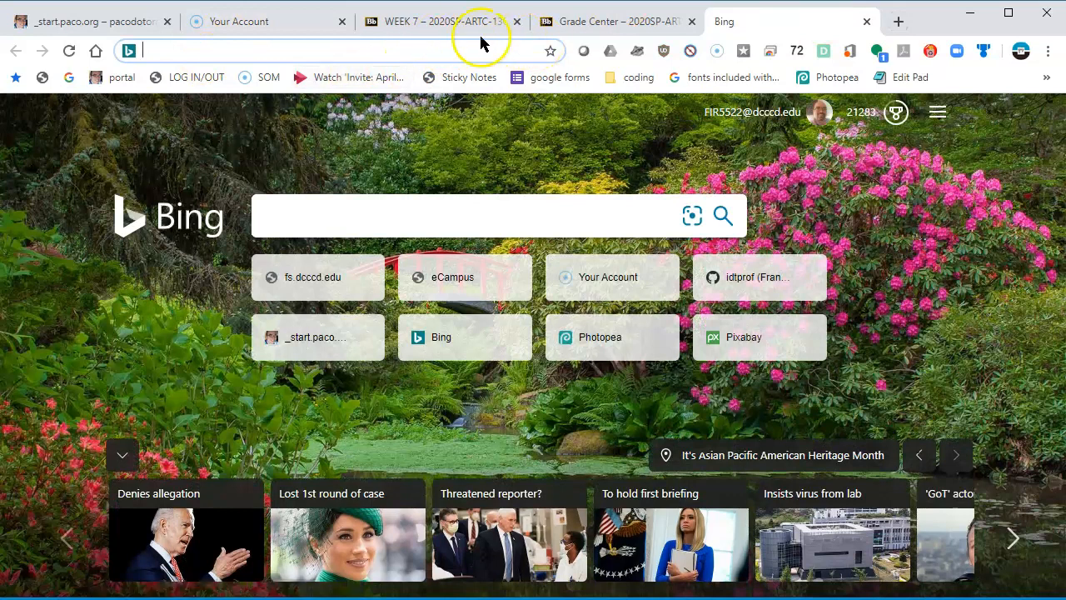
mouse_move(653, 86)
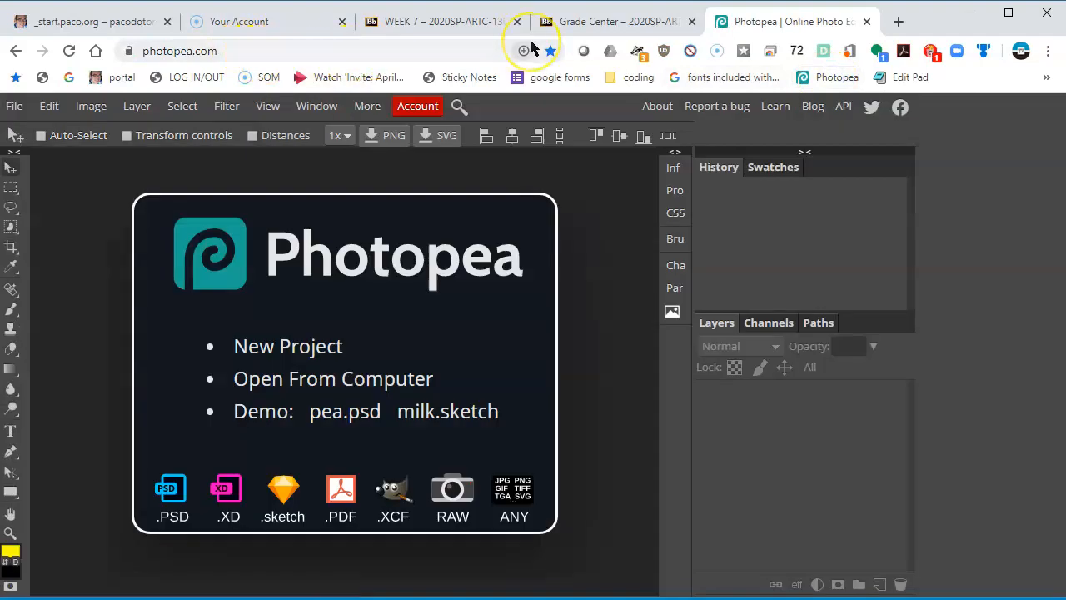
mouse_move(525, 50)
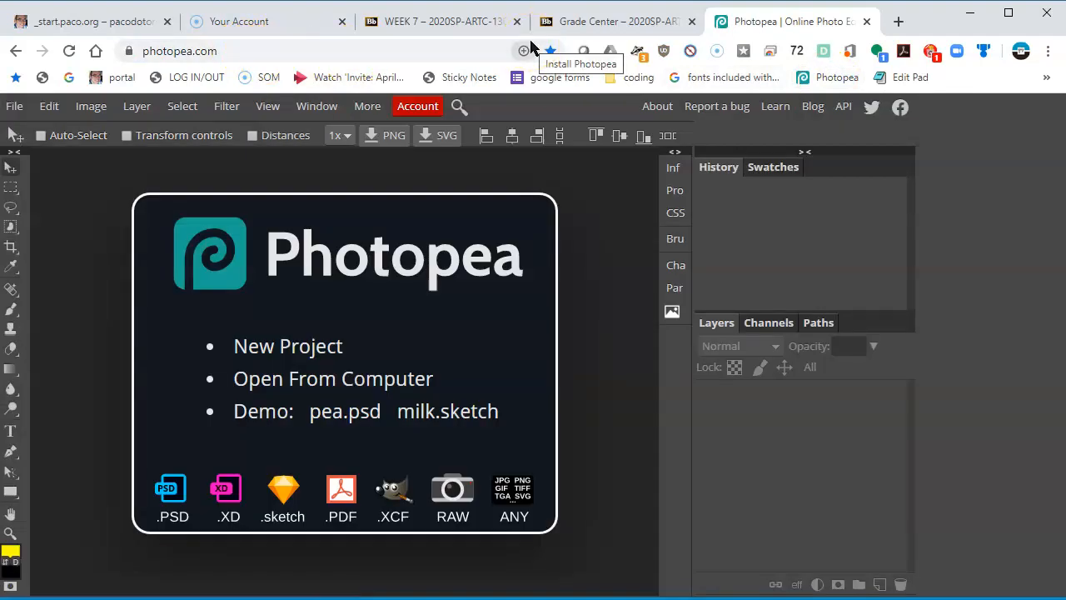
mouse_move(595, 108)
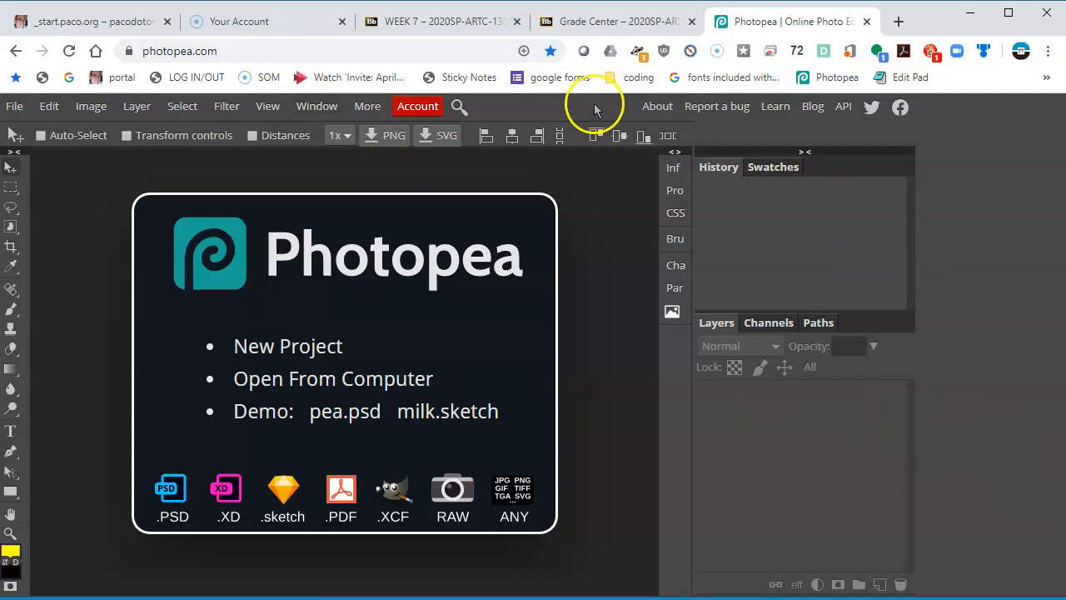
click(899, 22)
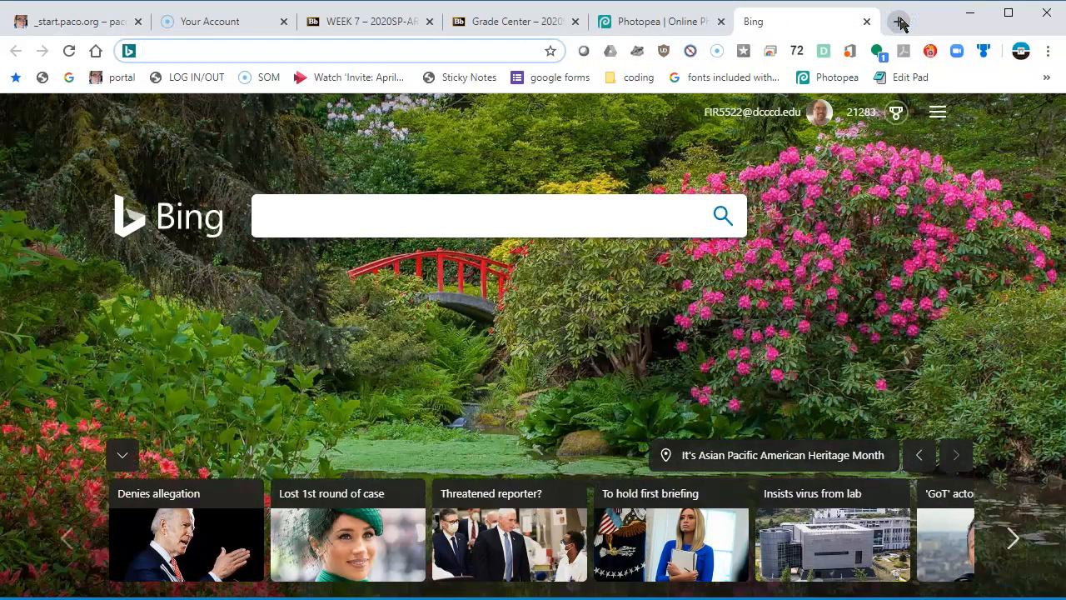
click(483, 216)
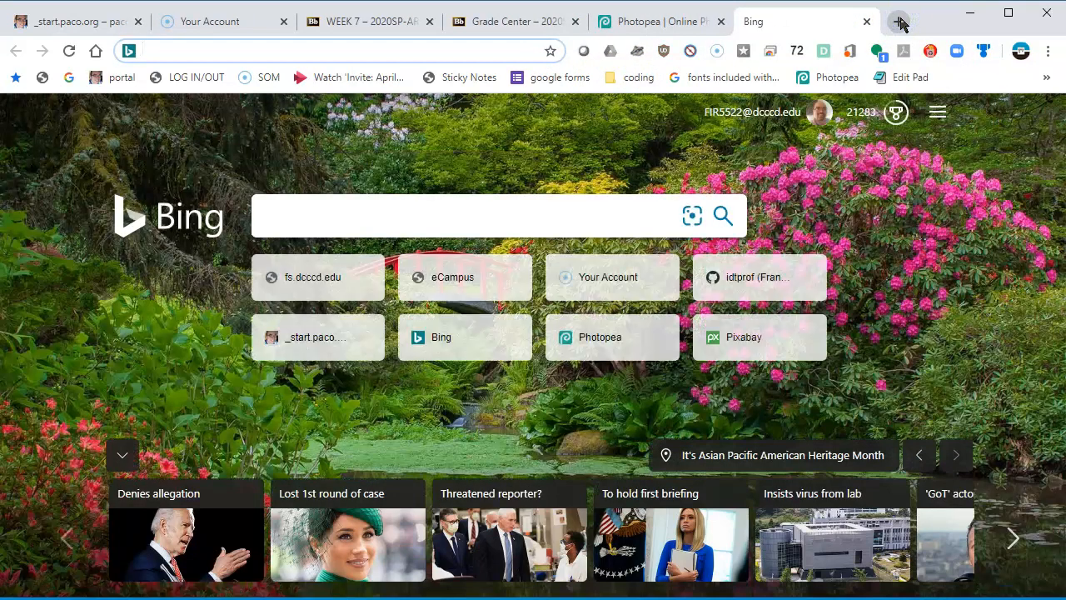
mouse_move(866, 23)
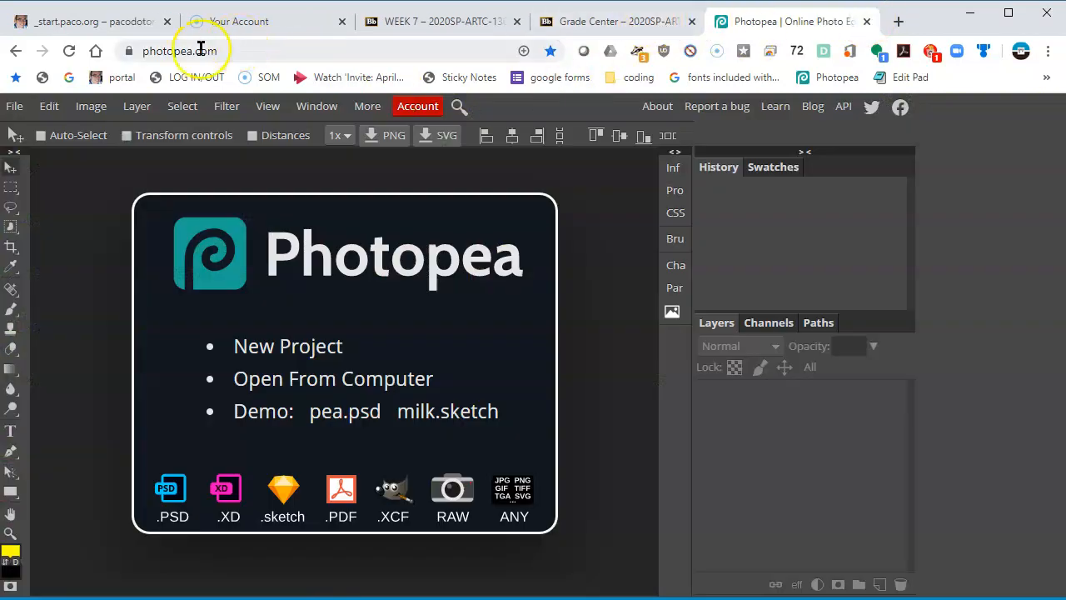
mouse_move(14, 106)
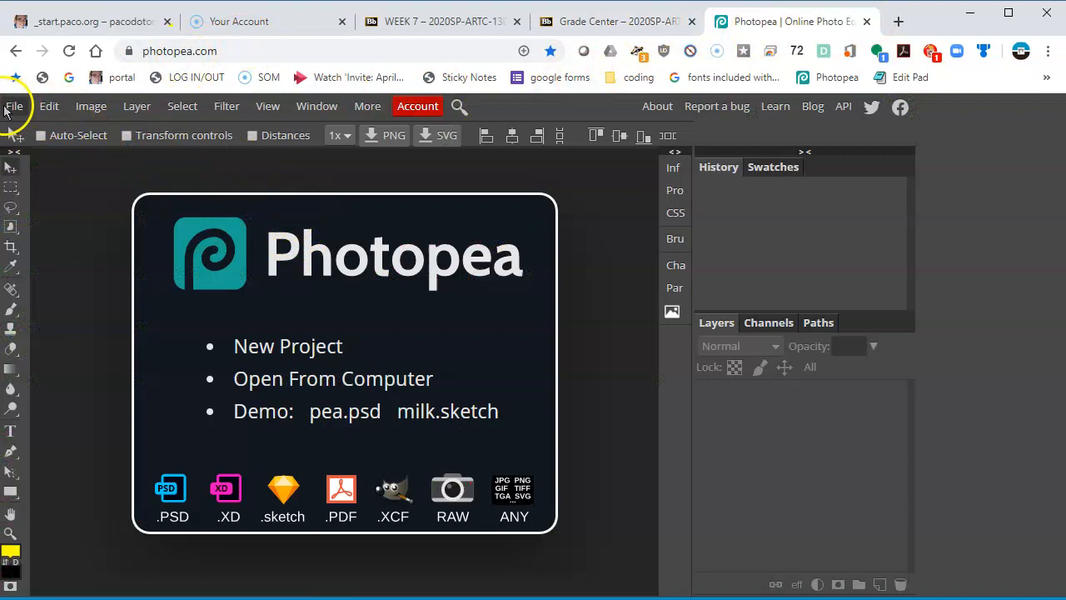
Create a new 1080×1080 px document from the Instagram preset with a white background
click(14, 106)
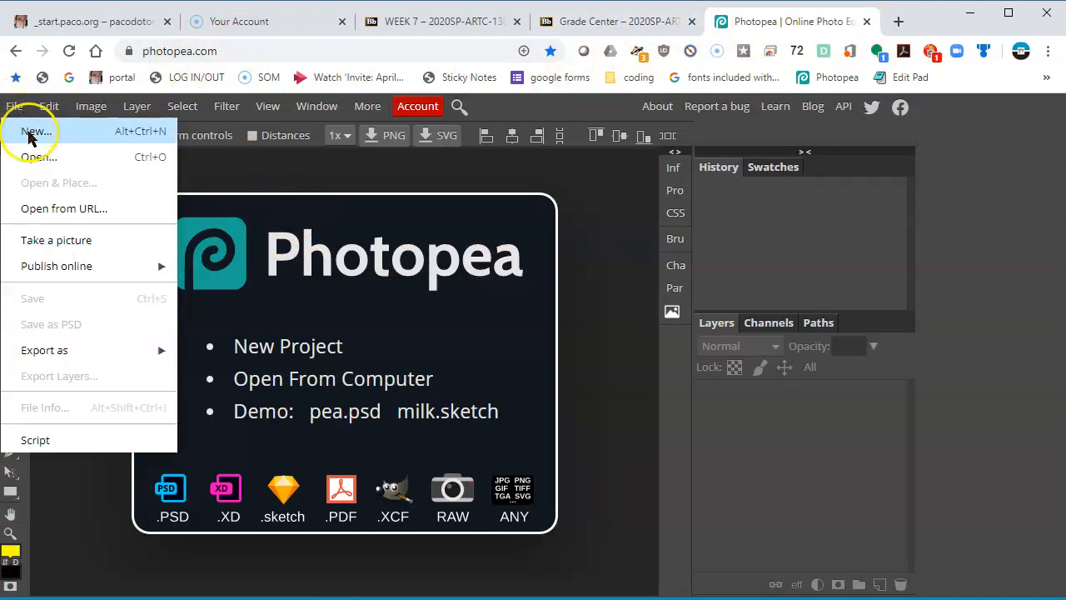
mouse_move(107, 131)
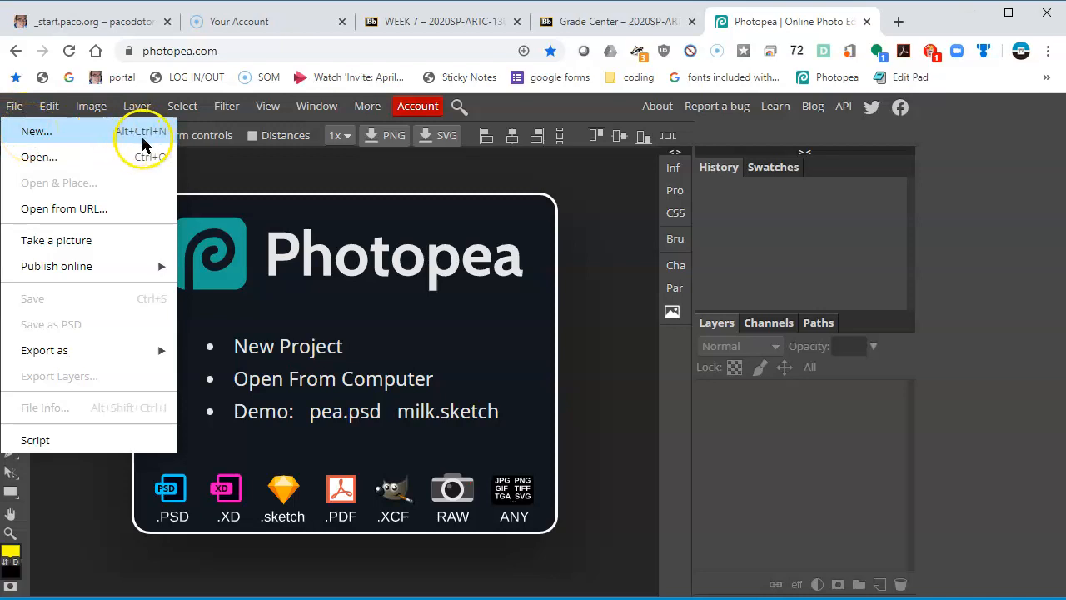
click(35, 131)
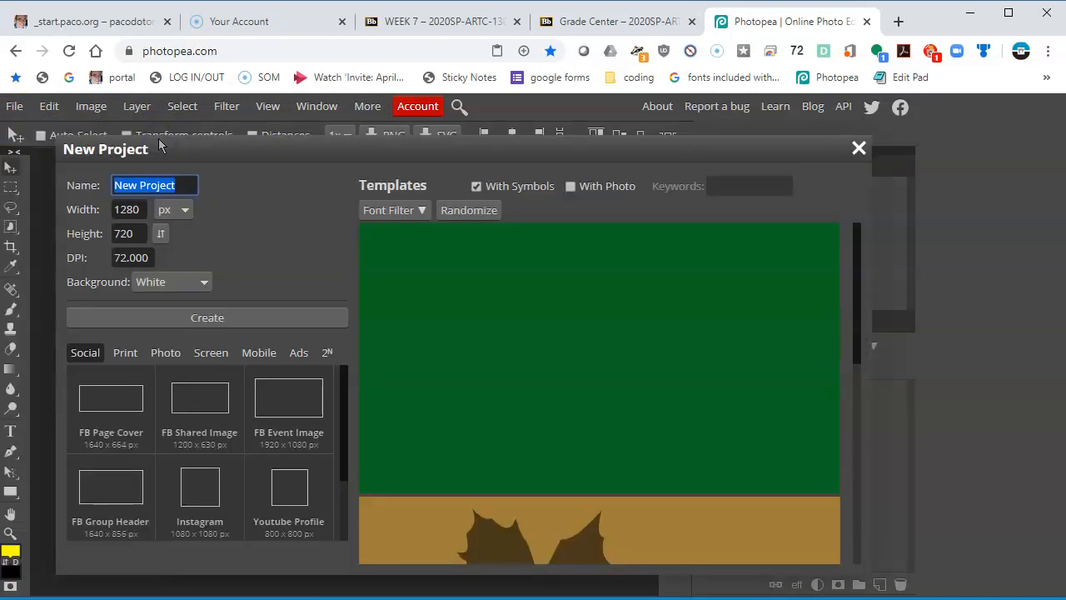
click(468, 210)
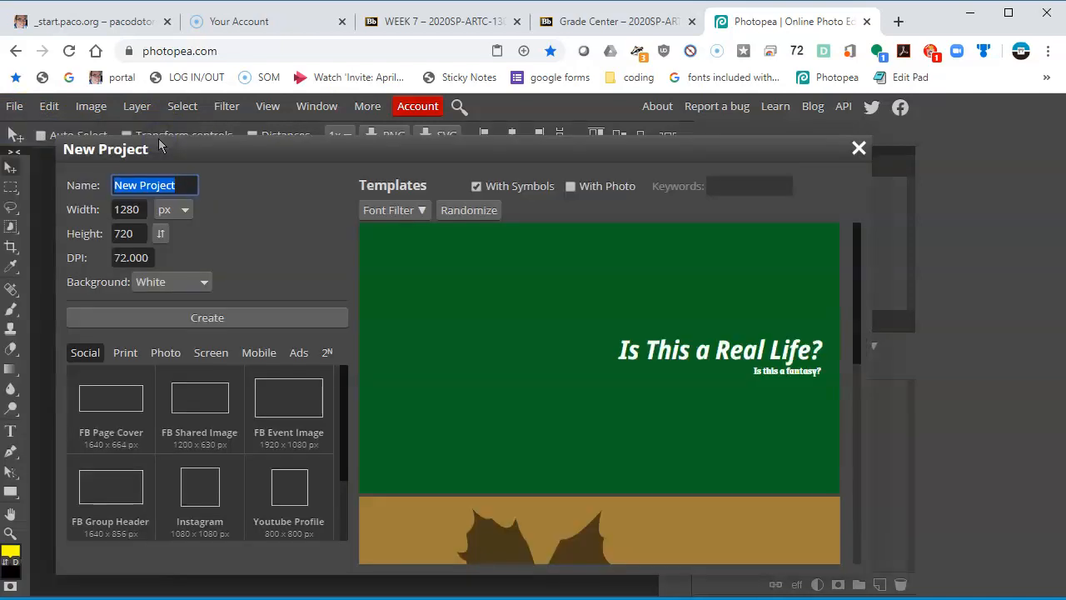
mouse_move(225, 139)
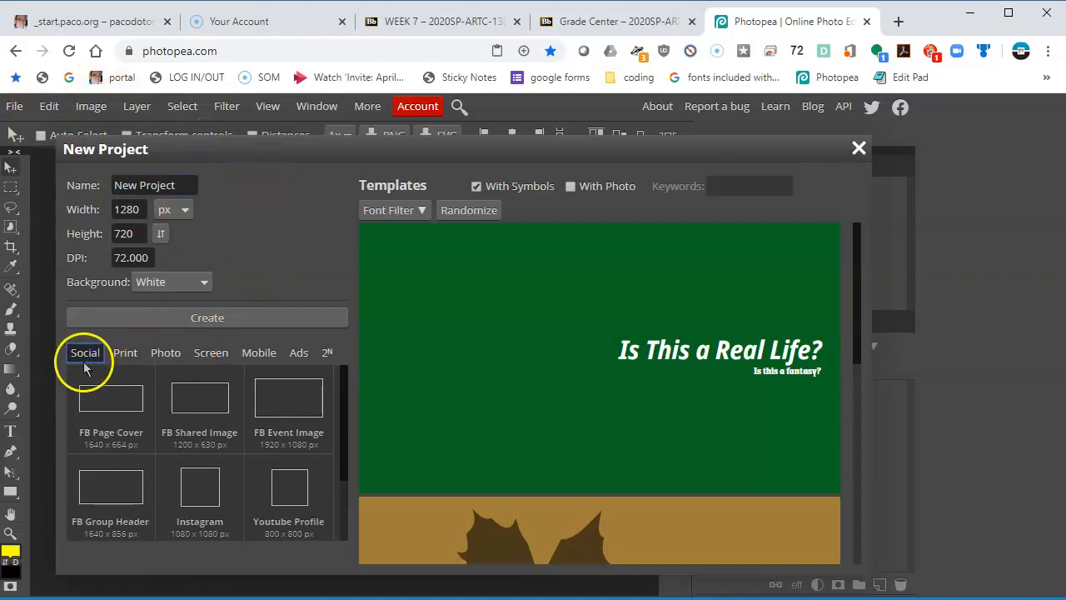
mouse_move(229, 392)
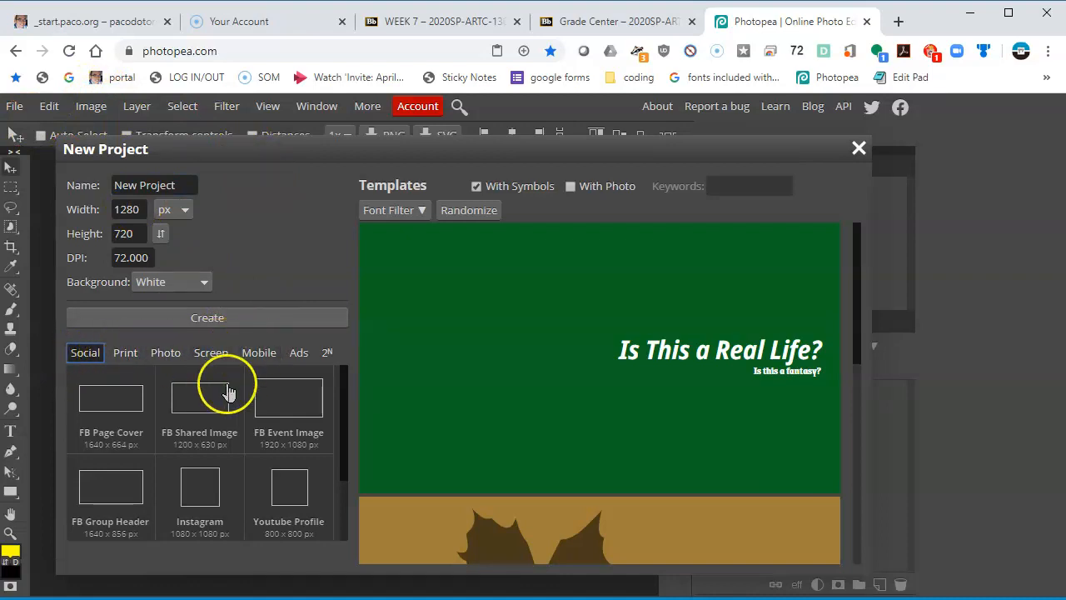
mouse_move(200, 500)
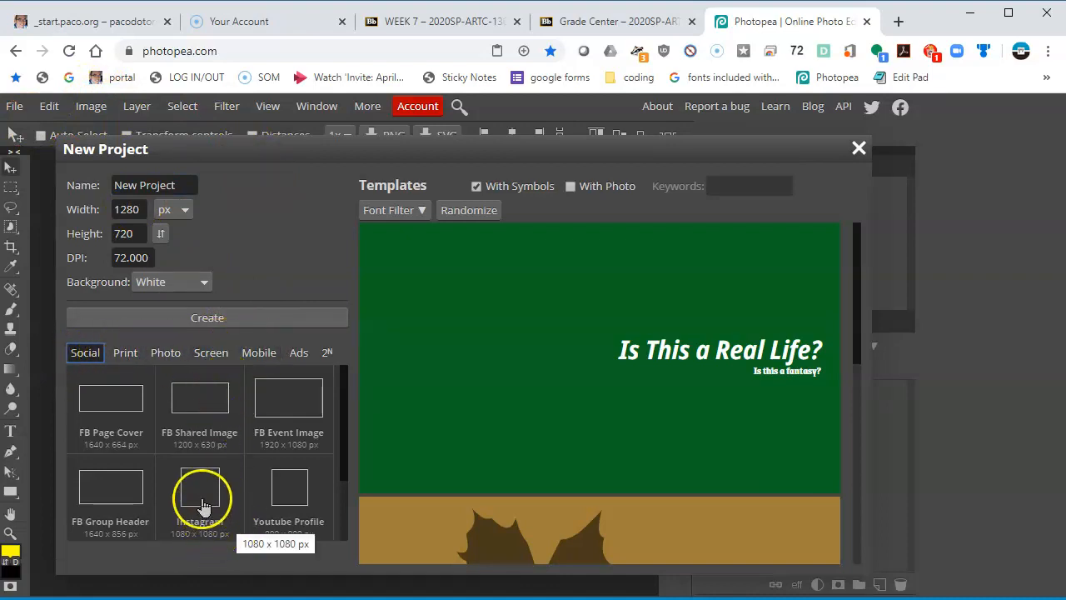
click(200, 487)
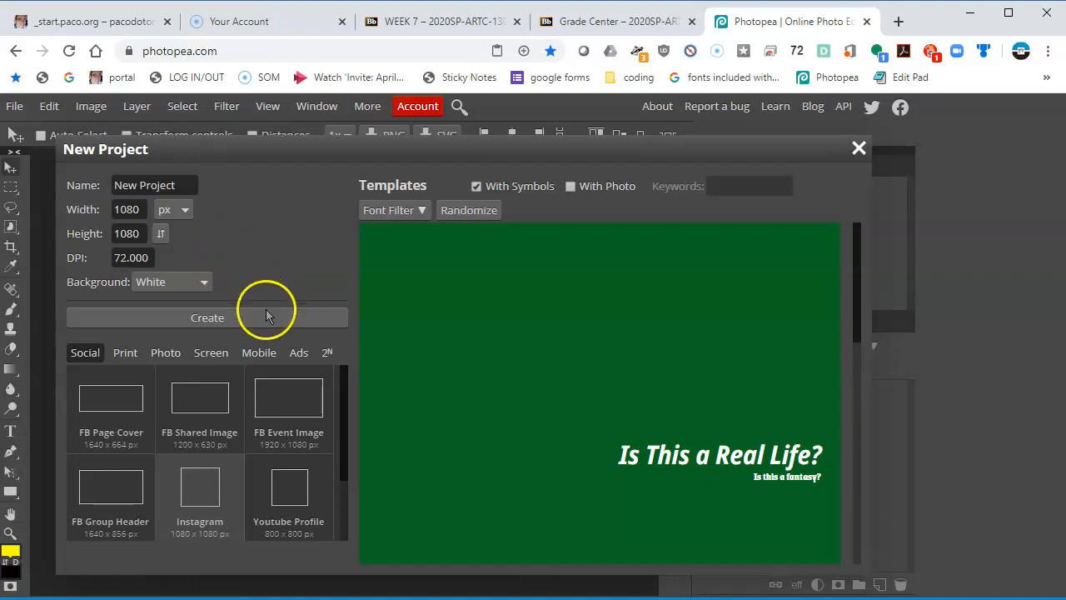
click(207, 317)
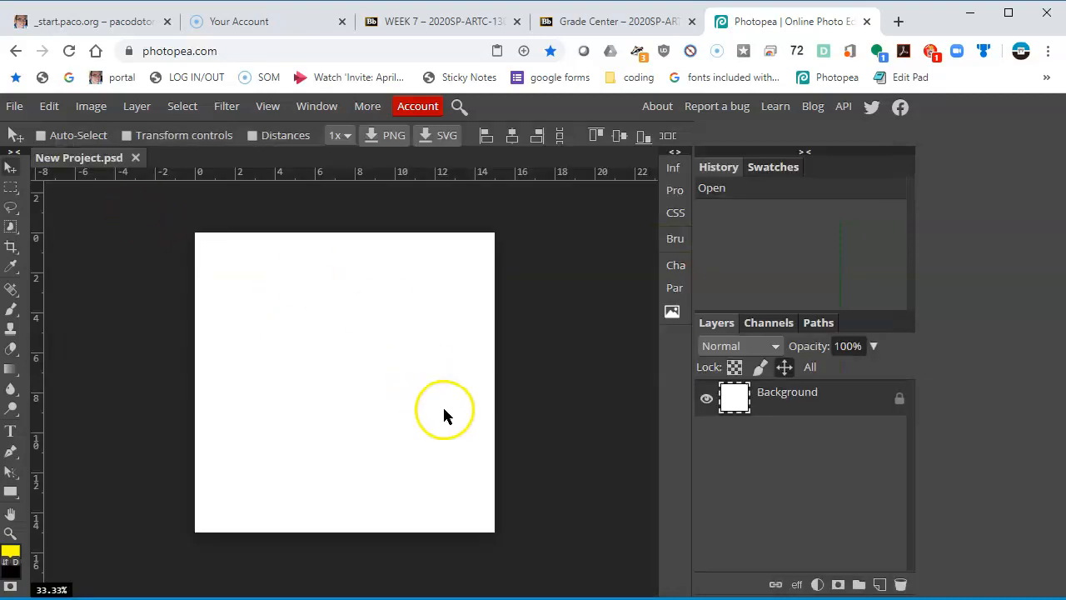
mouse_move(492, 367)
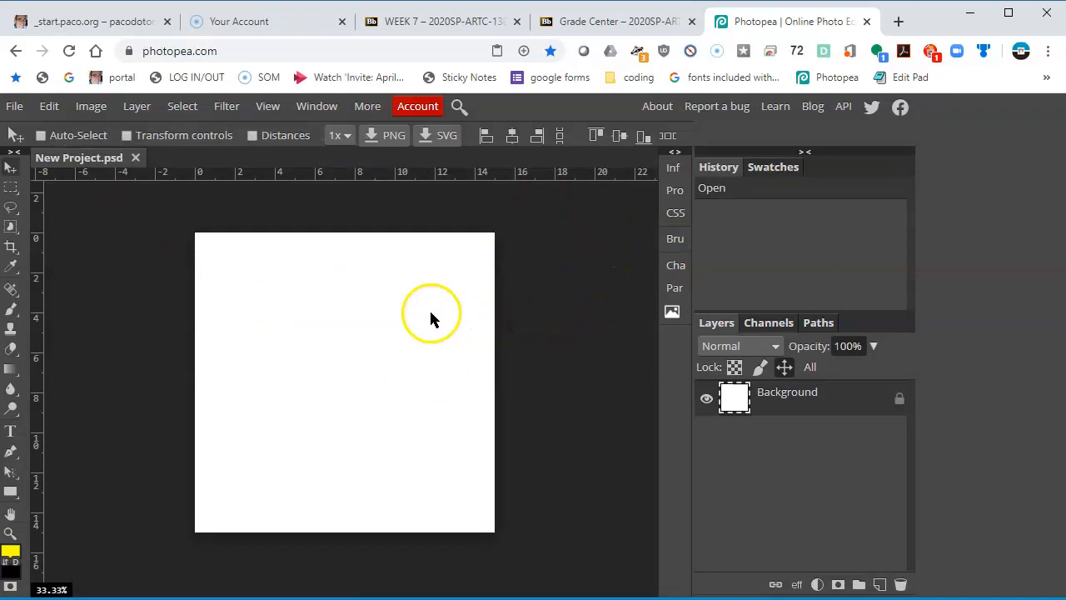
mouse_move(488, 285)
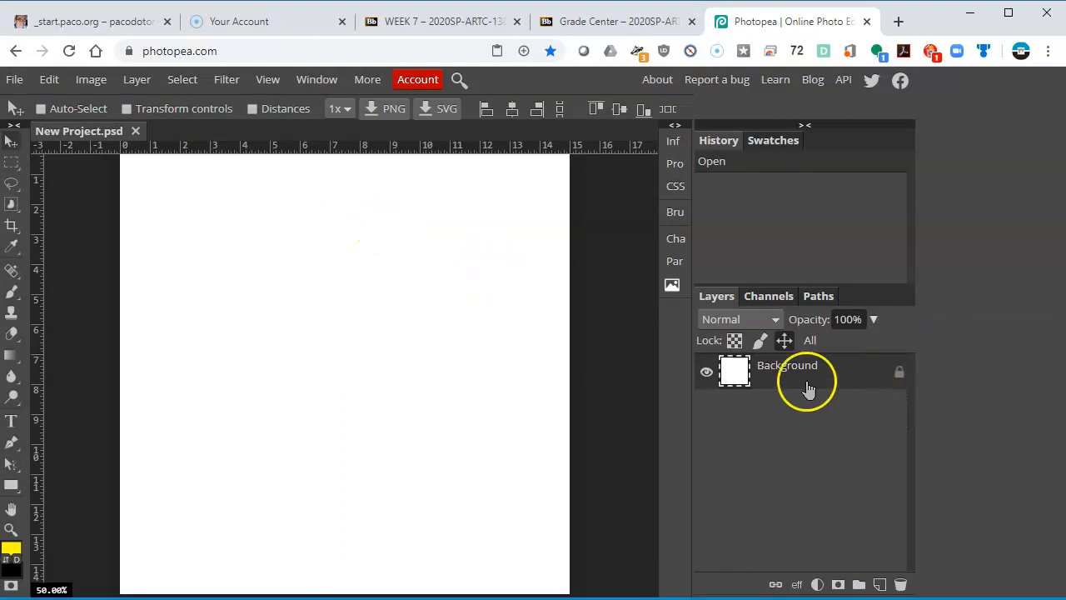
mouse_move(821, 407)
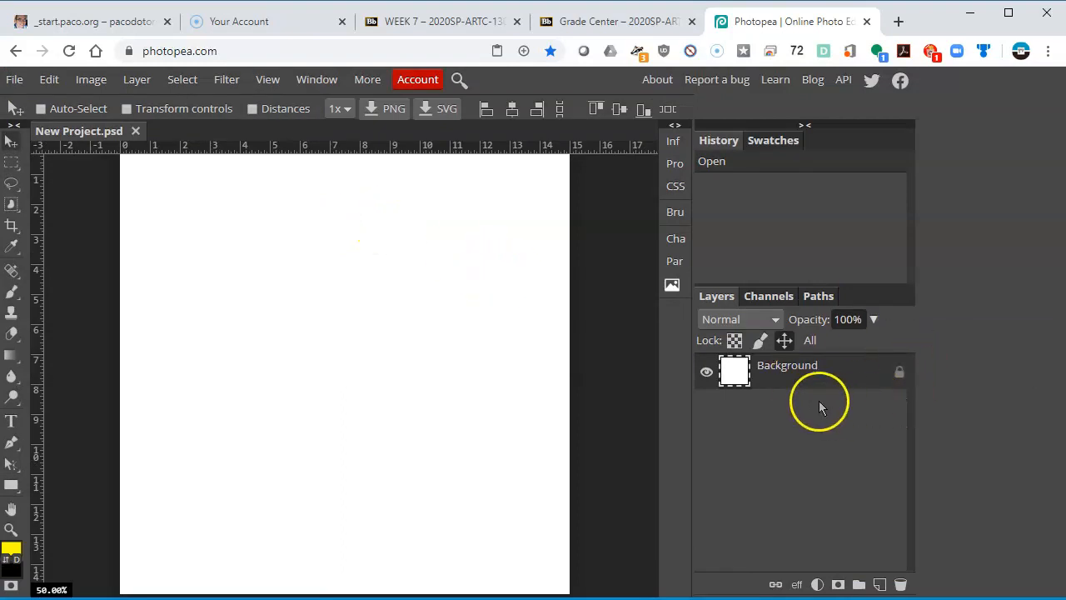
mouse_move(433, 379)
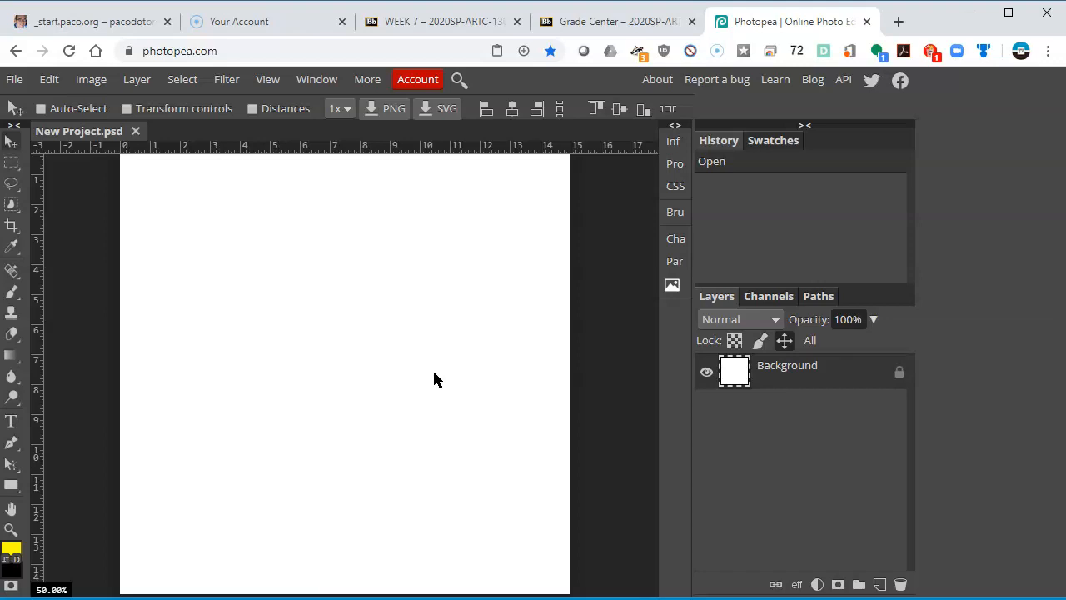
mouse_move(841, 533)
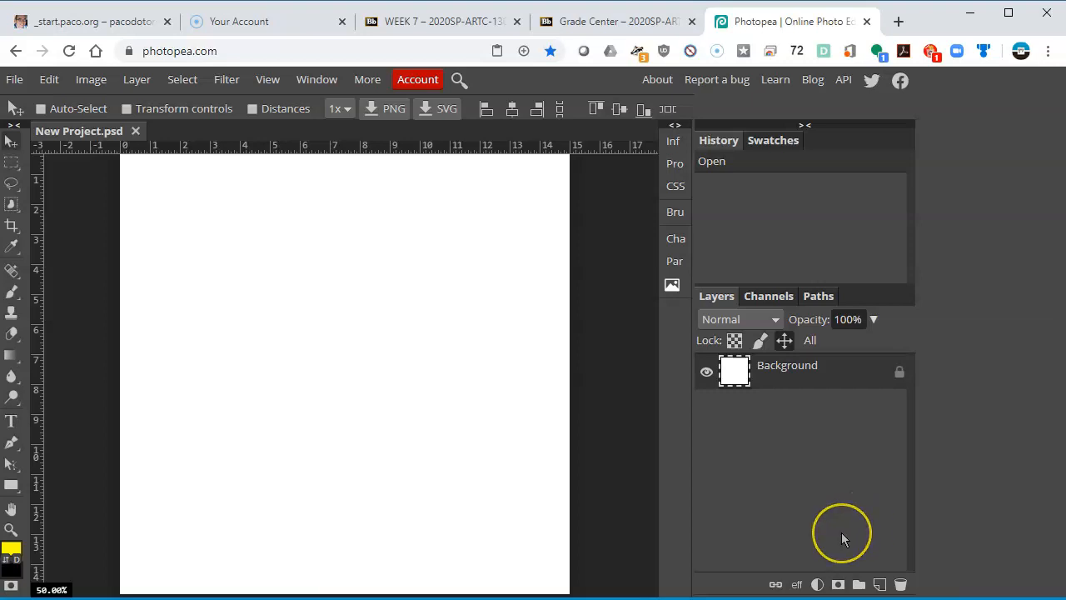
mouse_move(800, 572)
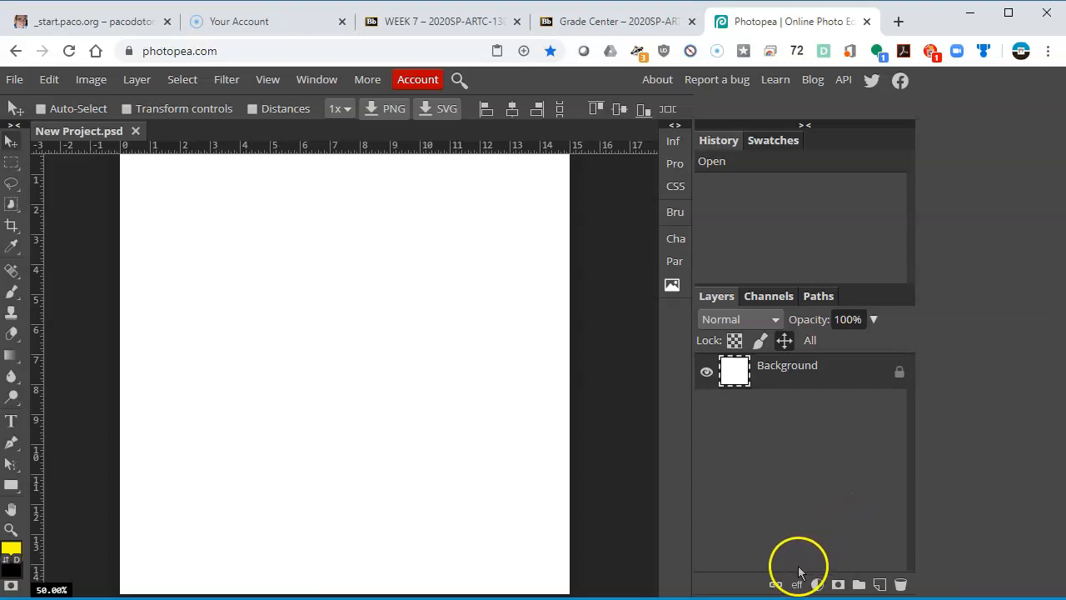
mouse_move(799, 583)
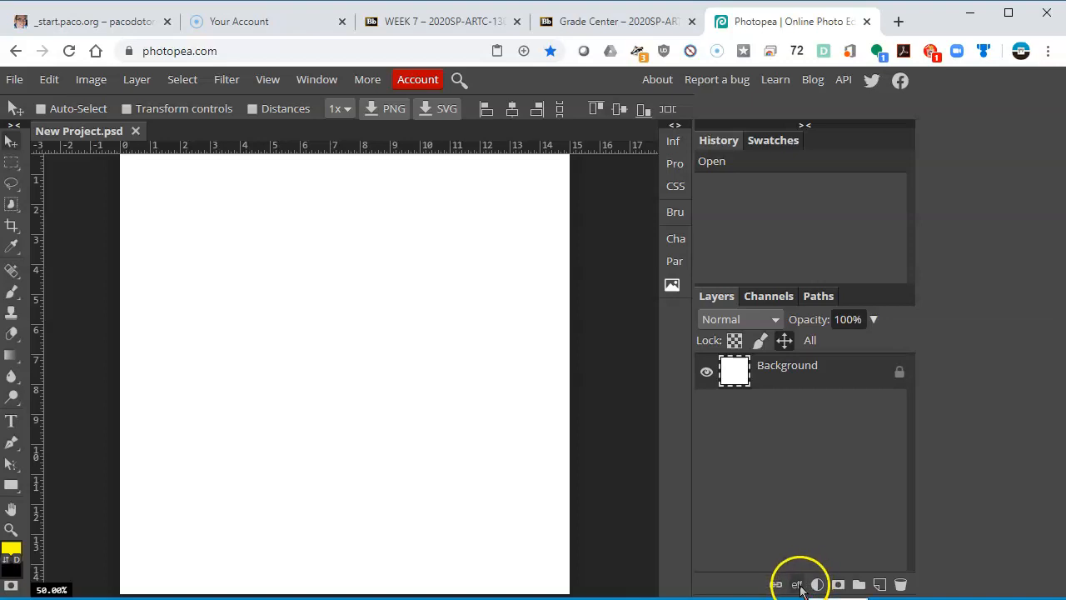
mouse_move(806, 575)
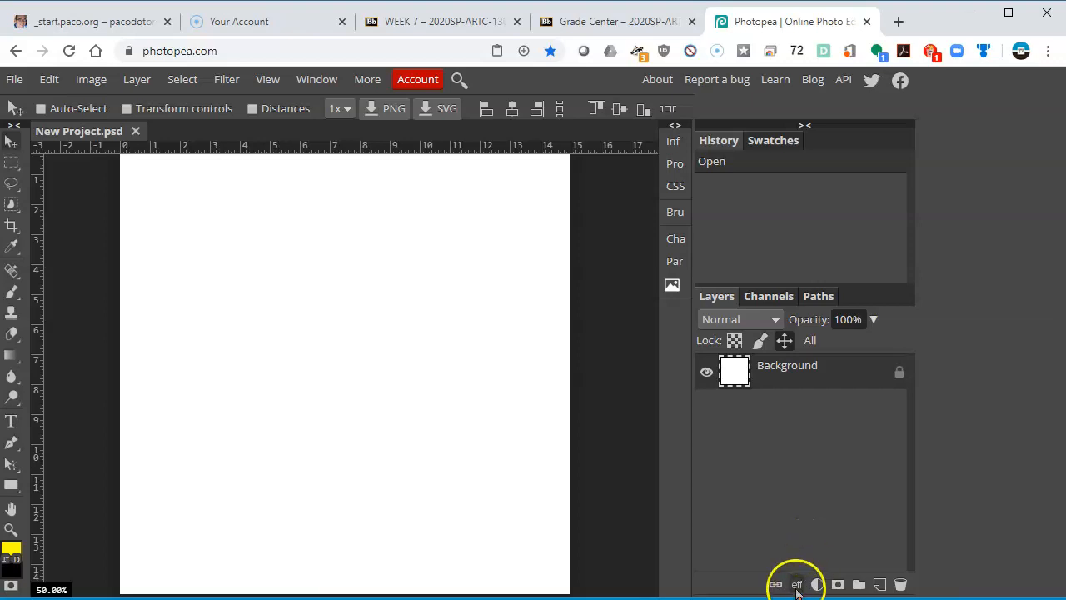
Close the Blackboard Grade Center tab and bring back Photopea's layer effects list
click(797, 583)
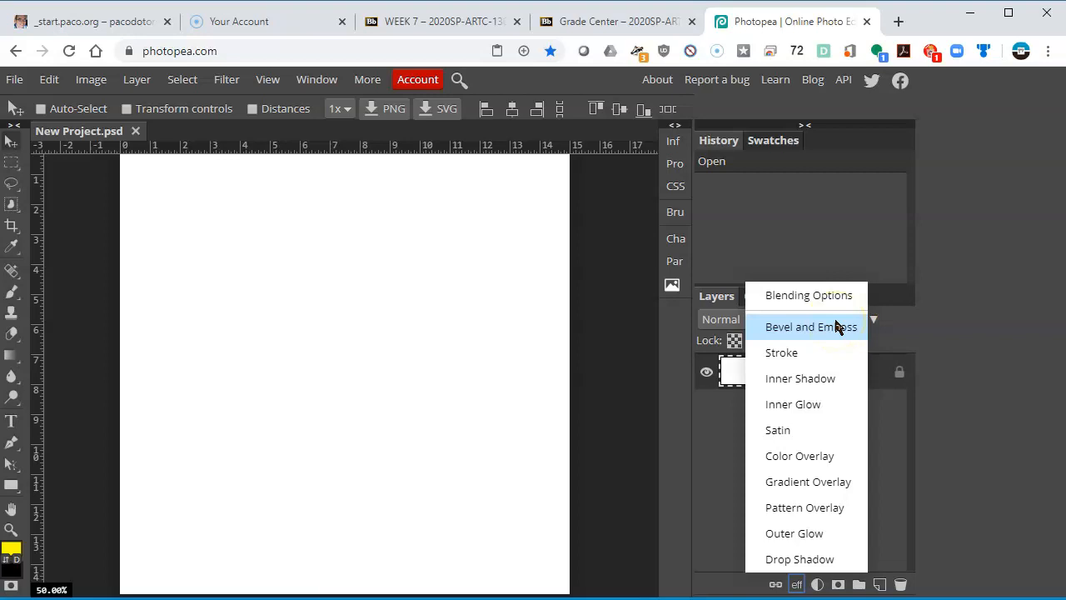
click(616, 20)
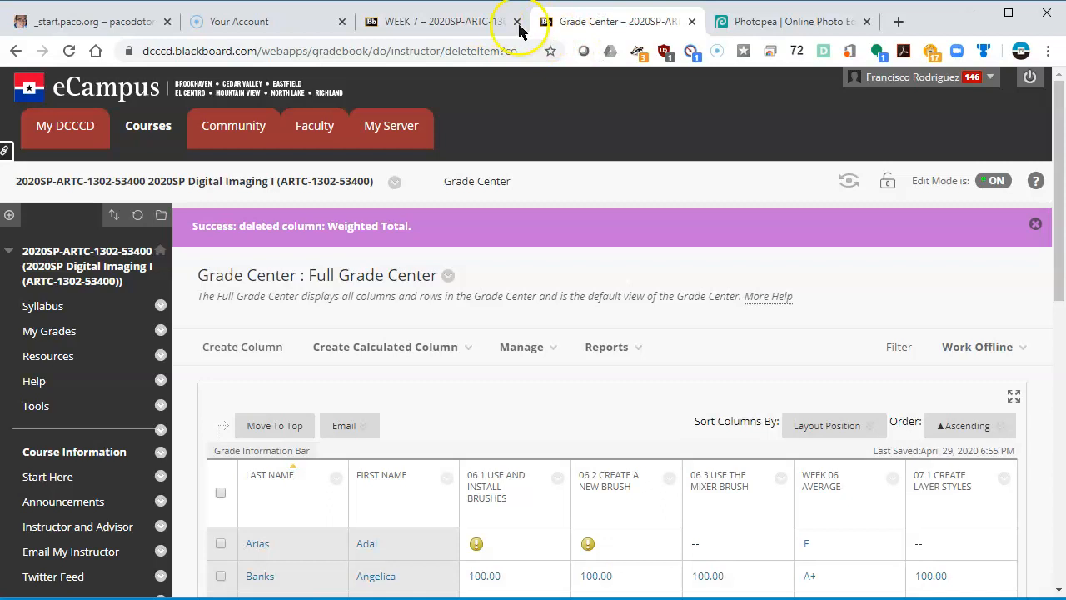
click(433, 21)
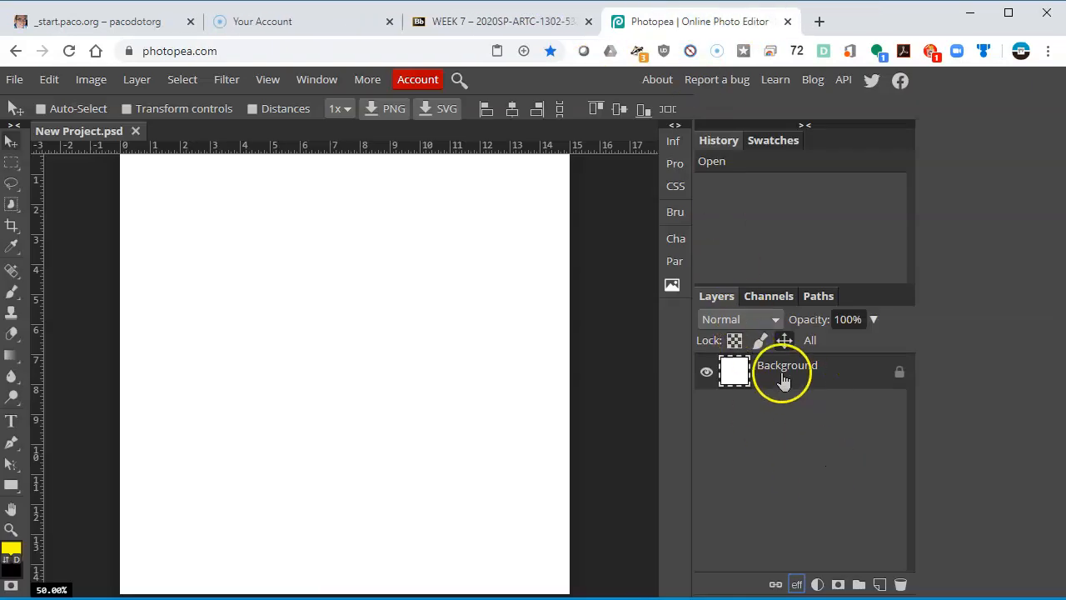
click(797, 584)
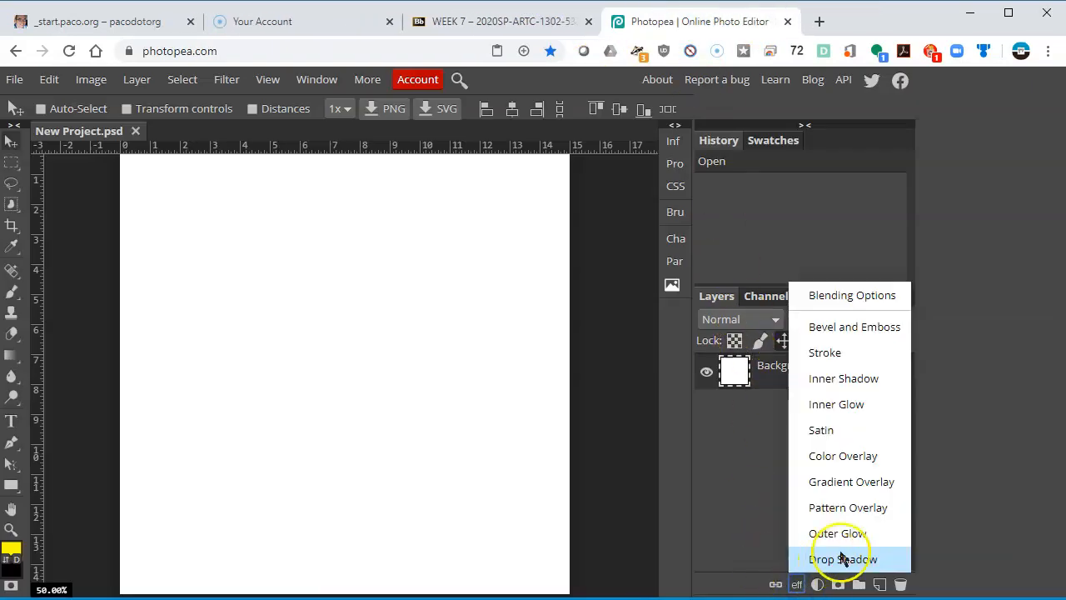
mouse_move(848, 507)
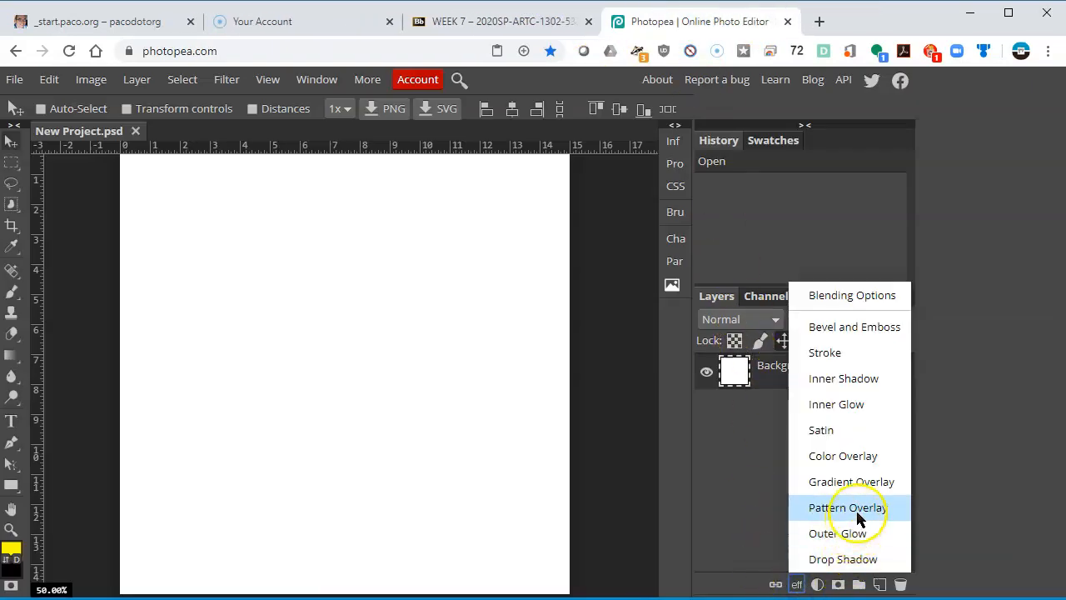
mouse_move(821, 430)
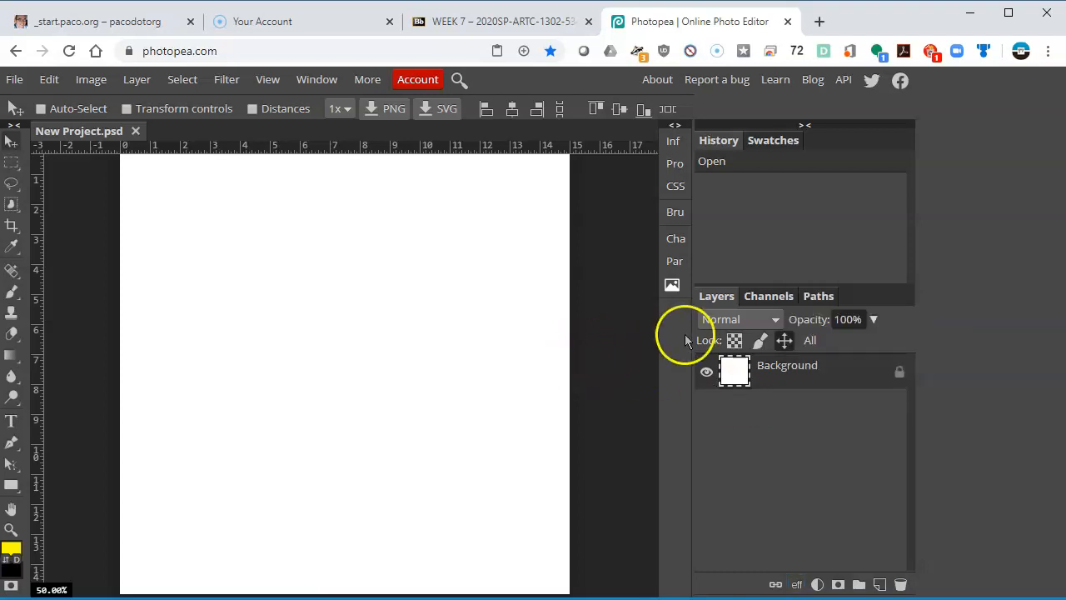
mouse_move(591, 350)
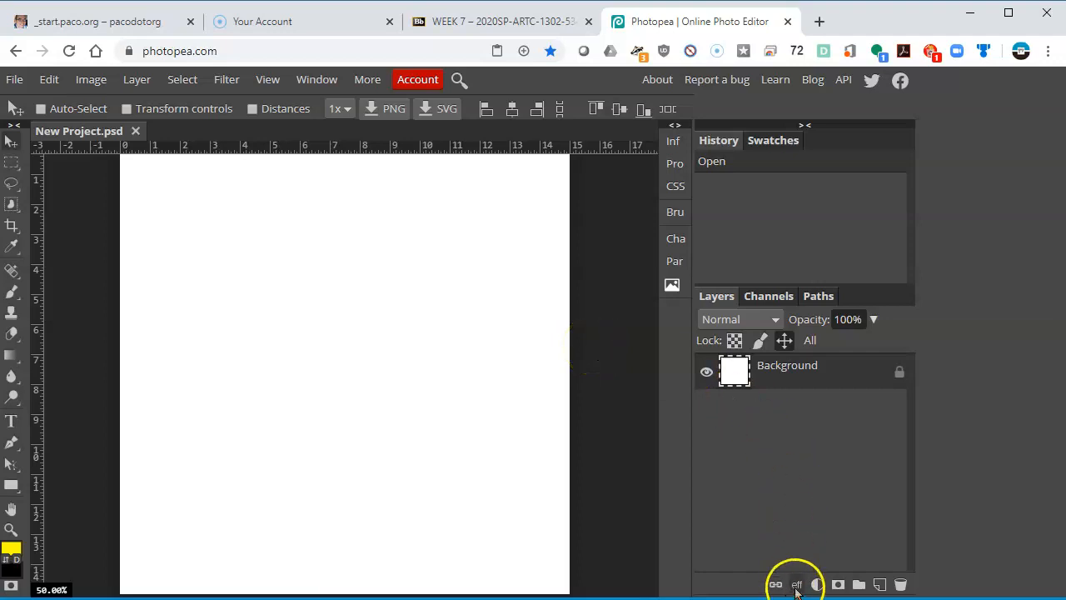
mouse_move(1045, 429)
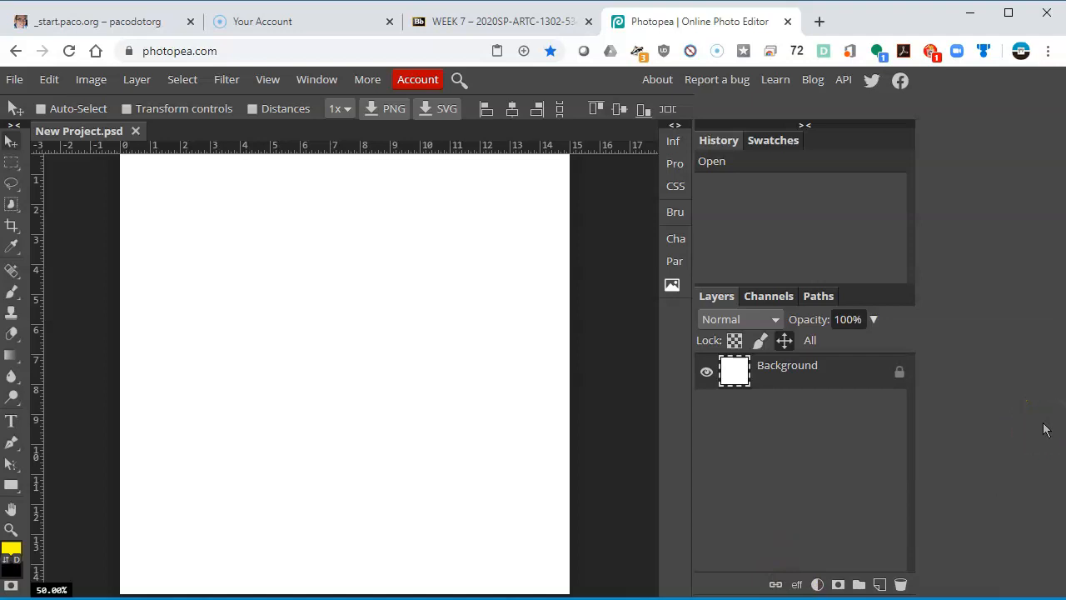
mouse_move(426, 391)
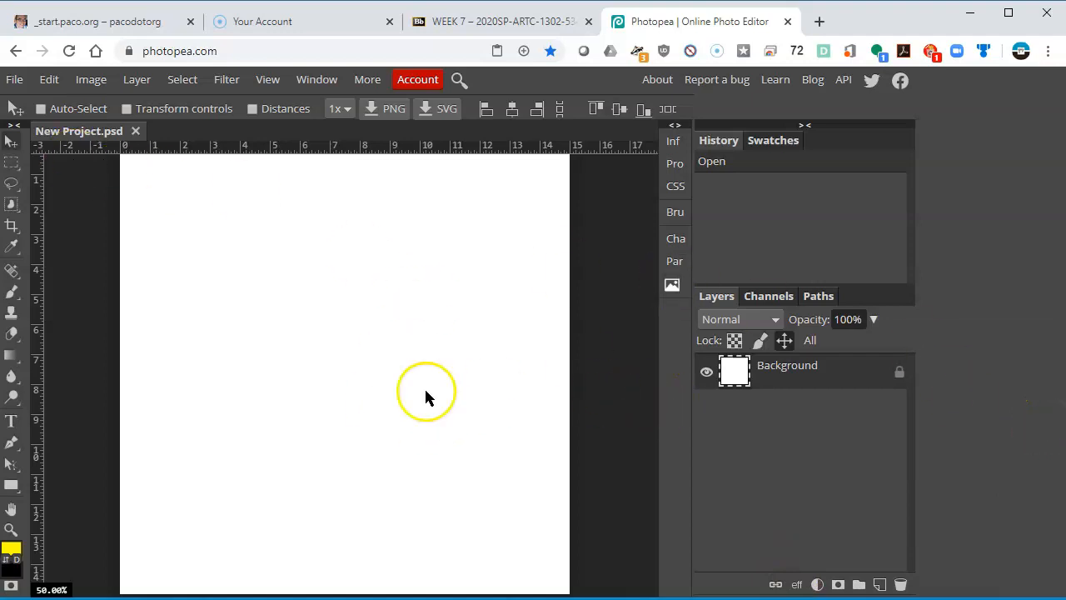
mouse_move(802, 389)
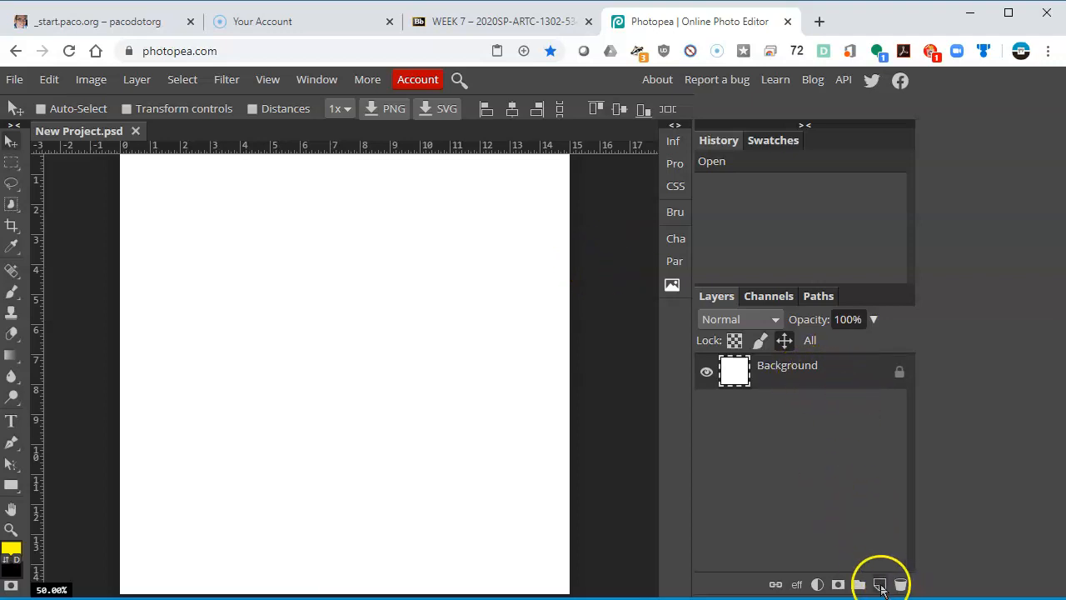
mouse_move(881, 587)
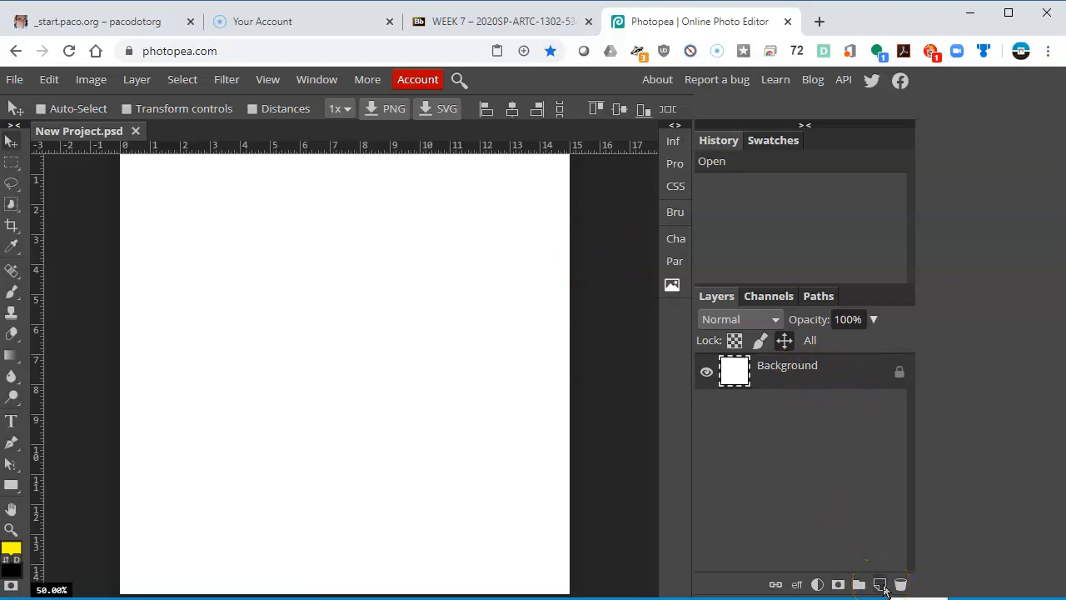
mouse_move(880, 584)
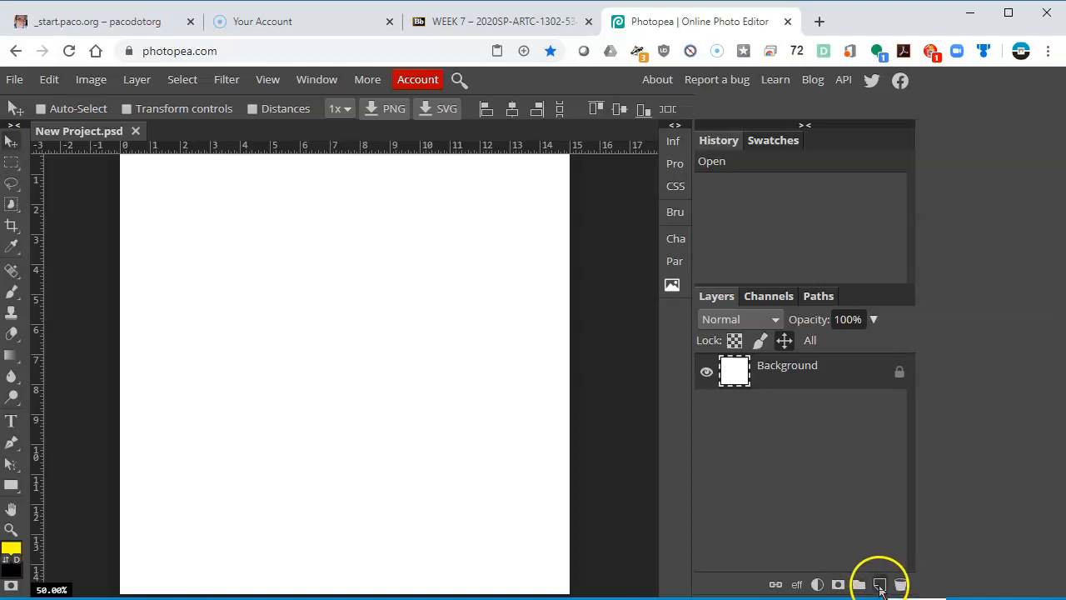
Add an empty Layer 1 above the Background and browse the Layer > New options
click(880, 584)
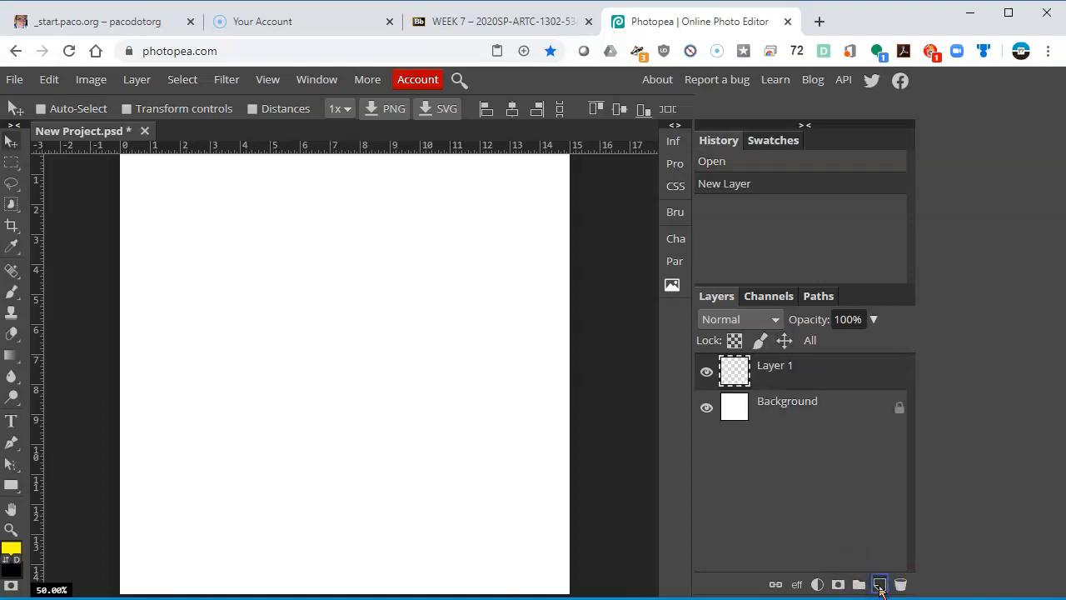
mouse_move(862, 450)
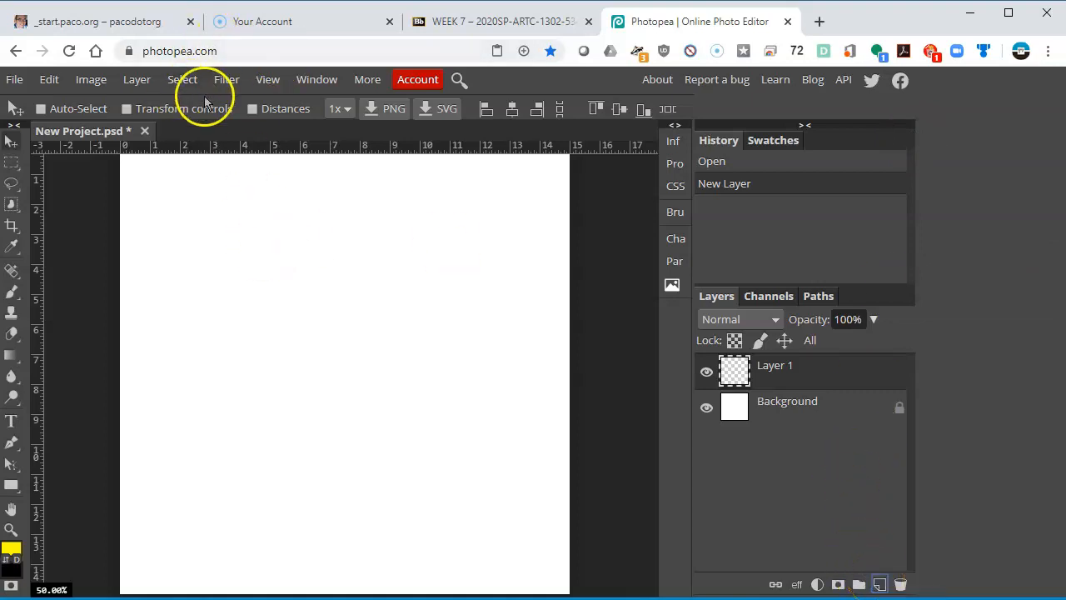
mouse_move(134, 79)
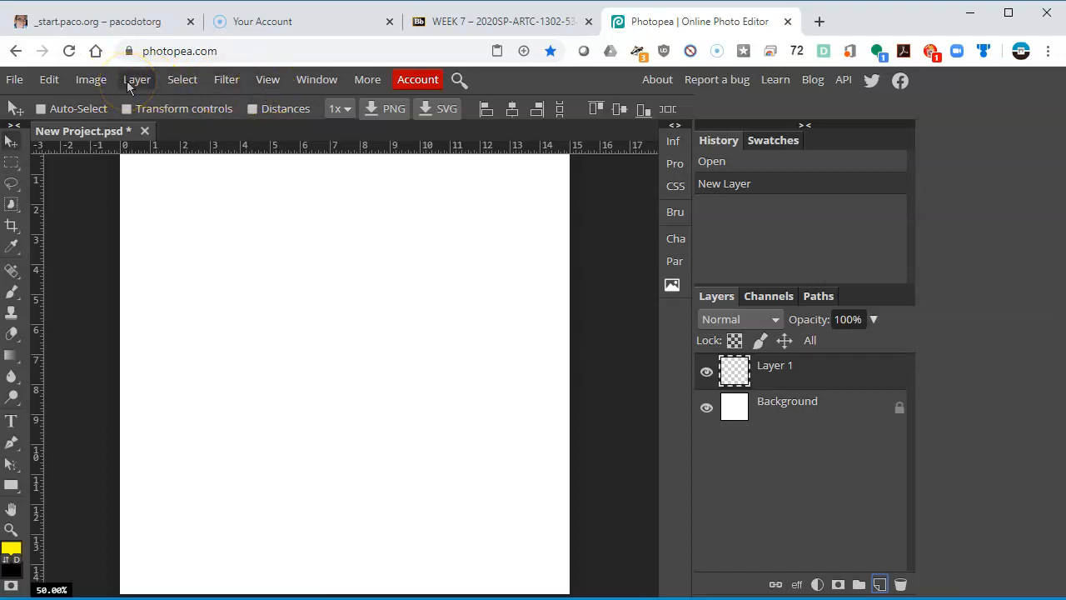
click(137, 79)
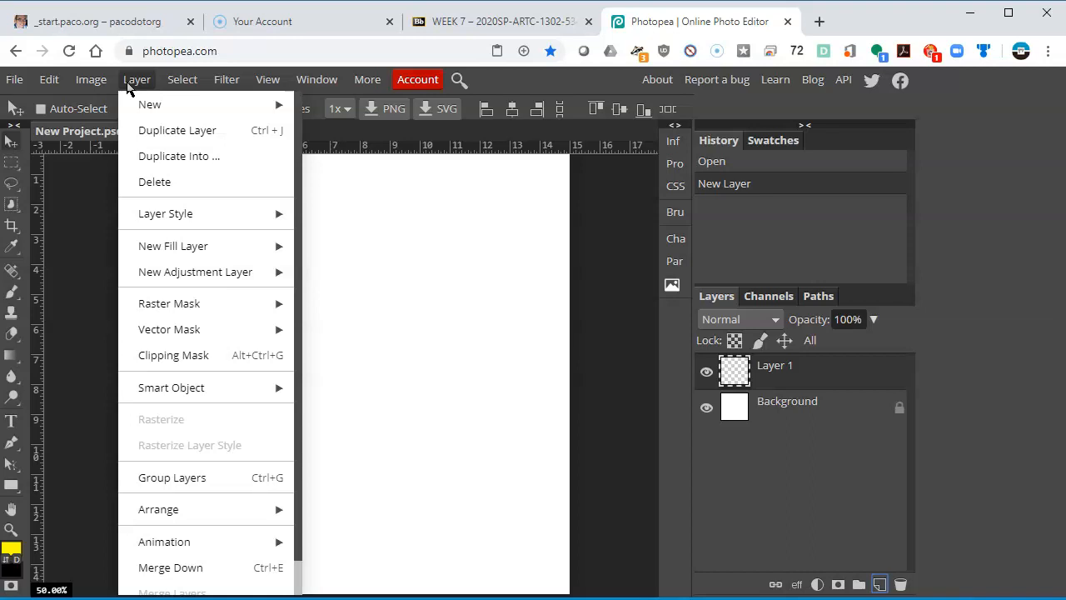
mouse_move(150, 104)
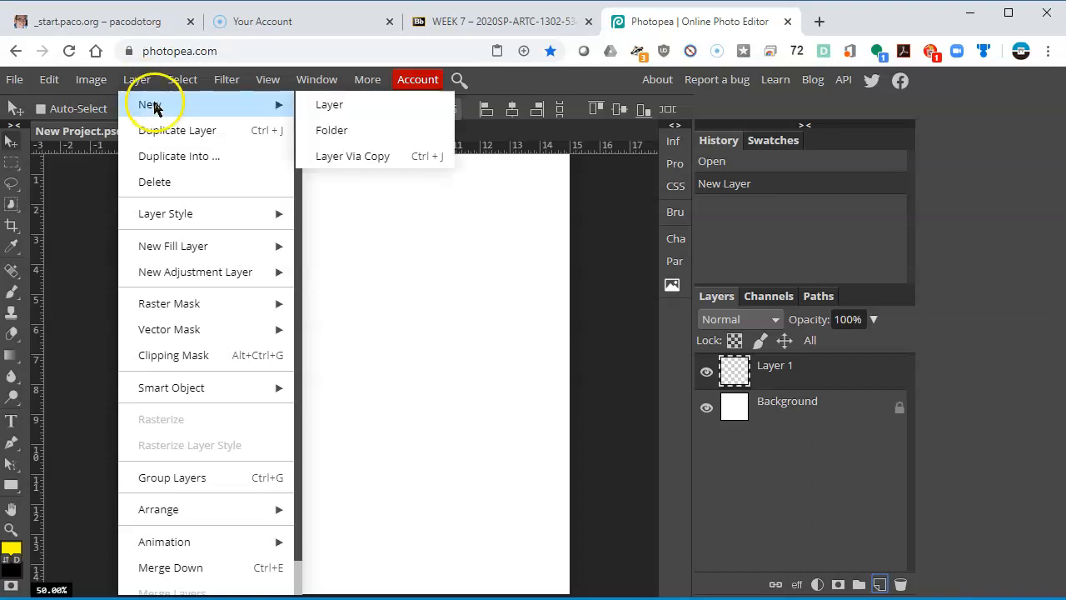
mouse_move(329, 104)
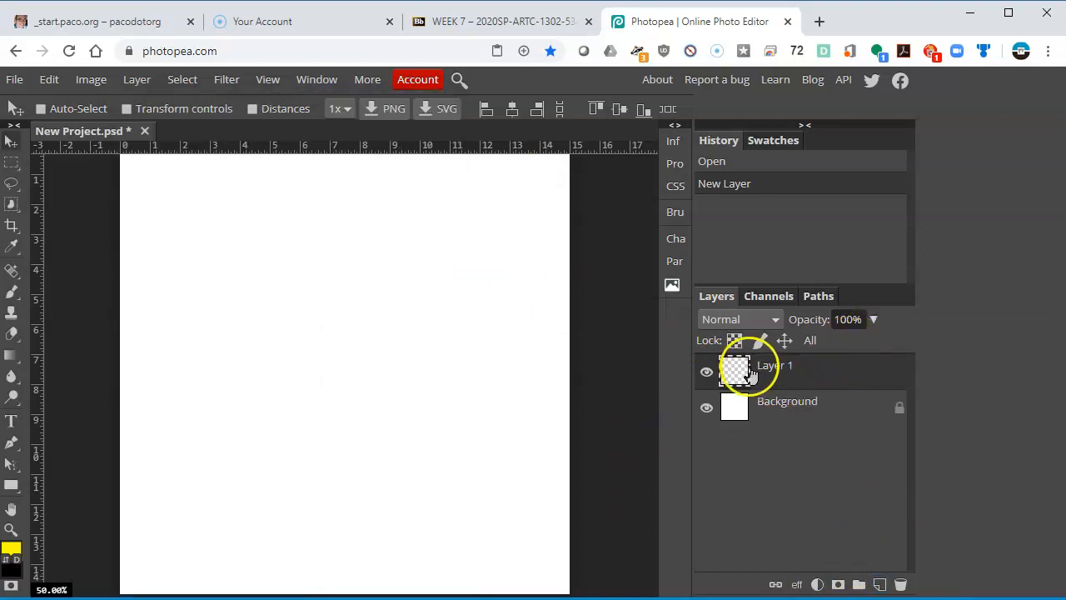
Rename Layer 1 to 'SHAPES'
double_click(775, 365)
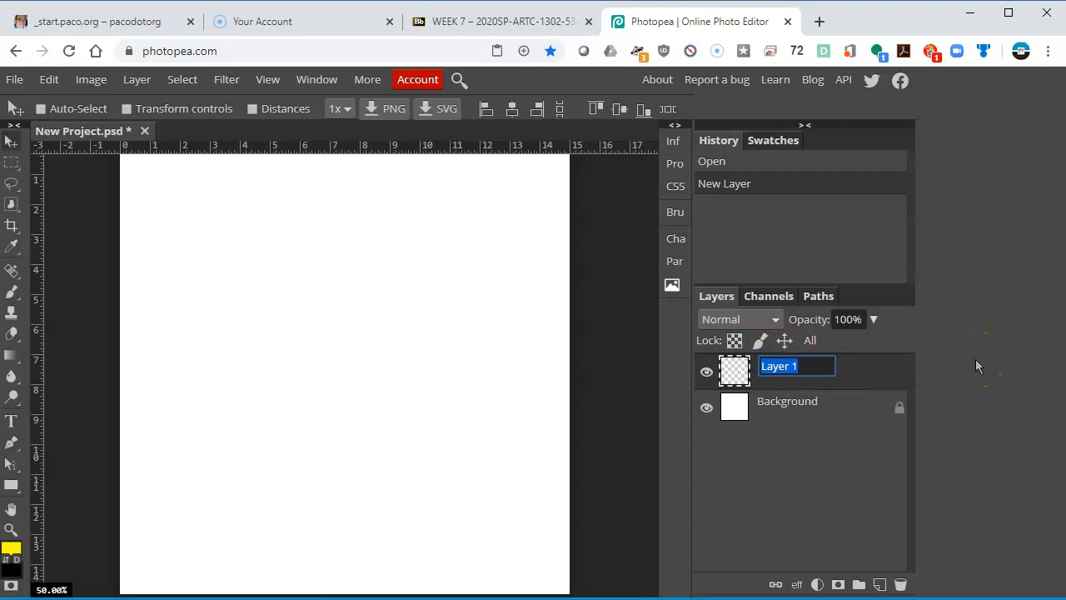
text(SHAP)
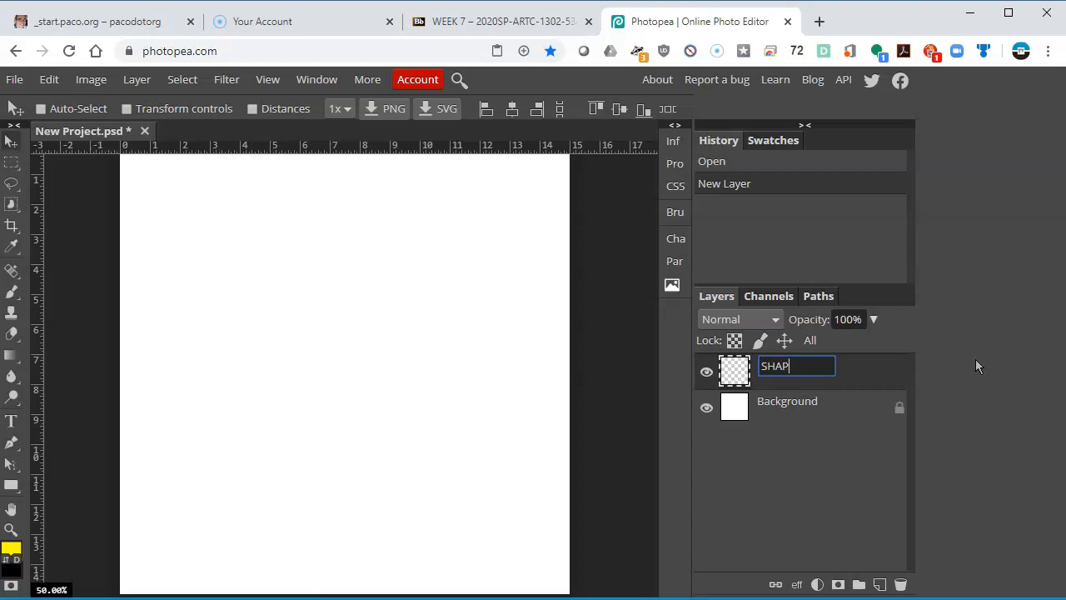
text(ES)
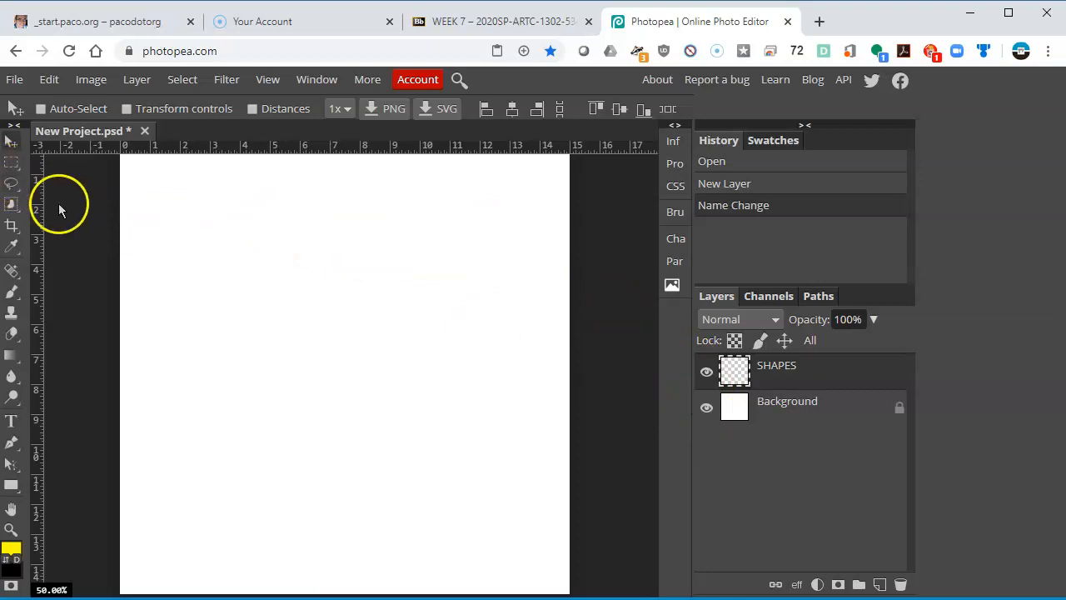
mouse_move(12, 165)
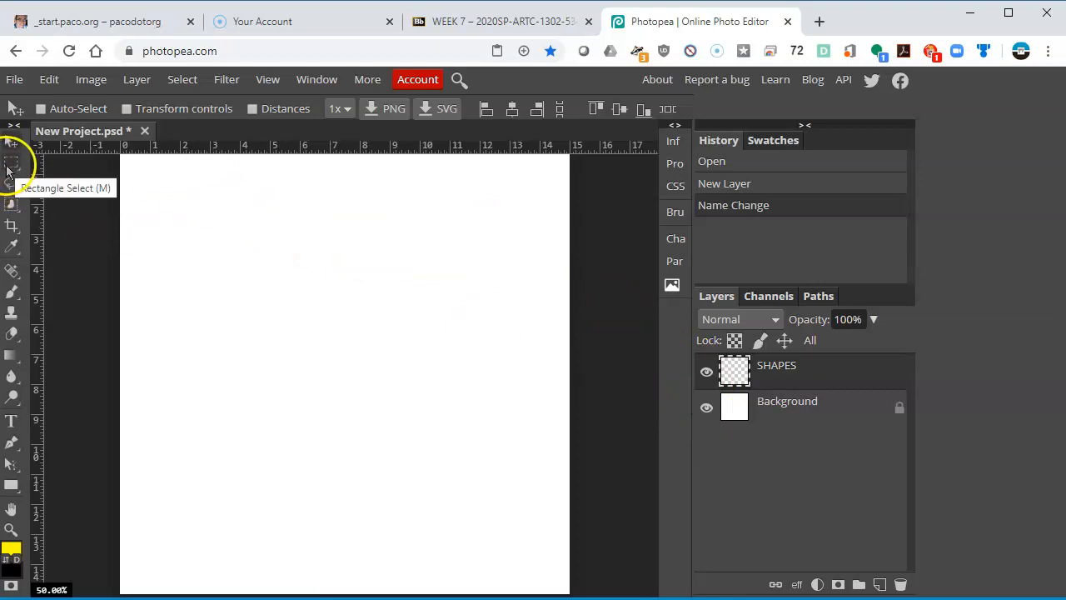
Drag a wide rectangular selection across the top part of the canvas
click(12, 165)
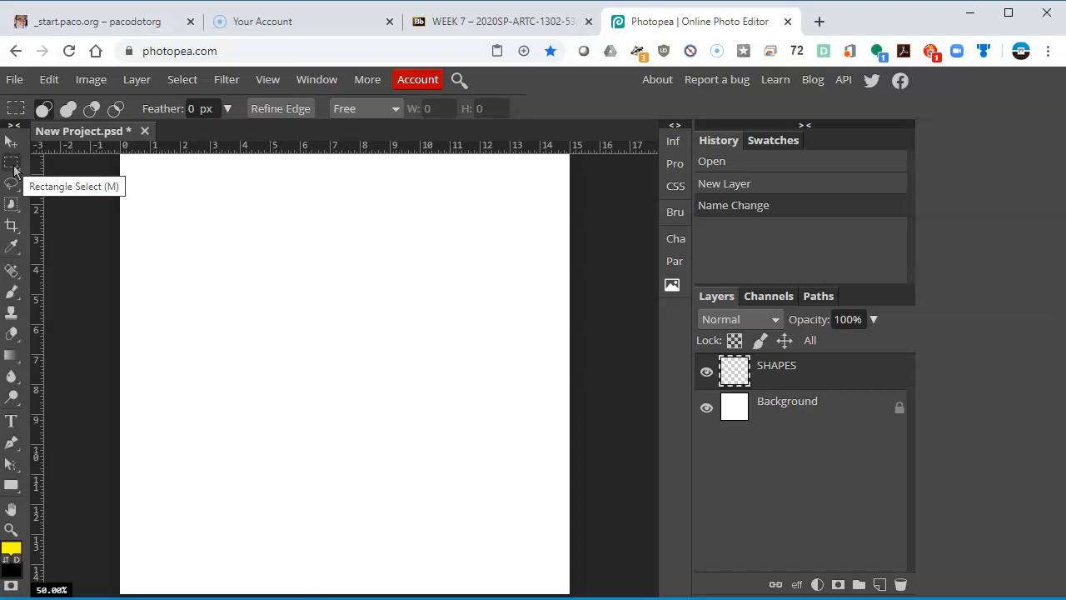
click(15, 165)
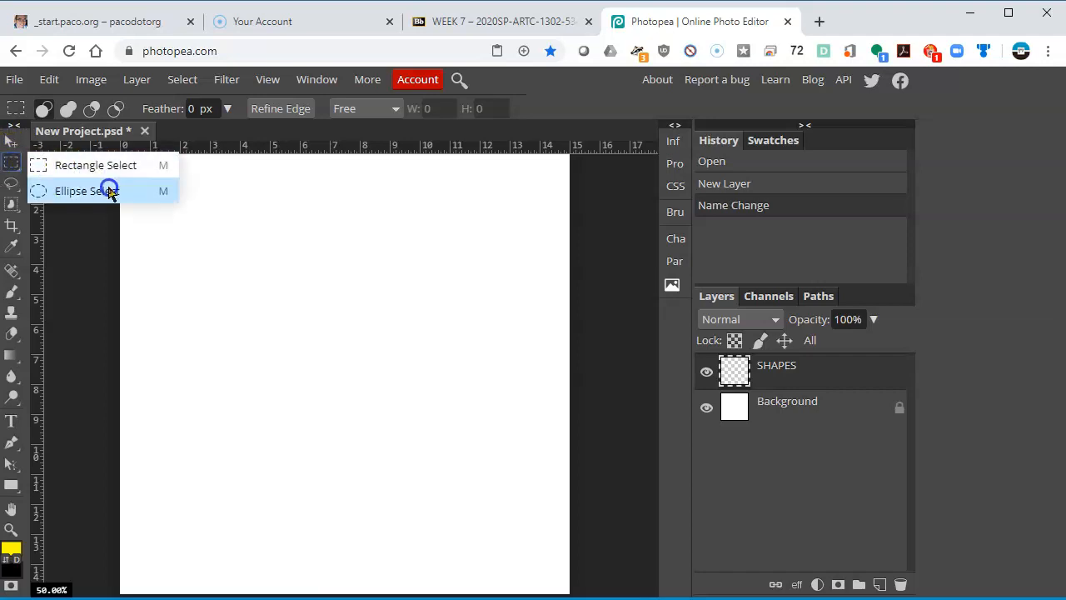
click(86, 191)
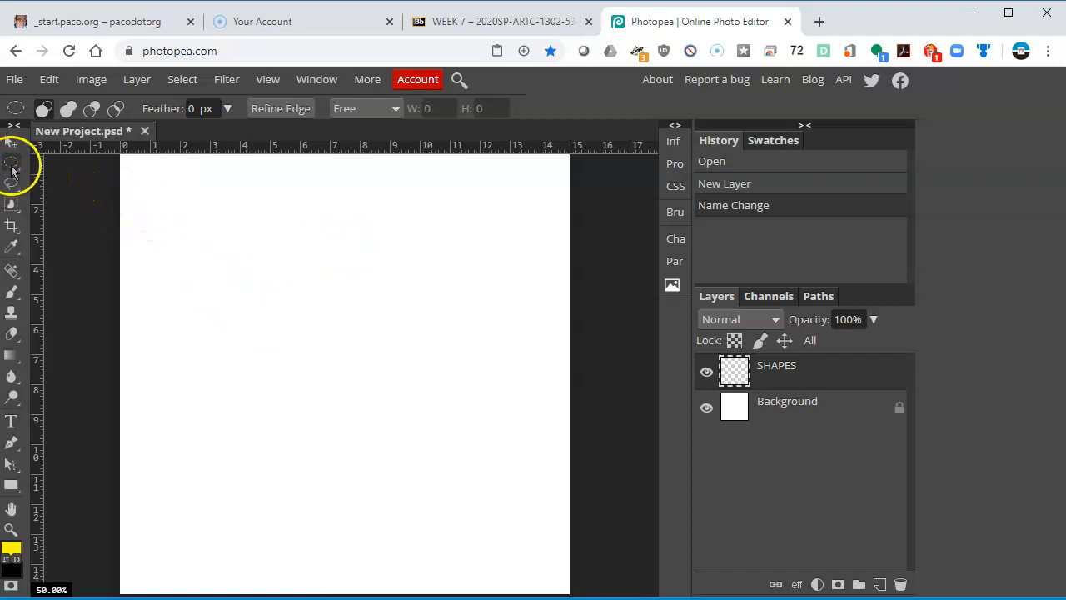
mouse_move(12, 164)
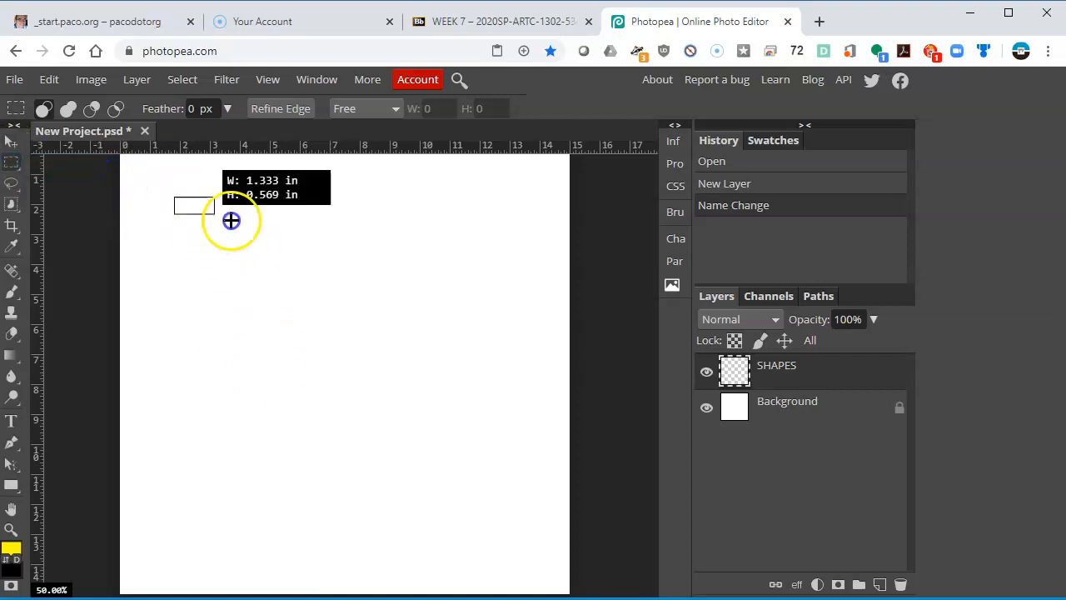
drag(231, 221, 531, 322)
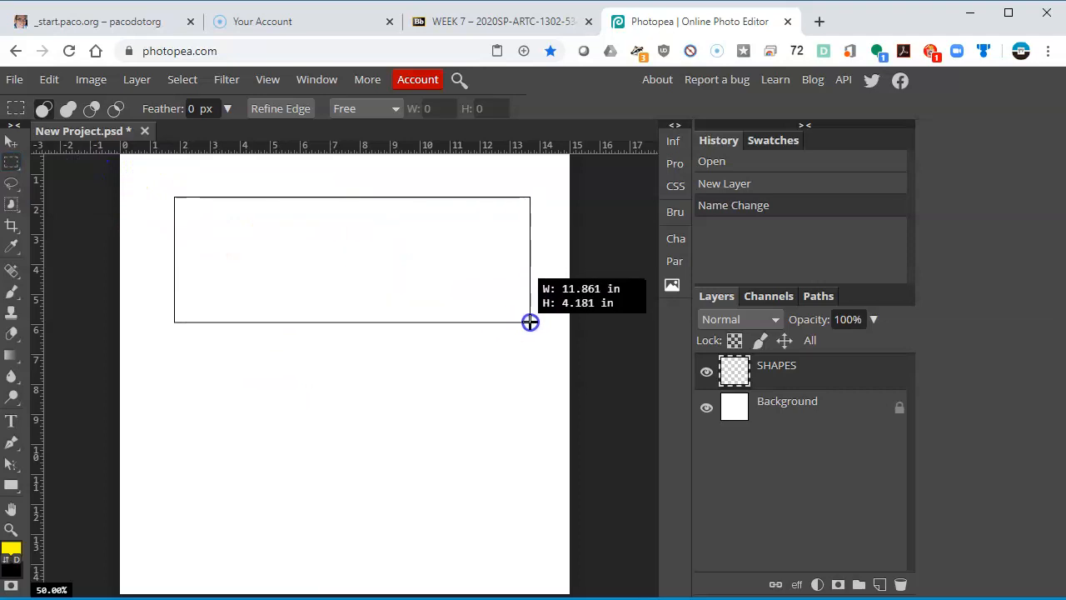
drag(175, 198, 531, 322)
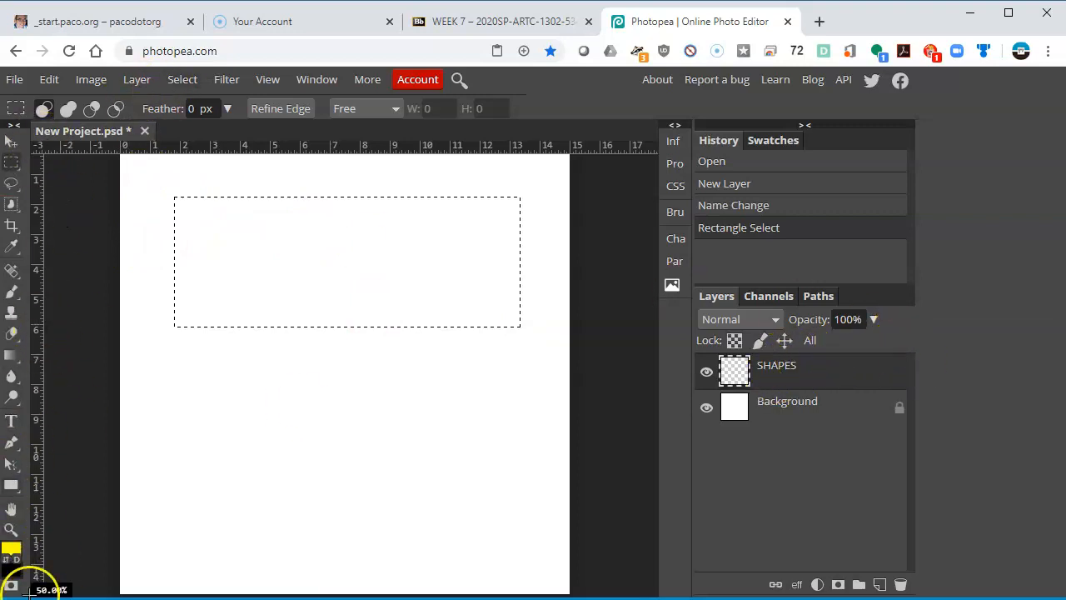
Pick red as the foreground colour and fill the rectangular selection with it
click(11, 550)
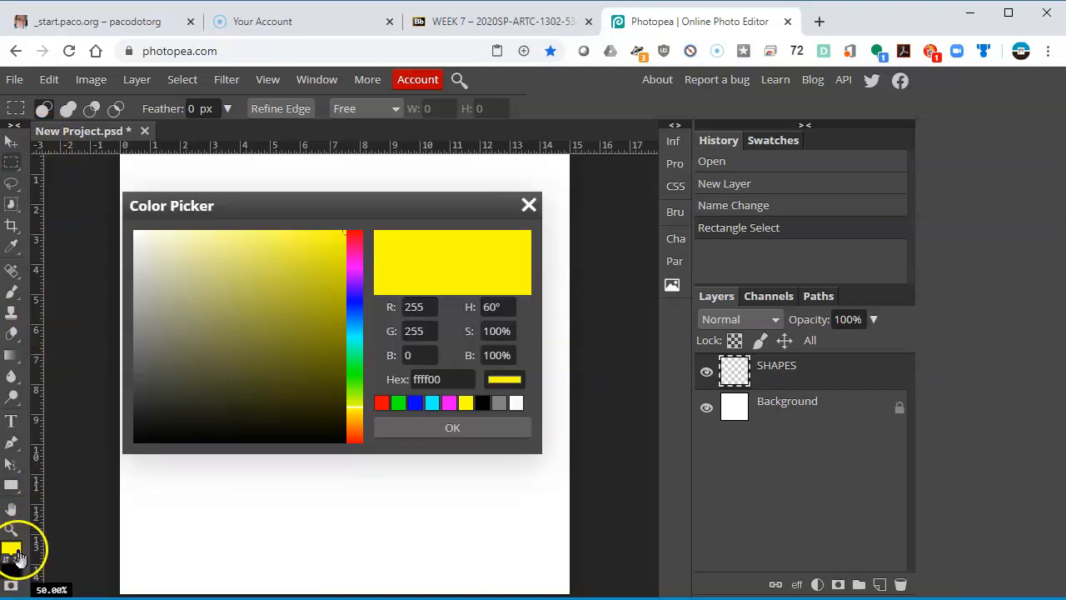
click(381, 403)
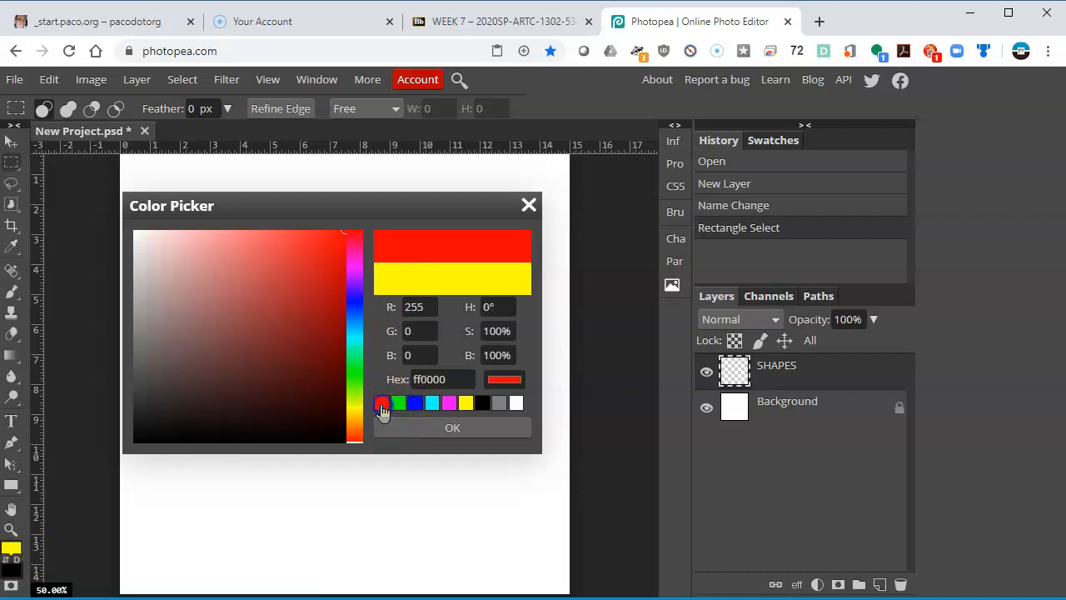
click(453, 427)
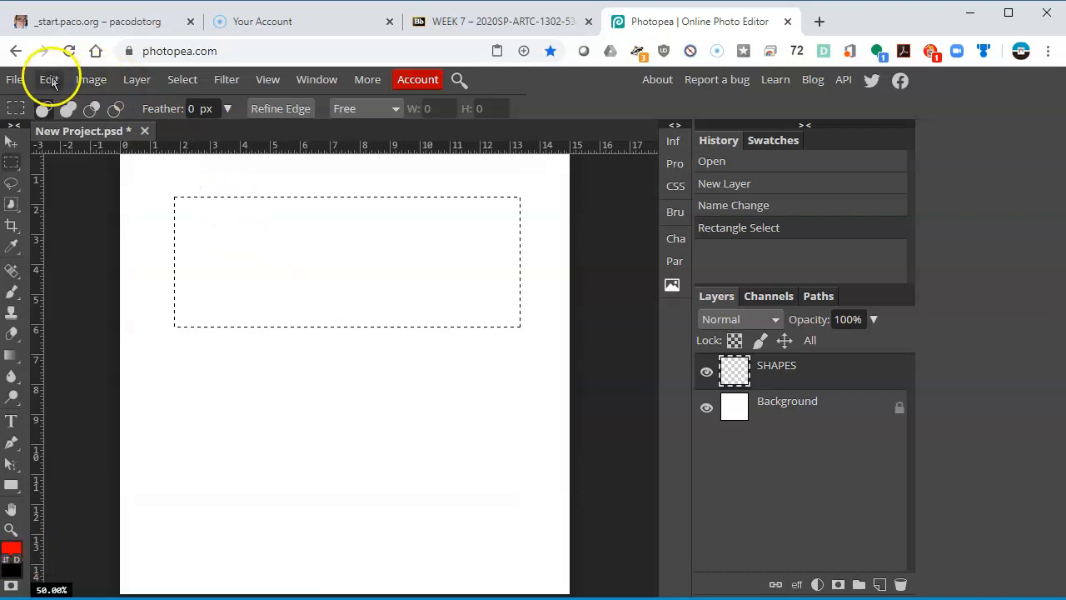
click(48, 79)
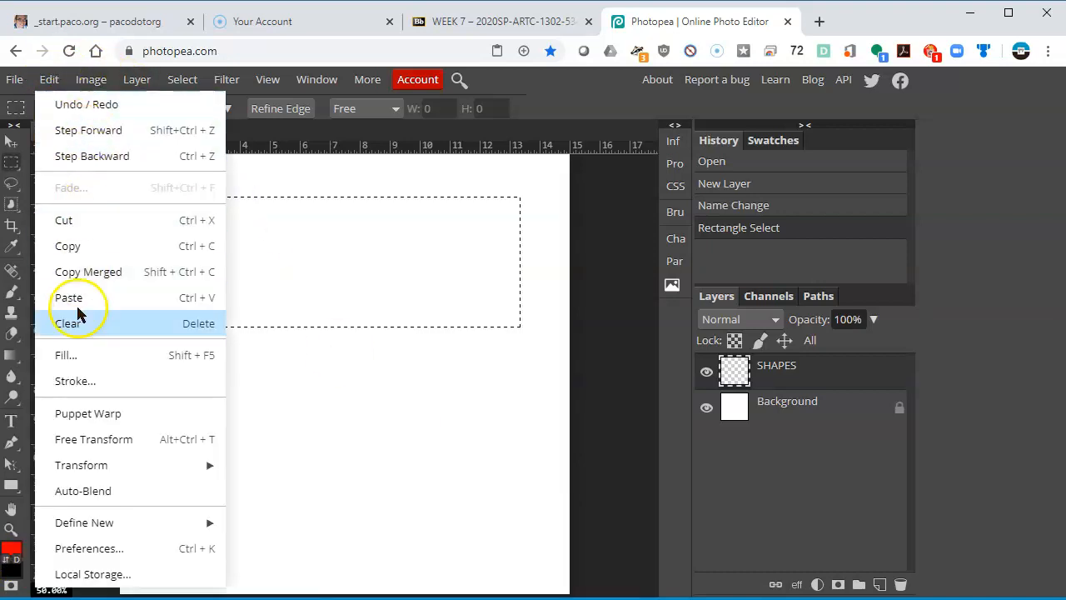
click(66, 355)
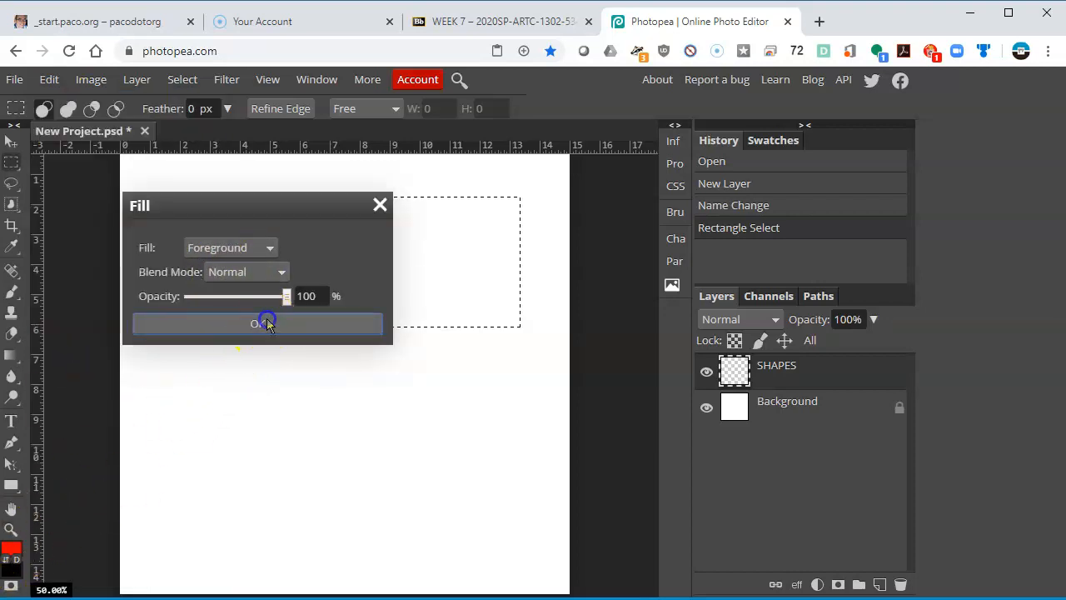
click(258, 323)
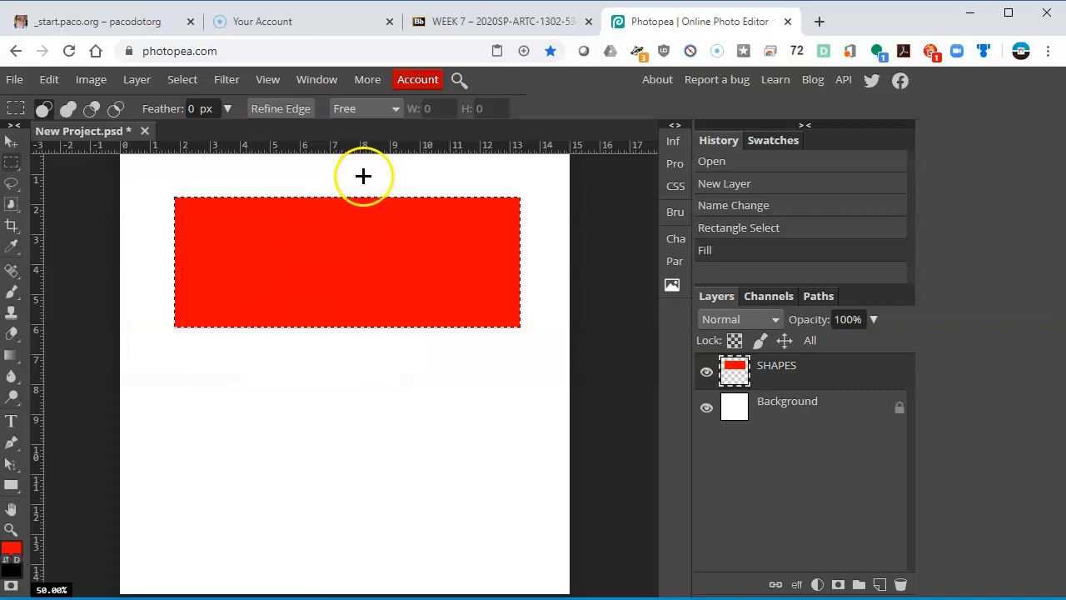
click(182, 79)
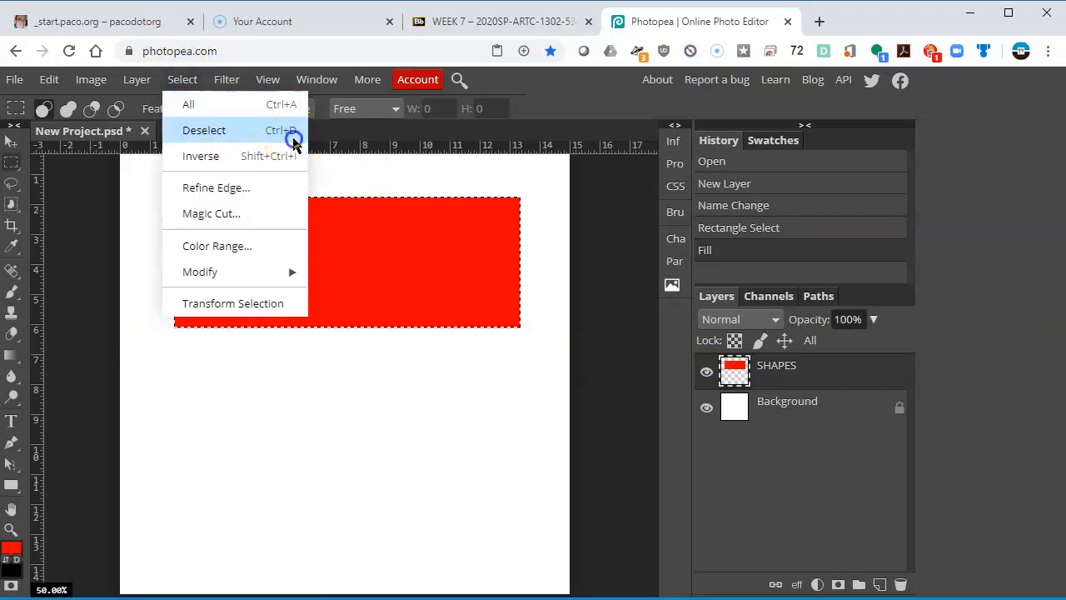
Deselect, then drag the red rectangle around until it sits near the page top
click(204, 130)
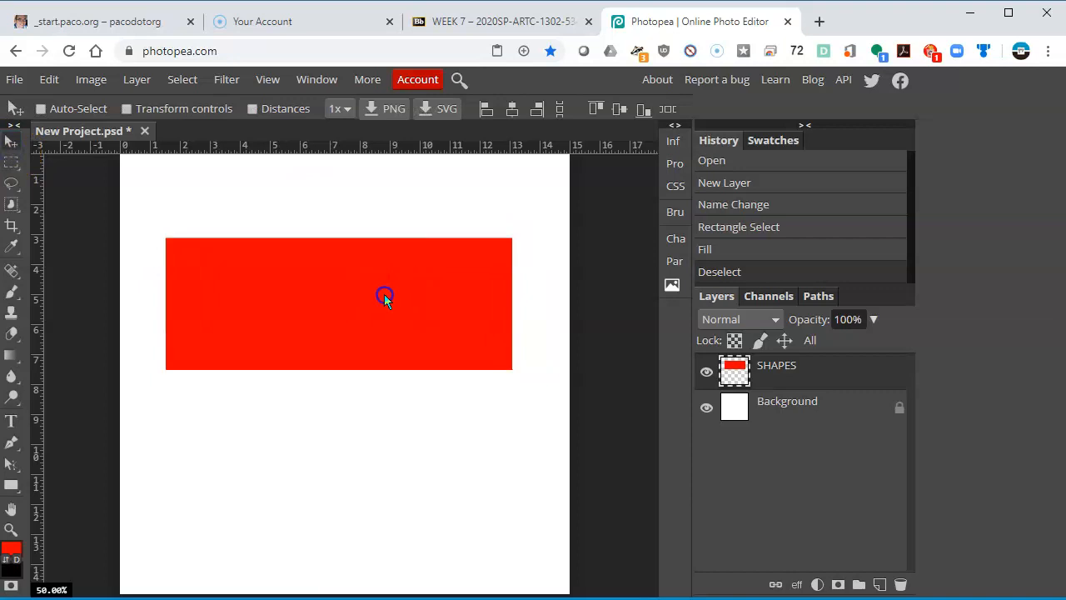
drag(384, 298, 379, 310)
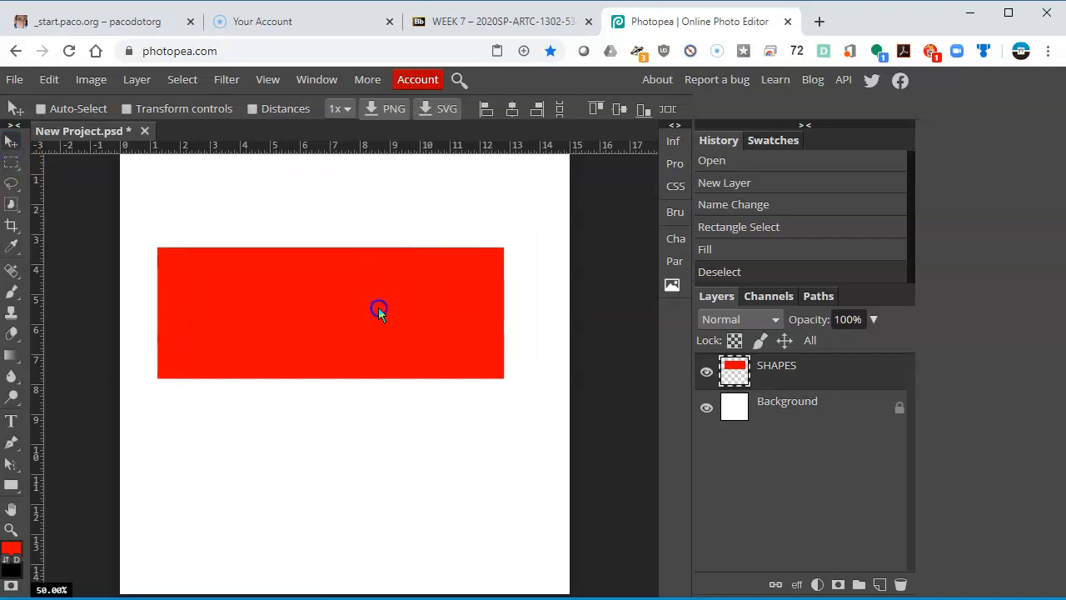
drag(379, 310, 204, 321)
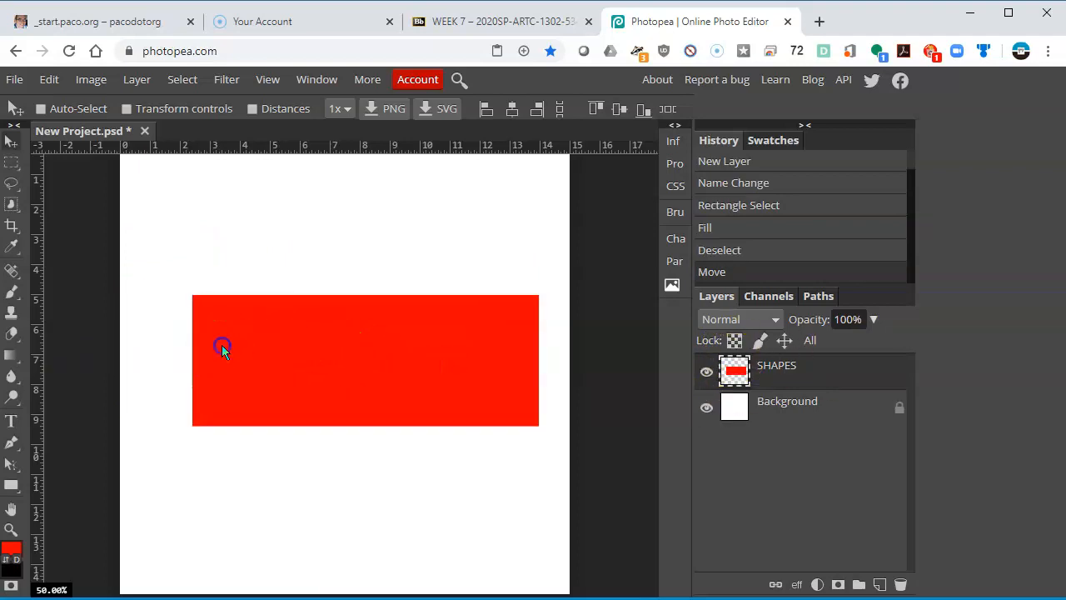
drag(223, 348, 222, 335)
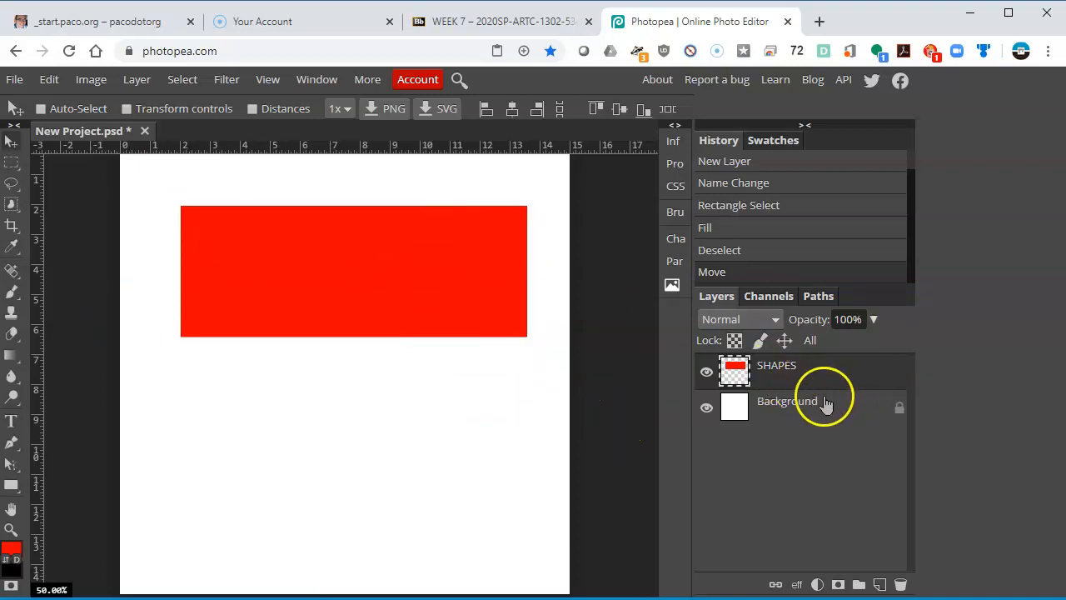
mouse_move(812, 371)
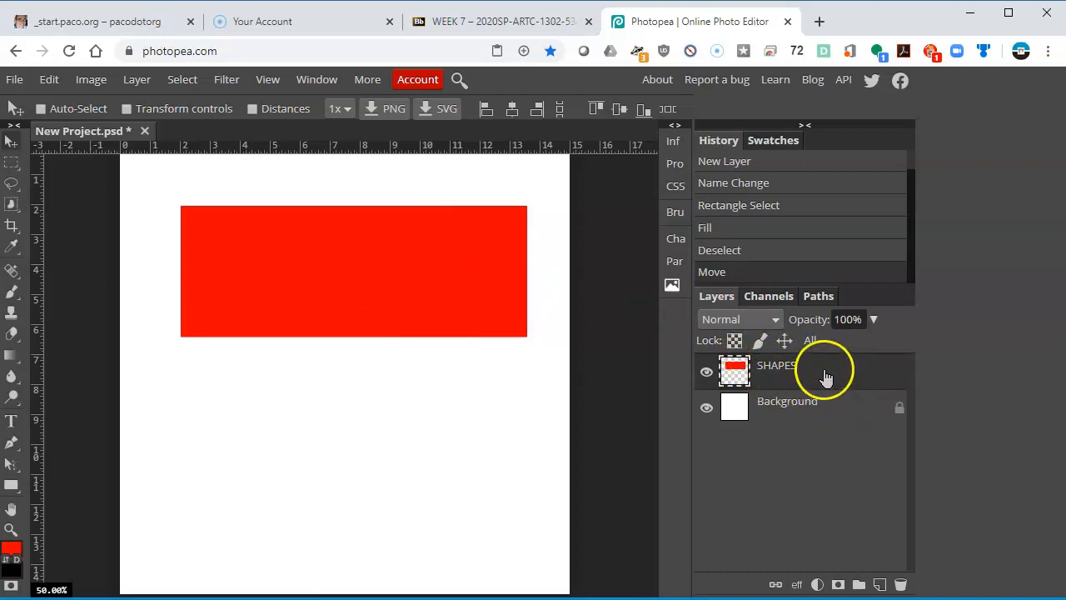
Add a Drop Shadow effect to the SHAPES layer and move the Layer Style dialog aside
click(797, 584)
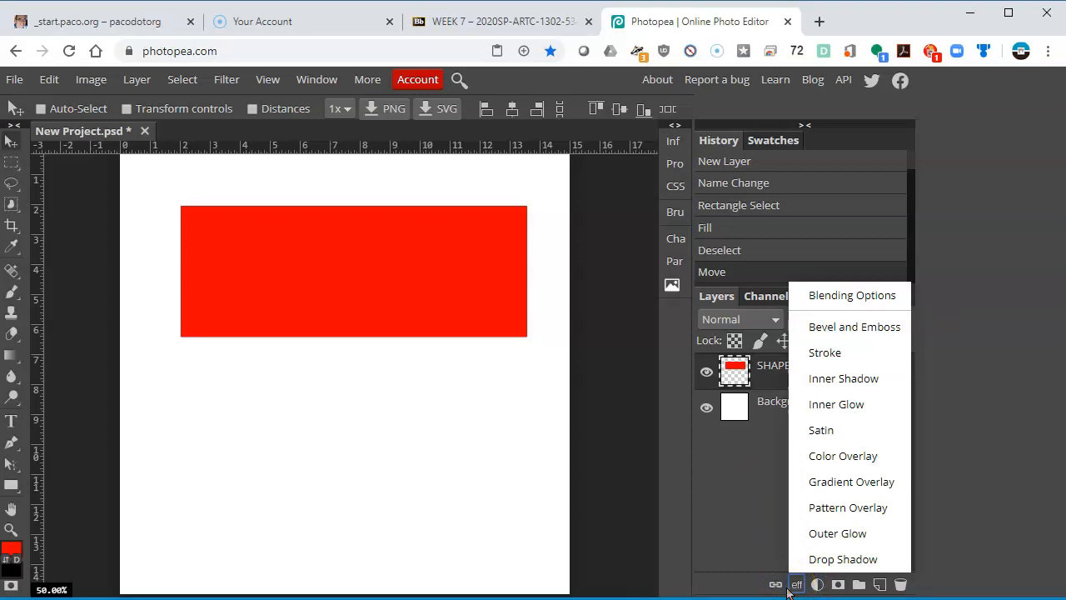
click(843, 559)
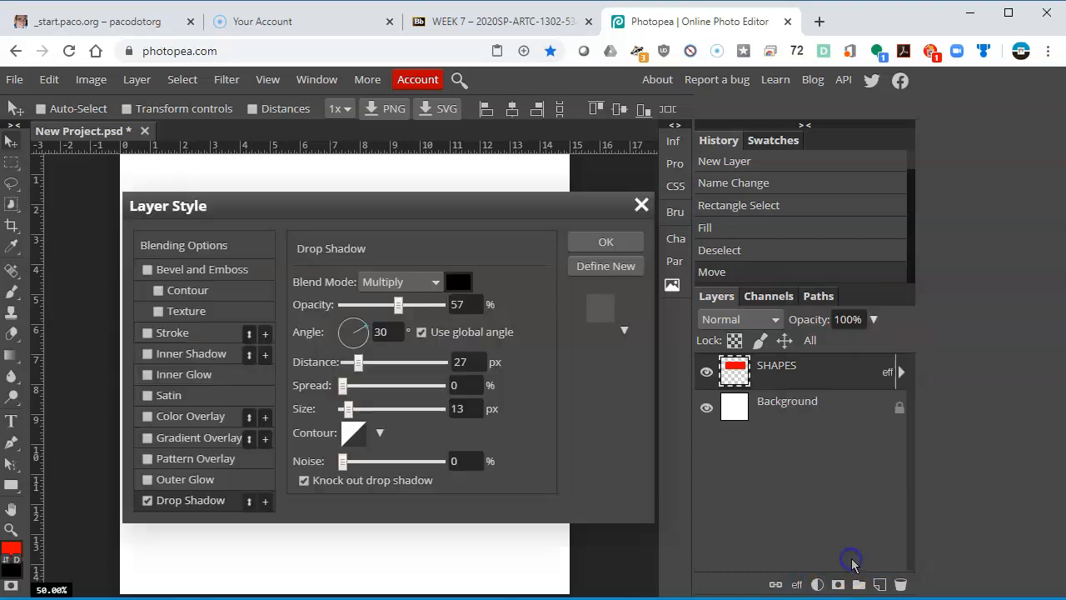
drag(167, 205, 535, 192)
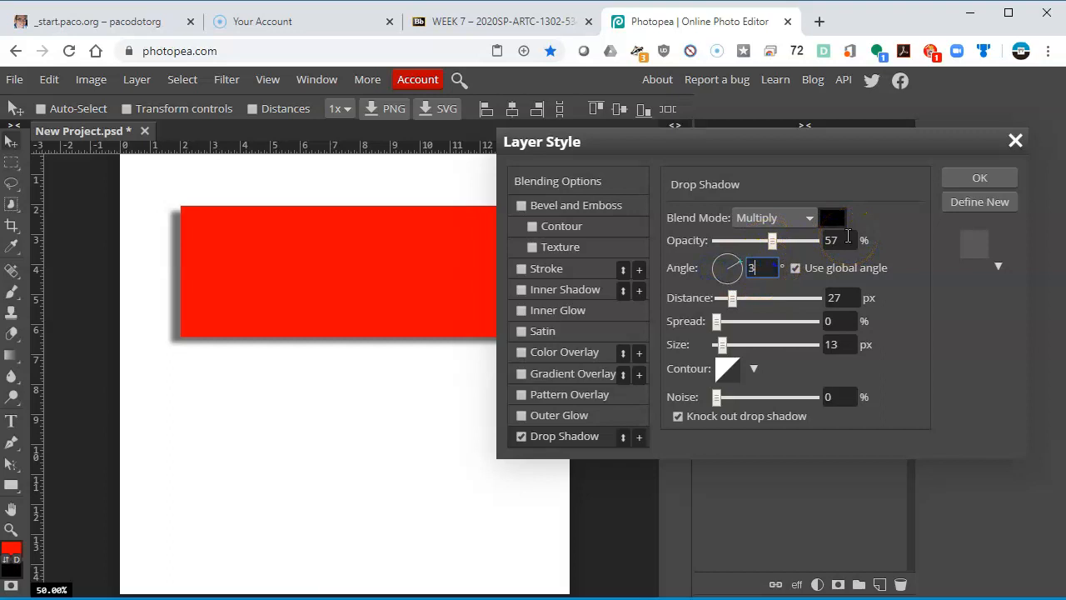
text(35)
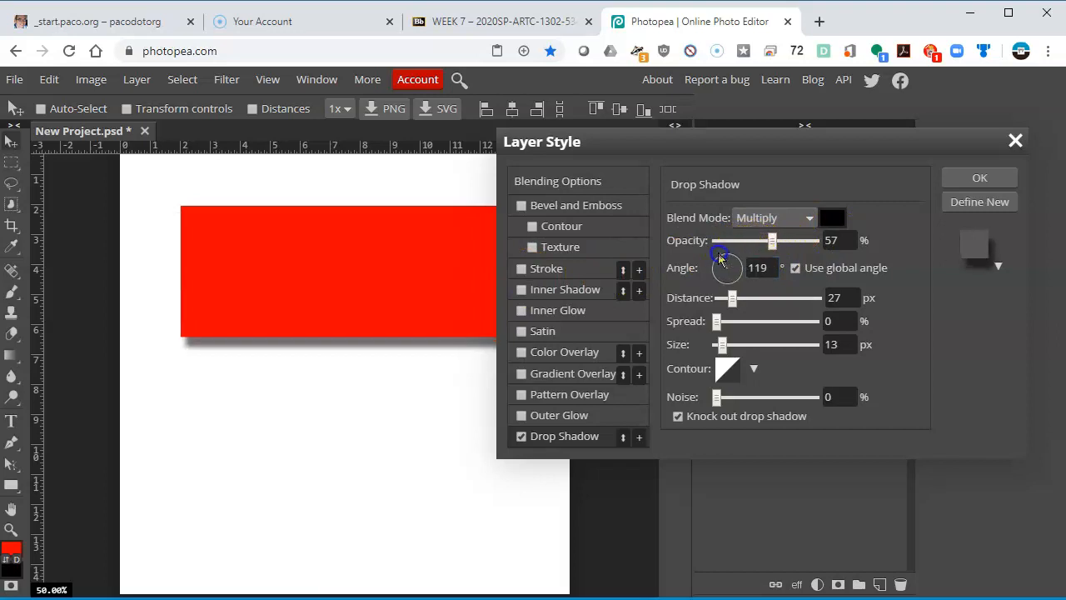
Rotate the drop shadow's angle dial until it settles at 122 degrees
drag(721, 256, 715, 254)
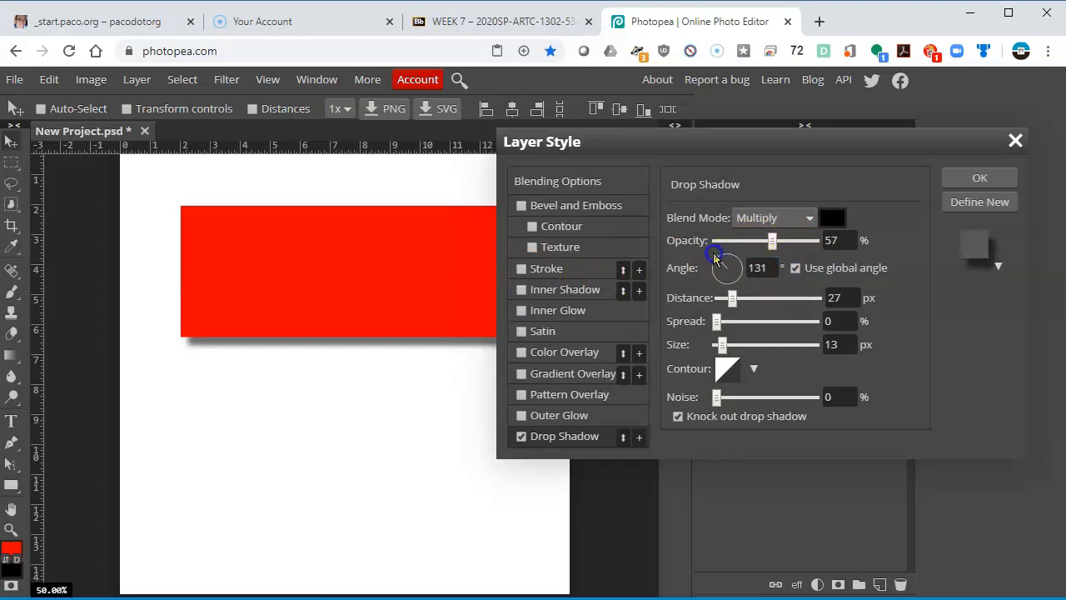
drag(729, 262, 730, 261)
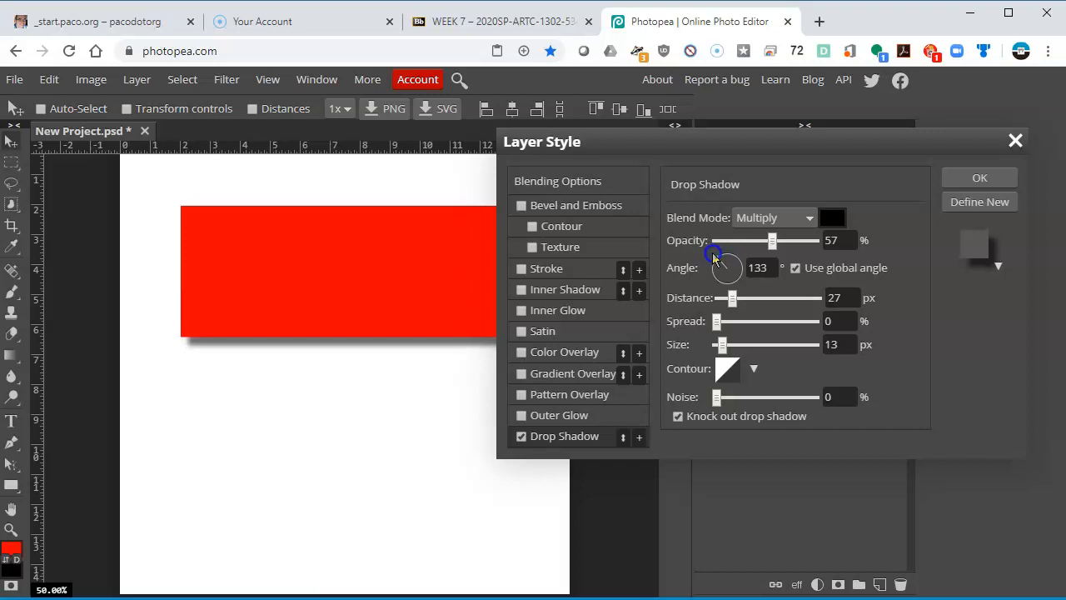
drag(718, 254, 716, 256)
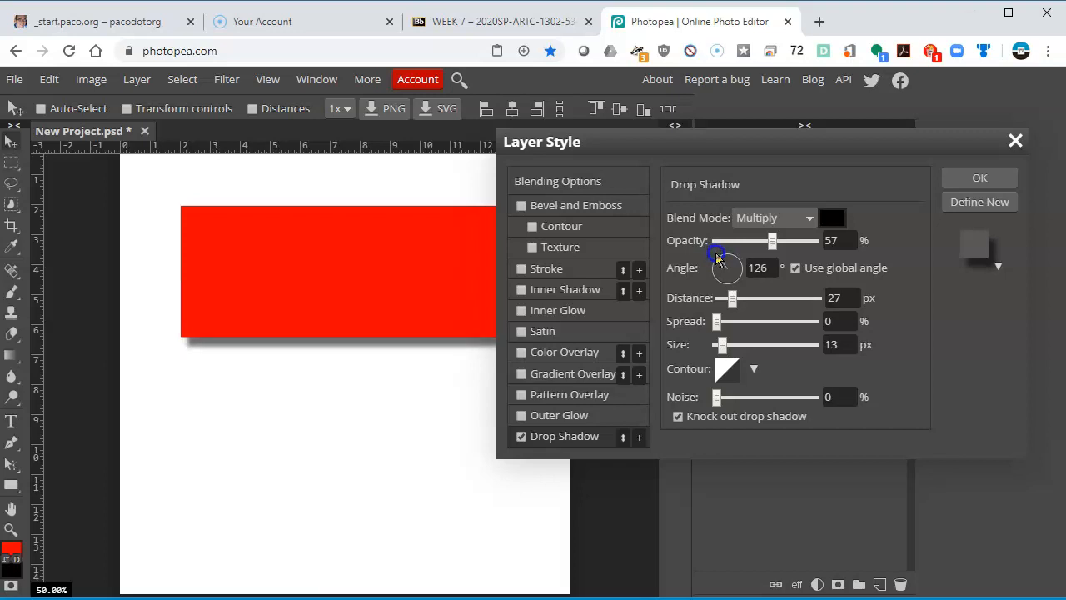
drag(716, 254, 724, 250)
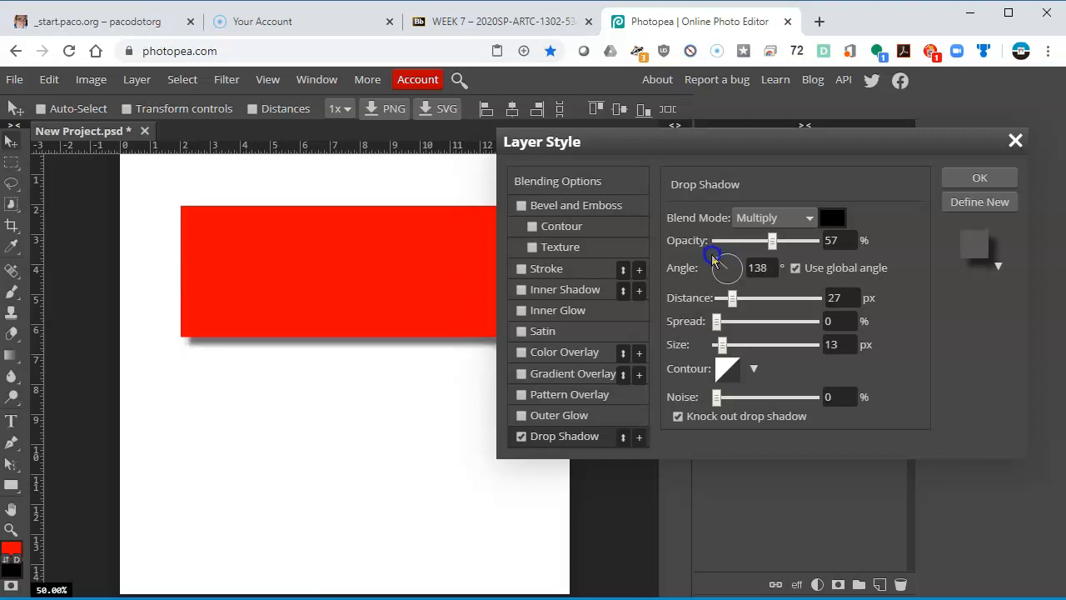
drag(713, 254, 716, 262)
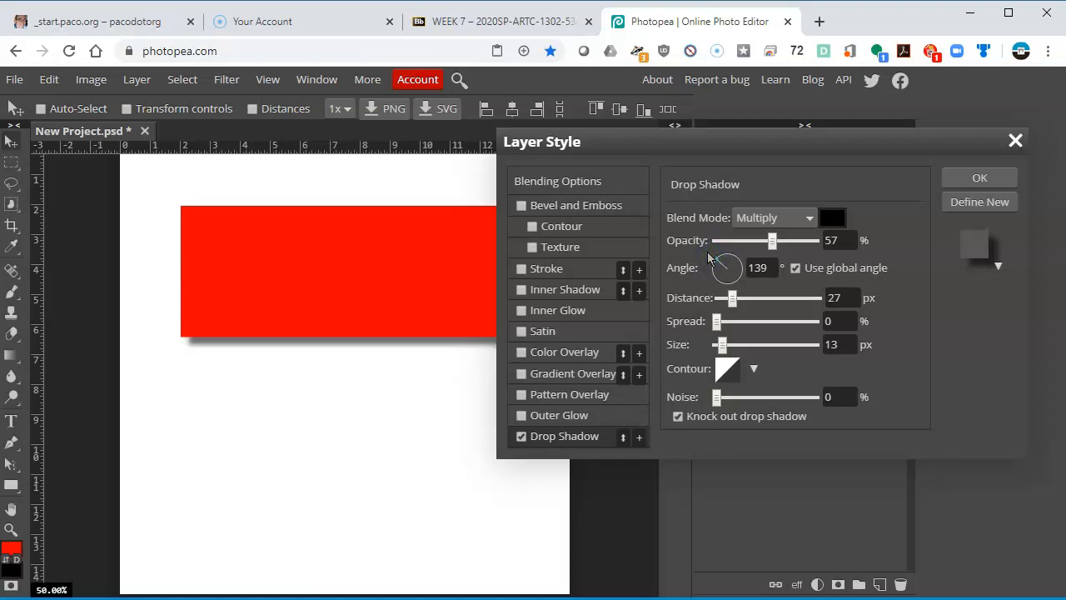
mouse_move(729, 275)
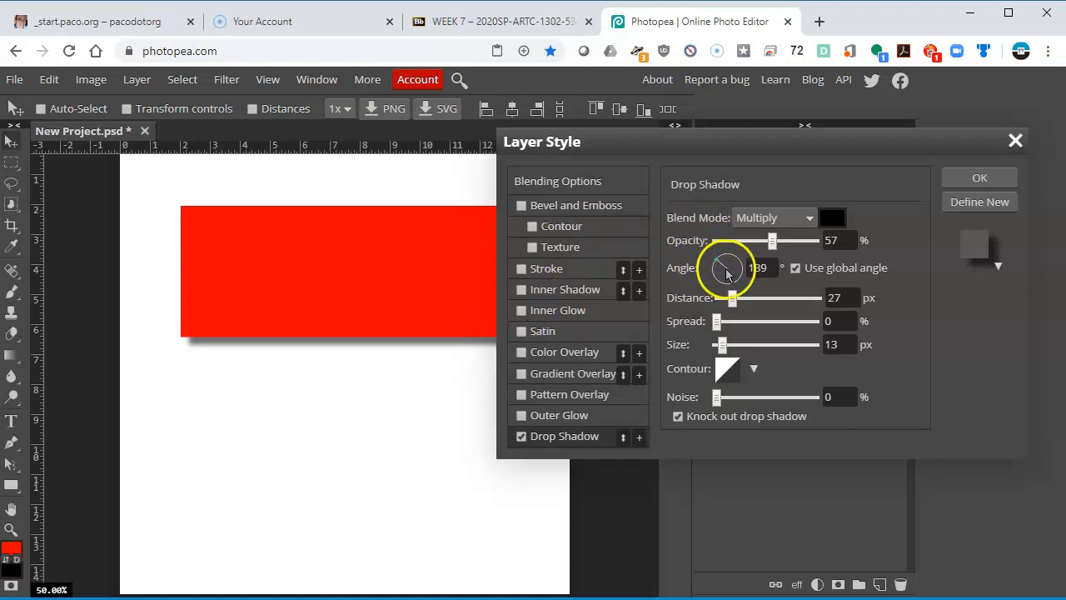
drag(729, 271, 718, 258)
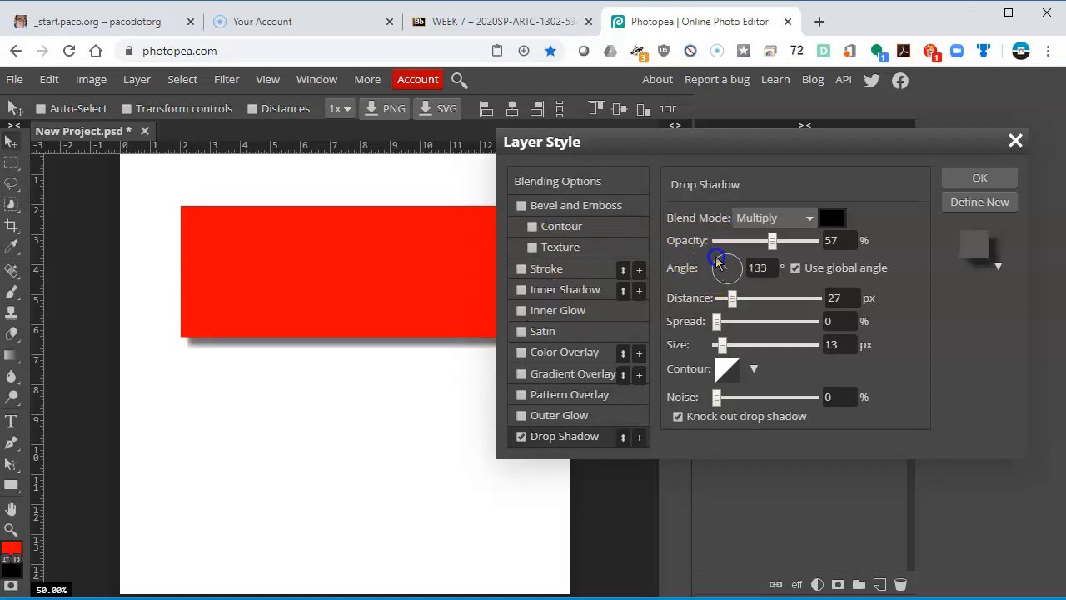
drag(720, 258, 718, 262)
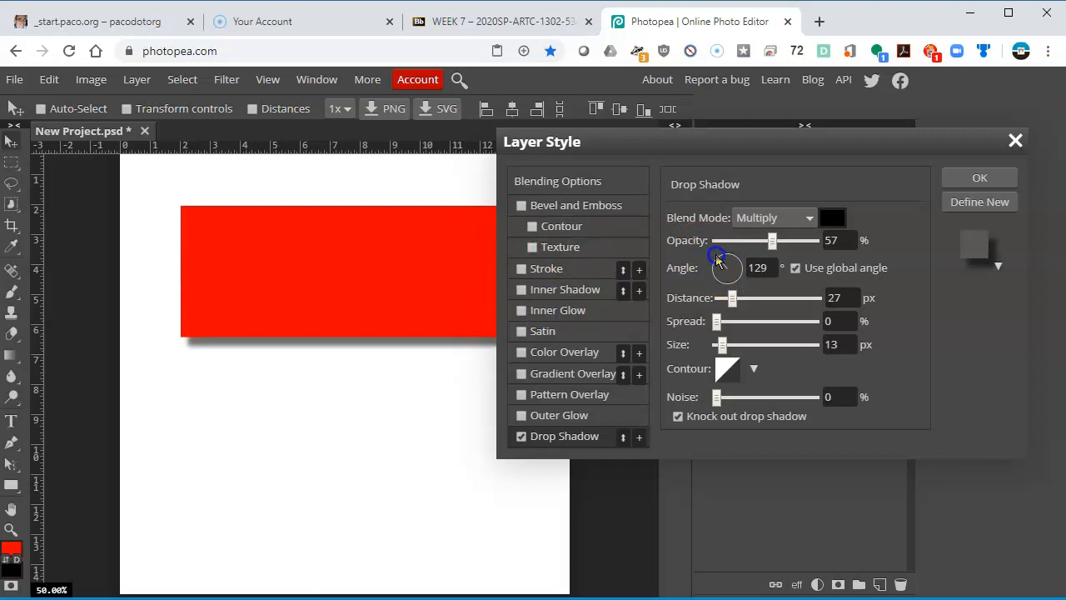
drag(718, 257, 725, 260)
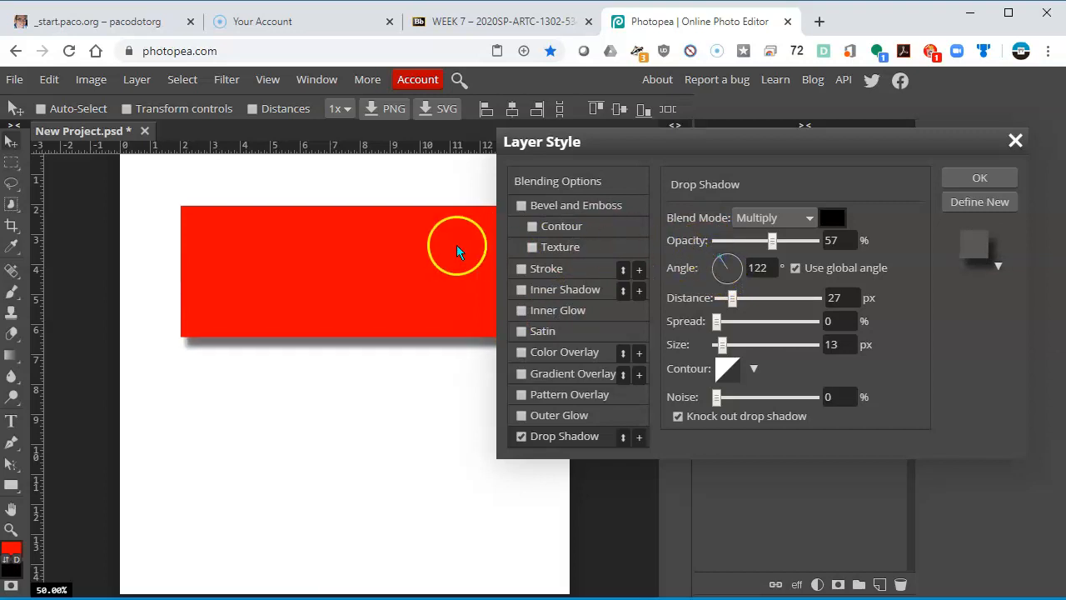
mouse_move(244, 352)
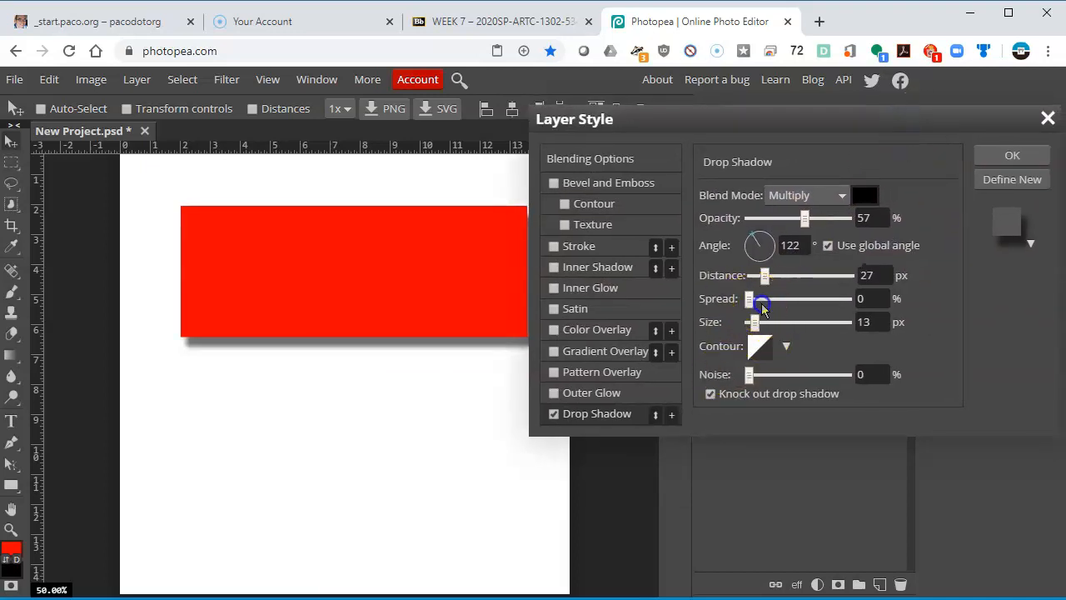
mouse_move(767, 276)
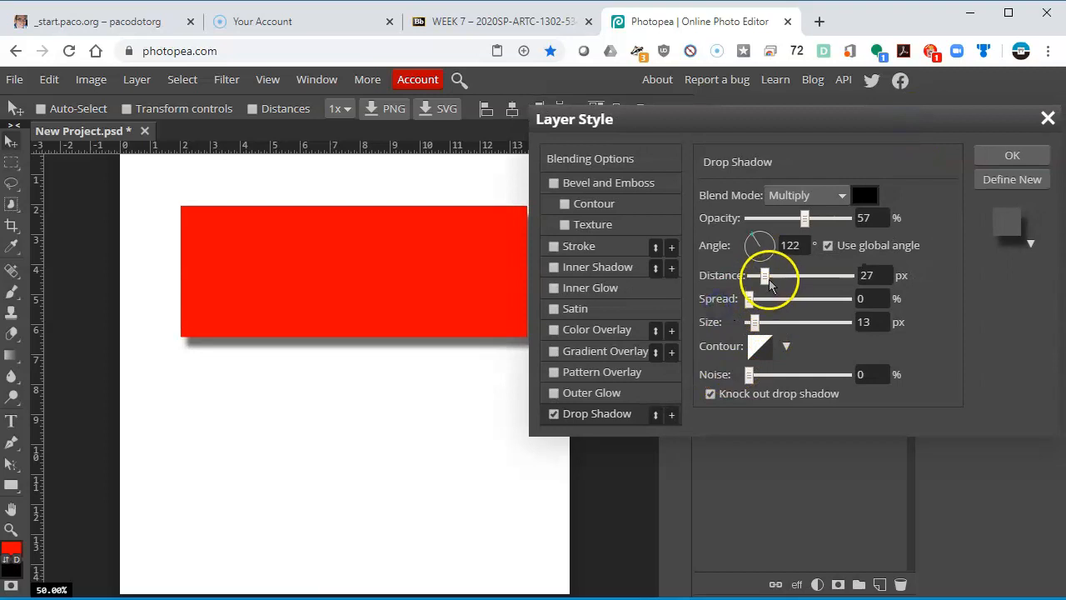
Give the drop shadow a larger blur, 60% opacity and a red colour, then confirm
drag(765, 275, 768, 274)
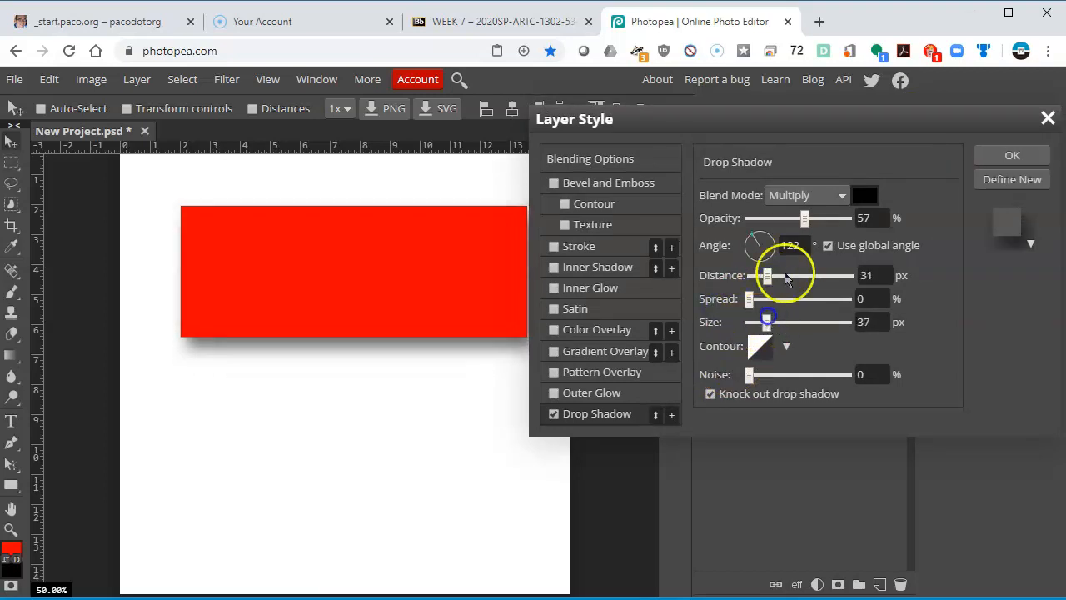
drag(805, 217, 845, 217)
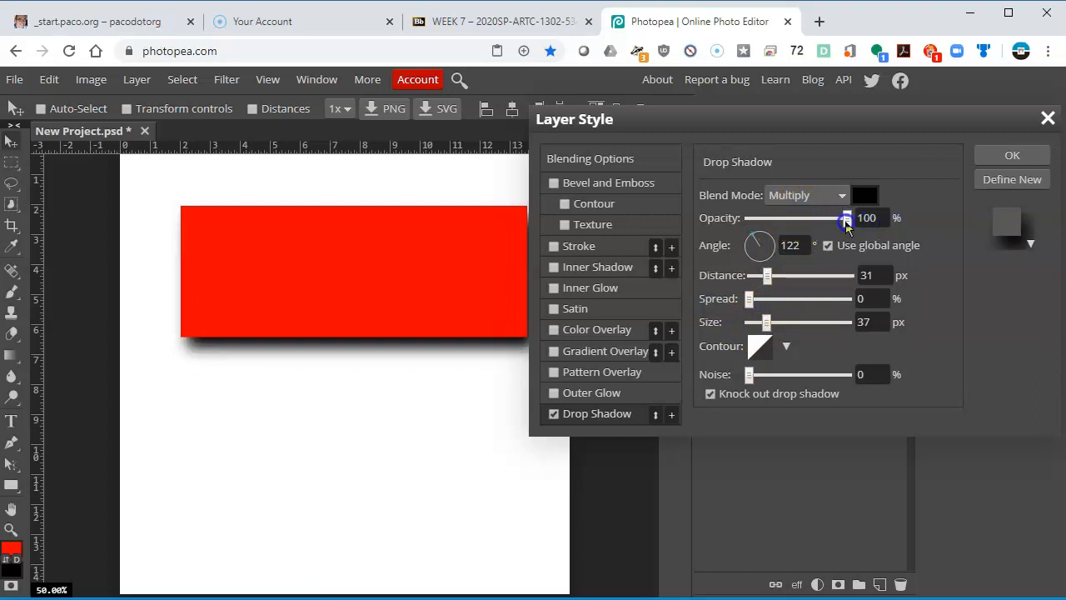
drag(846, 217, 806, 218)
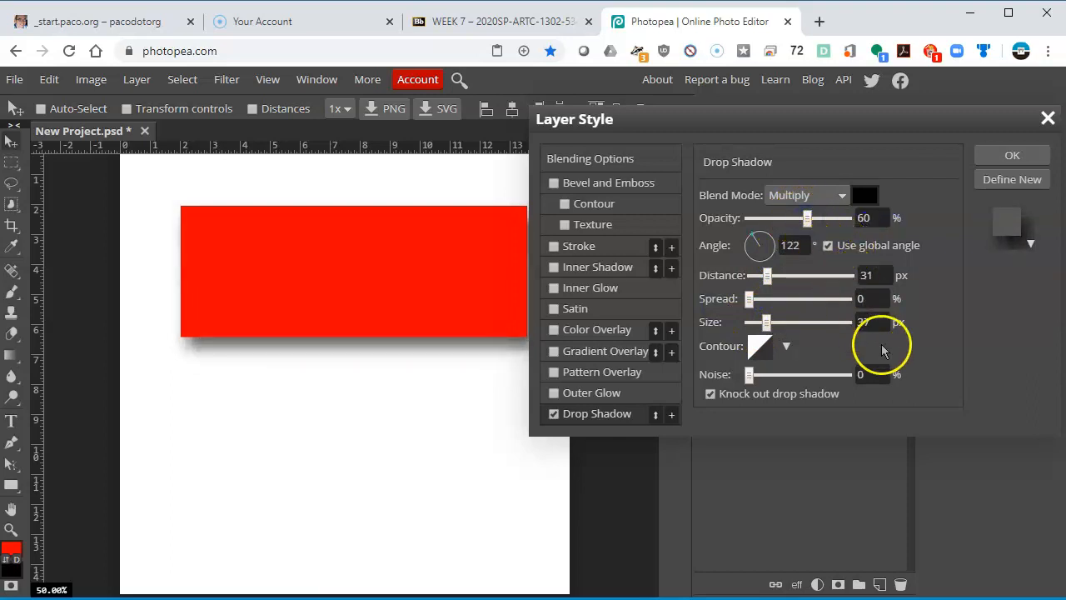
mouse_move(868, 202)
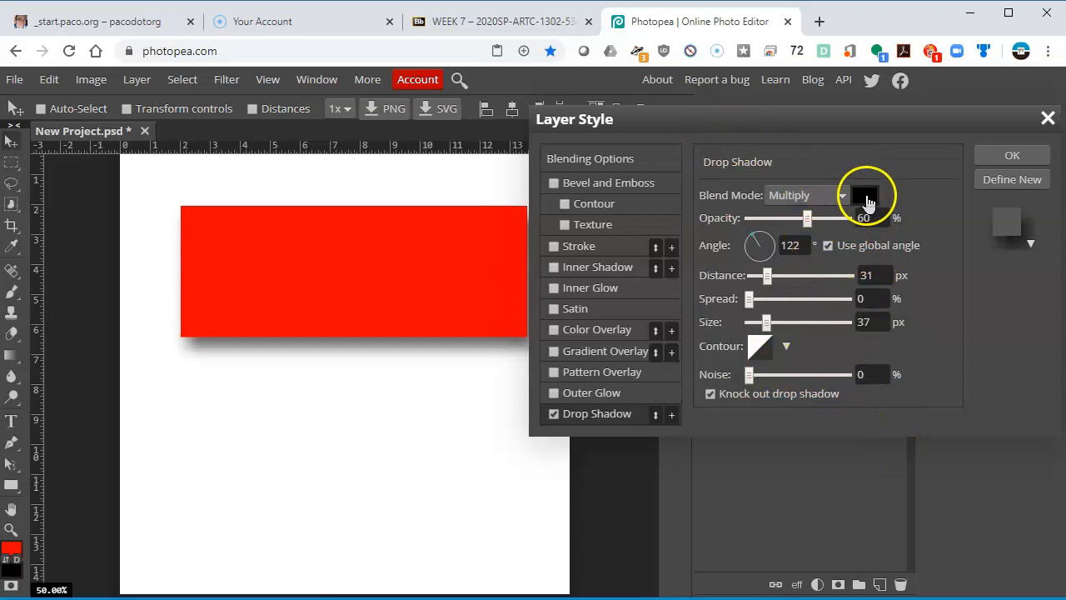
click(864, 195)
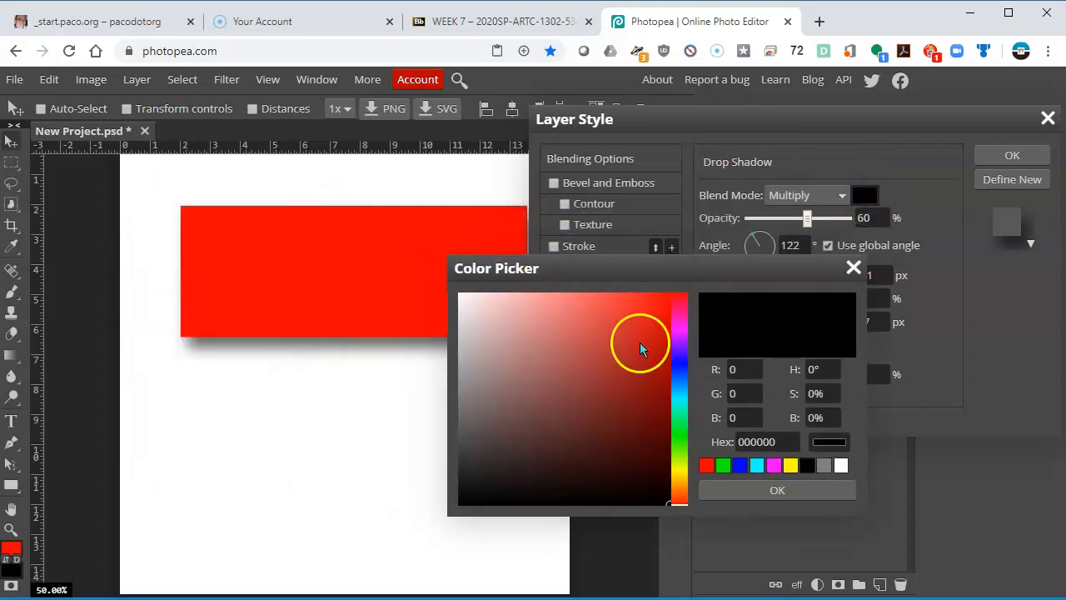
click(659, 325)
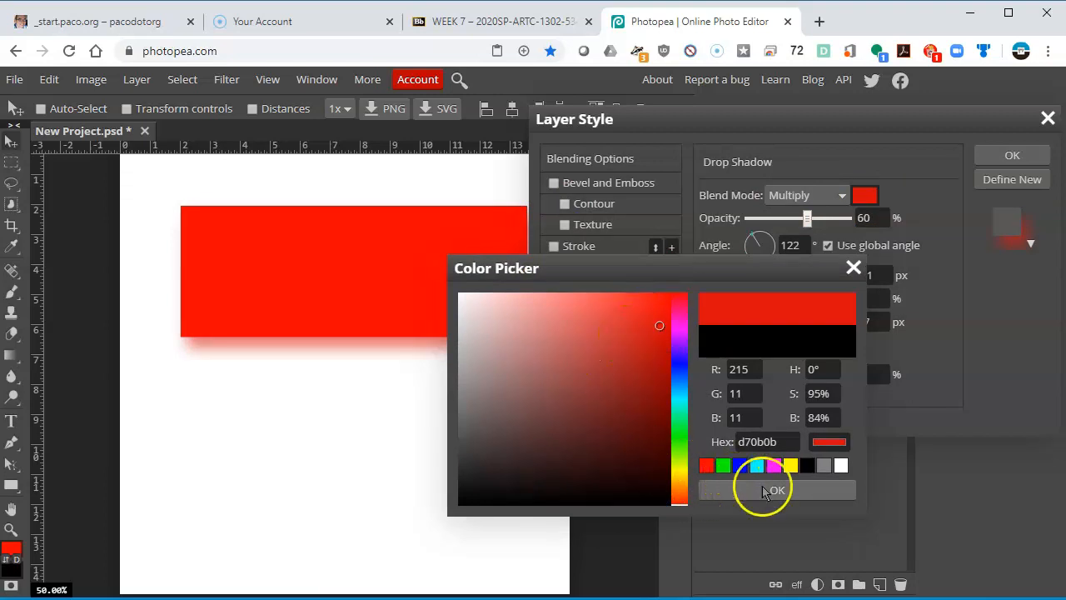
click(774, 489)
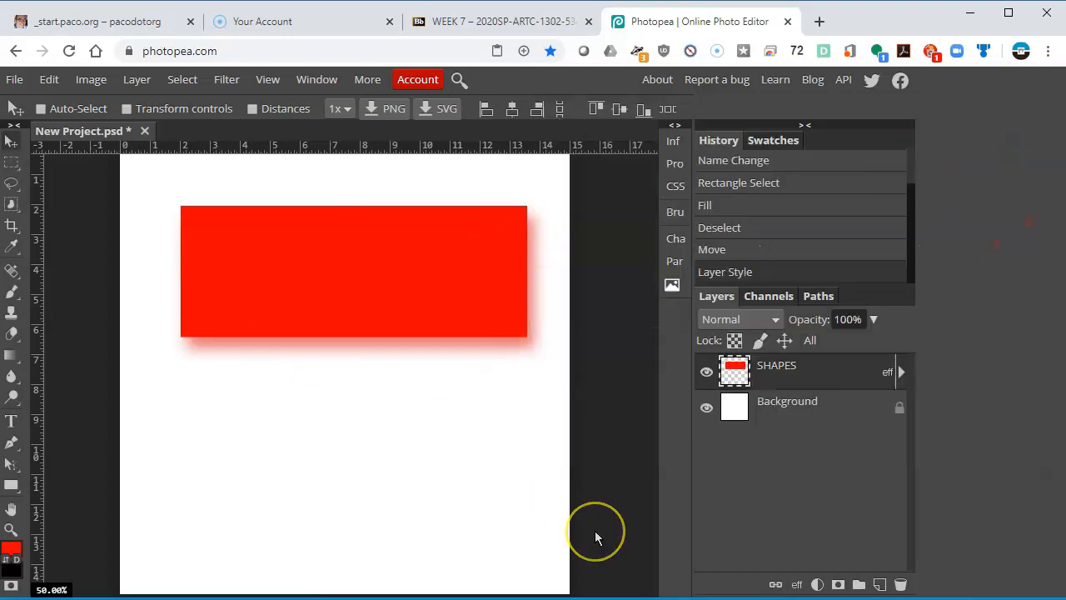
mouse_move(866, 366)
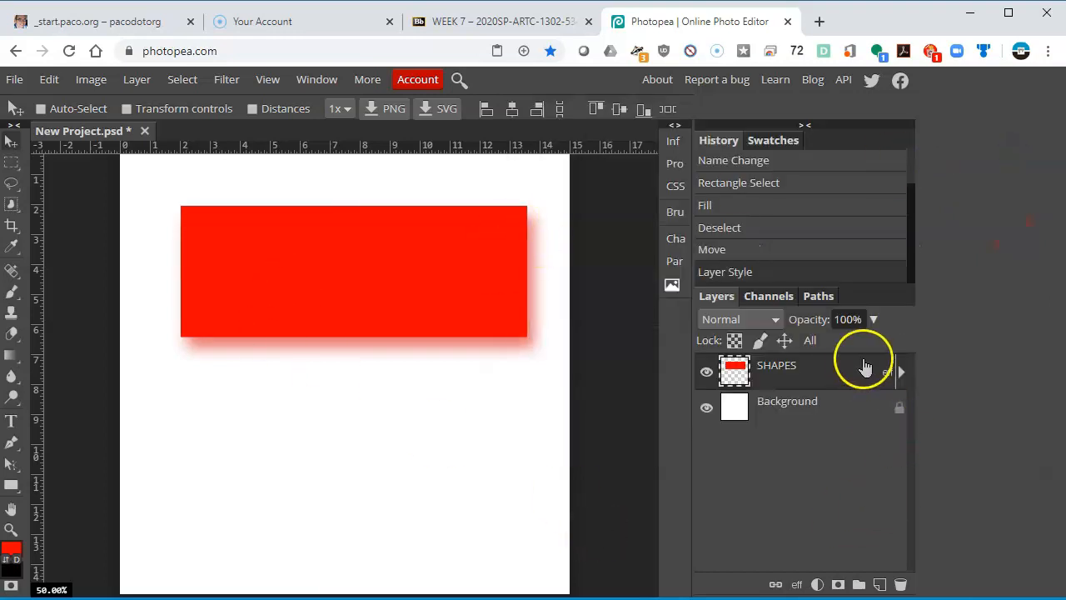
mouse_move(891, 382)
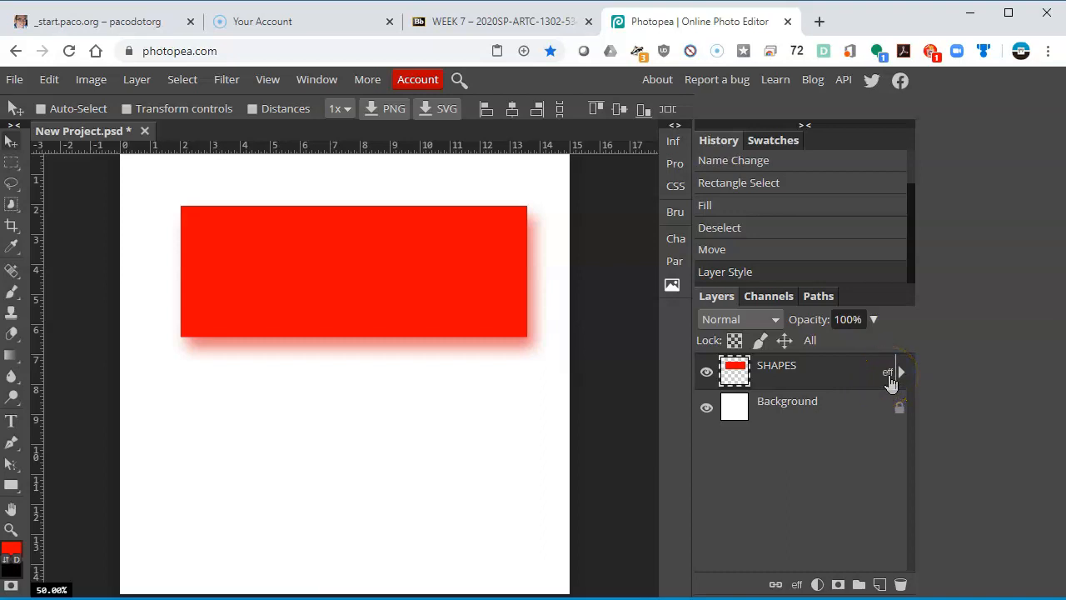
mouse_move(890, 384)
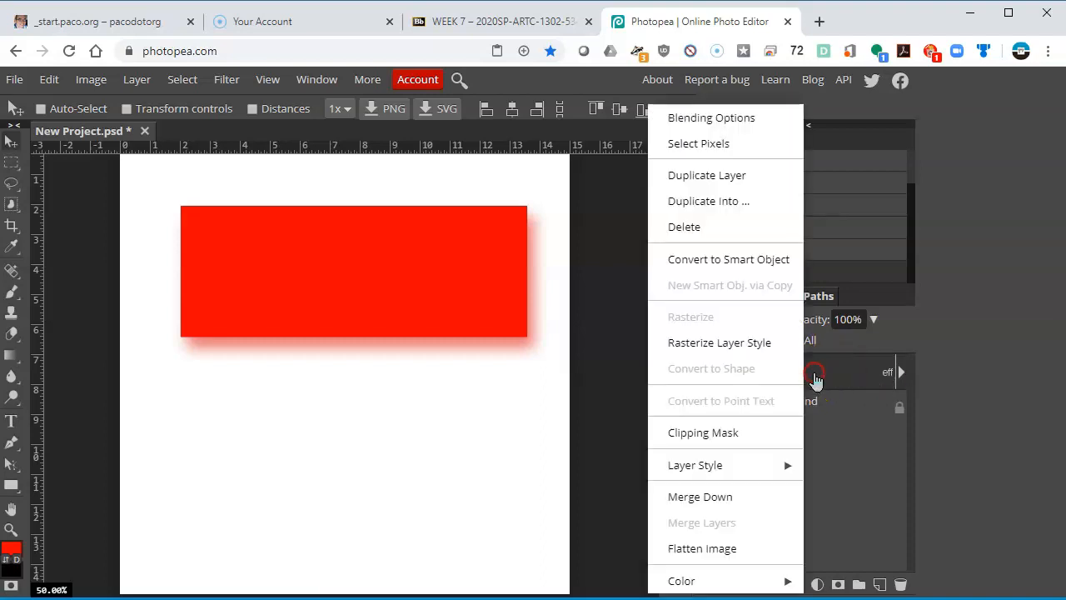
mouse_move(813, 375)
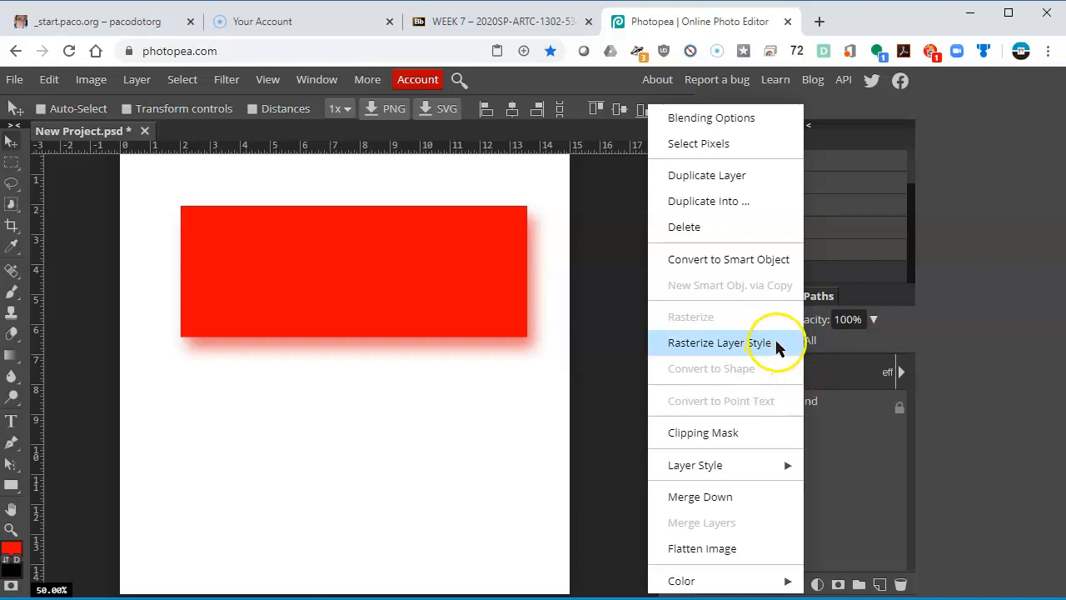
mouse_move(779, 343)
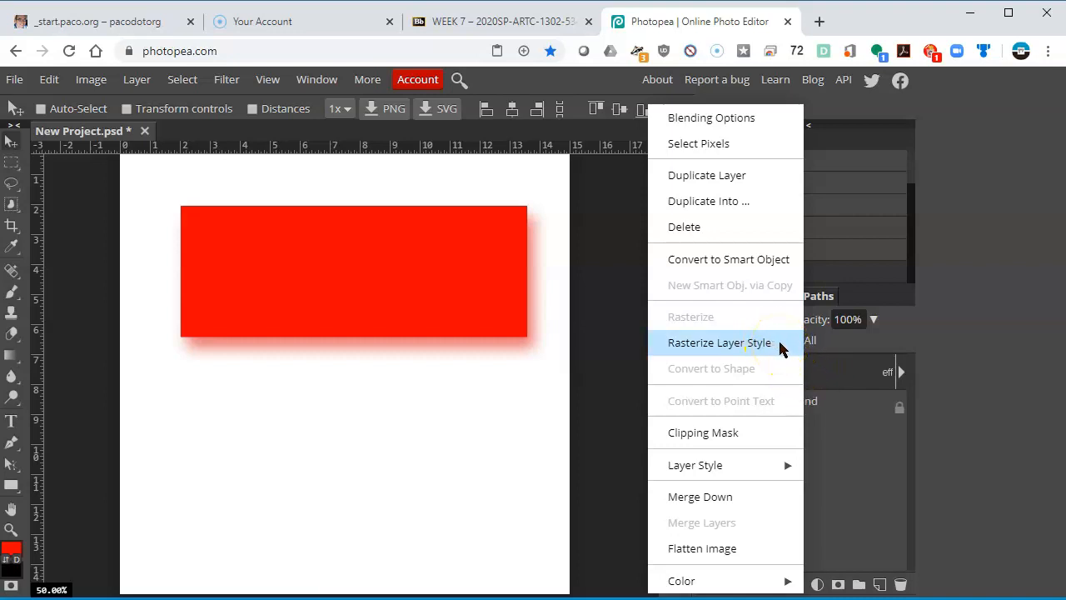
mouse_move(760, 465)
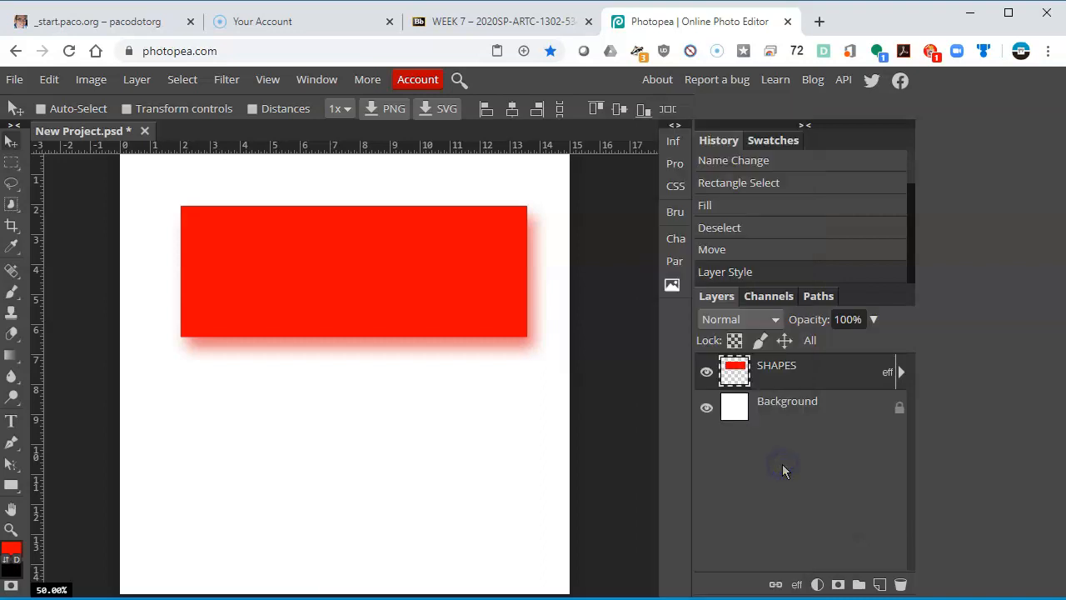
Add a new layer and fill an elliptical selection with a blue foreground colour
click(881, 584)
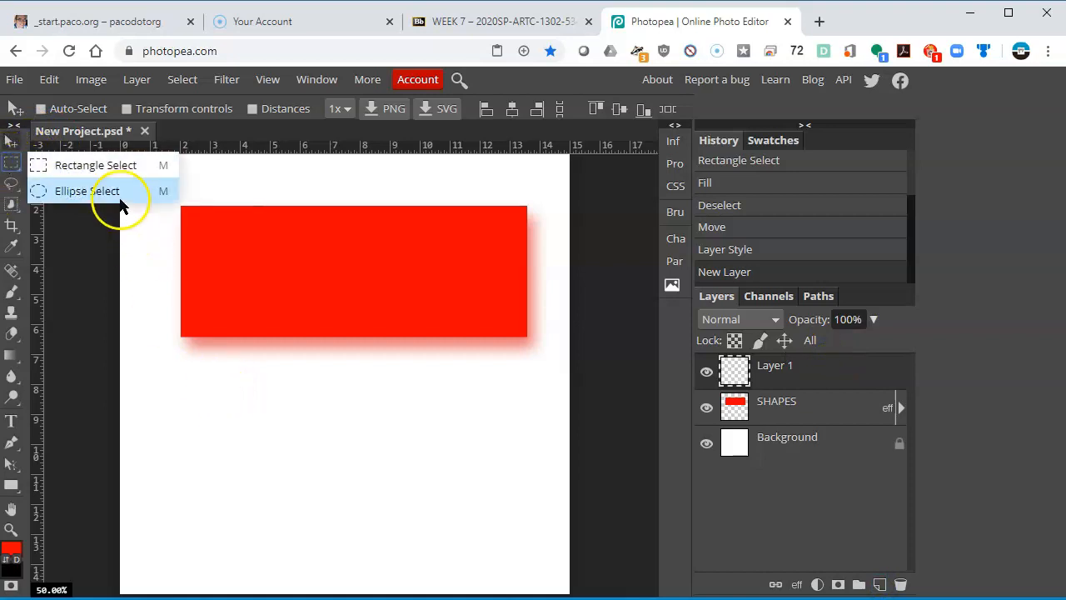
click(87, 191)
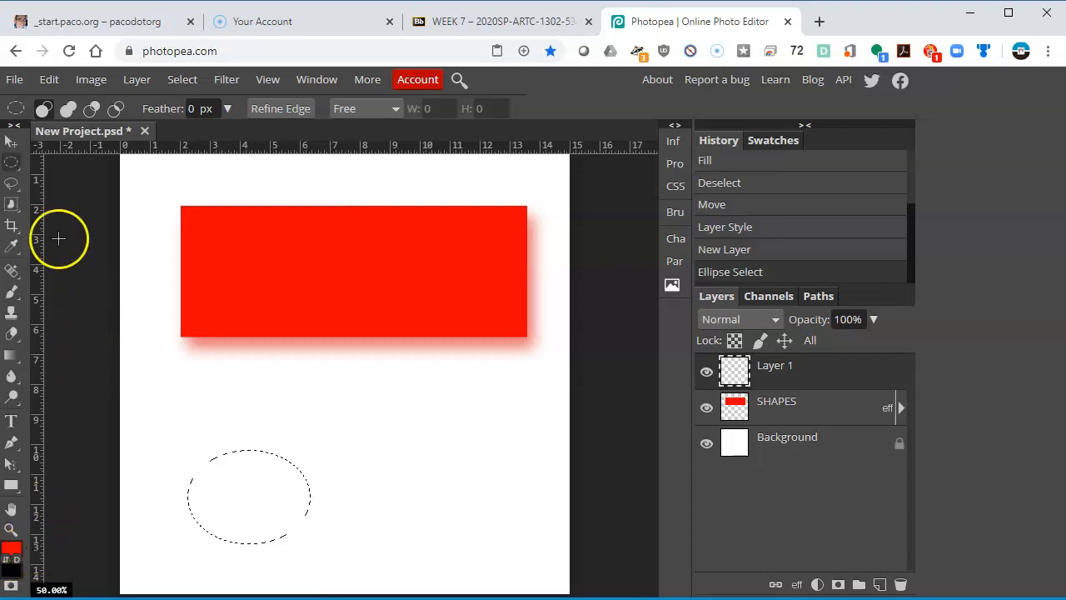
click(11, 548)
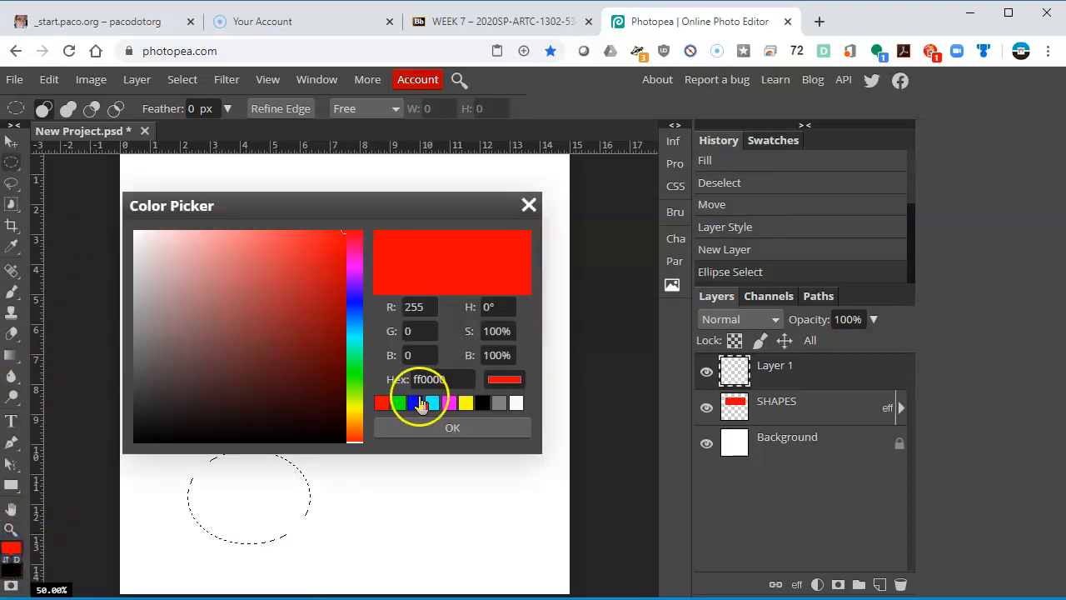
click(415, 404)
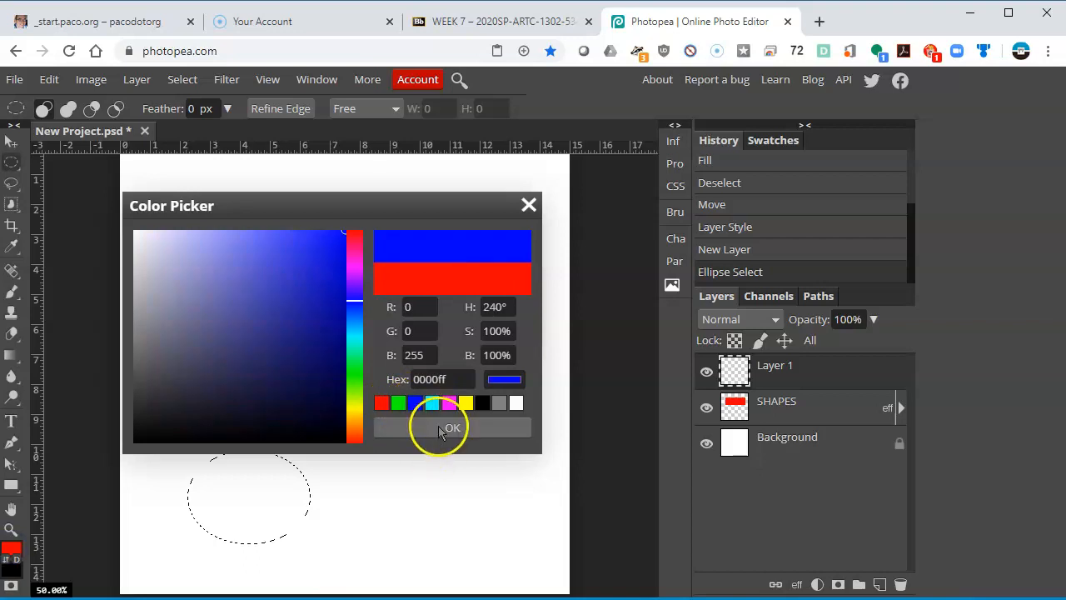
click(48, 79)
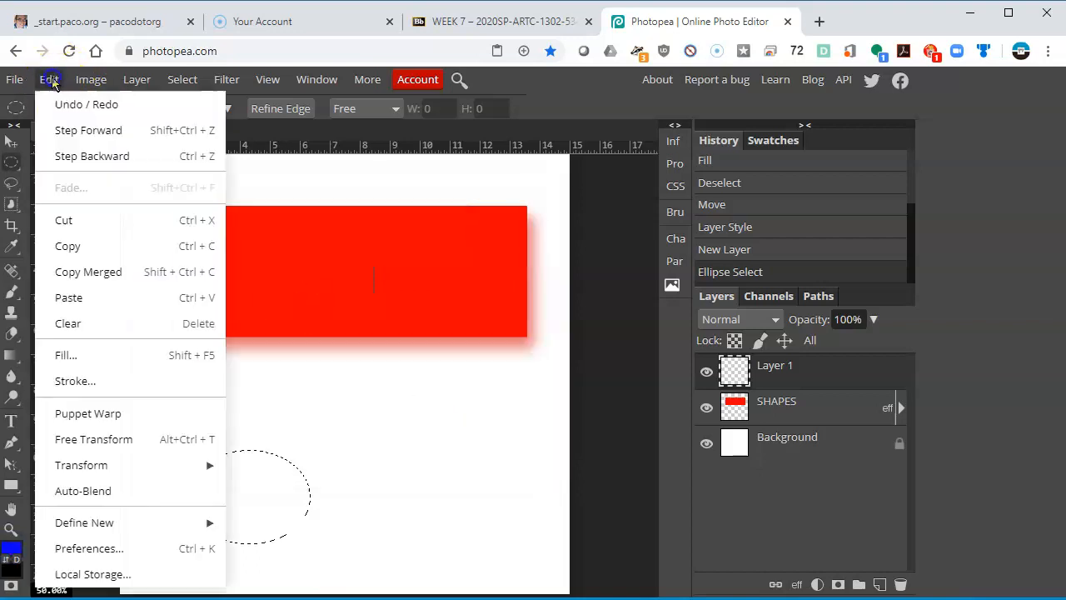
click(66, 354)
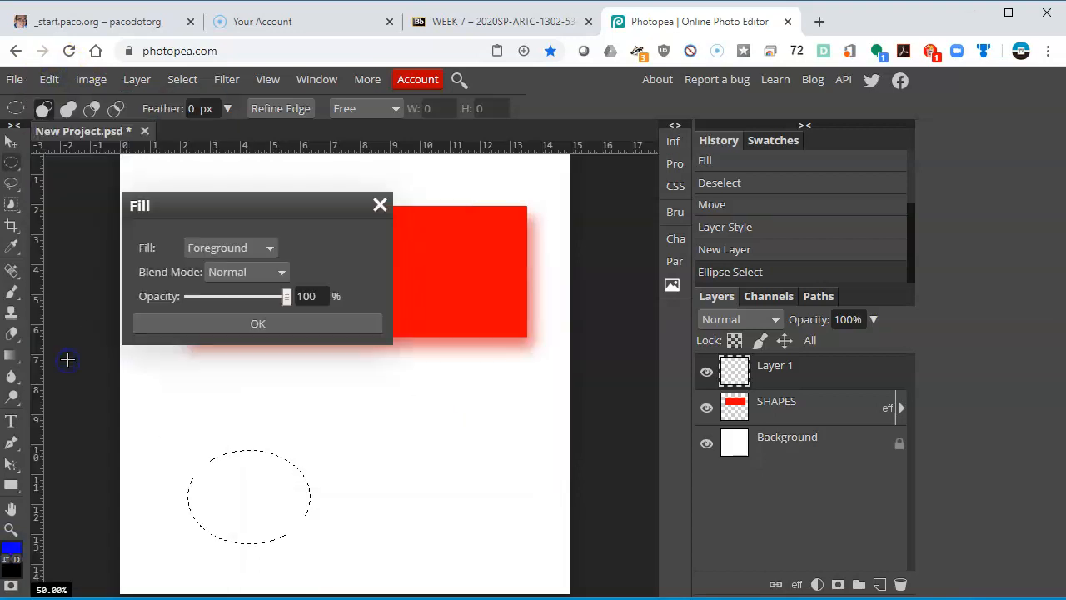
click(258, 324)
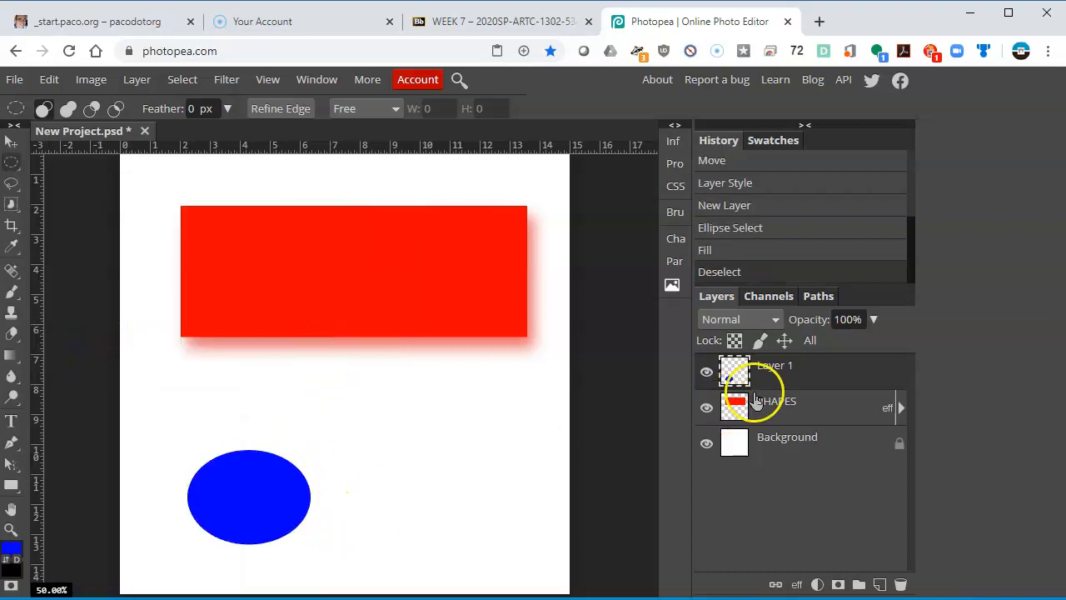
mouse_move(983, 433)
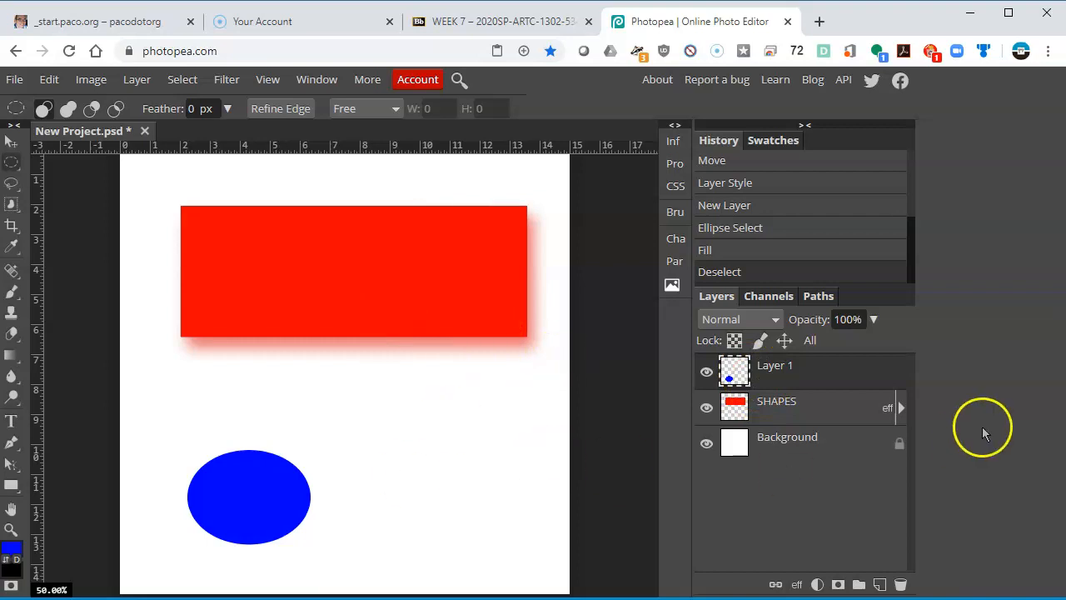
mouse_move(850, 366)
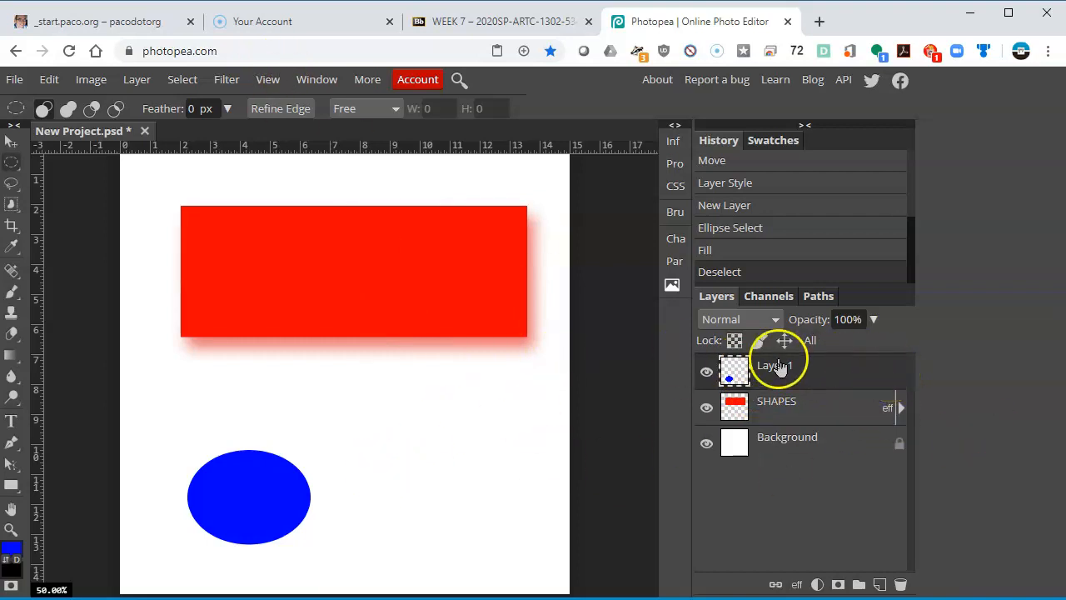
Rename the ellipse layer 'blue circl' and drag the circle a little to the right
double_click(776, 366)
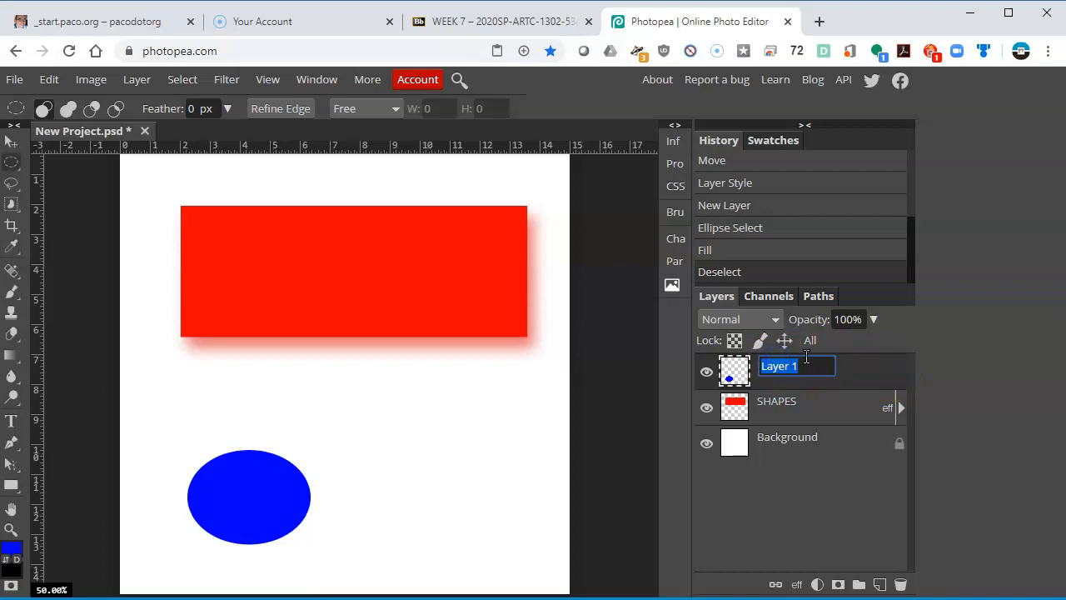
text(blue circle)
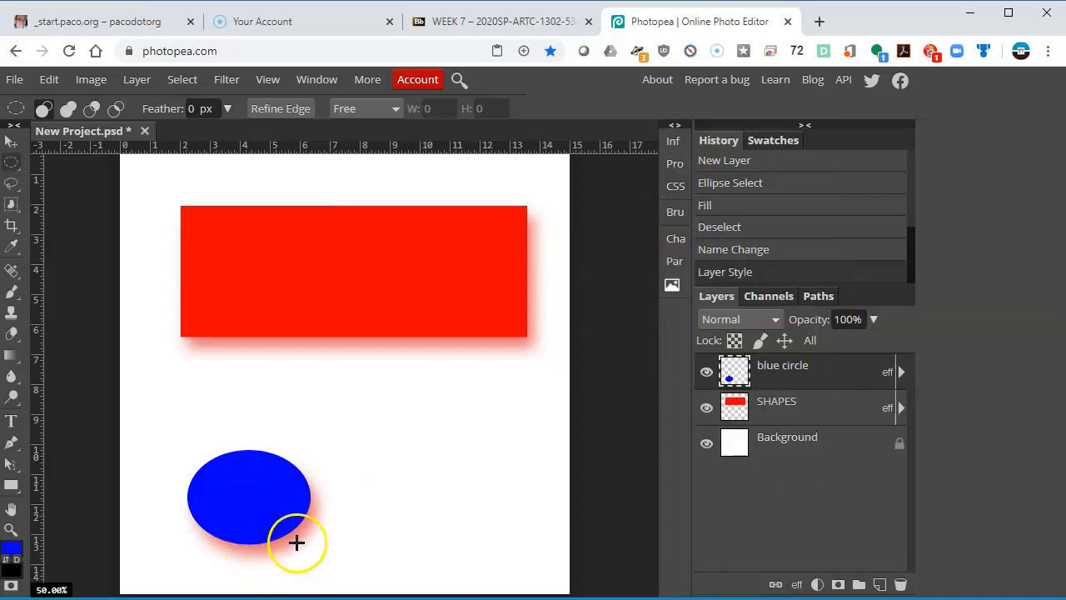
mouse_move(508, 301)
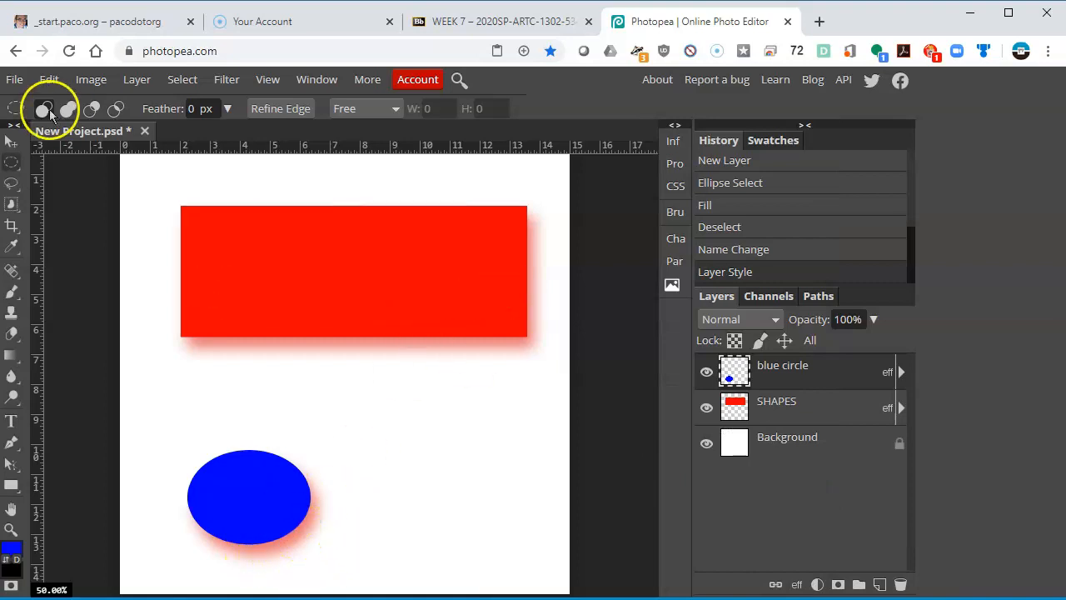
click(12, 129)
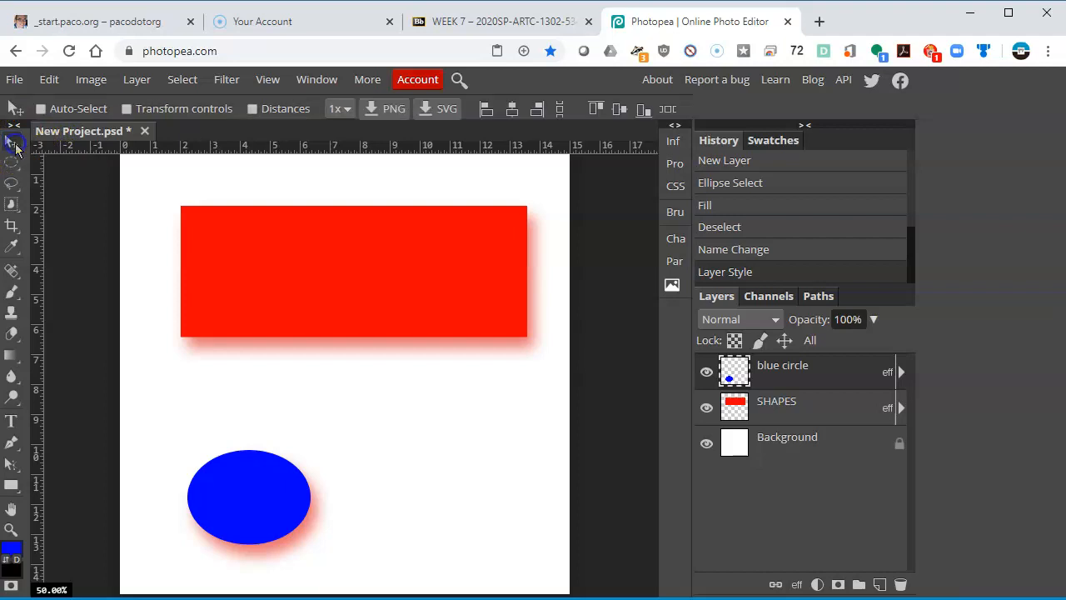
mouse_move(48, 163)
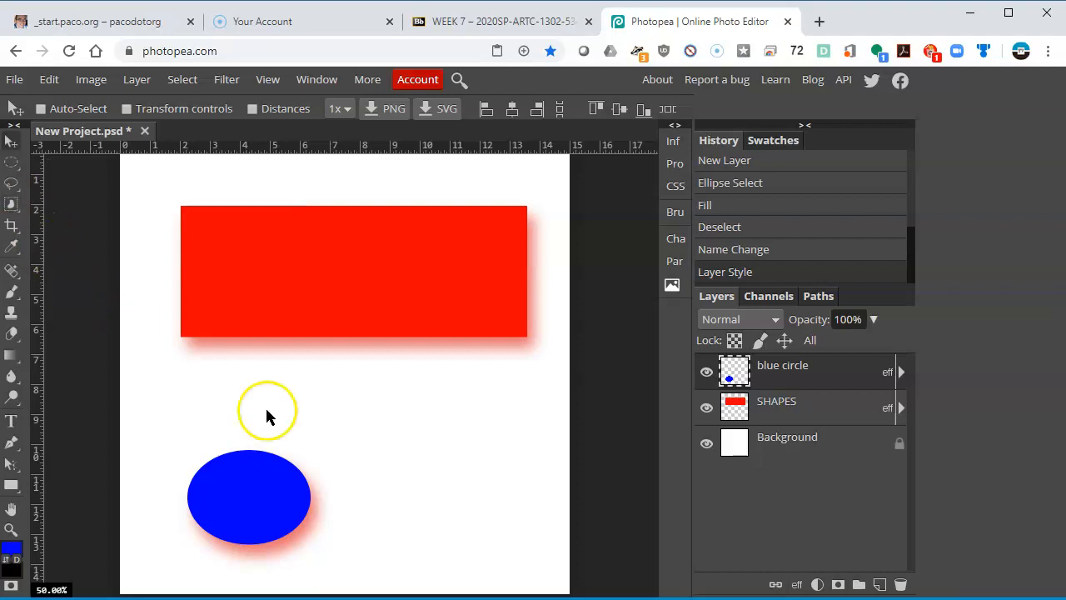
drag(249, 497, 407, 481)
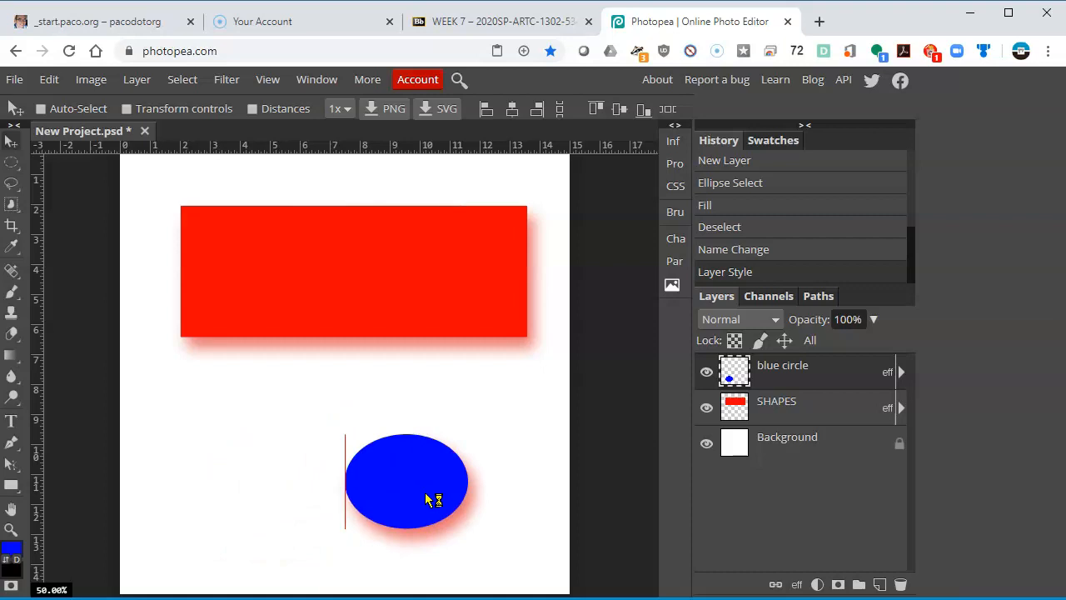
drag(408, 478, 267, 446)
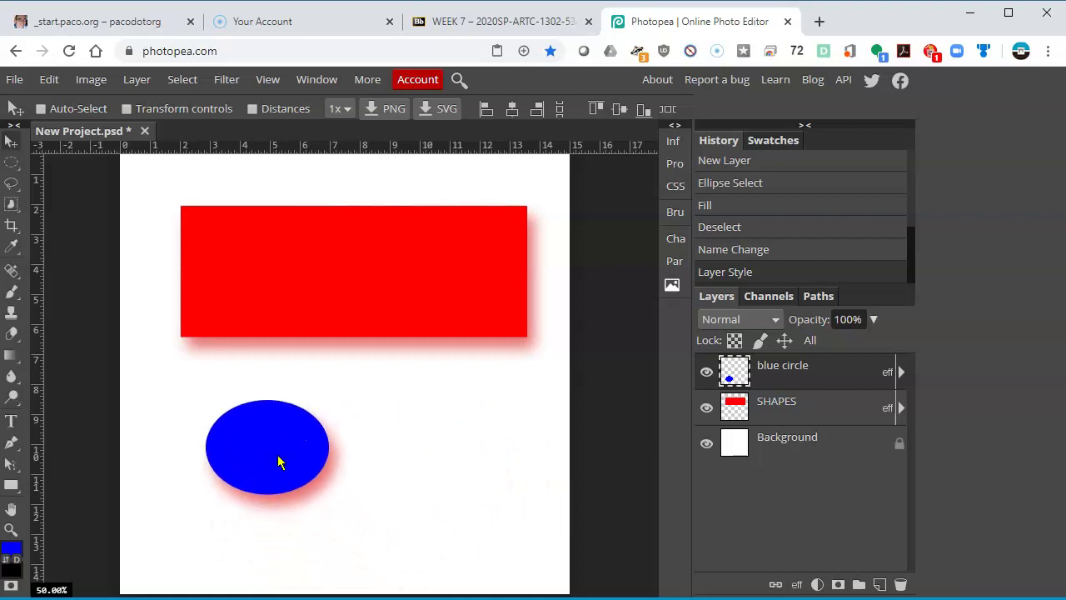
drag(279, 446, 329, 457)
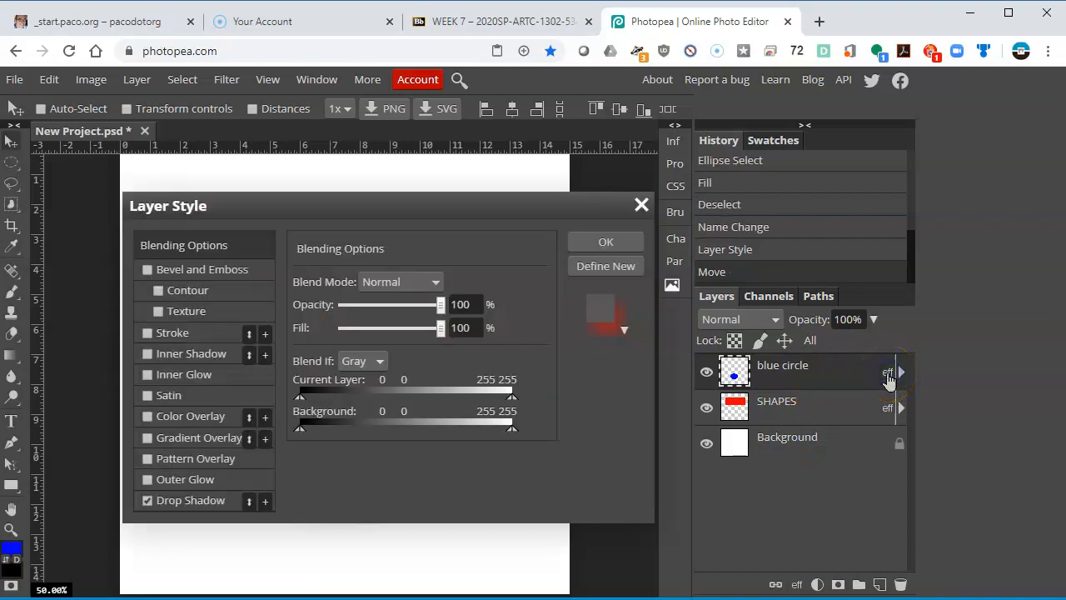
Set the blue circle's Drop Shadow colour to blue and apply the layer style
drag(167, 206, 273, 159)
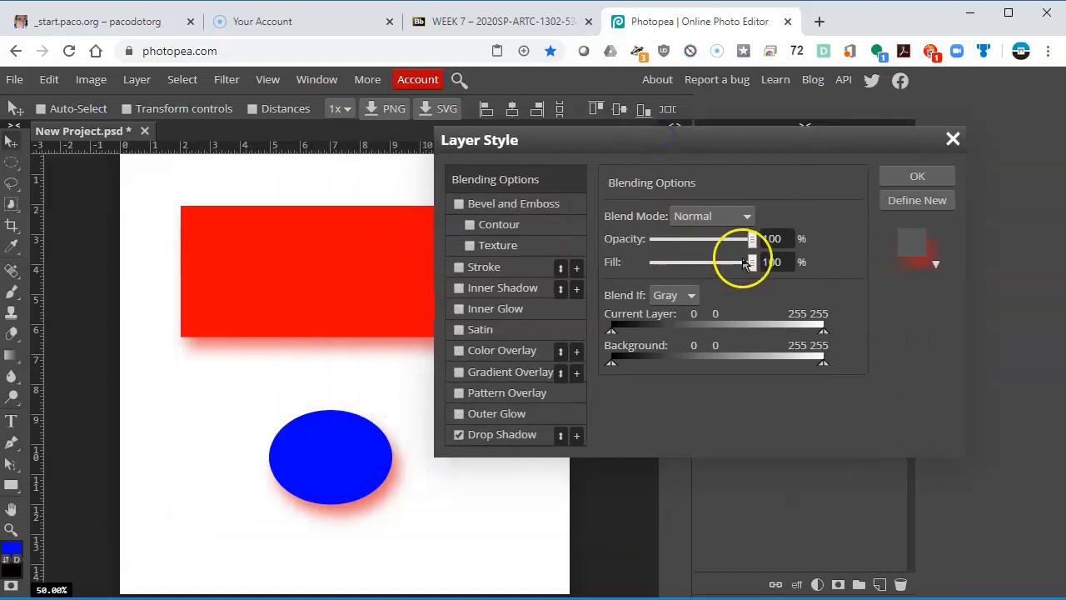
mouse_move(907, 257)
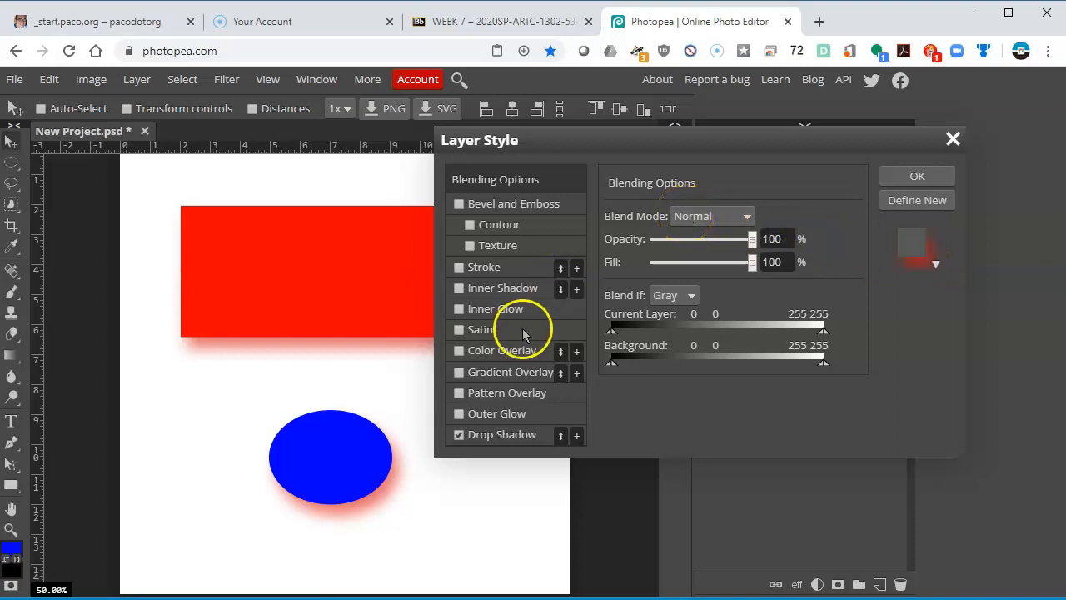
click(503, 434)
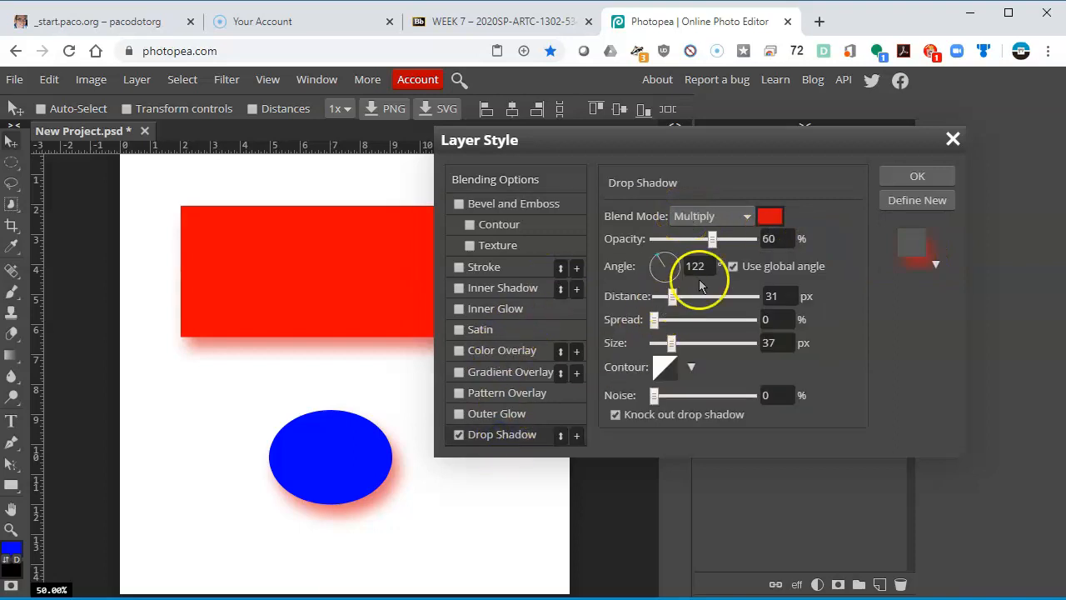
click(770, 216)
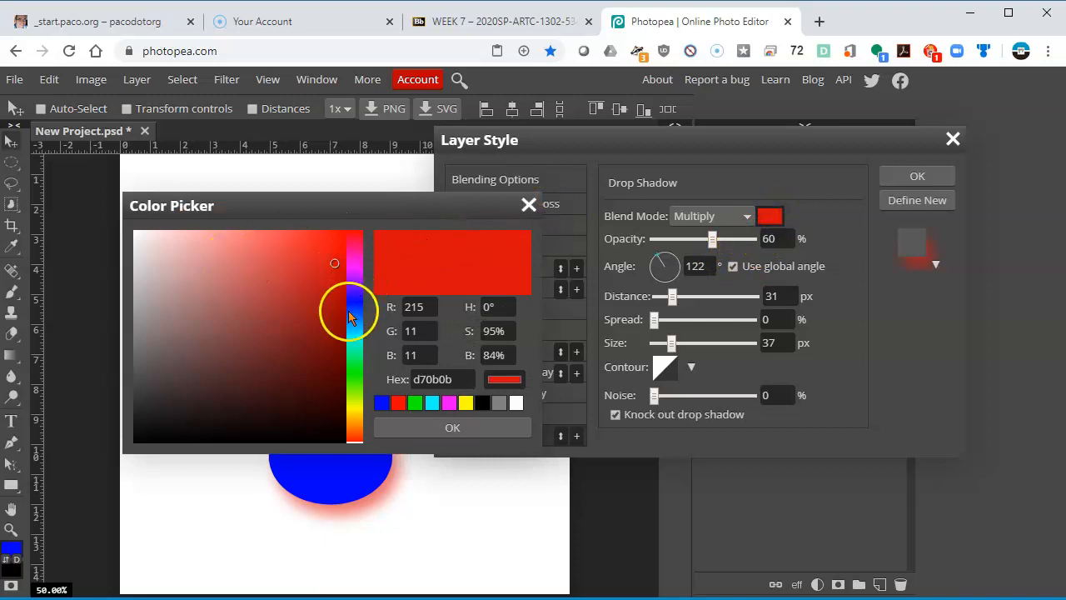
click(382, 403)
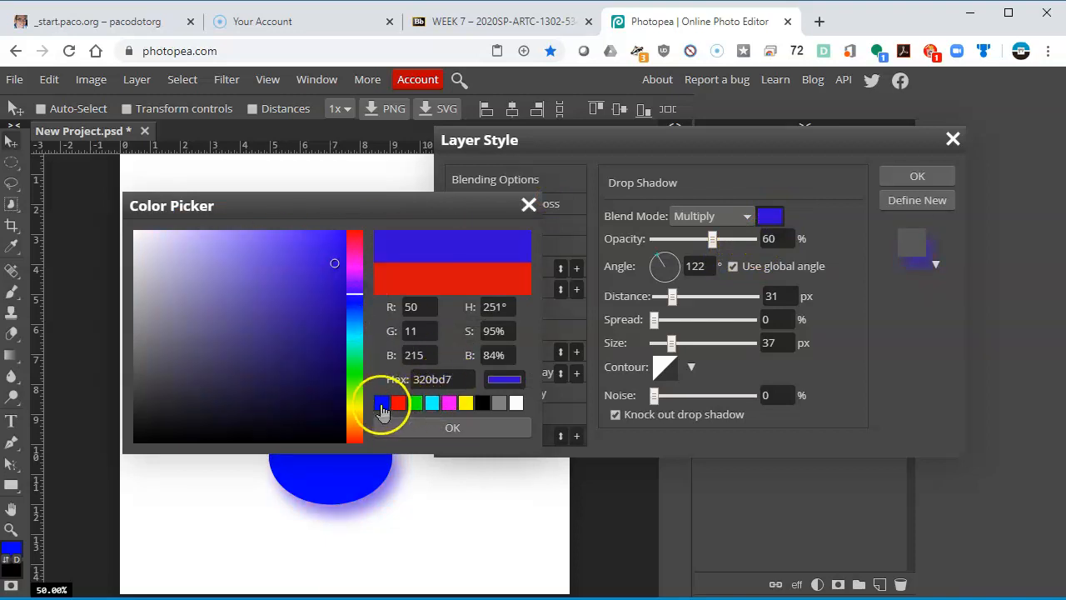
click(453, 427)
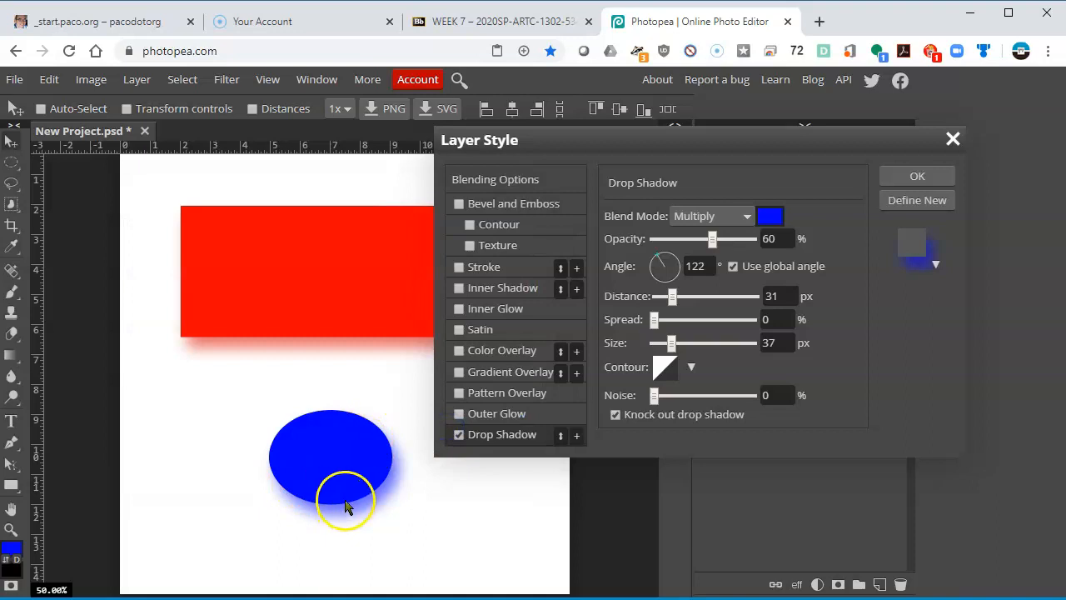
click(917, 176)
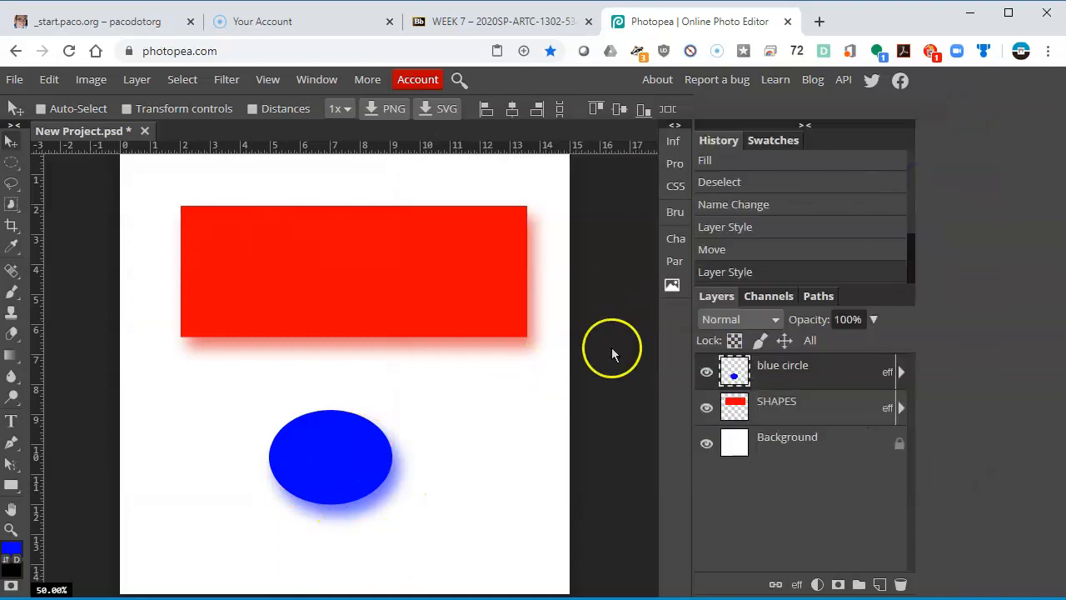
mouse_move(820, 421)
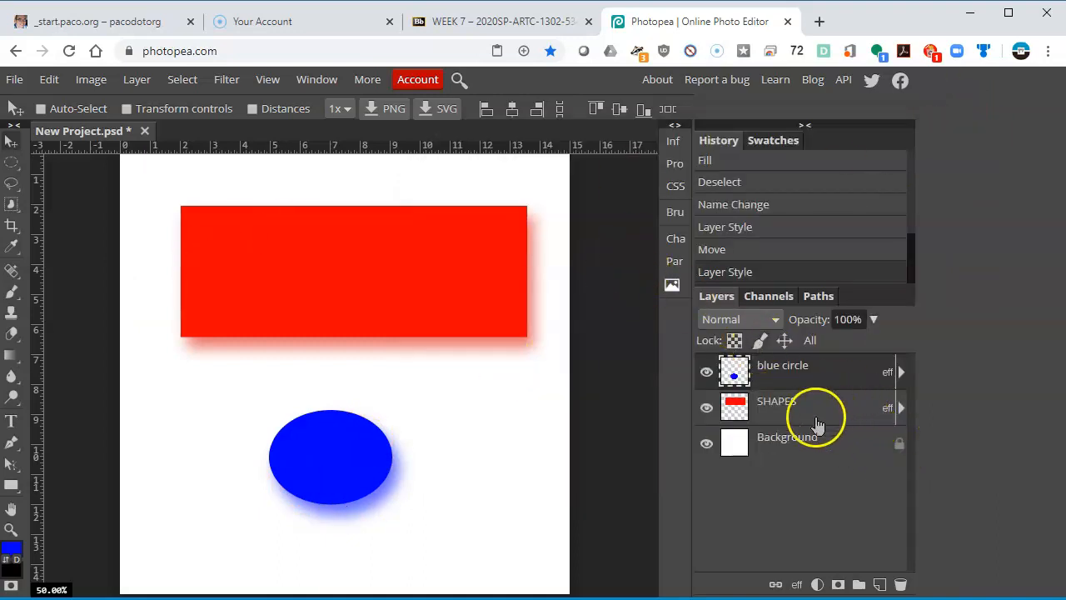
click(797, 584)
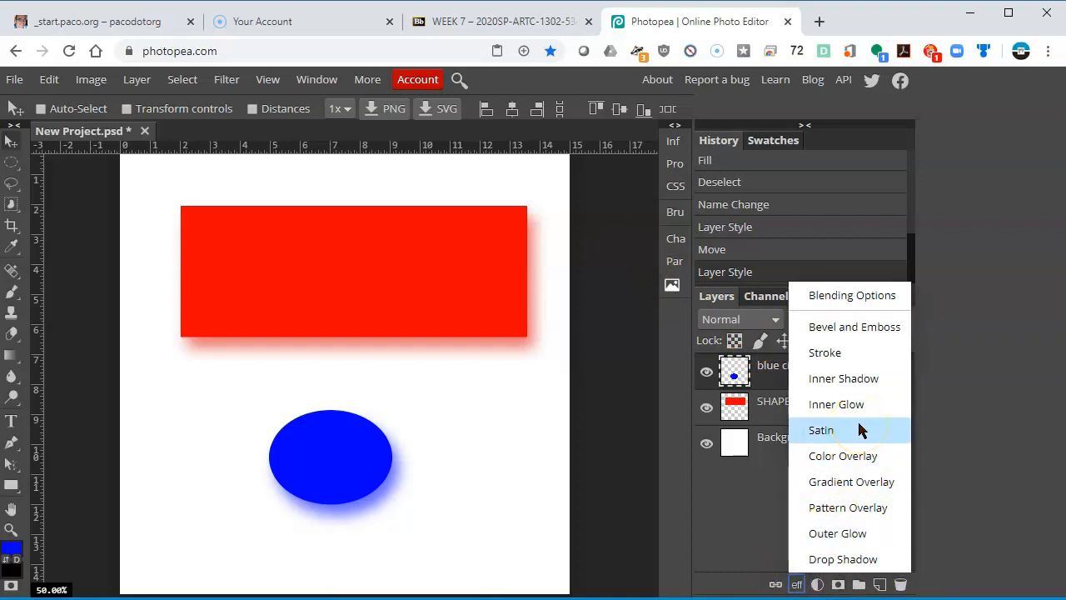
mouse_move(851, 482)
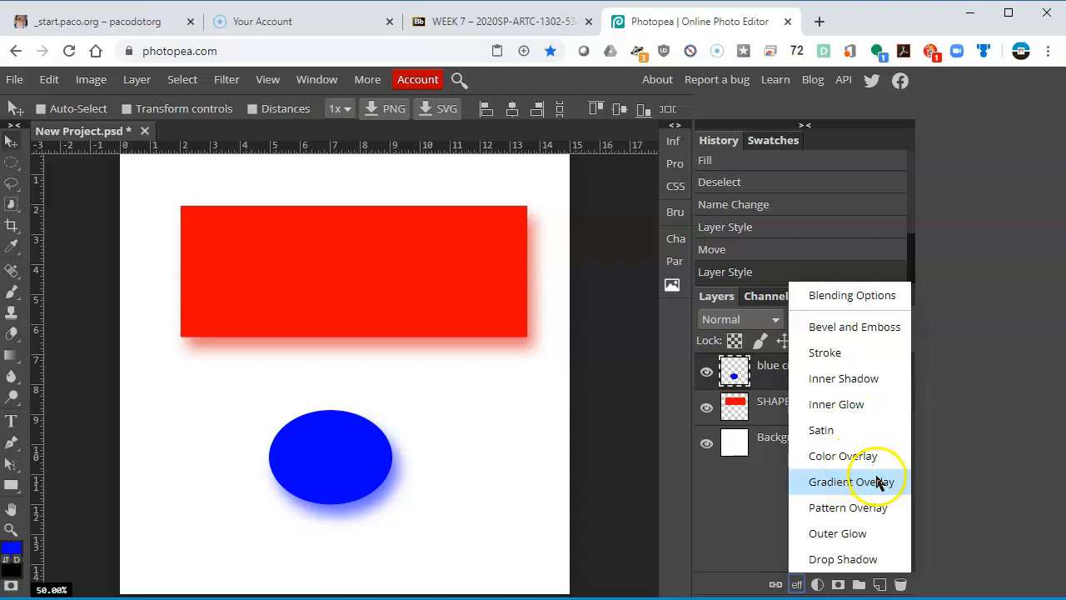
mouse_move(875, 482)
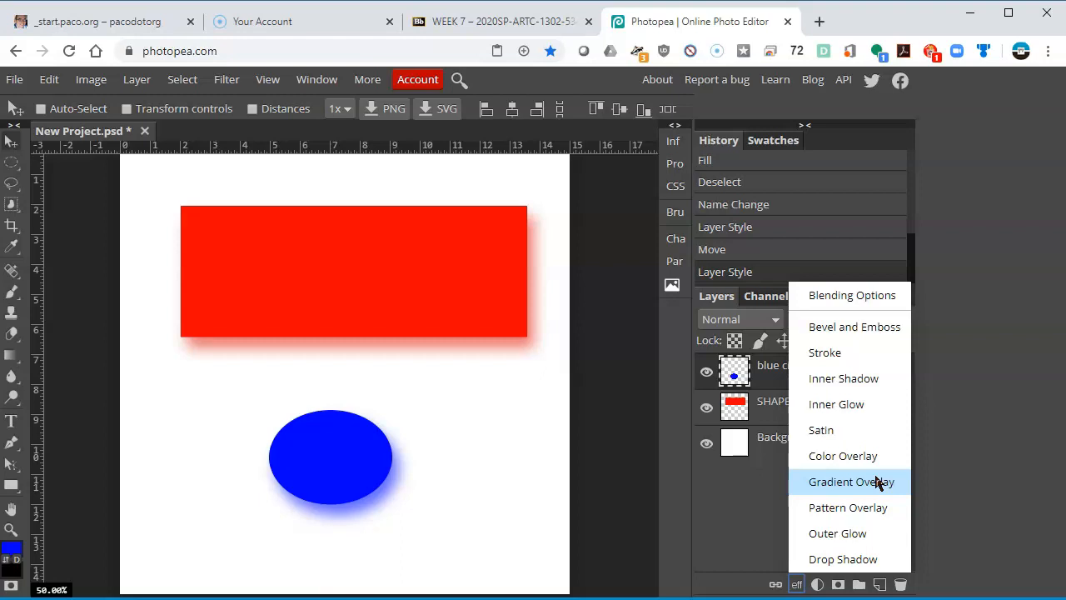
mouse_move(843, 456)
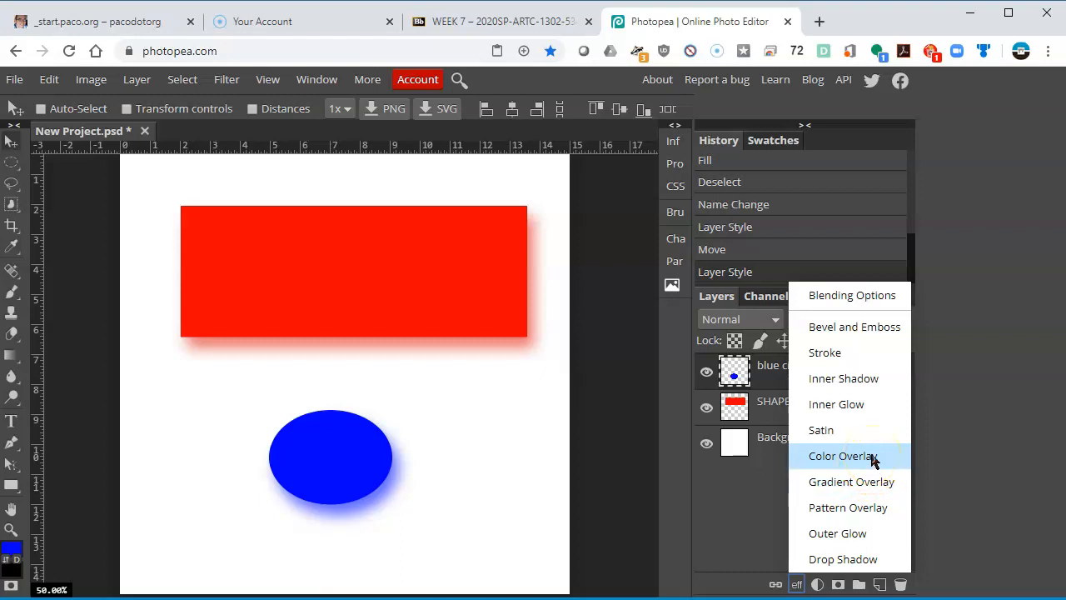
mouse_move(972, 301)
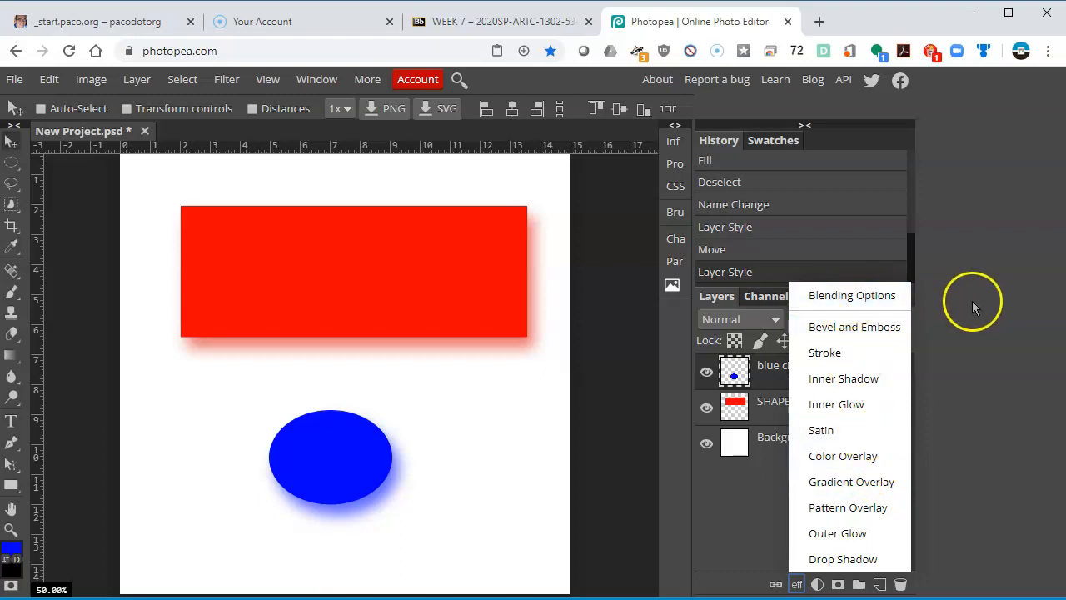
mouse_move(975, 304)
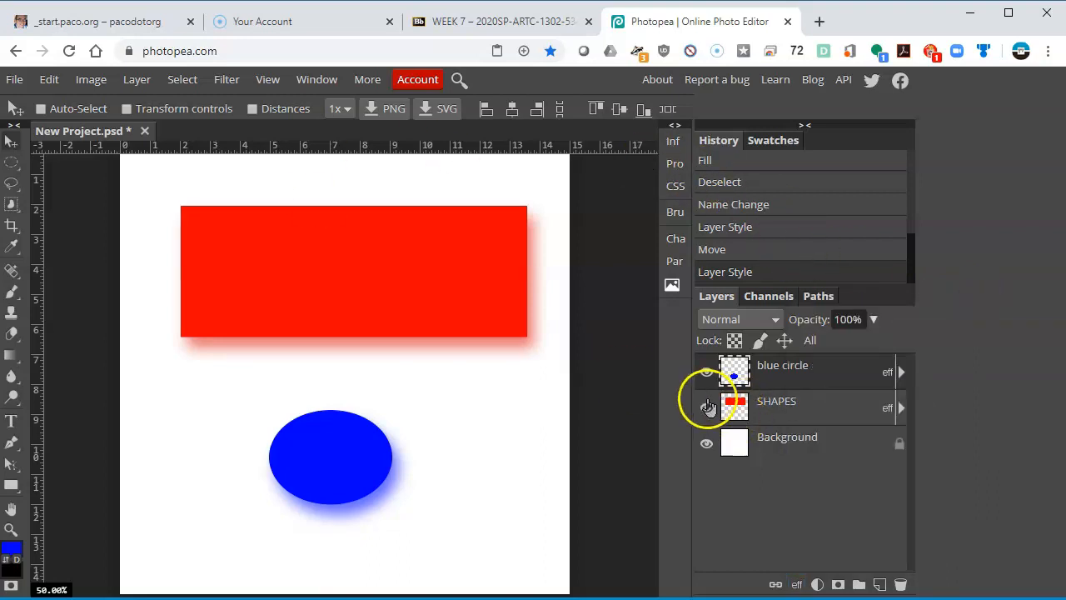
Hide the blue circle and SHAPES layers and add a new layer named 'Happy'
click(707, 371)
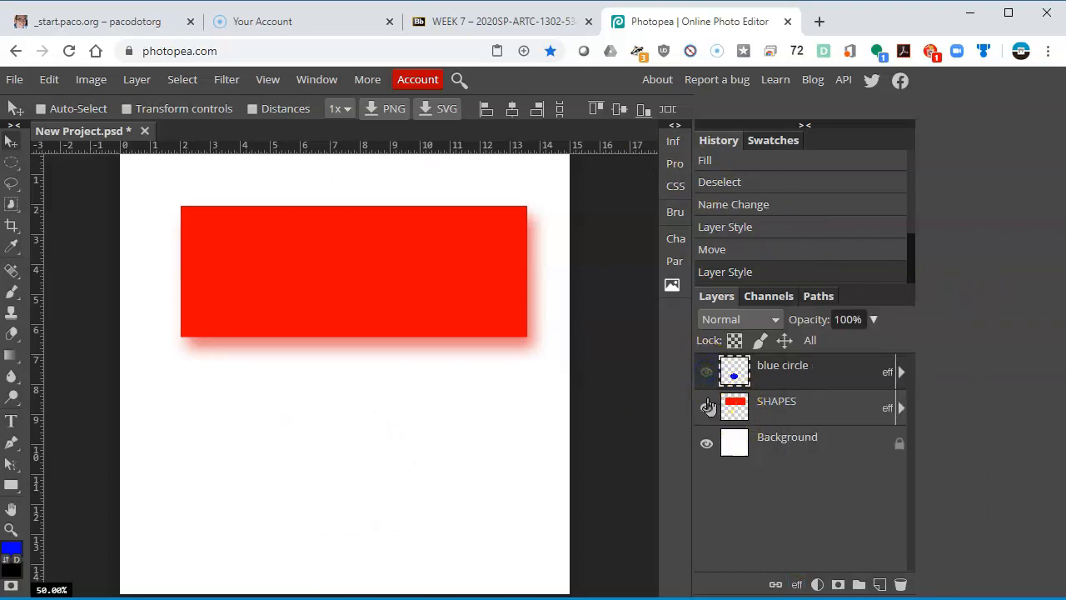
click(706, 407)
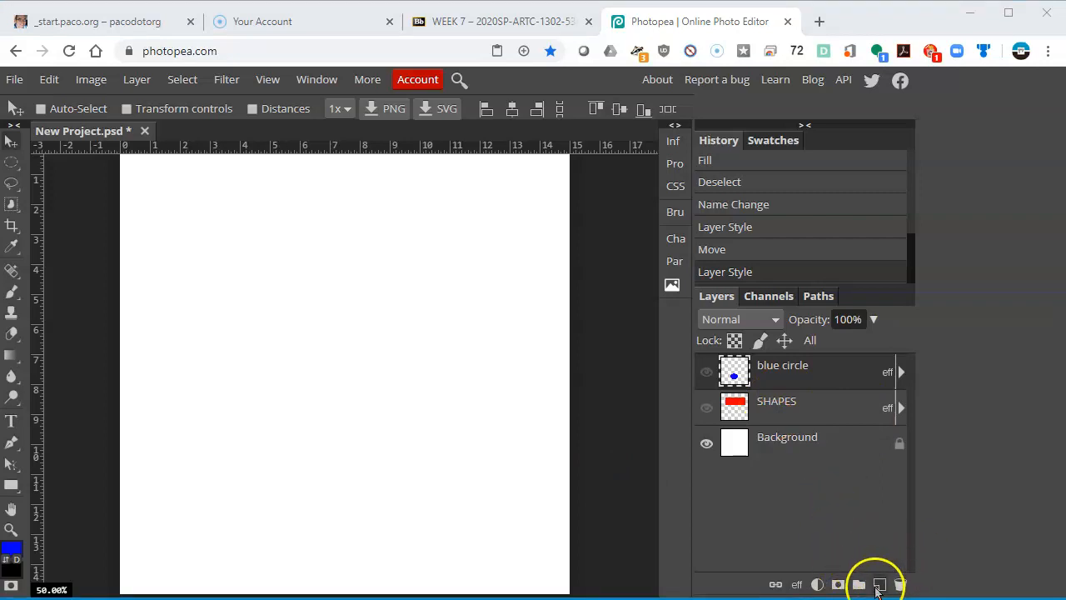
click(880, 584)
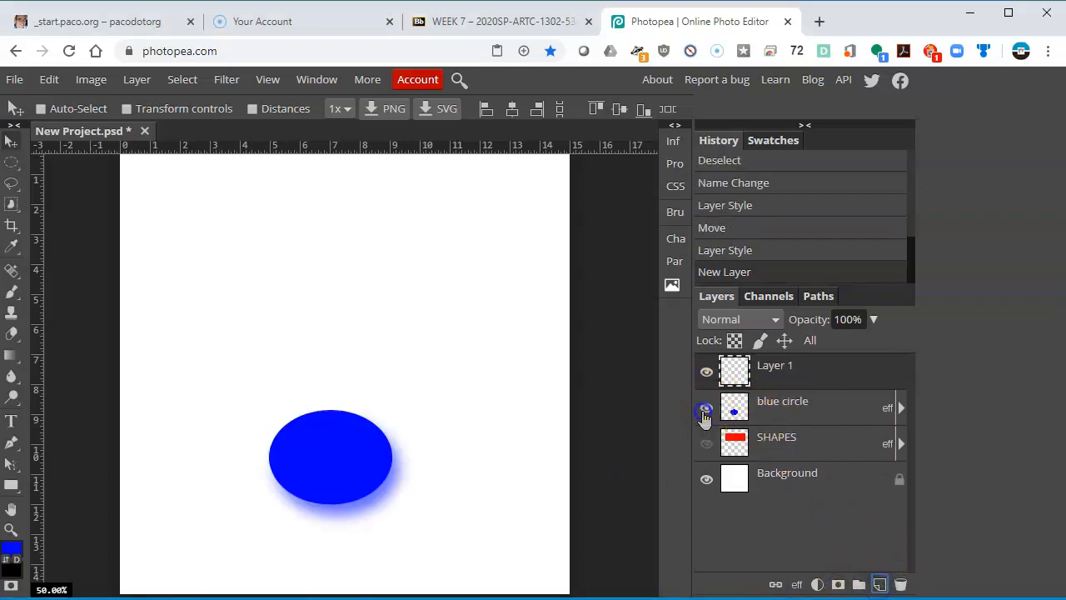
click(706, 444)
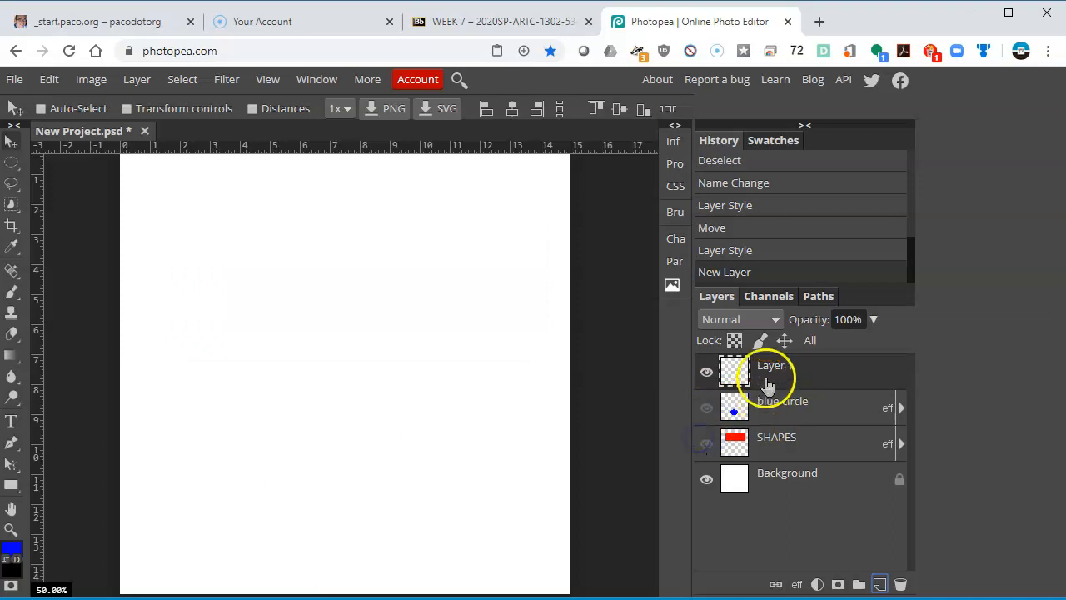
double_click(770, 364)
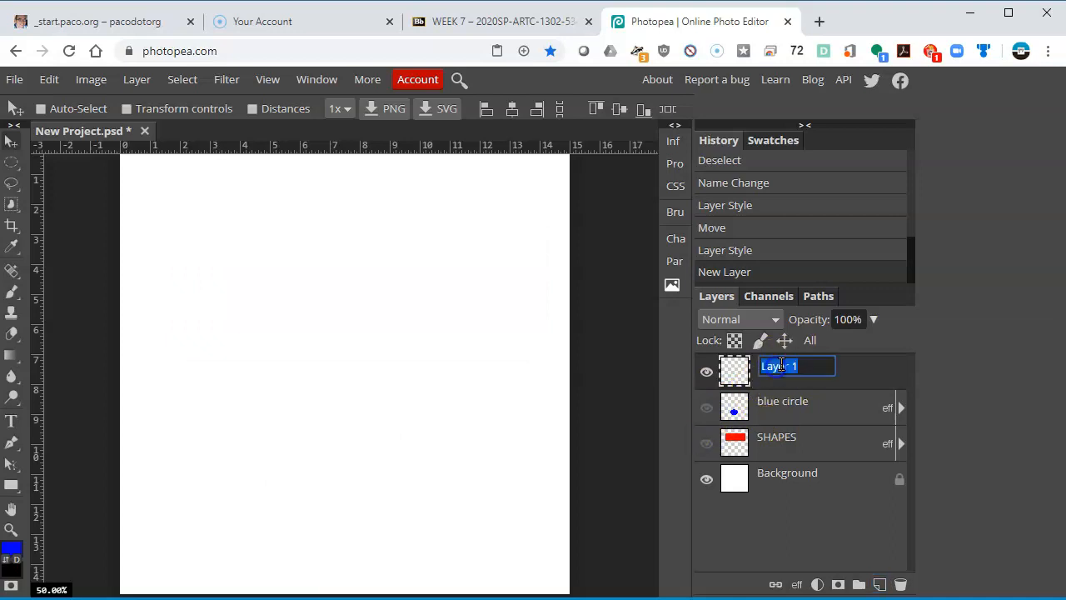
text(Happy face)
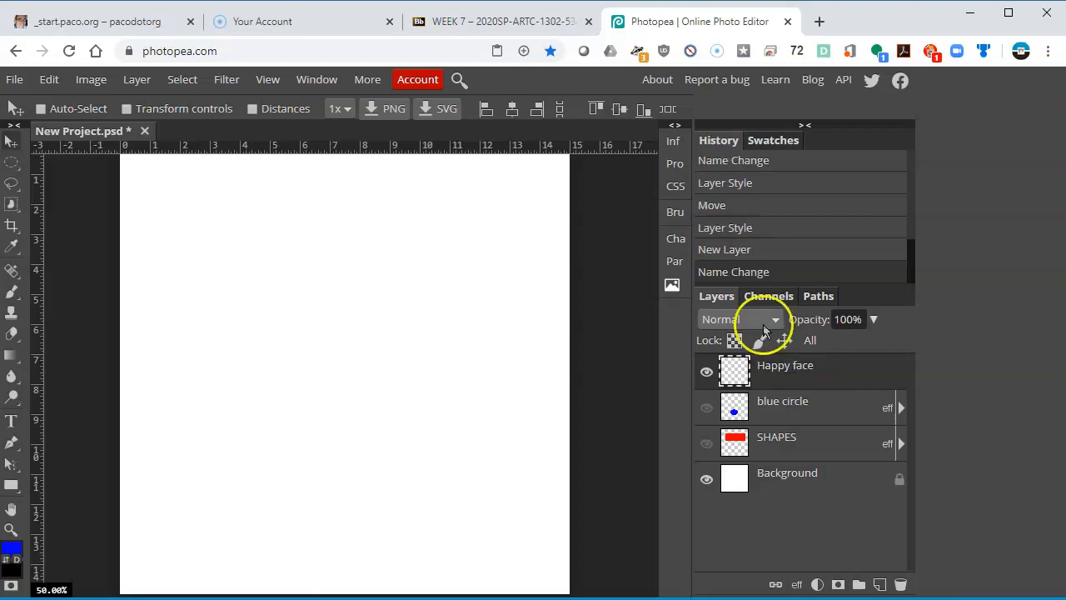
mouse_move(15, 163)
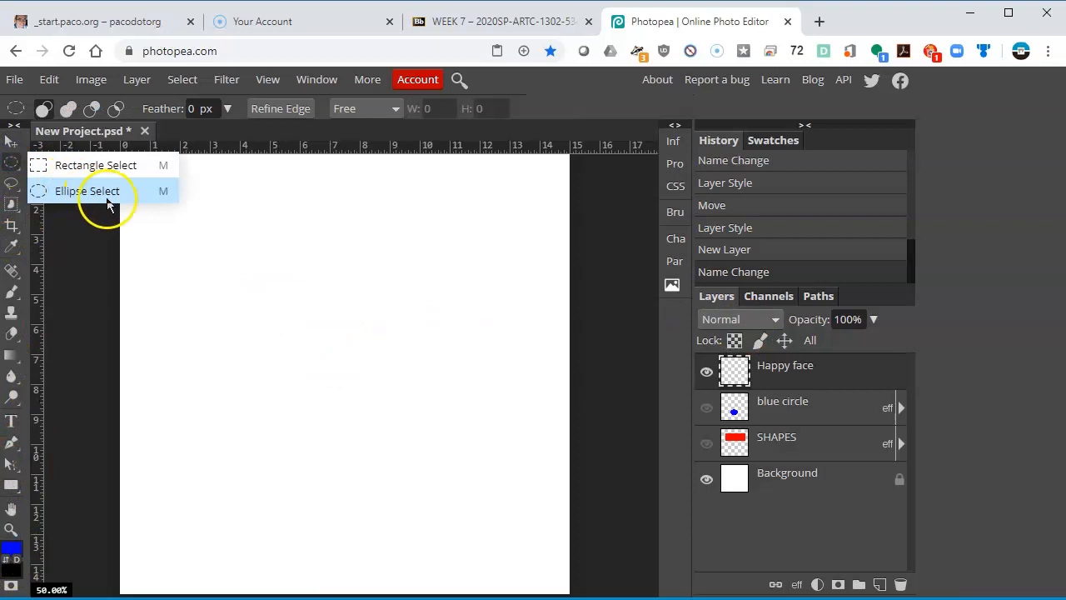
Draw a large round ellipse selection and fill it with custom yellow
click(87, 190)
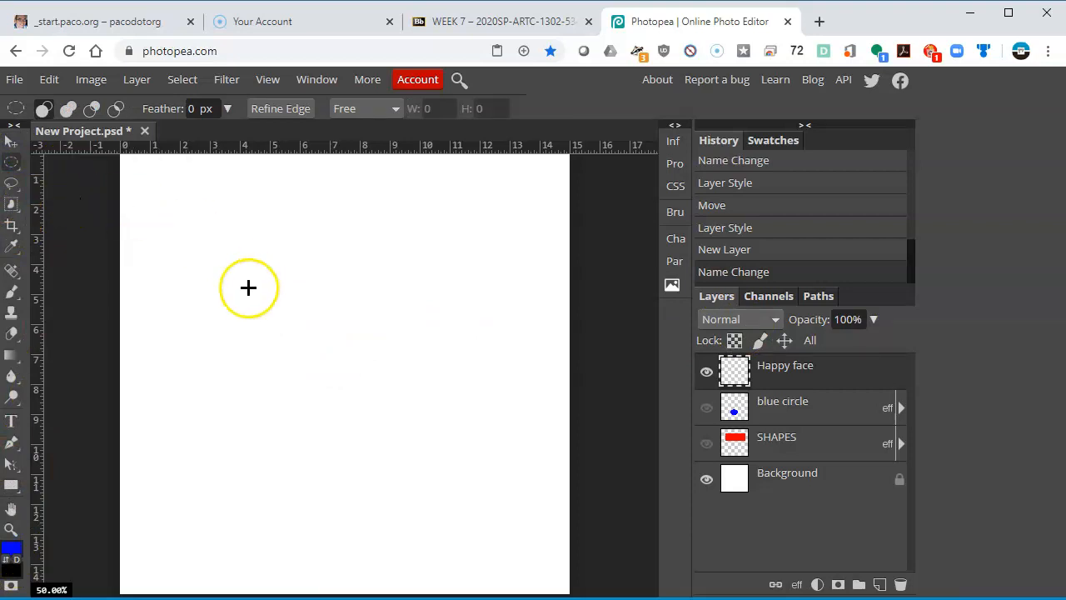
drag(247, 287, 272, 579)
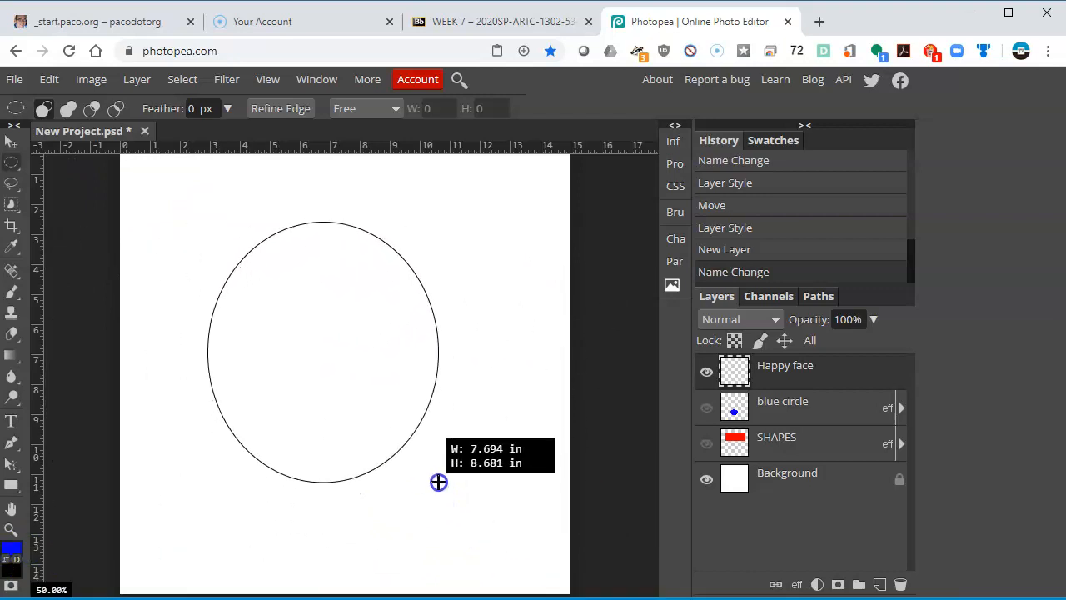
drag(439, 482, 485, 521)
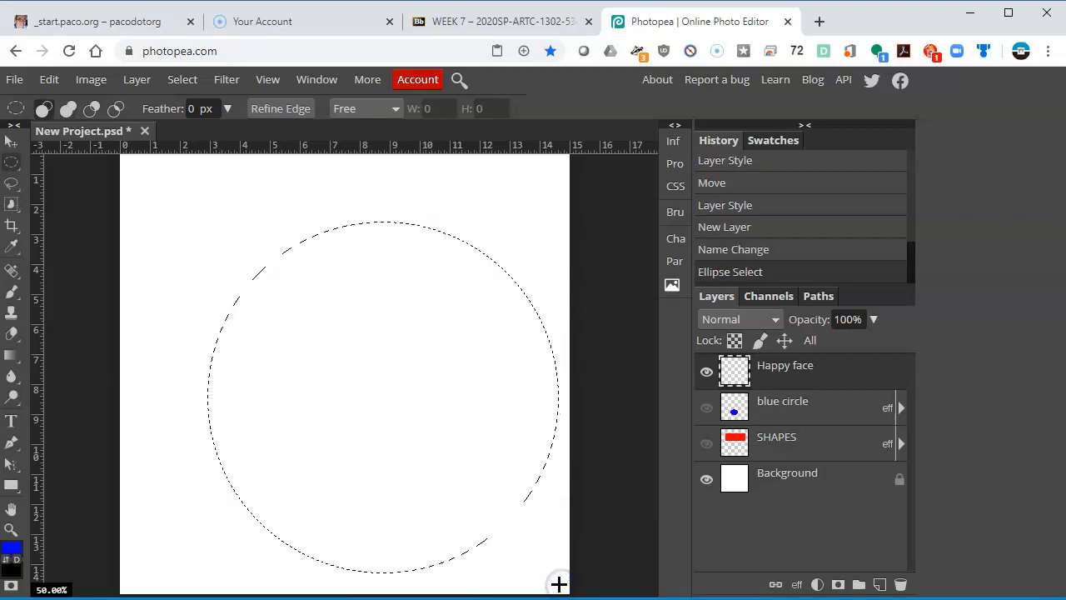
mouse_move(48, 79)
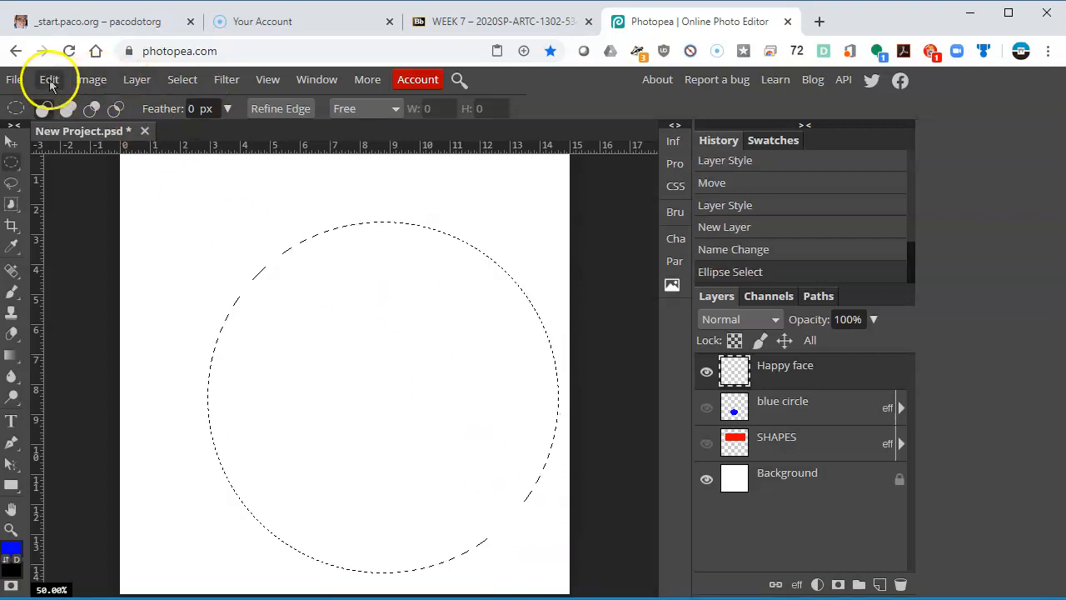
click(49, 79)
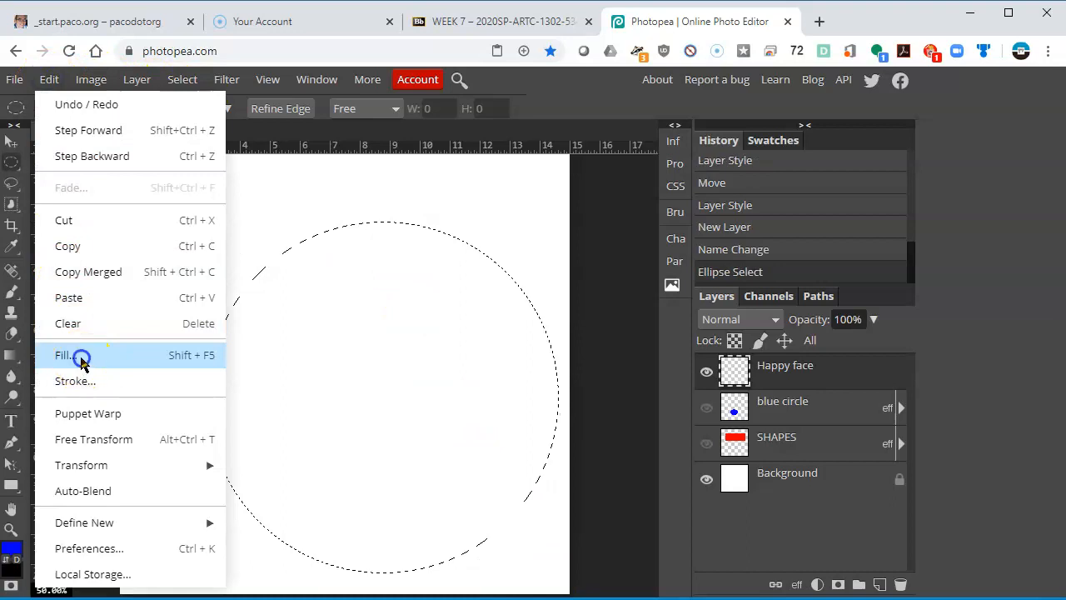
click(63, 355)
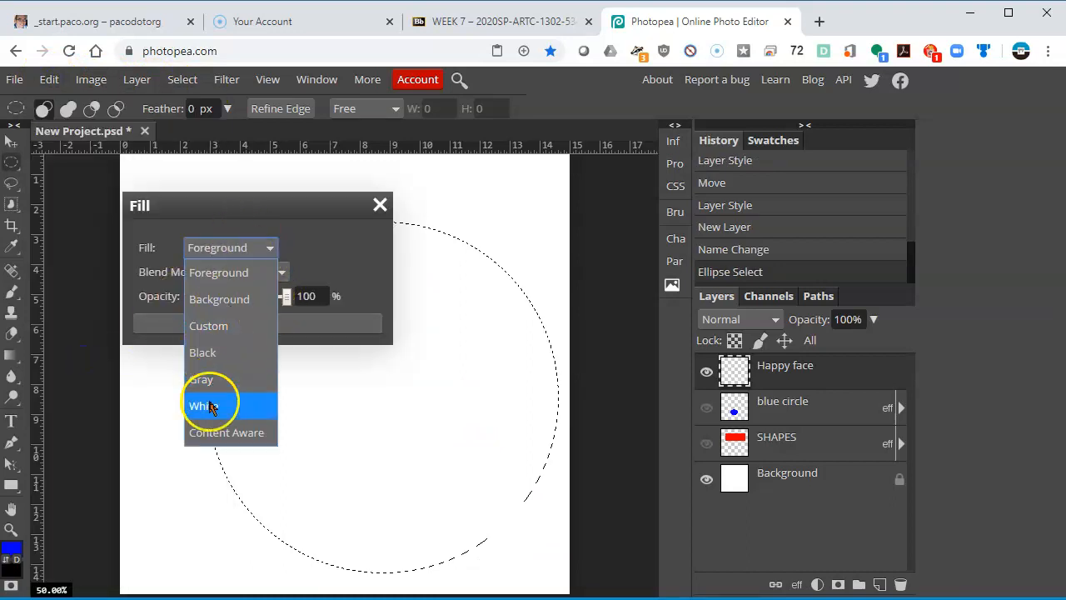
click(209, 326)
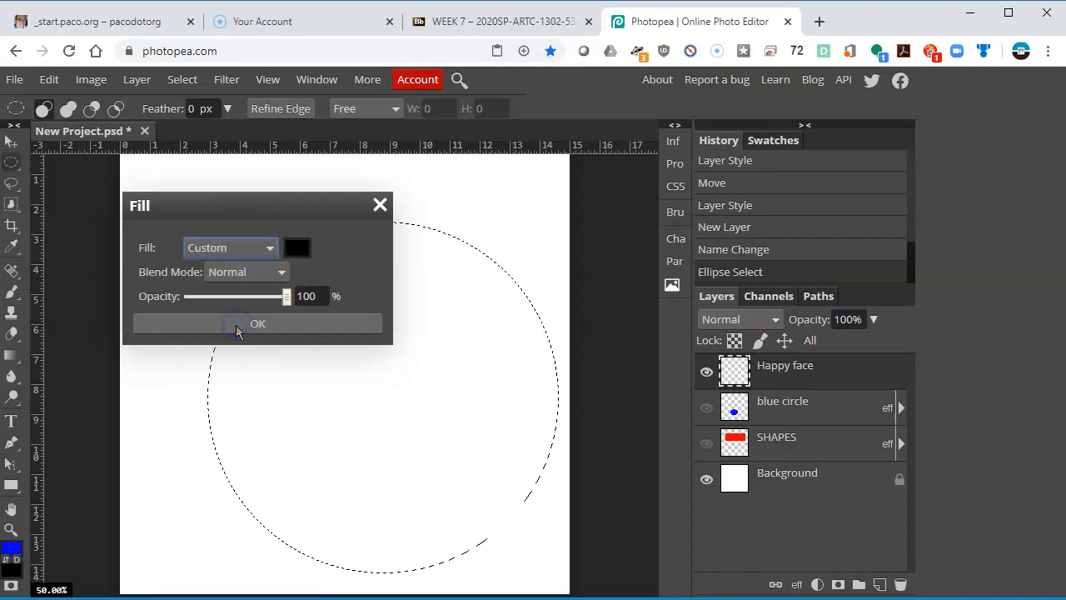
click(298, 248)
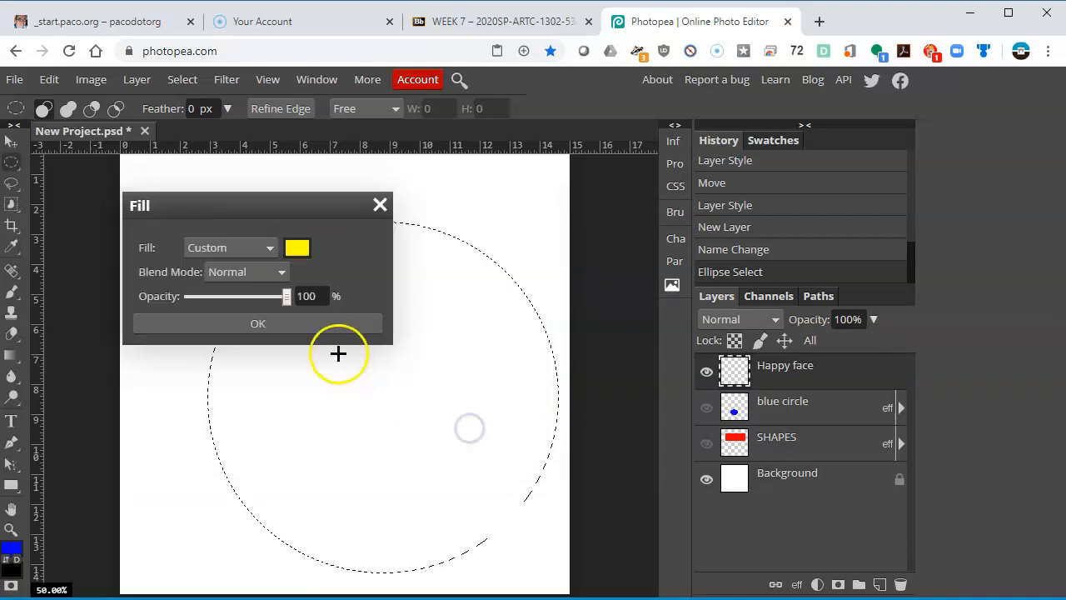
click(258, 323)
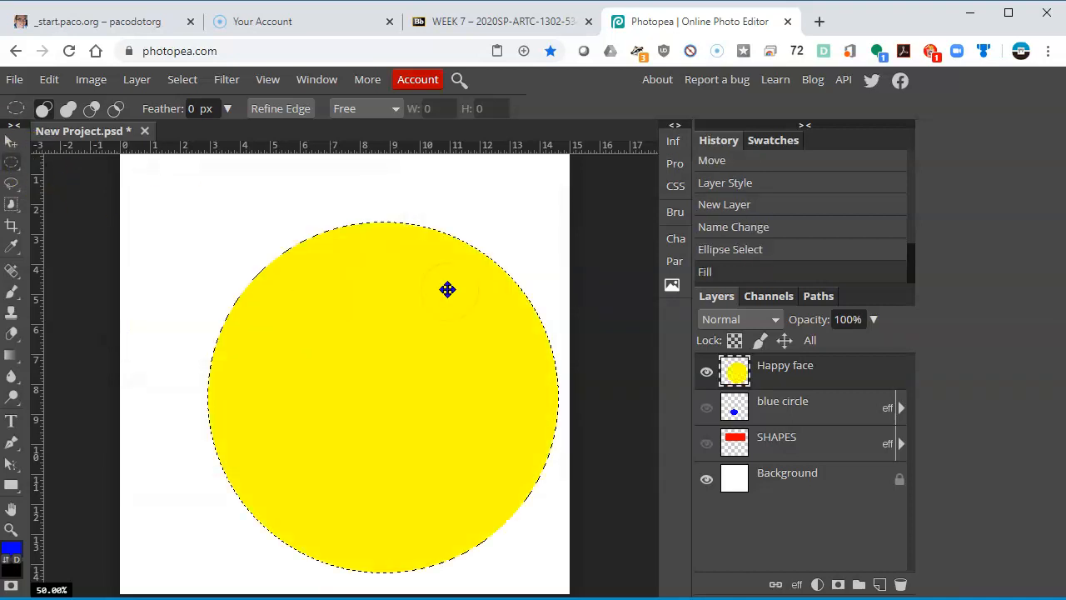
Clear the selection around the yellow circle with Select > Deselect
click(181, 79)
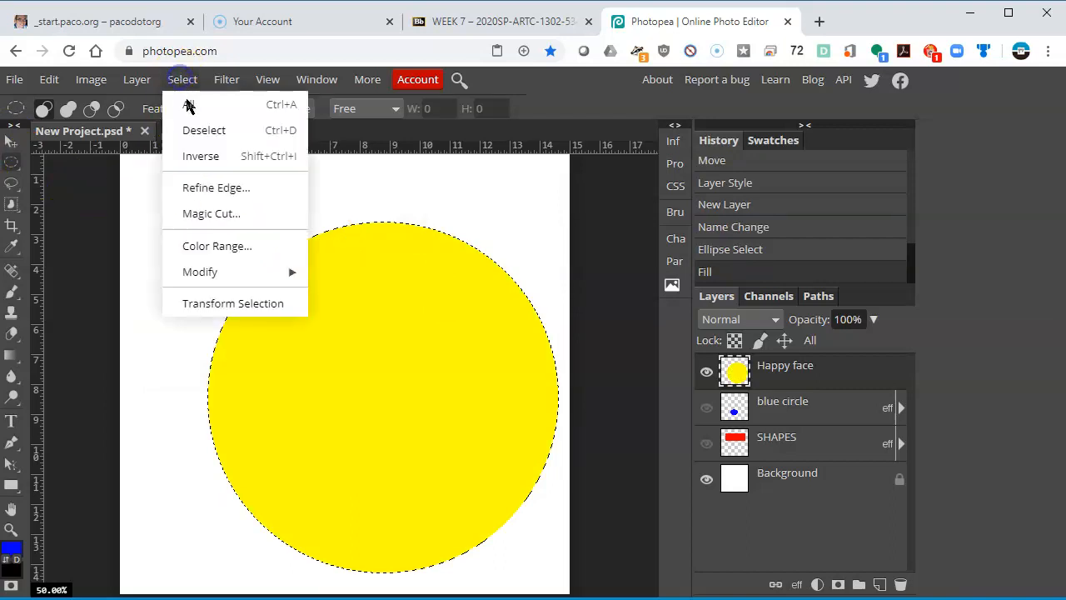
click(204, 130)
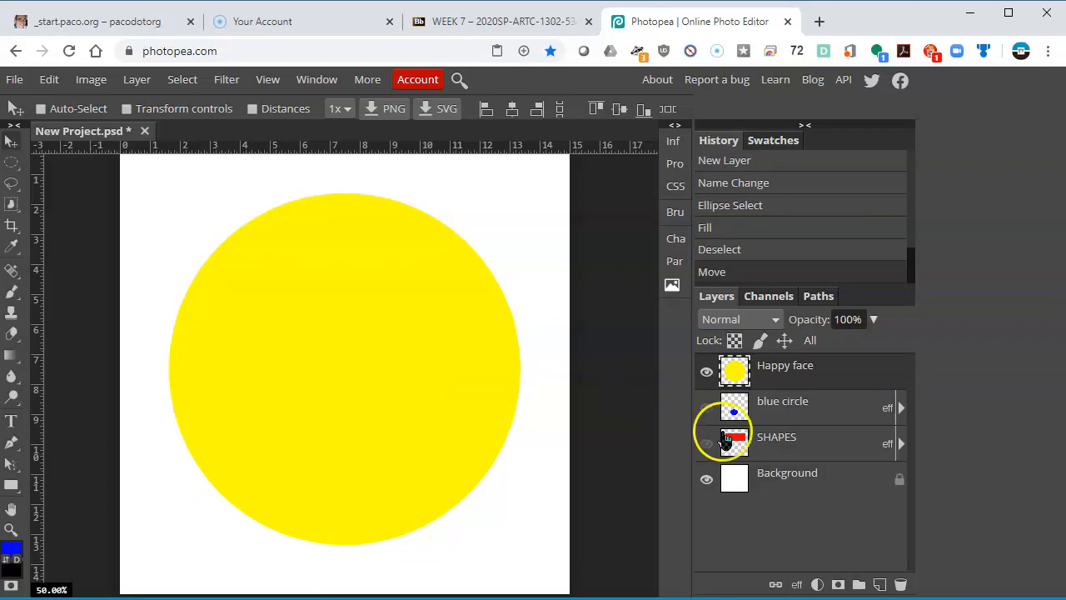
mouse_move(862, 413)
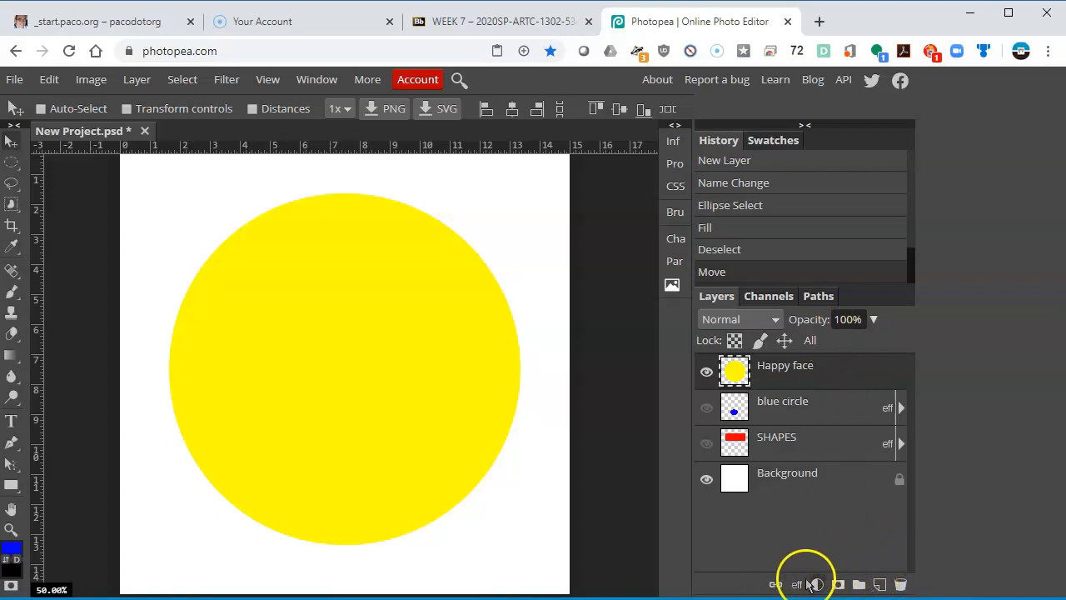
Add Bevel and Emboss with Depth 195, Size 44, Soften 12, and lowered highlight and shadow opacities
click(796, 584)
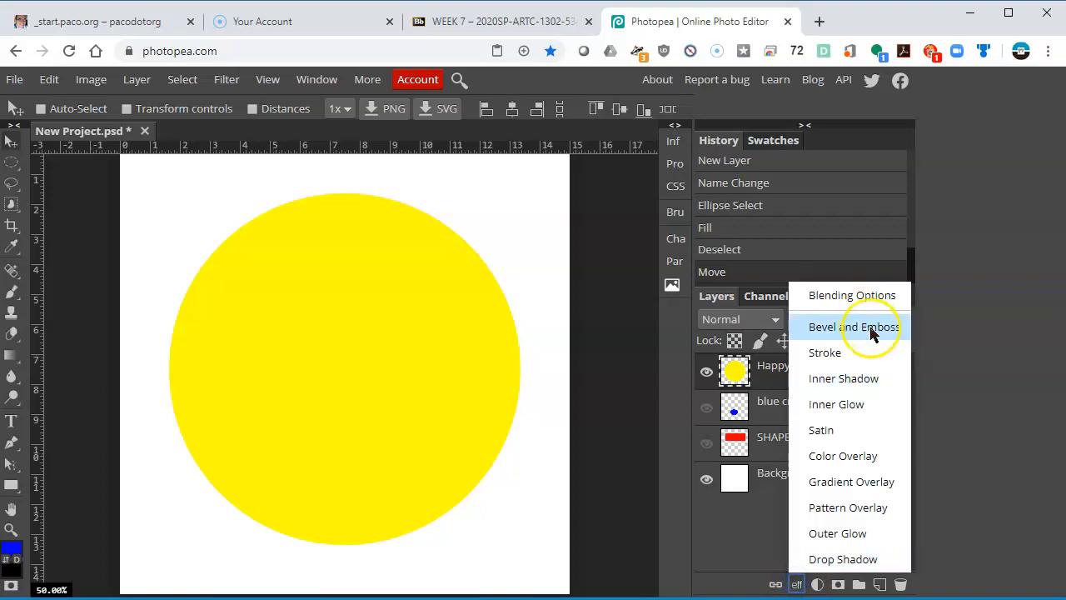
click(852, 326)
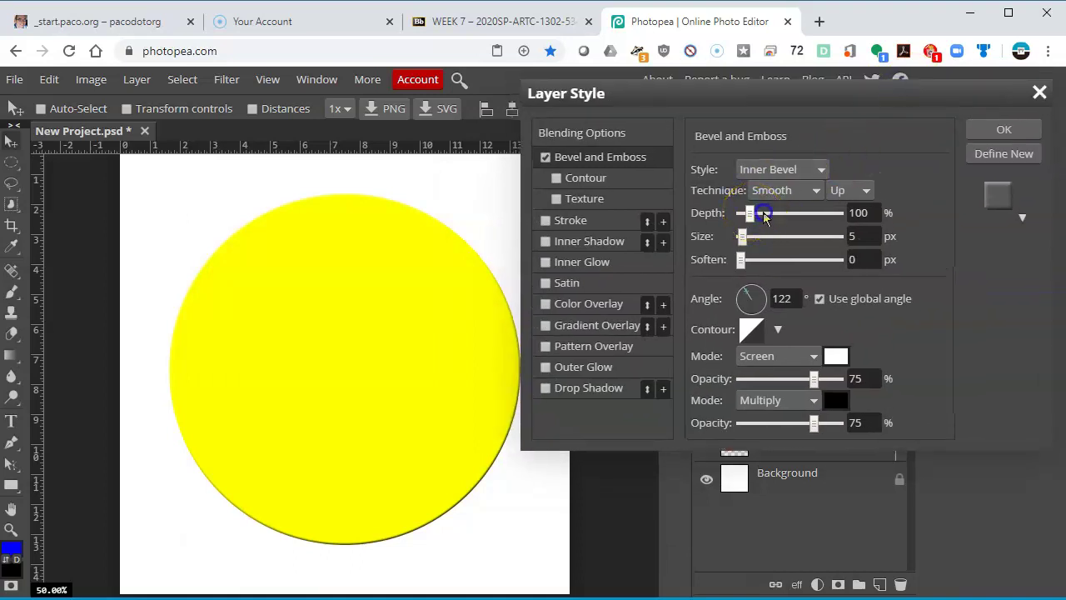
drag(753, 212, 766, 212)
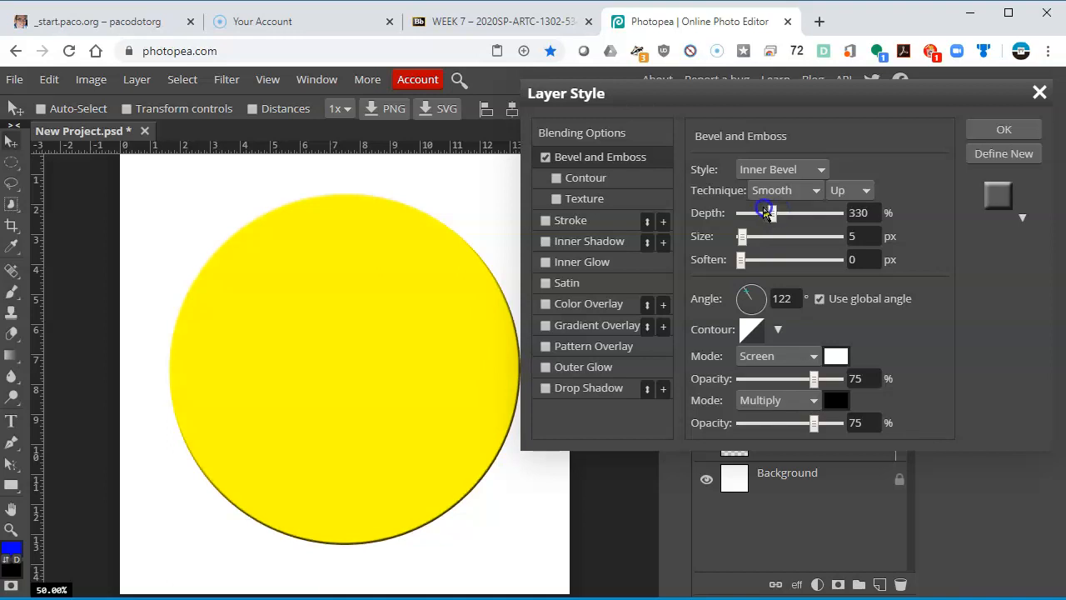
drag(766, 212, 758, 212)
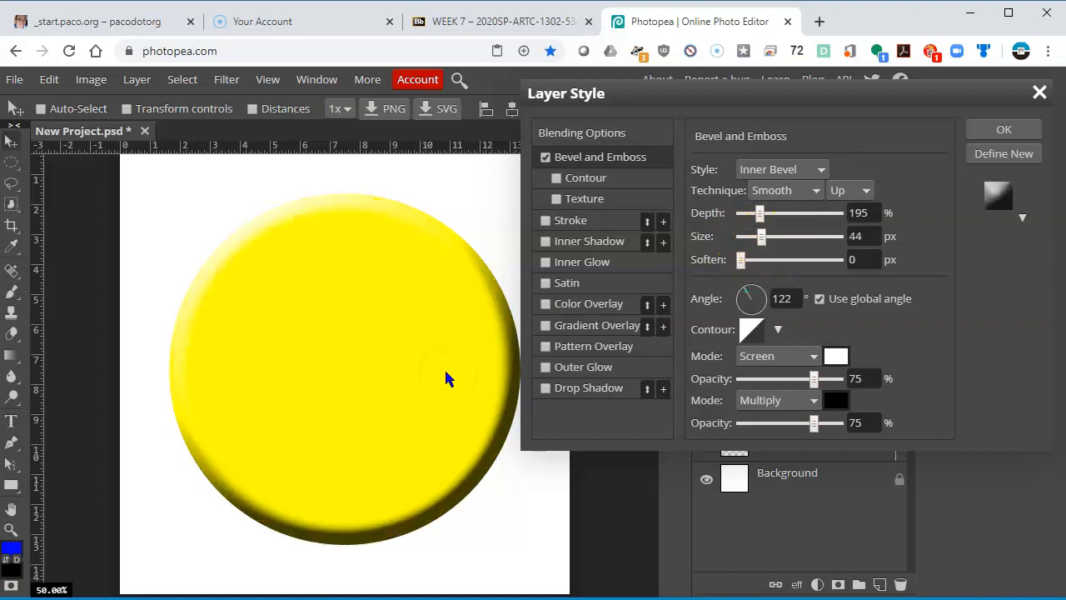
mouse_move(425, 465)
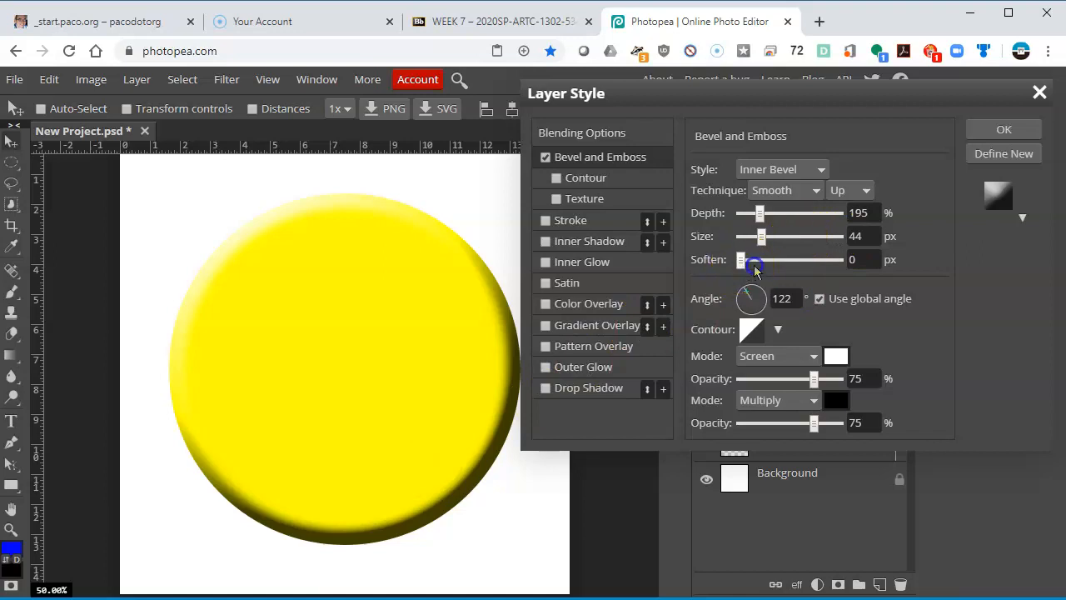
drag(754, 261, 799, 260)
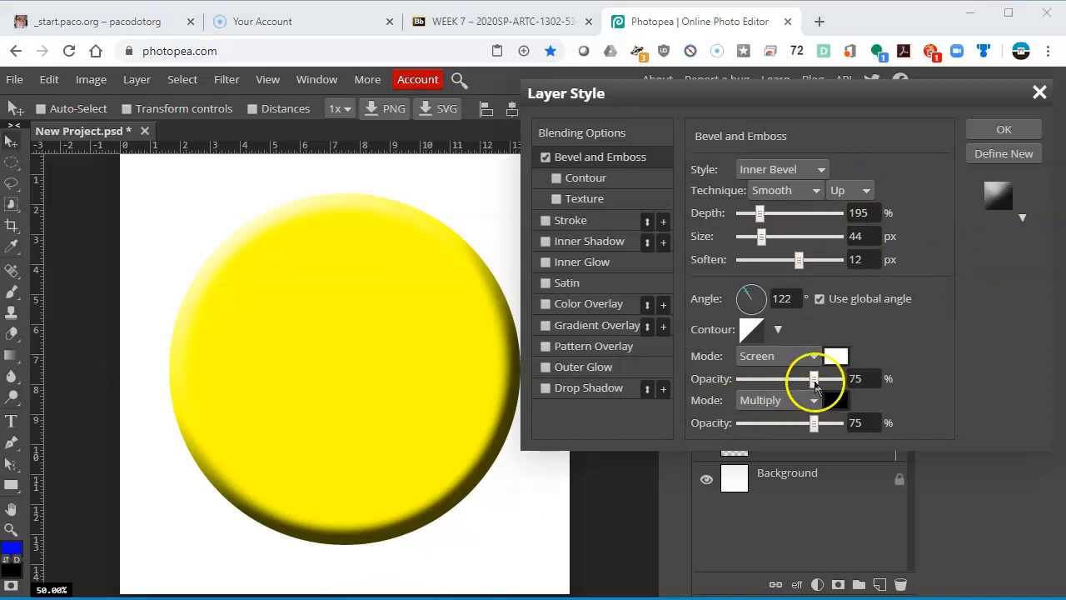
drag(814, 378, 776, 378)
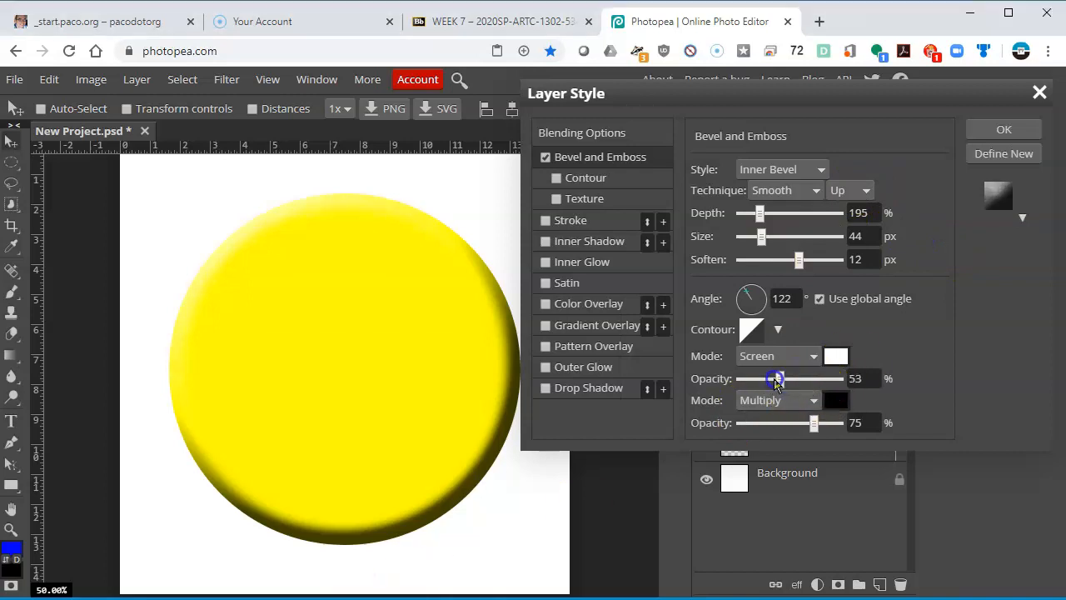
drag(814, 423, 779, 422)
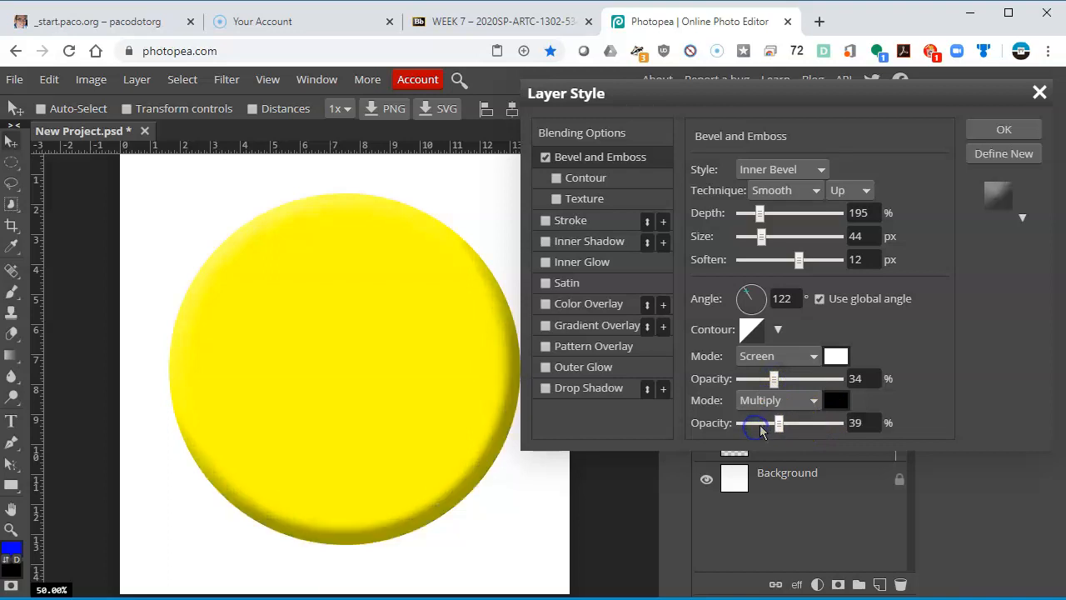
drag(779, 422, 783, 422)
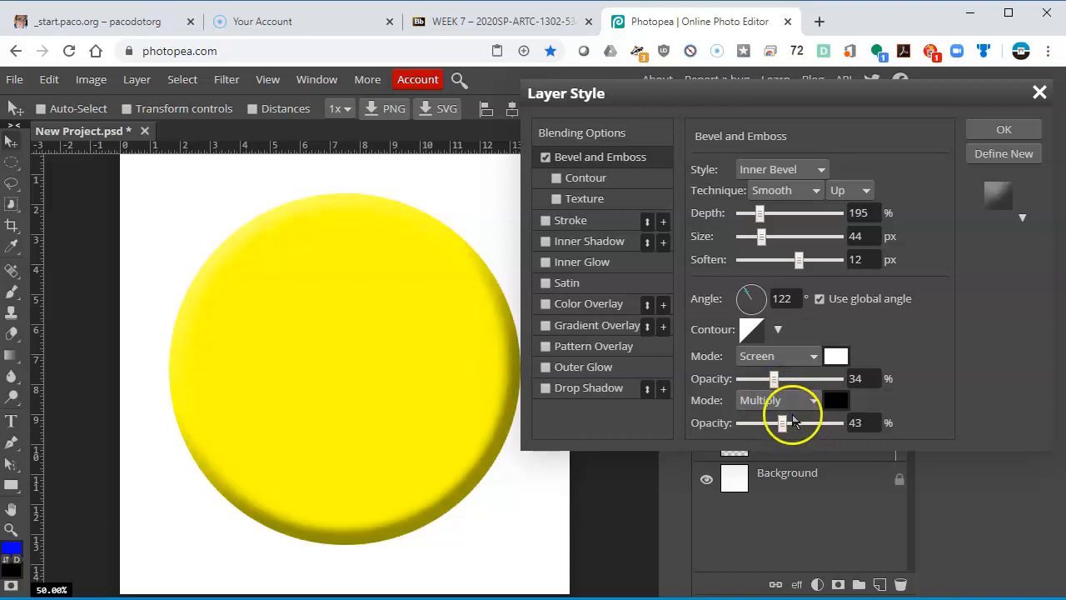
drag(781, 423, 768, 422)
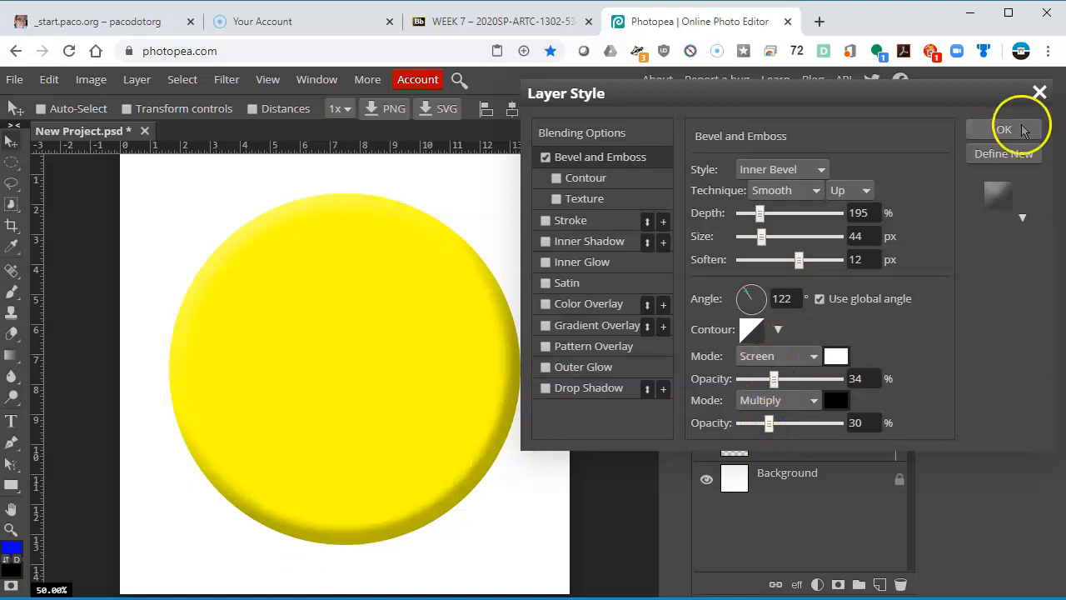
click(1004, 129)
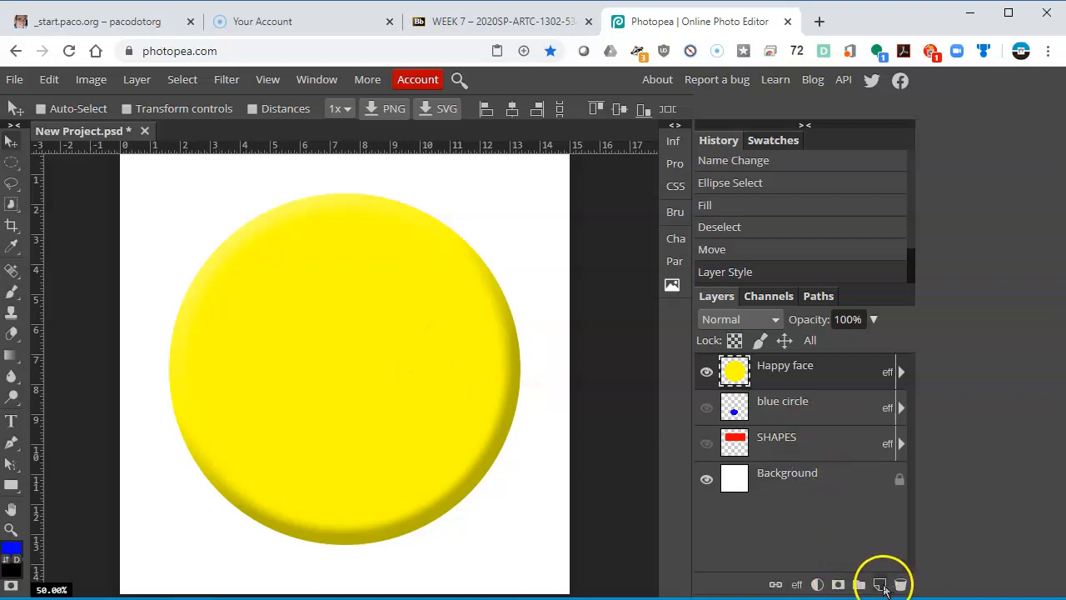
Add a new layer, fill an oval selection with black, and nudge the eye into place
click(879, 584)
text(eyes)
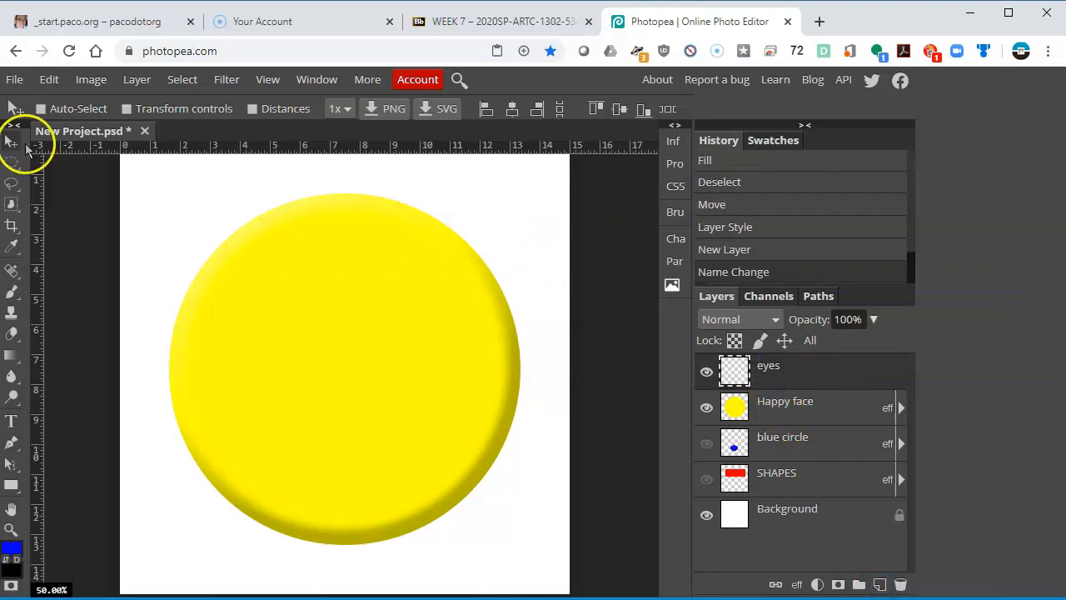
click(12, 164)
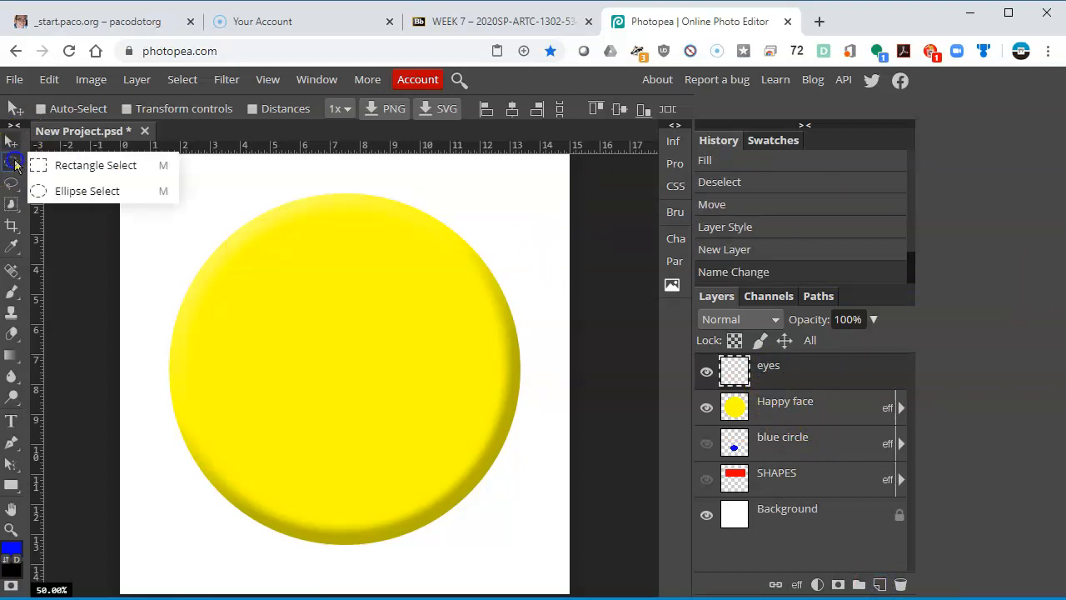
mouse_move(87, 191)
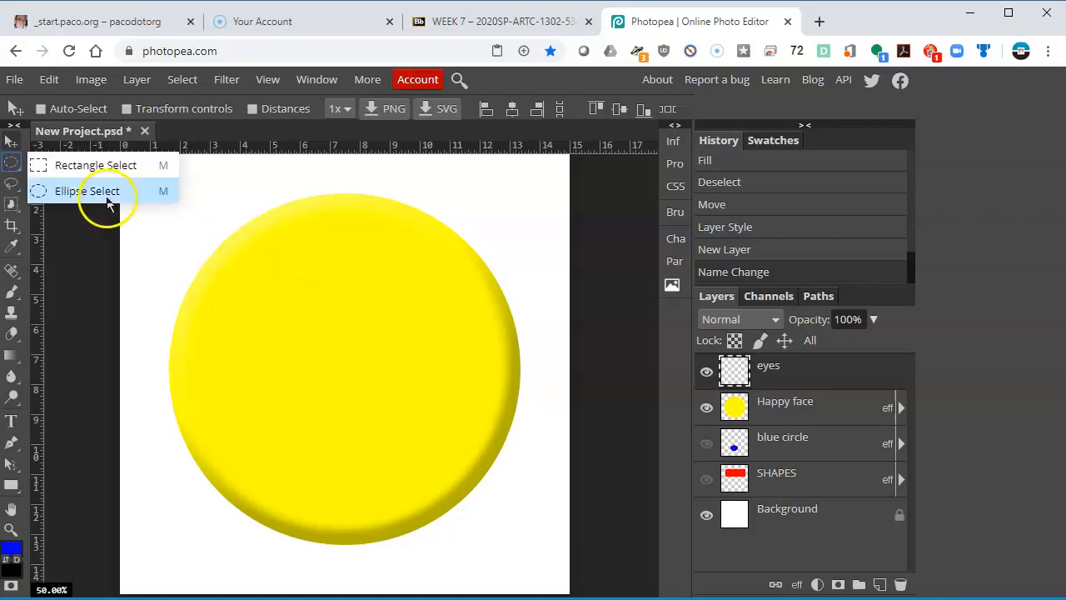
click(86, 191)
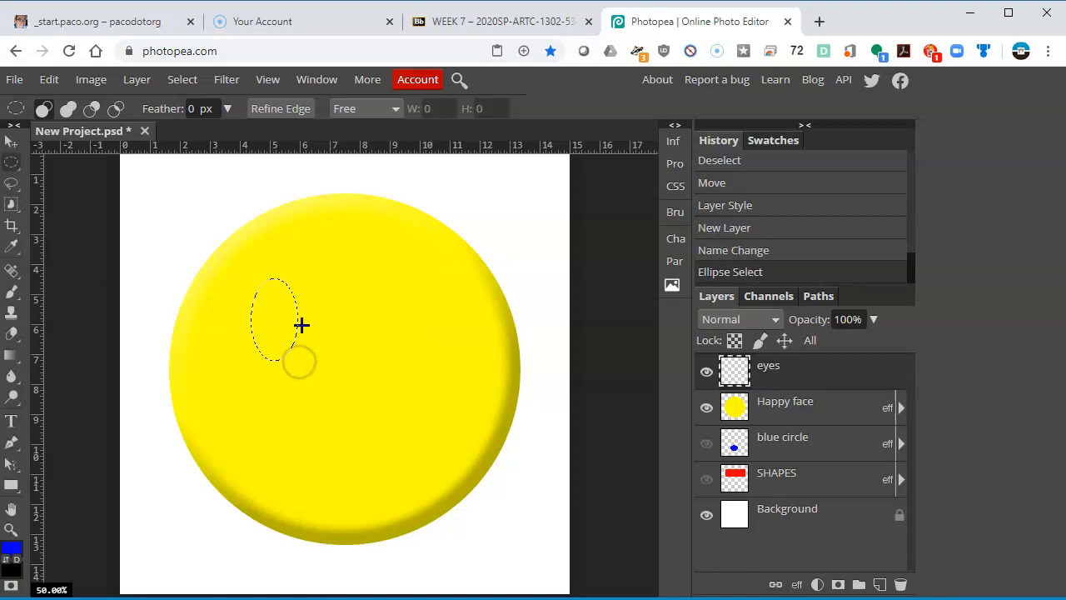
click(48, 79)
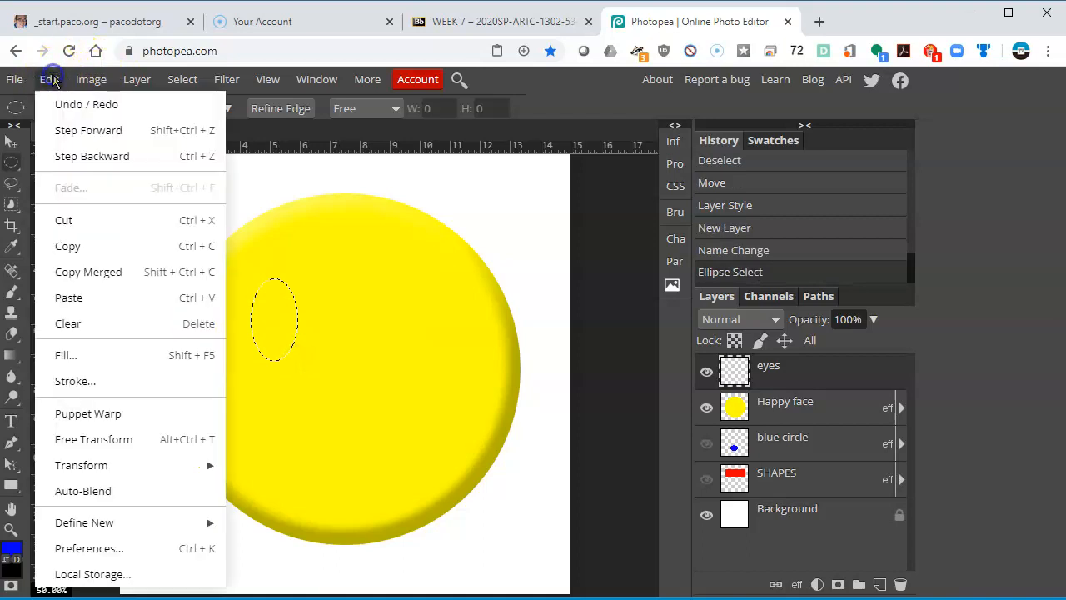
click(65, 355)
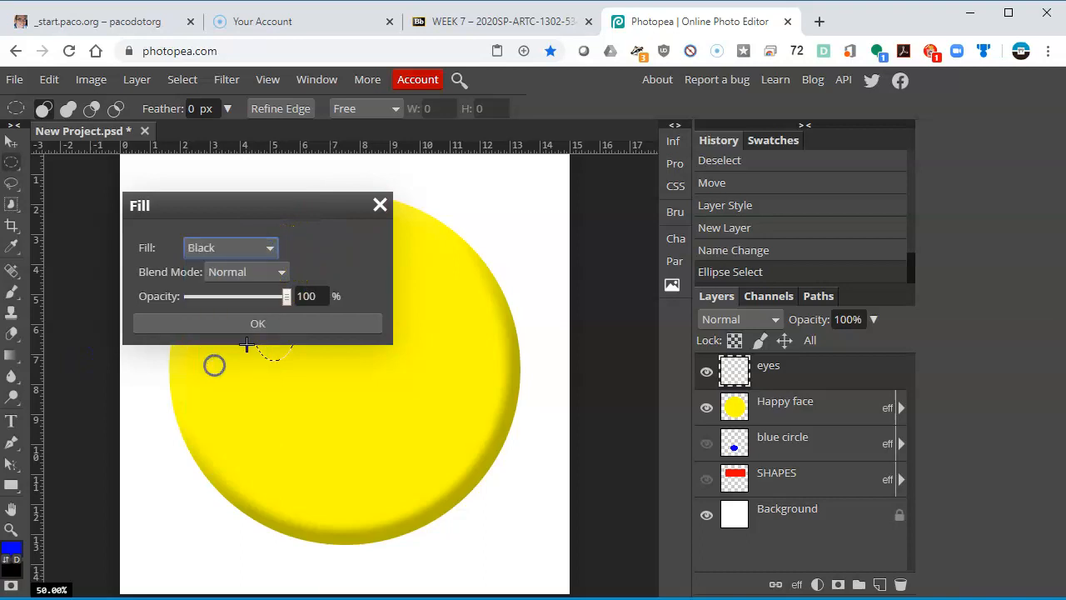
click(257, 324)
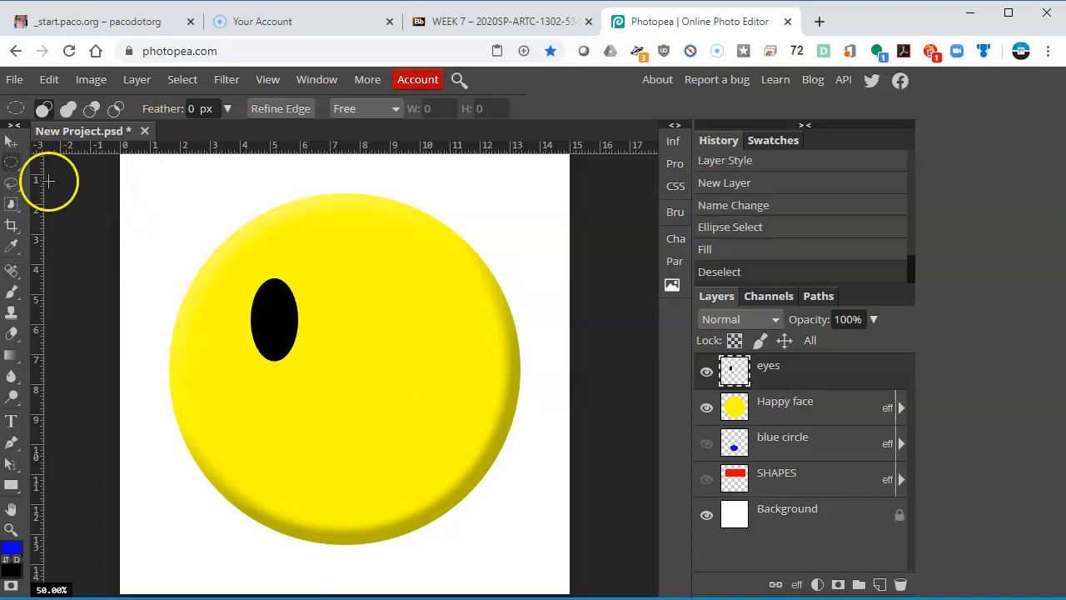
click(182, 79)
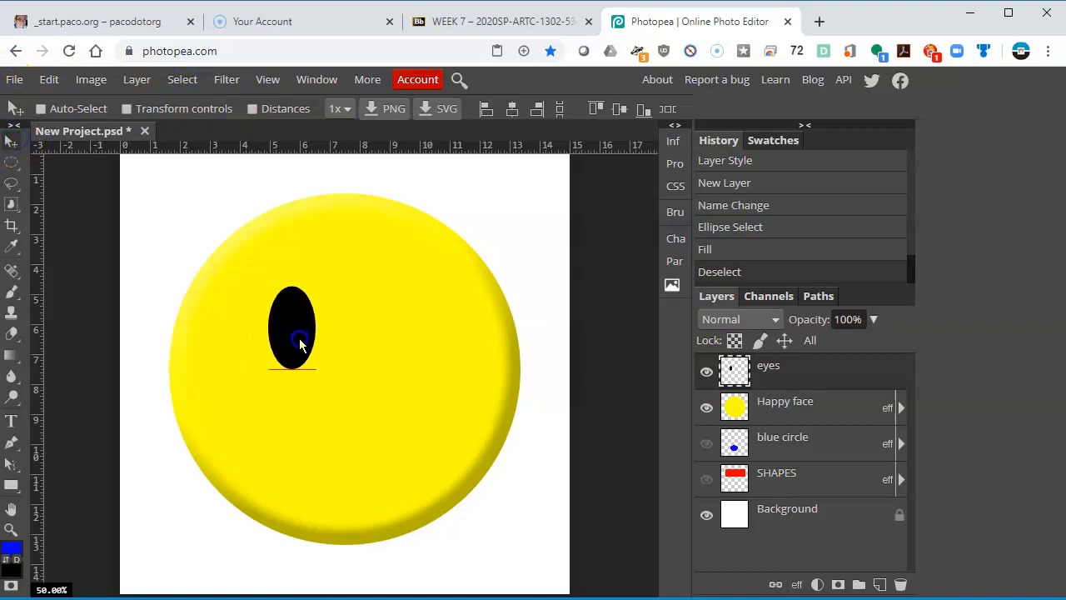
drag(296, 333, 291, 329)
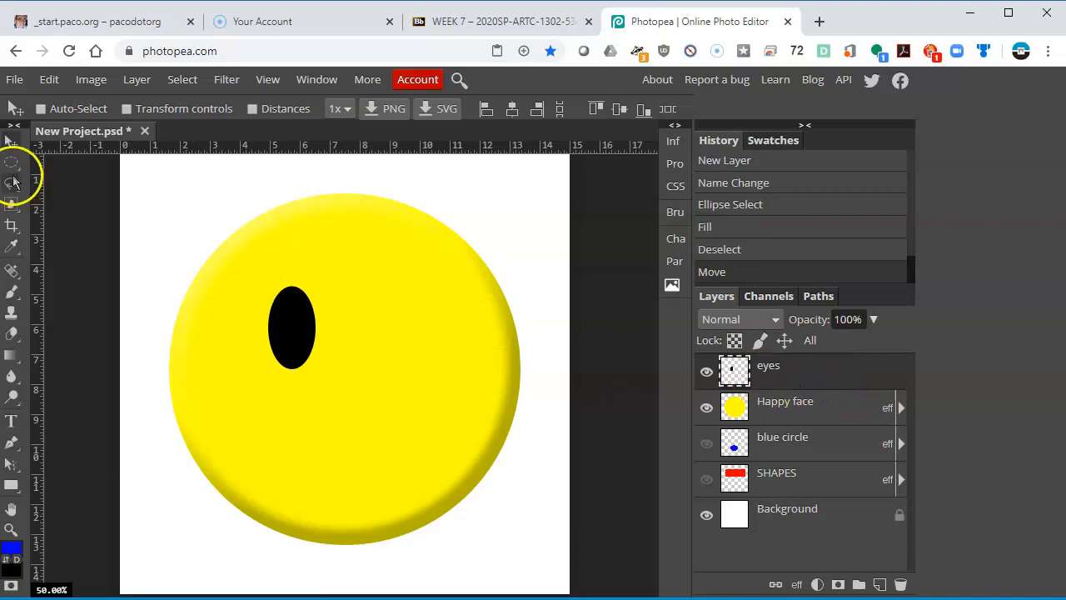
Copy the black eye, paste it onto a new layer, and drag the copy right
click(12, 166)
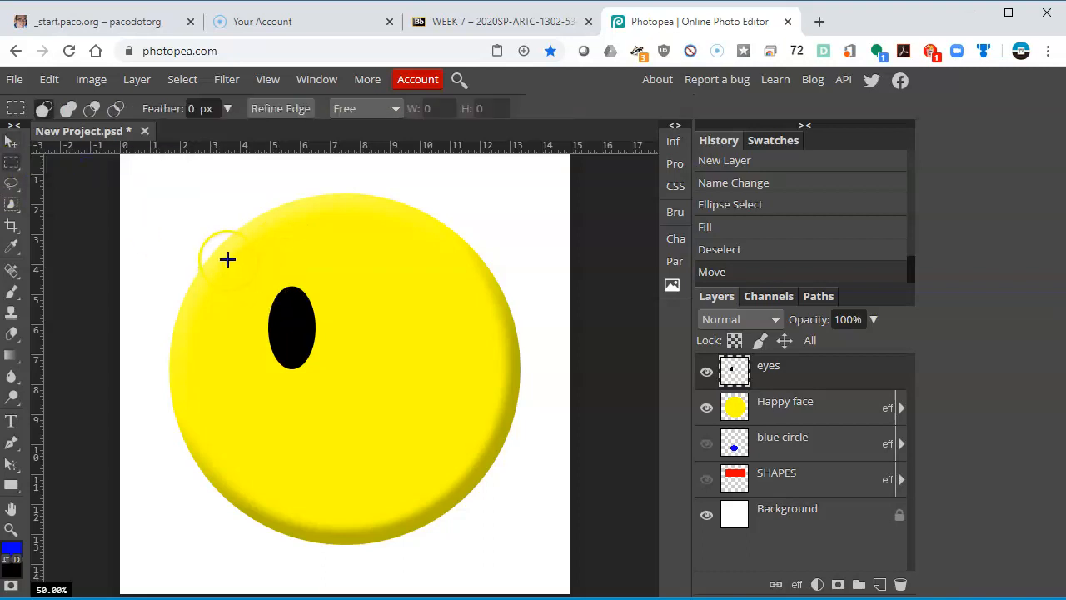
drag(236, 258, 362, 406)
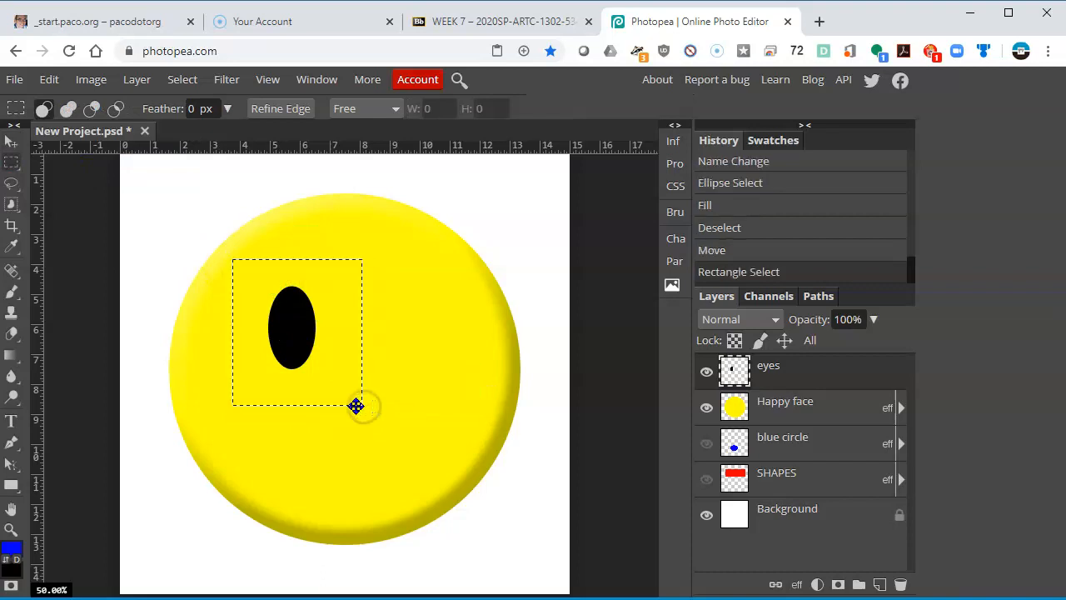
click(49, 79)
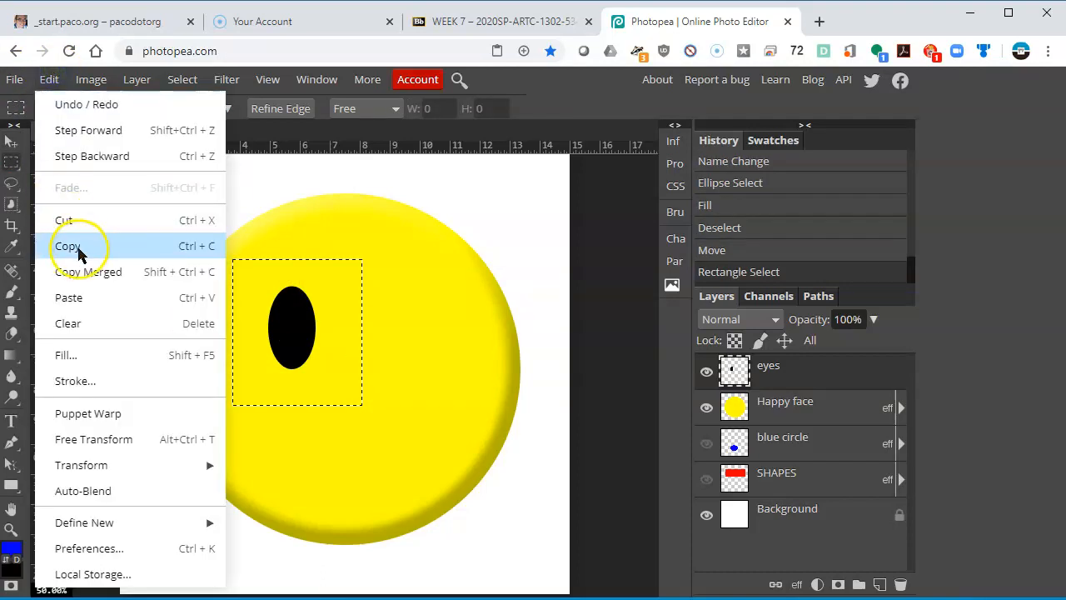
click(68, 246)
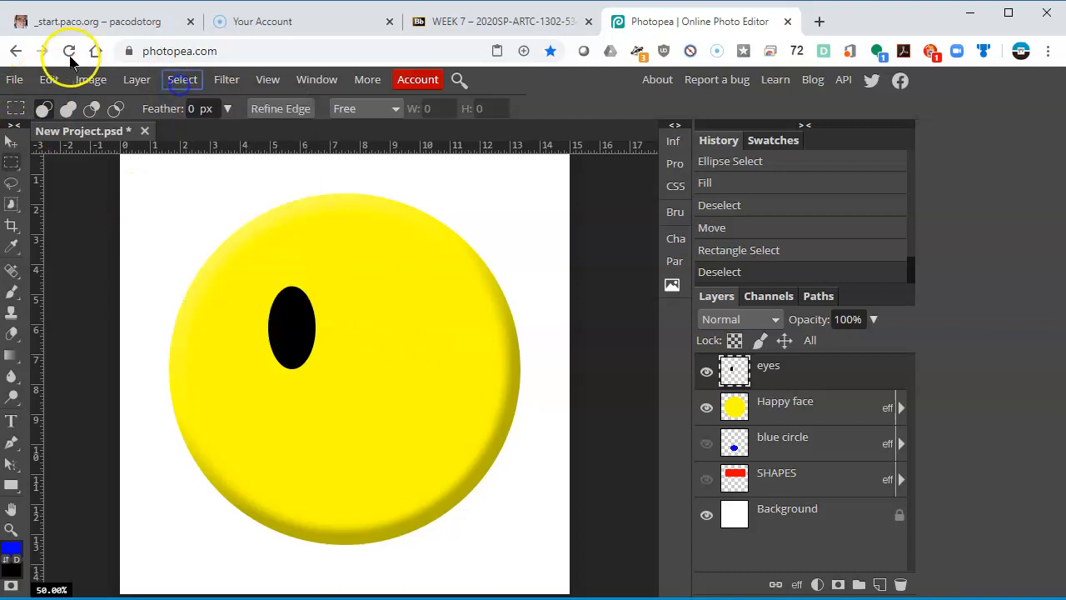
click(49, 79)
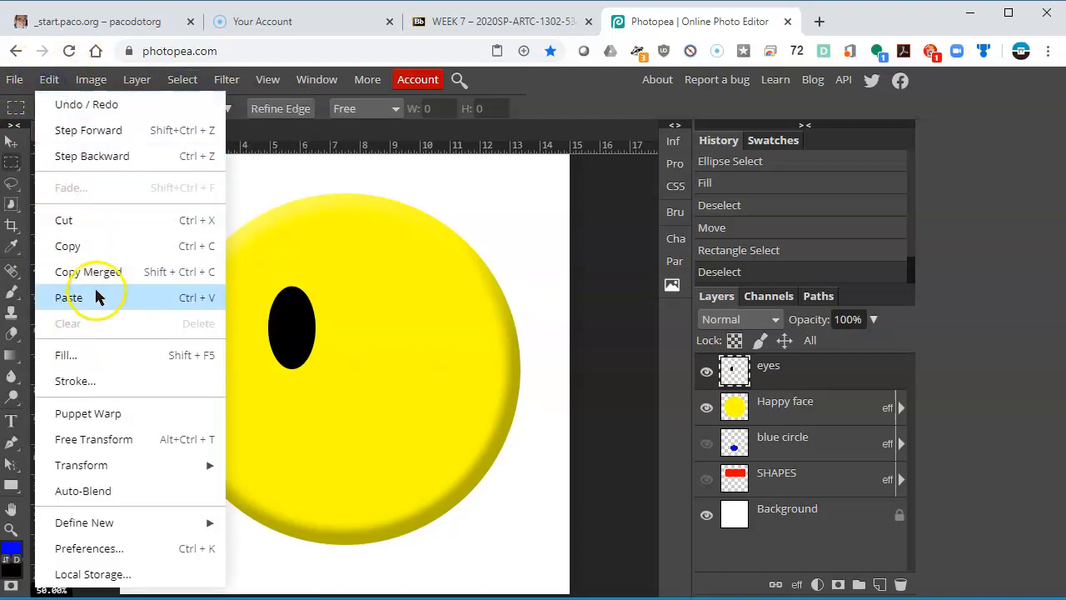
click(69, 297)
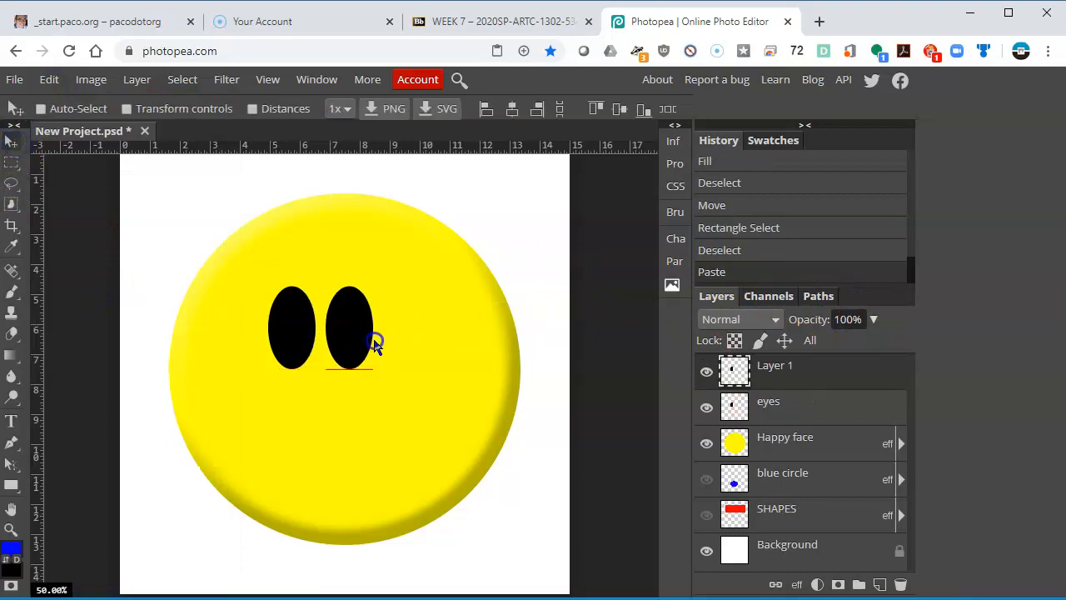
drag(371, 329, 417, 333)
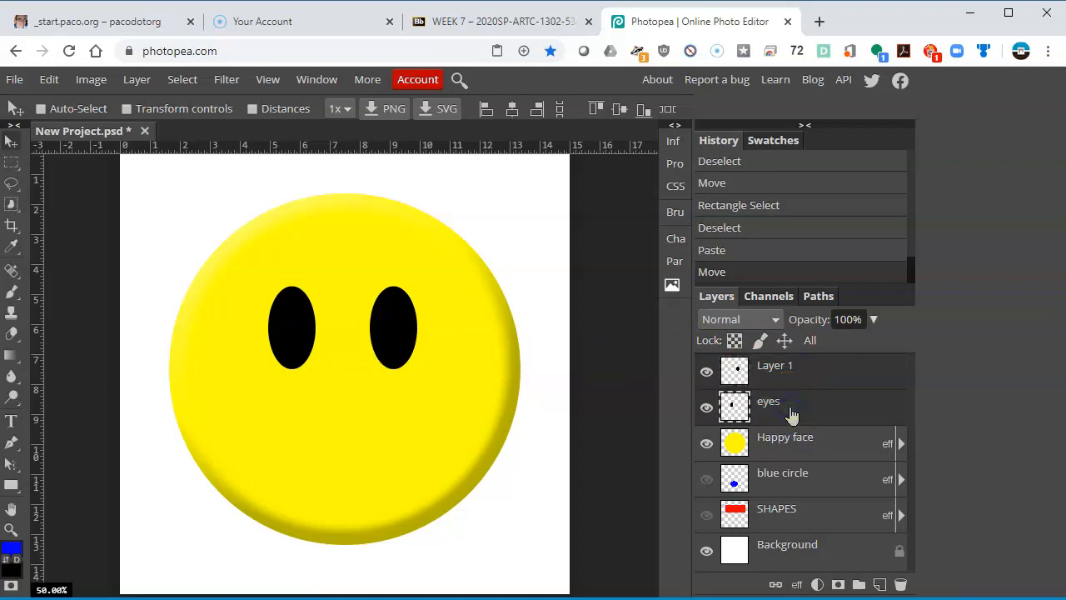
mouse_move(859, 365)
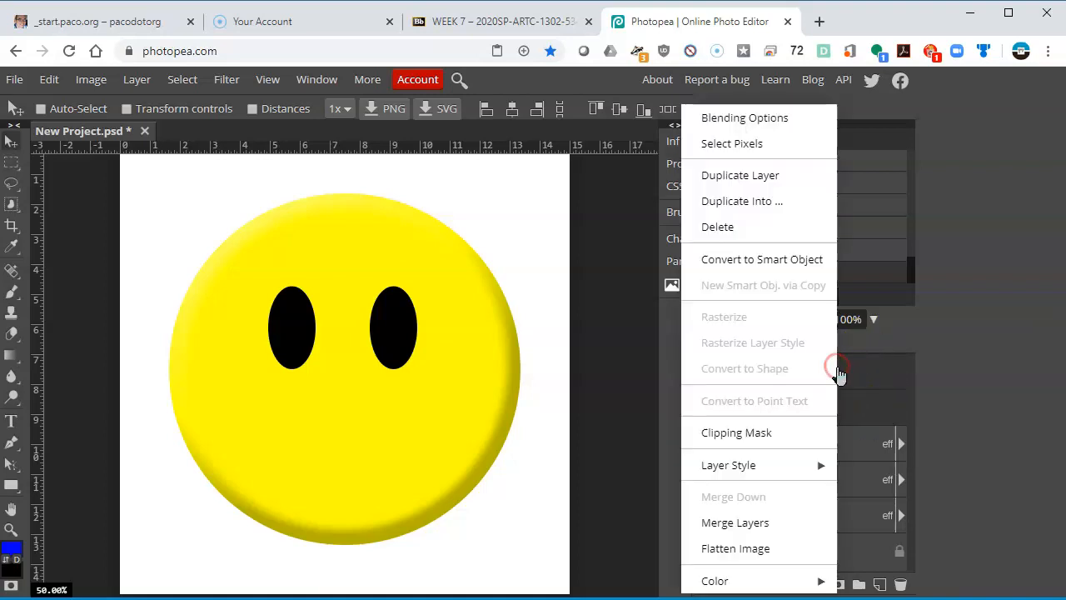
mouse_move(736, 522)
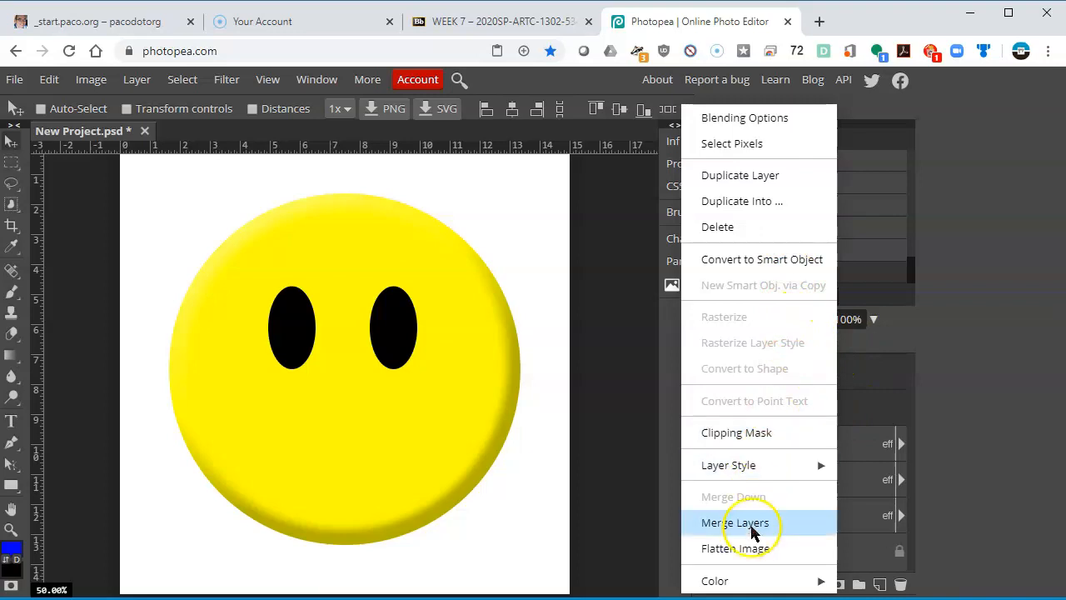
Merge the two eye layers and rename the result 'eyes'
click(735, 522)
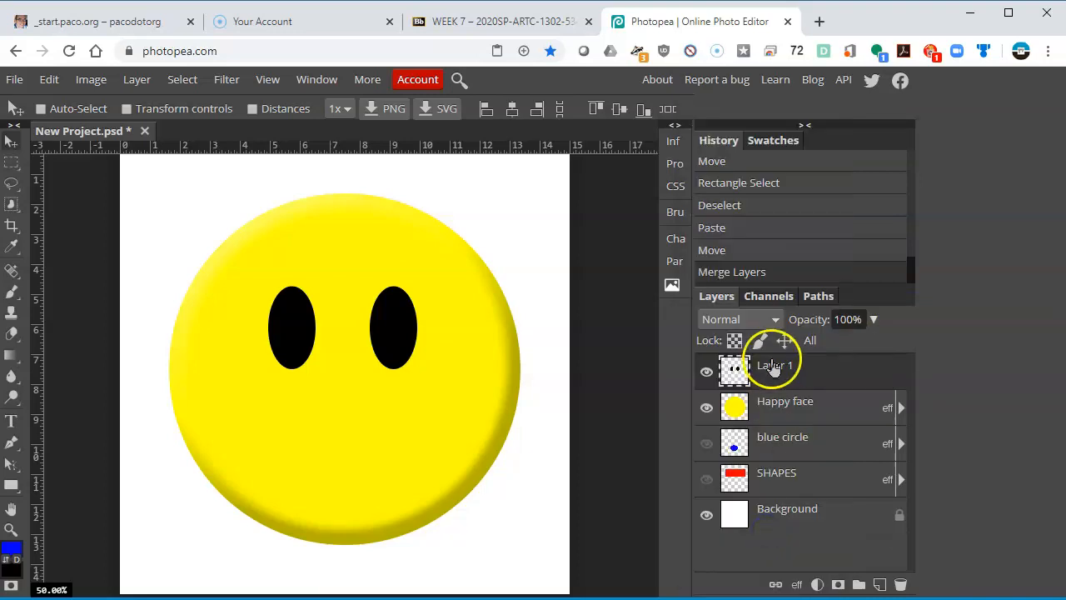
double_click(779, 366)
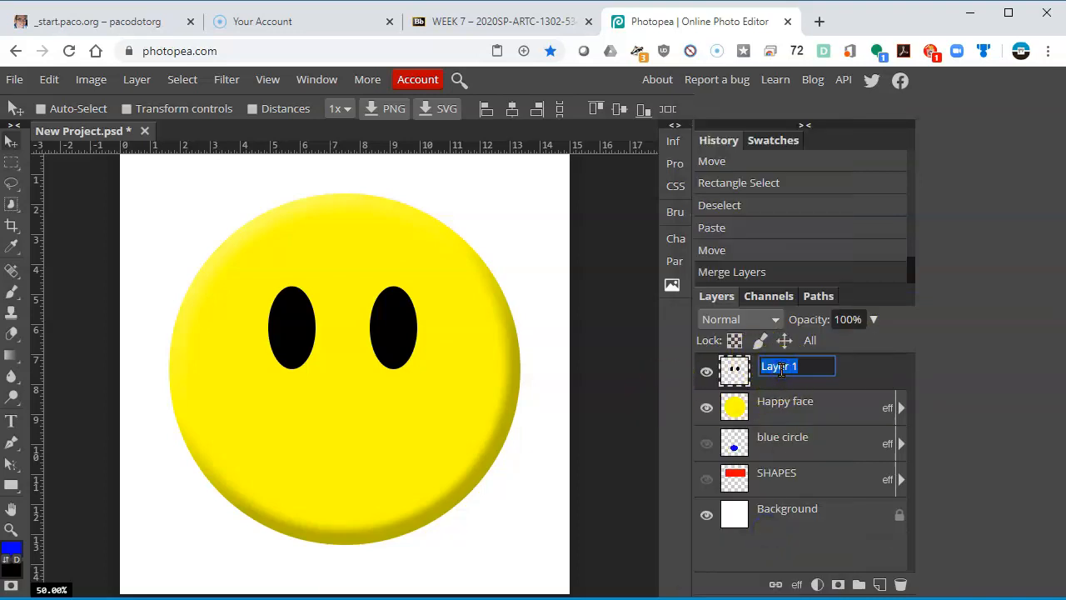
text(eyes)
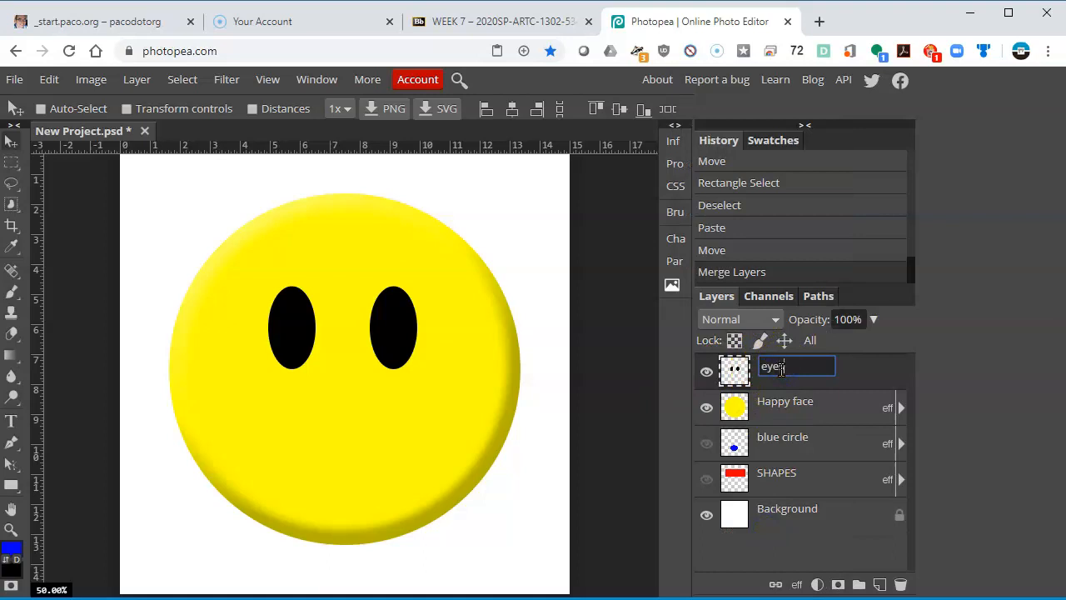
key(Return)
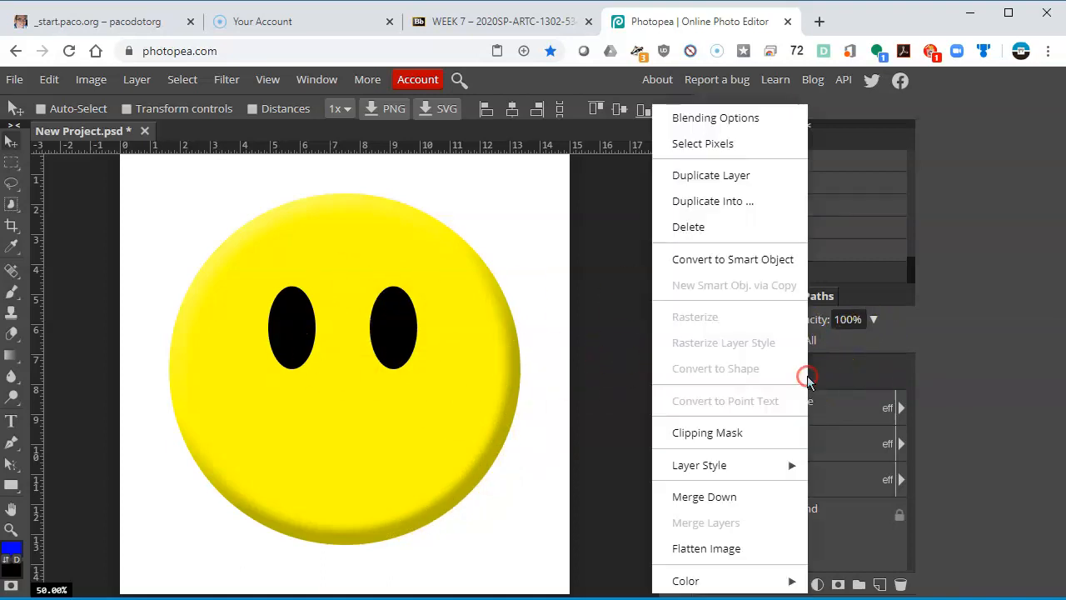
mouse_move(740, 548)
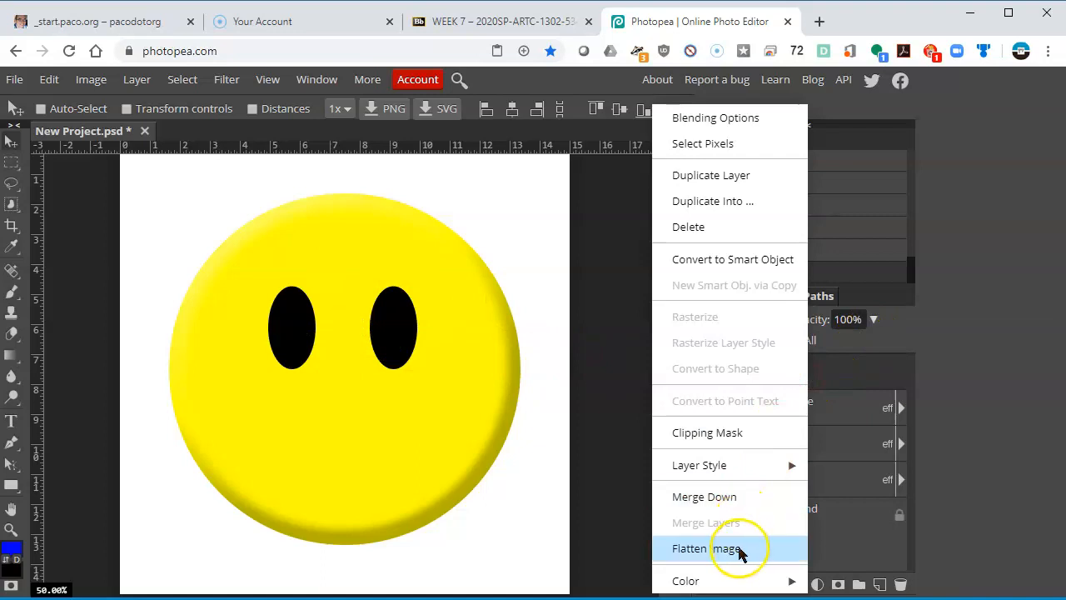
mouse_move(699, 465)
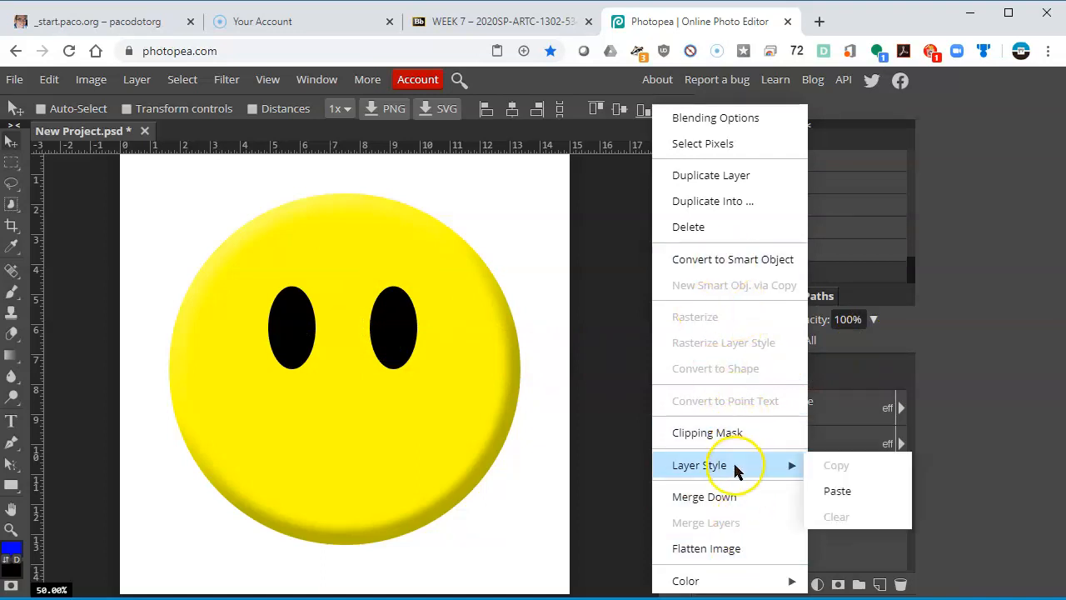
mouse_move(744, 471)
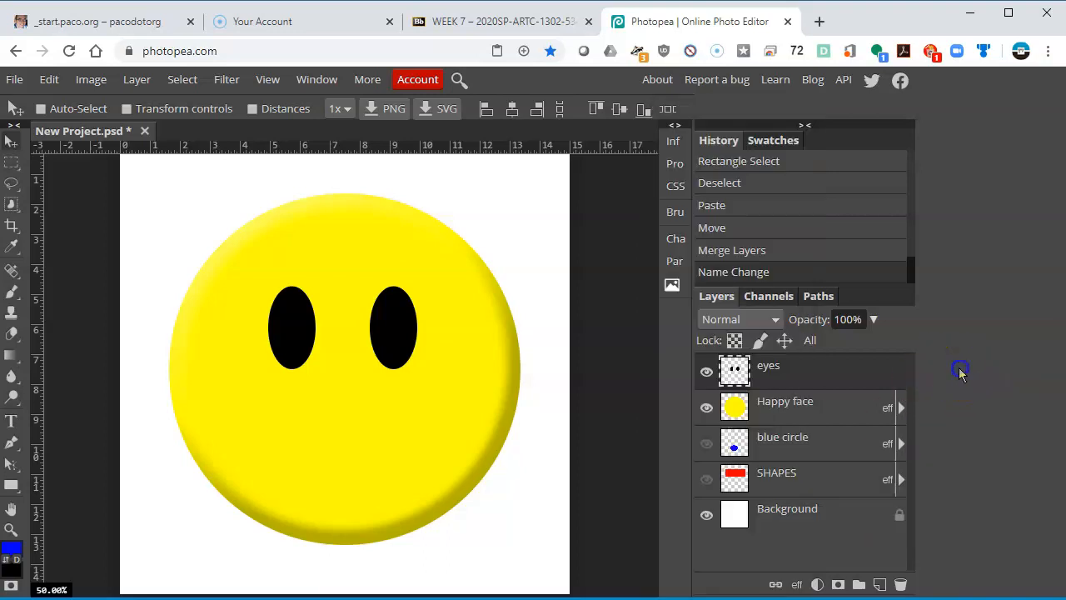
Add Bevel and Emboss to the eyes with highlight opacity 72 and size about 22 px
click(796, 583)
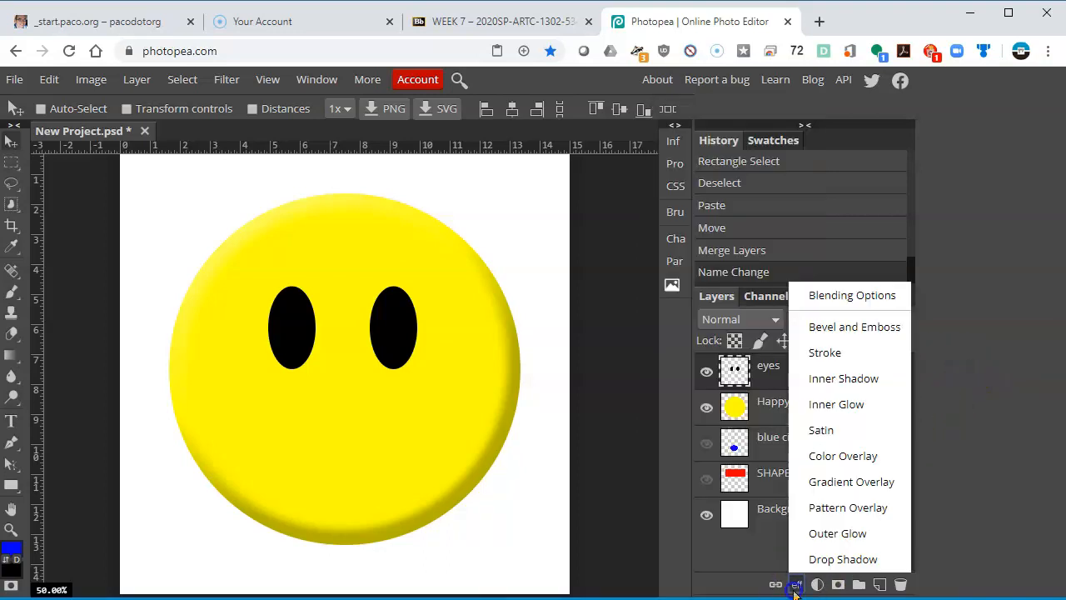
mouse_move(854, 327)
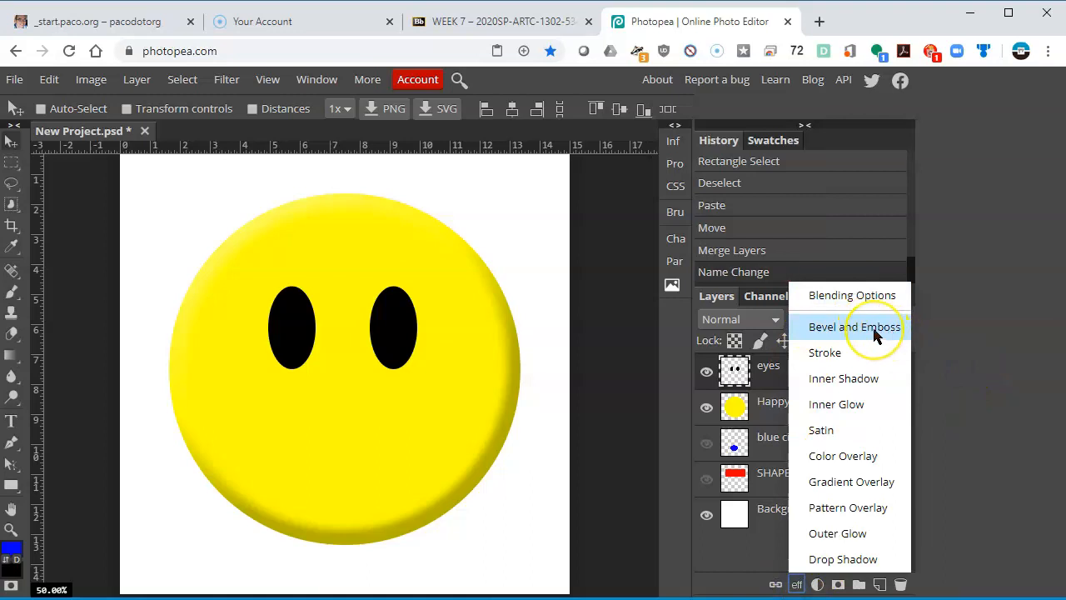
click(841, 326)
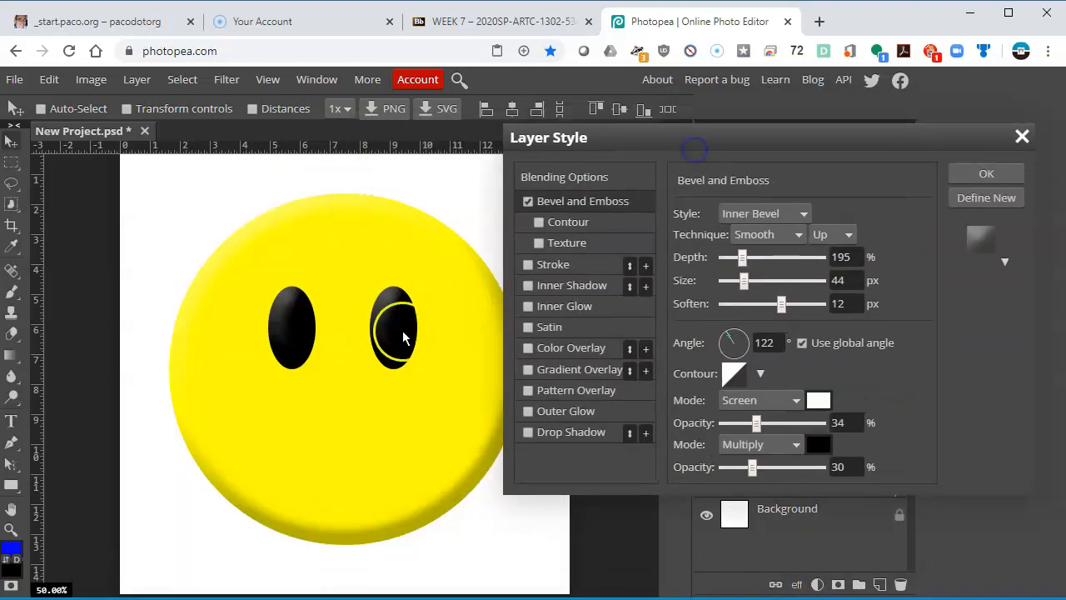
mouse_move(483, 441)
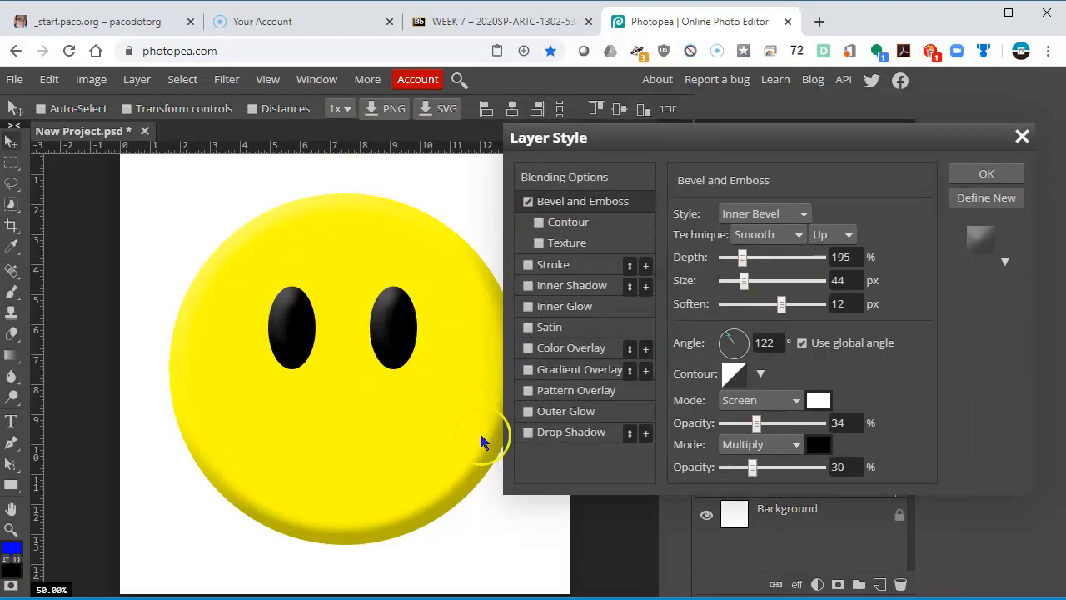
mouse_move(397, 527)
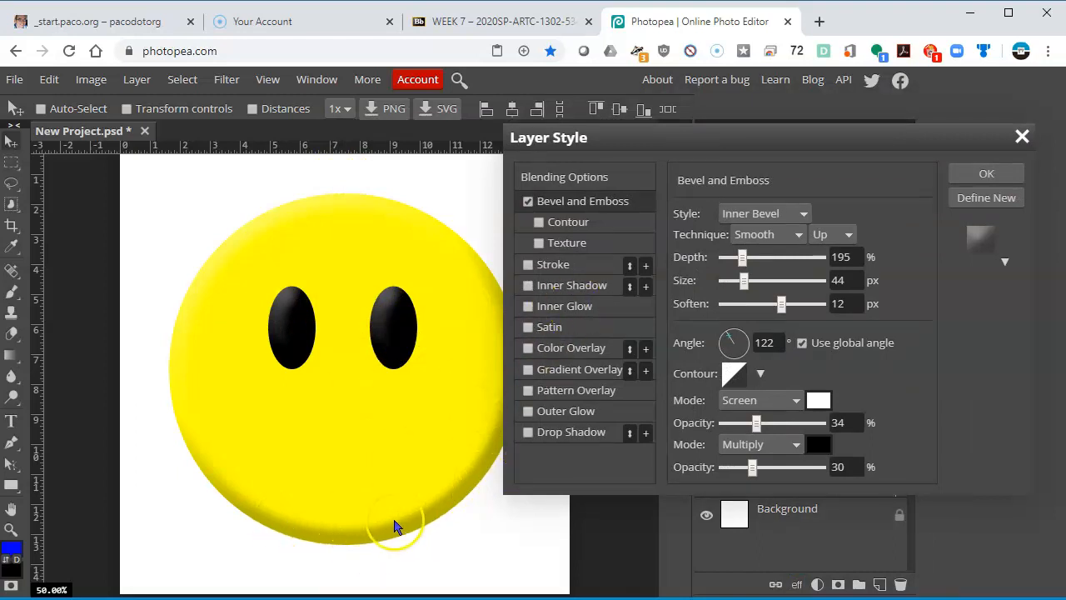
mouse_move(346, 302)
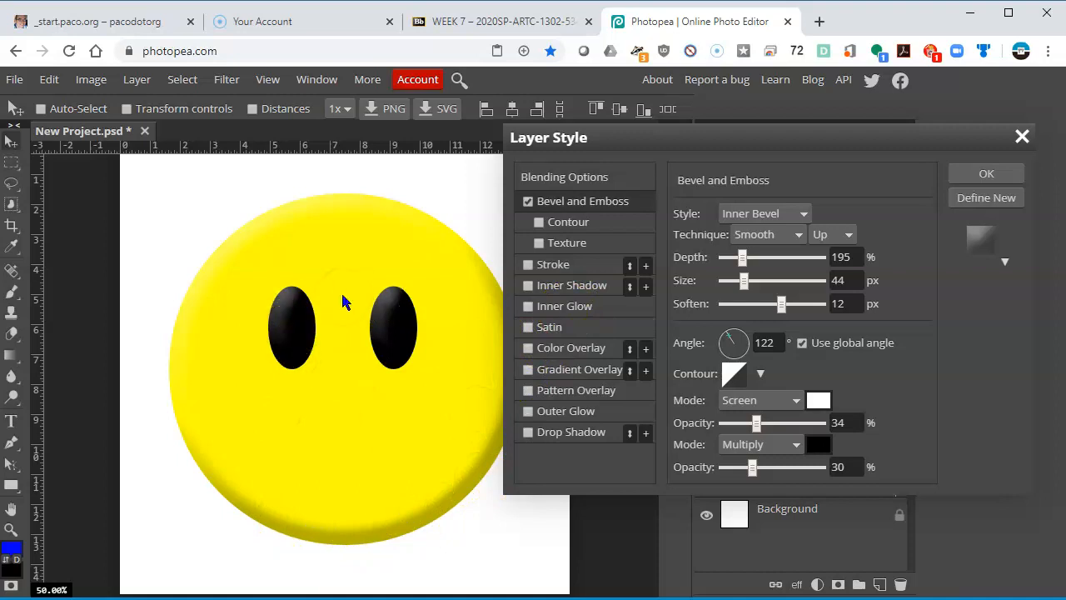
mouse_move(770, 429)
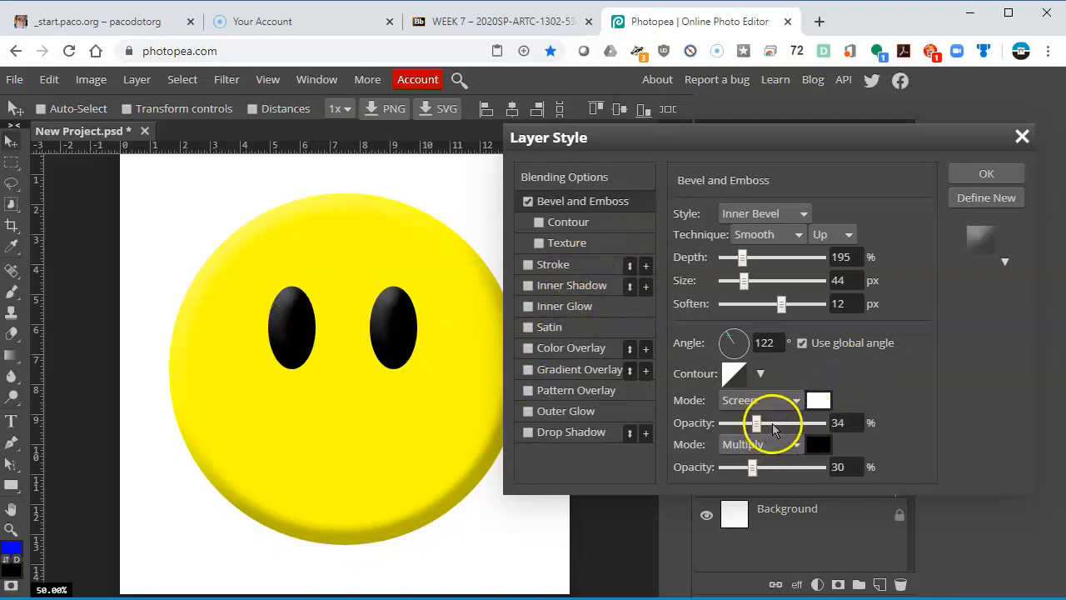
drag(755, 423, 794, 422)
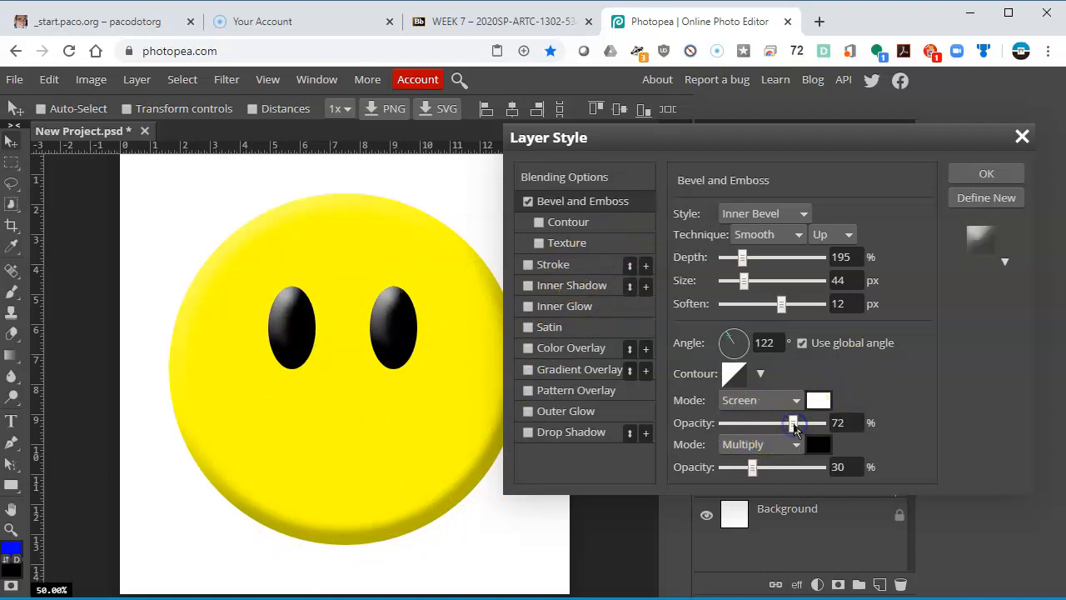
mouse_move(788, 400)
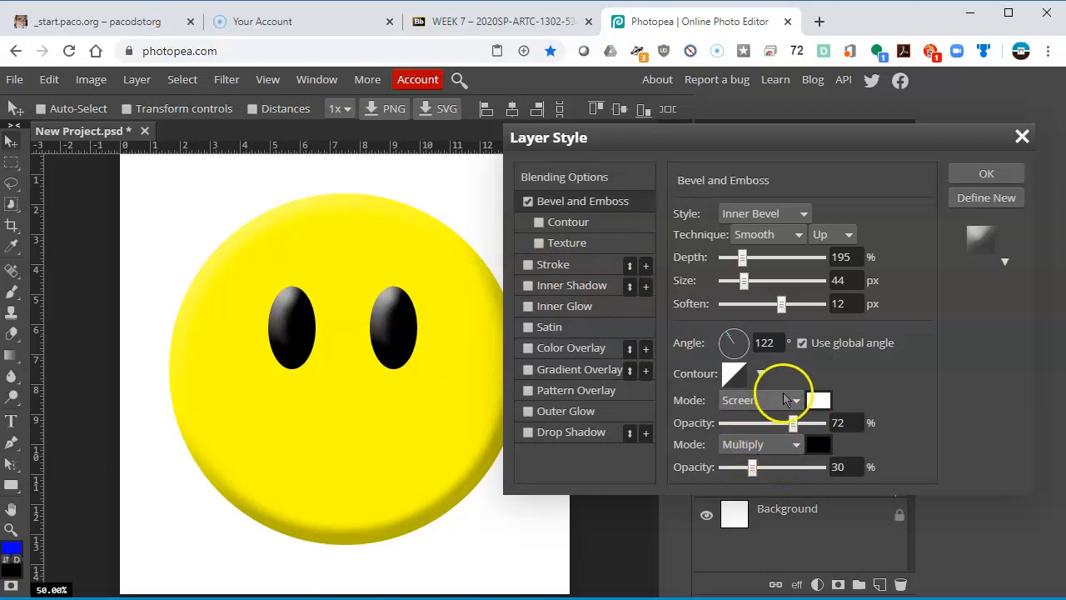
drag(743, 280, 728, 281)
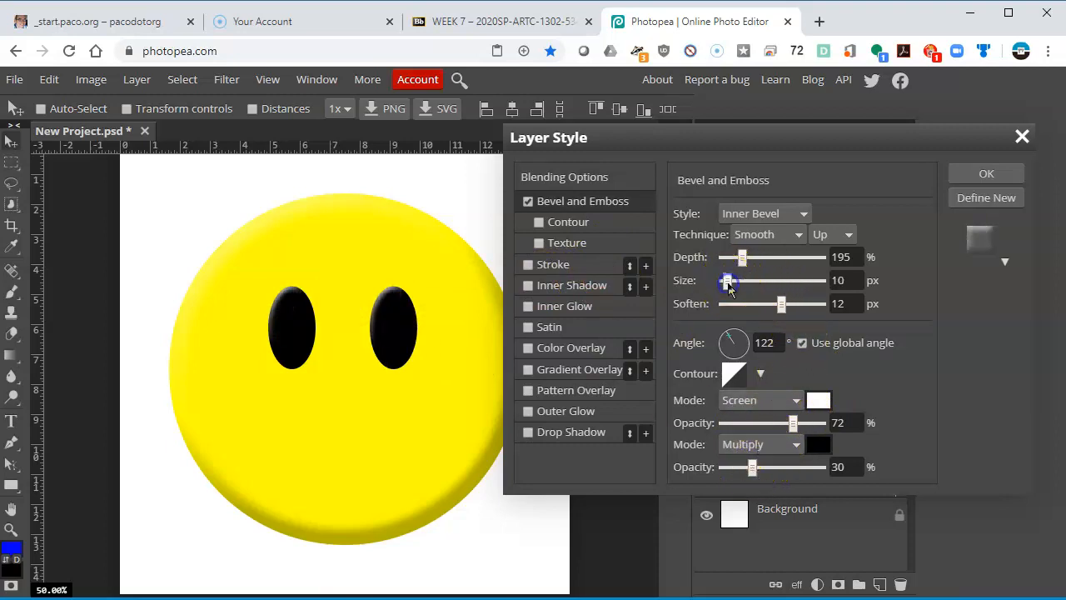
drag(729, 280, 735, 281)
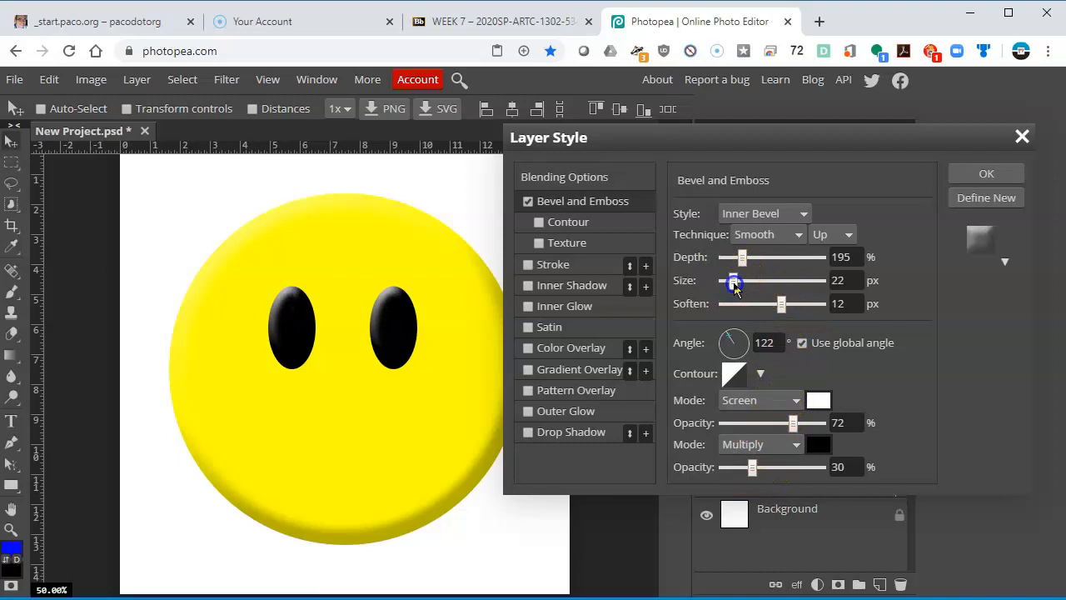
mouse_move(733, 232)
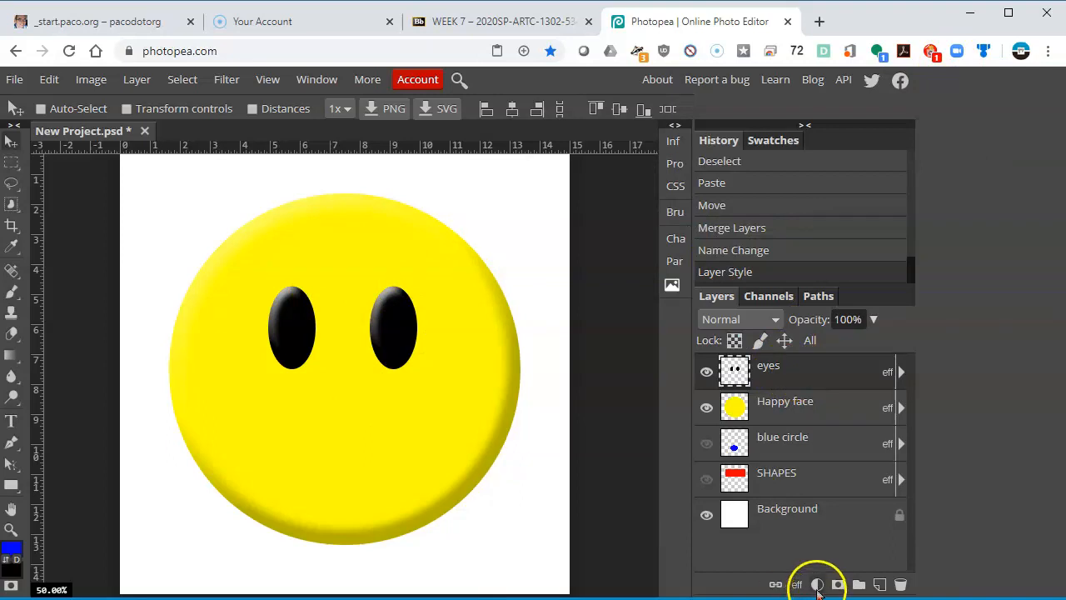
mouse_move(857, 587)
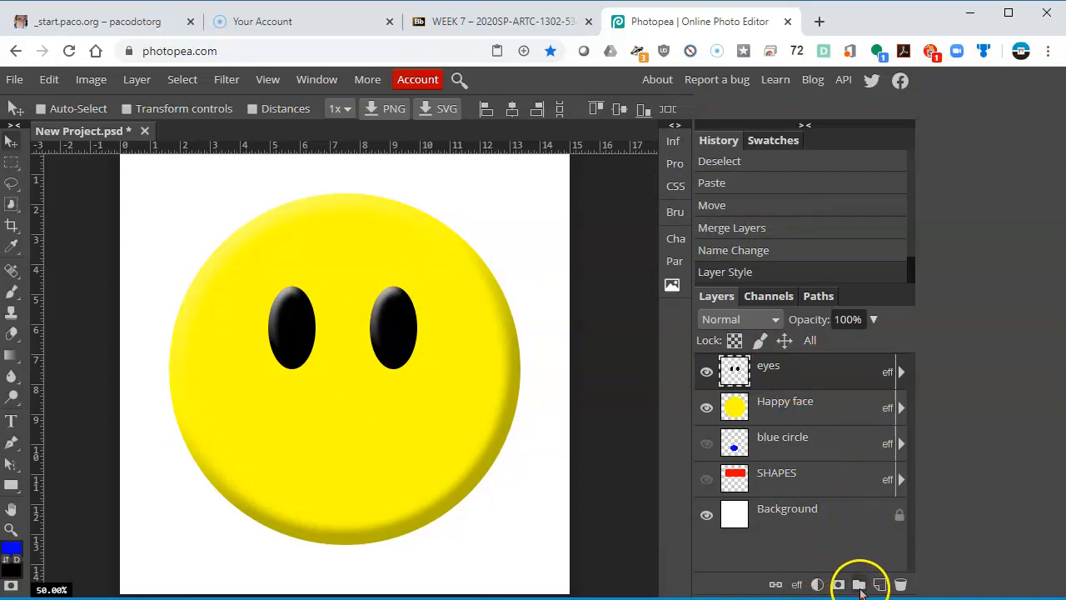
Add a new layer and fill a large circular selection over the face with black
click(860, 584)
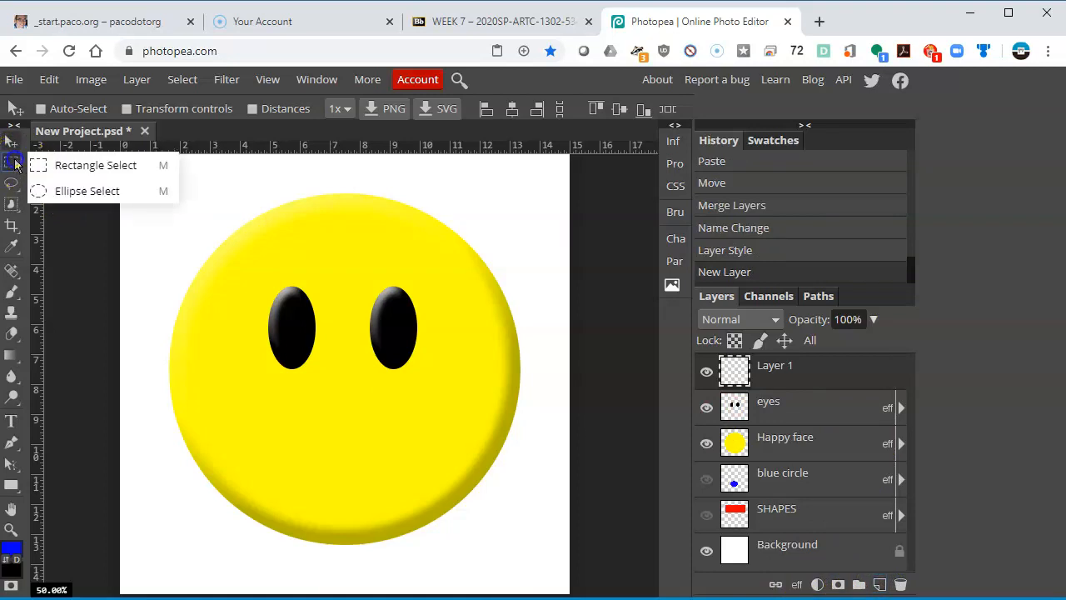
mouse_move(87, 191)
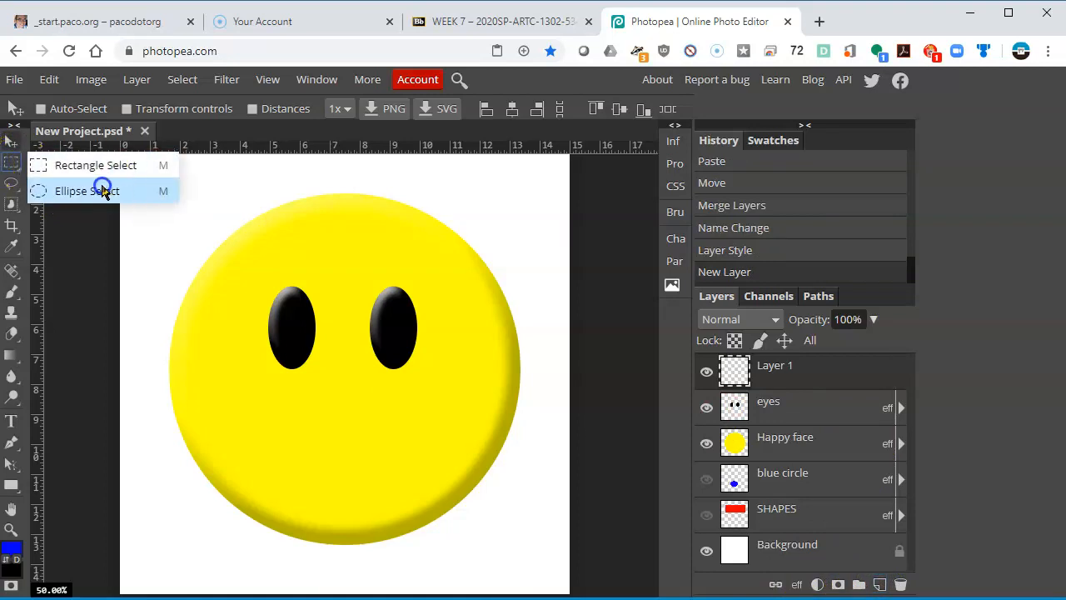
click(87, 191)
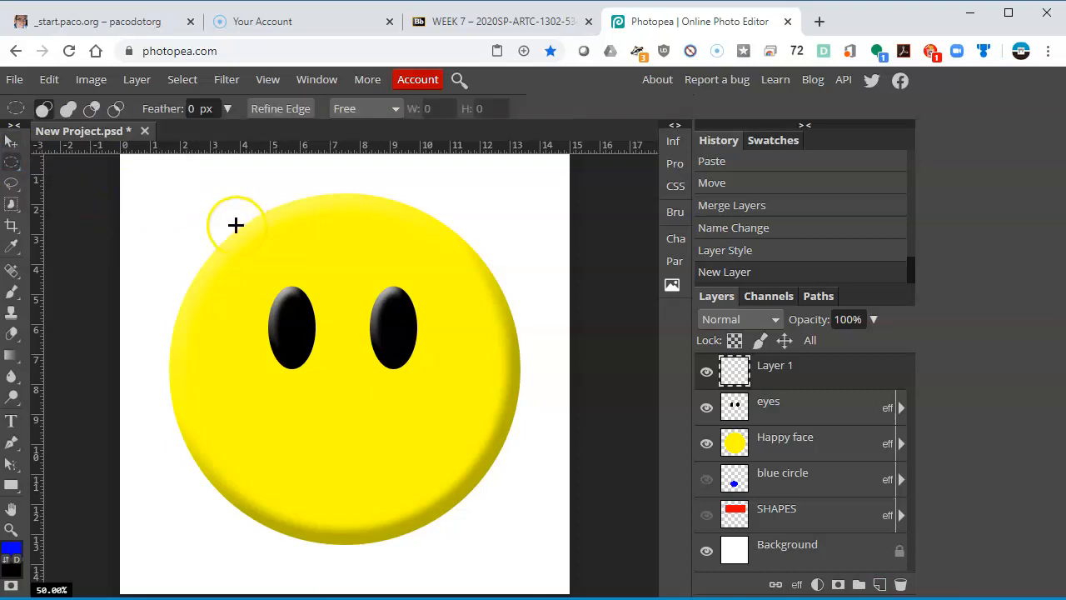
mouse_move(181, 185)
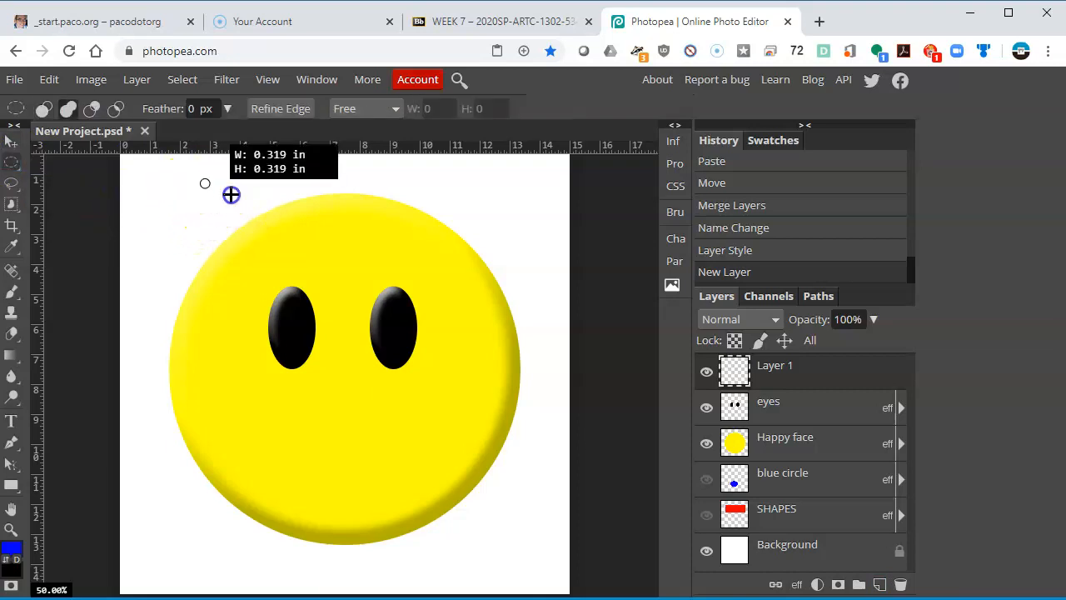
drag(205, 194, 504, 490)
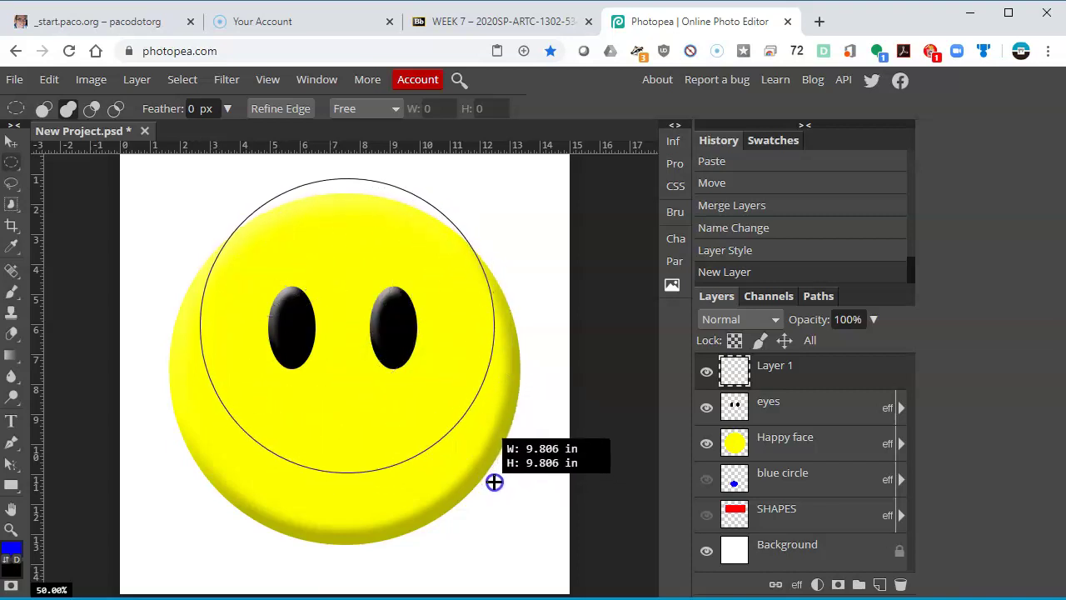
drag(494, 482, 498, 486)
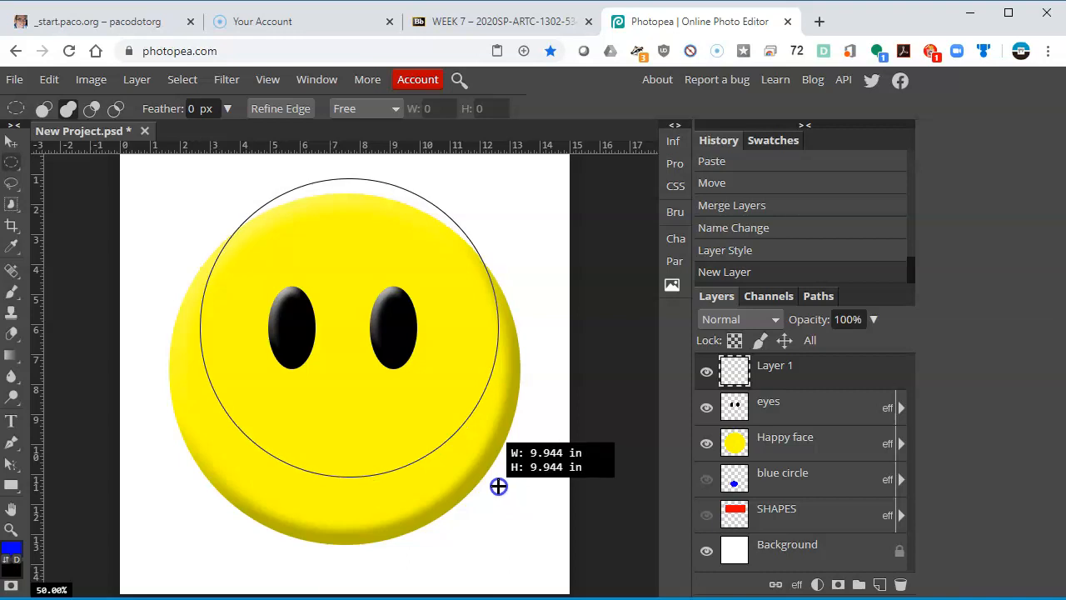
drag(499, 487, 493, 487)
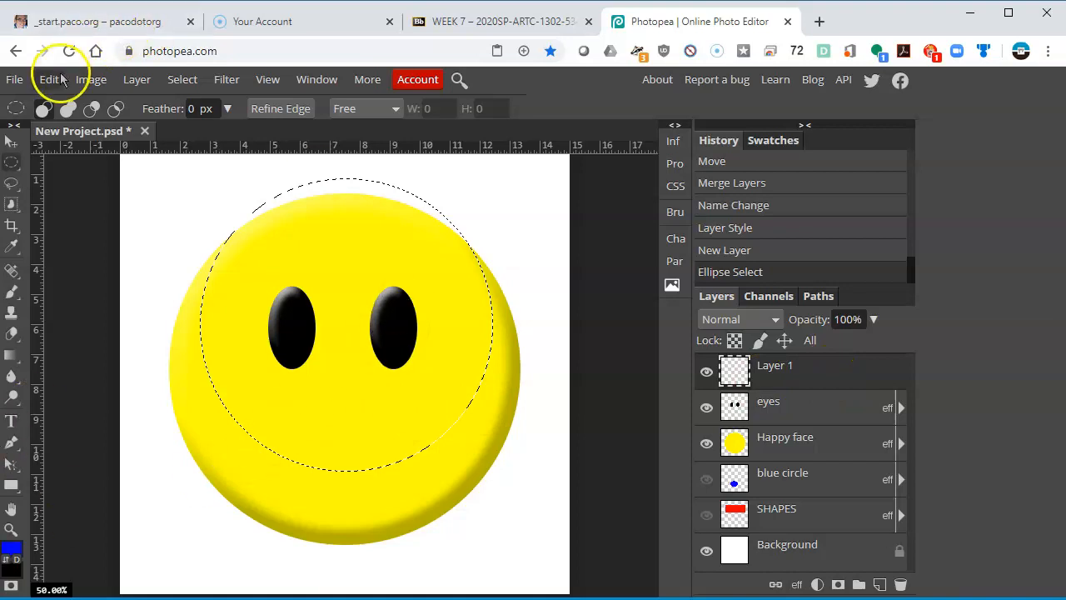
click(49, 79)
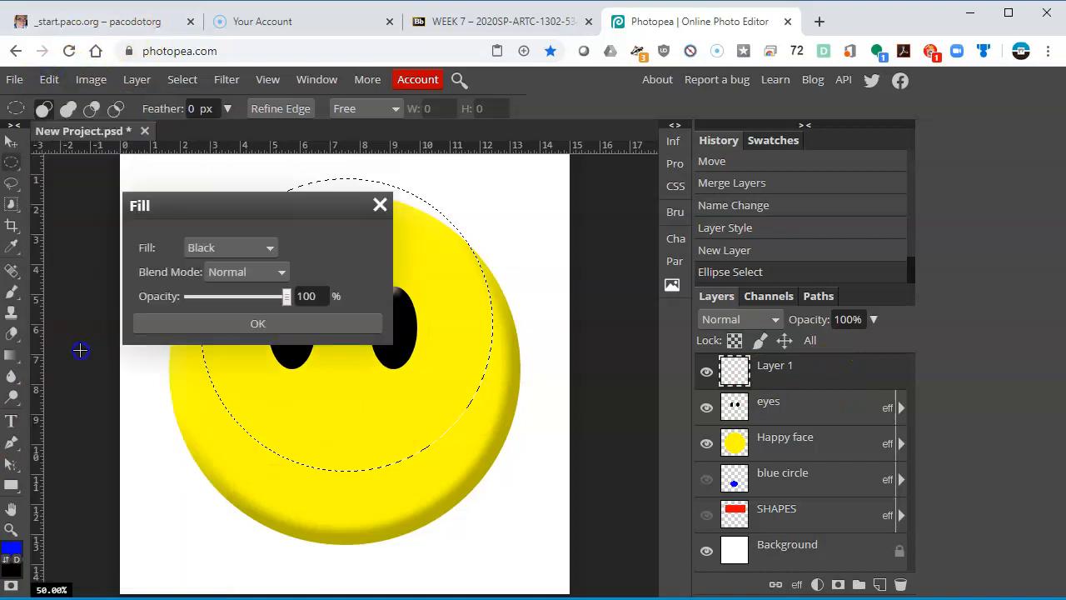
click(257, 323)
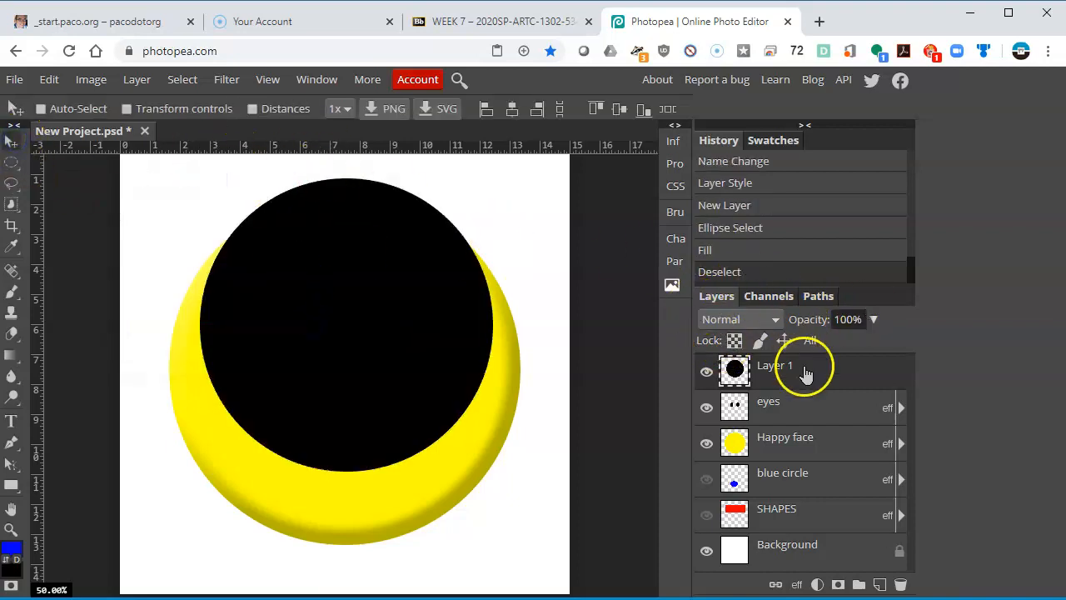
Duplicate the black circle layer and shift the copy upward
right_click(775, 365)
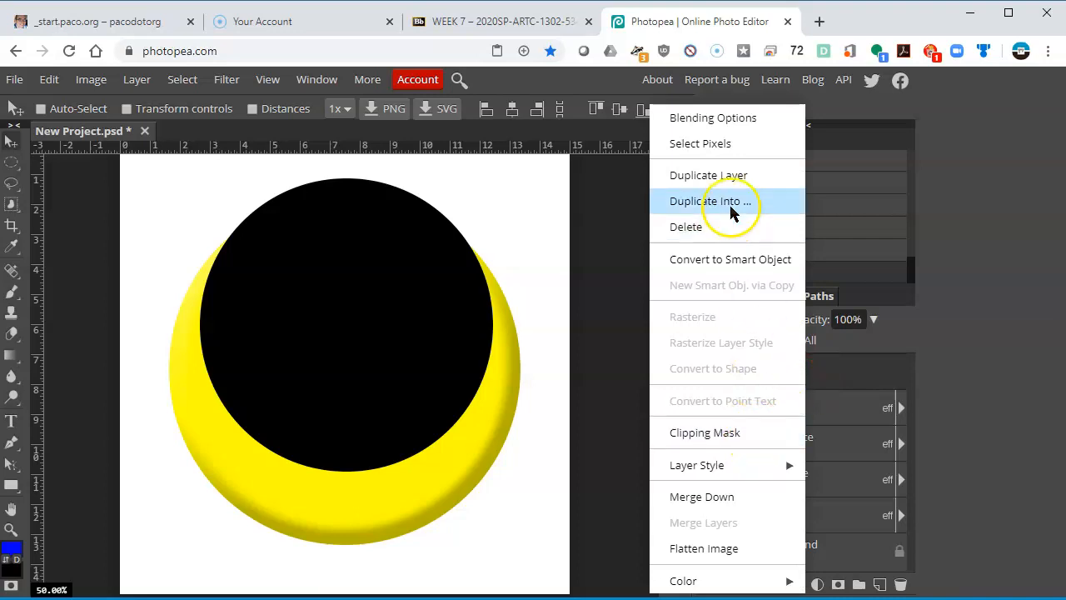
mouse_move(729, 175)
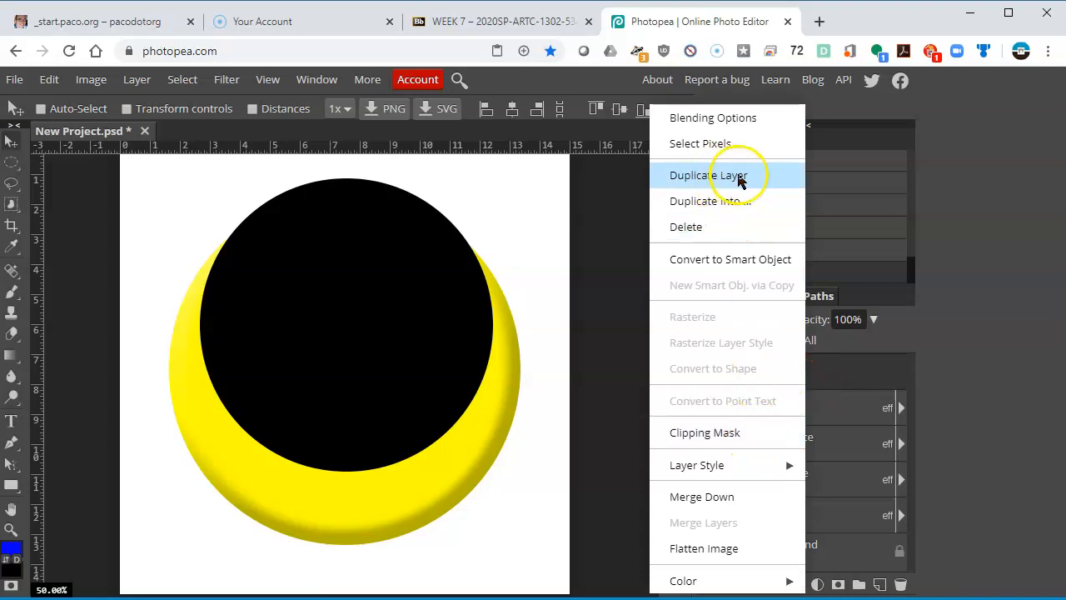
click(707, 174)
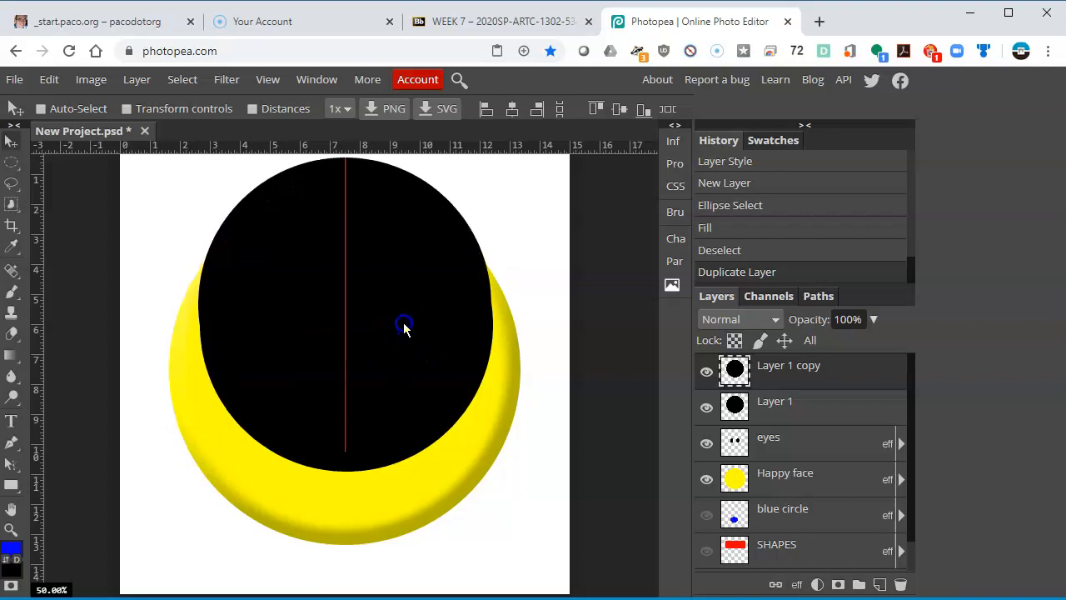
click(771, 408)
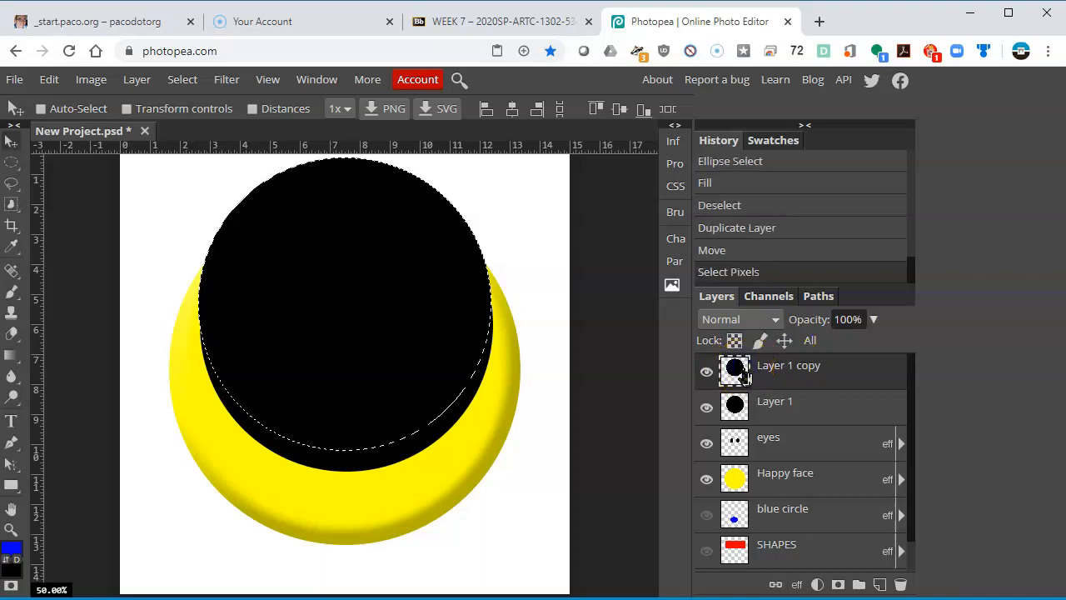
mouse_move(545, 350)
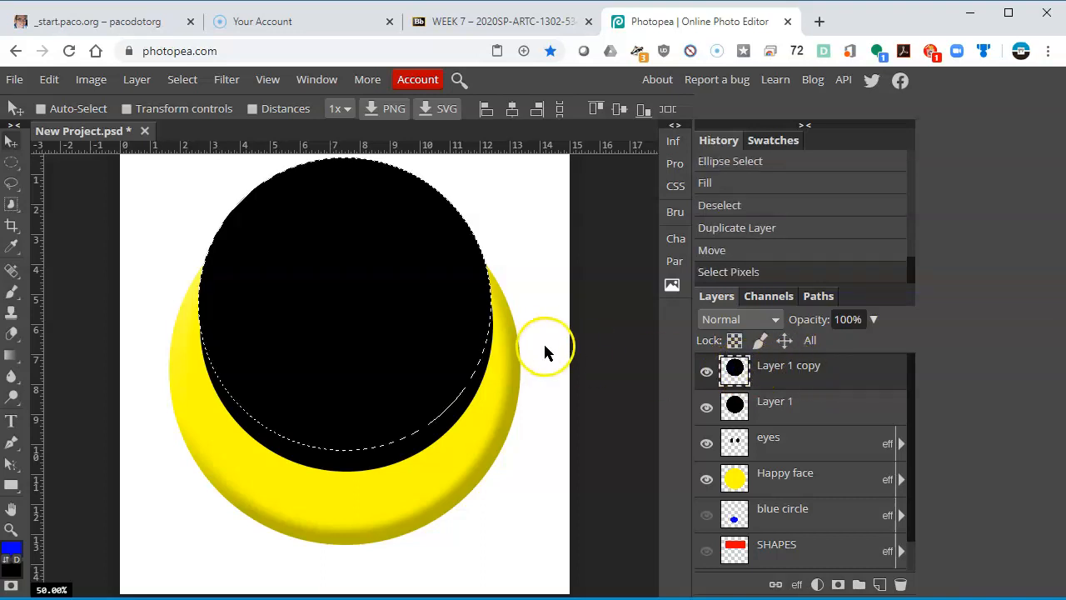
mouse_move(301, 141)
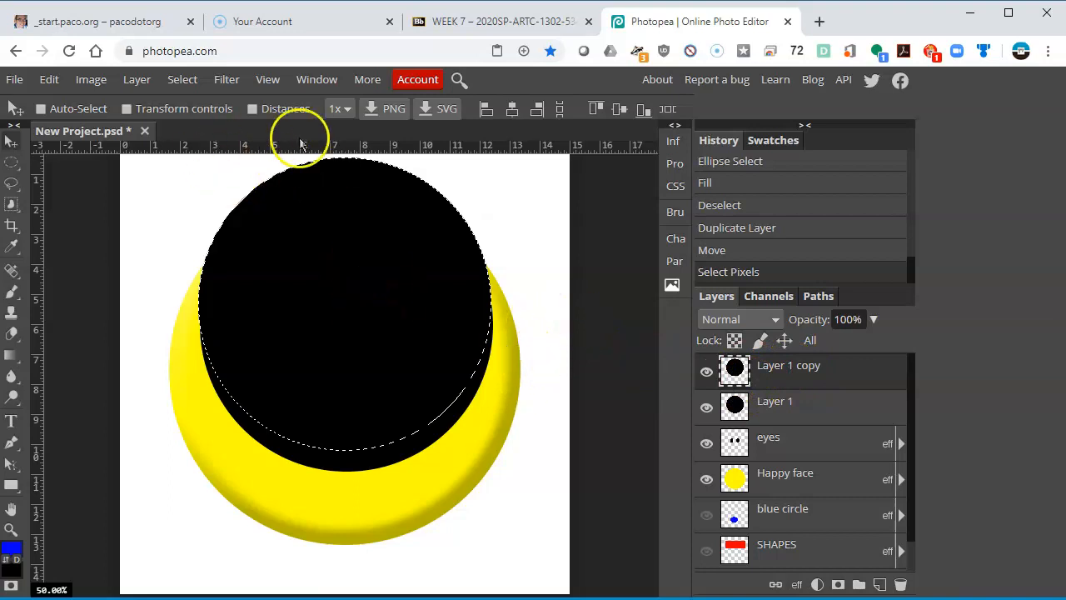
mouse_move(868, 456)
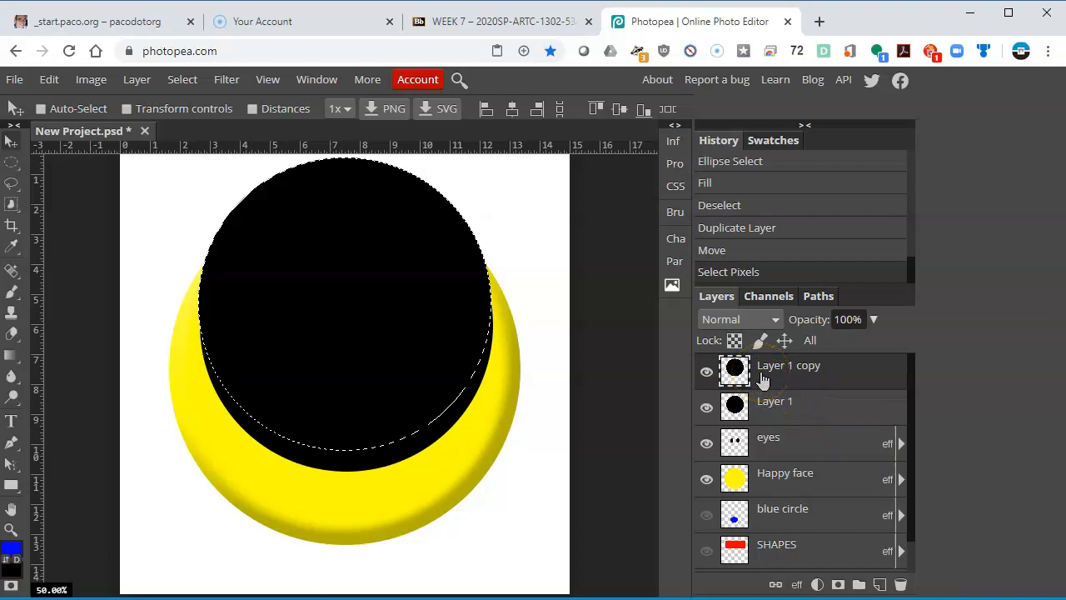
Clear the upper circle from Layer 1 to form a crescent and hide Layer 1 copy
click(774, 406)
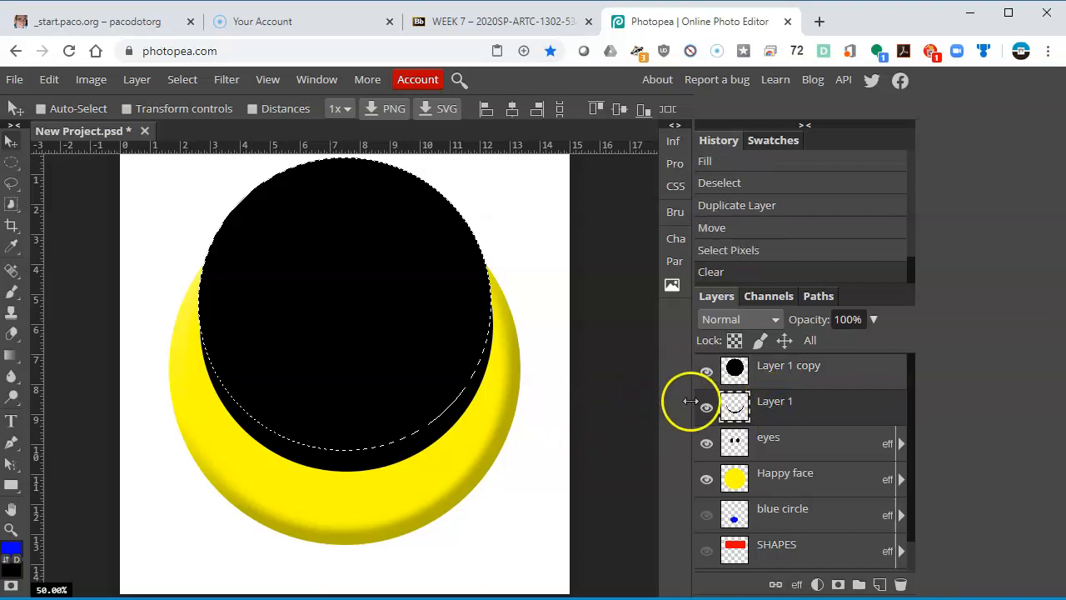
click(707, 371)
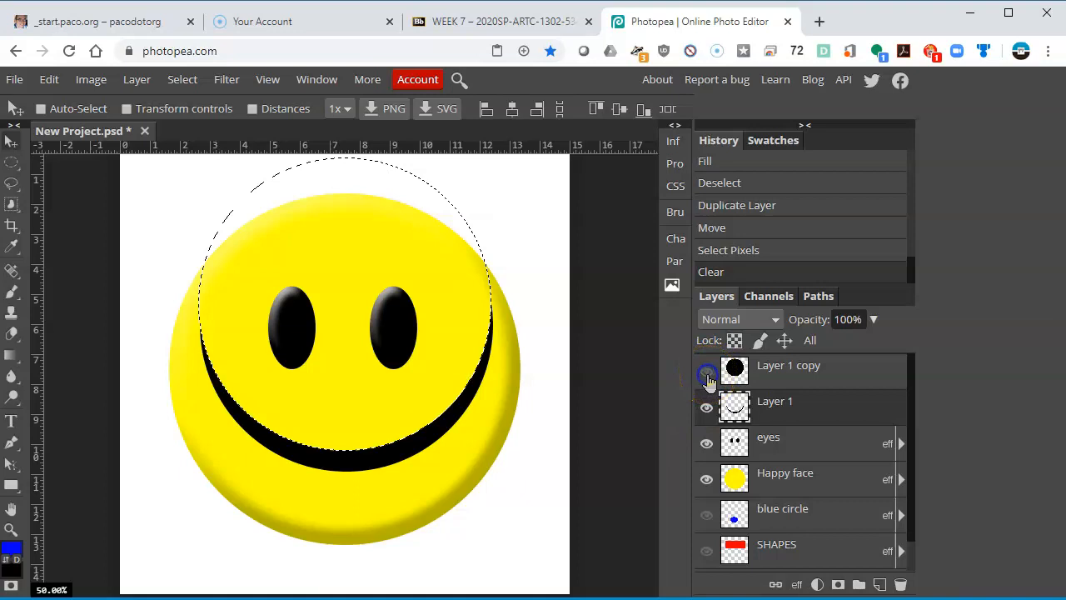
click(707, 370)
text(Smile)
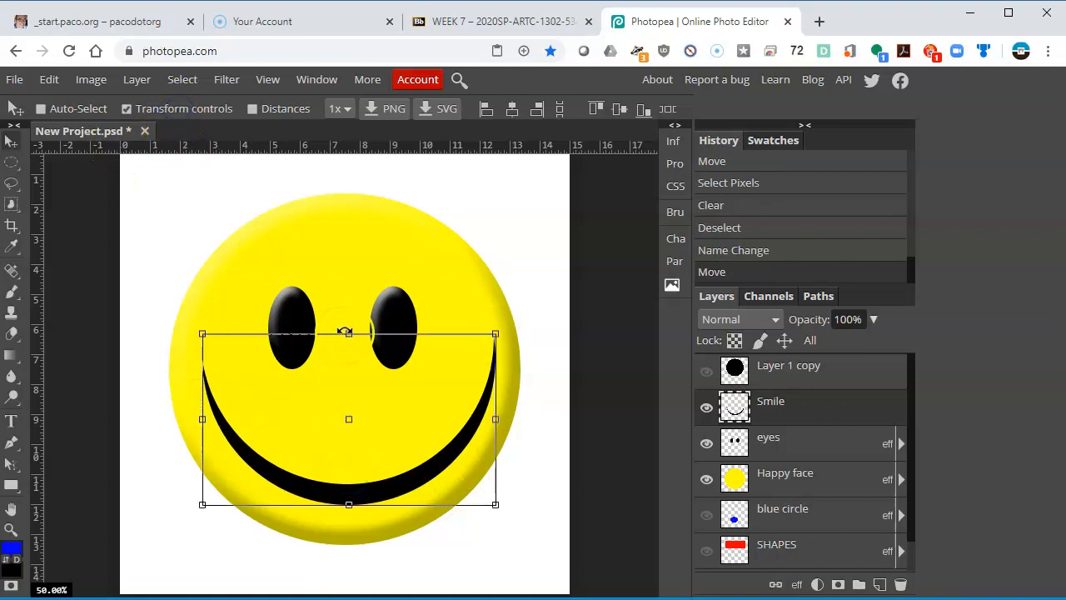
Move the smile lower, narrow it, flatten its curve, and commit the transform
drag(348, 334, 348, 379)
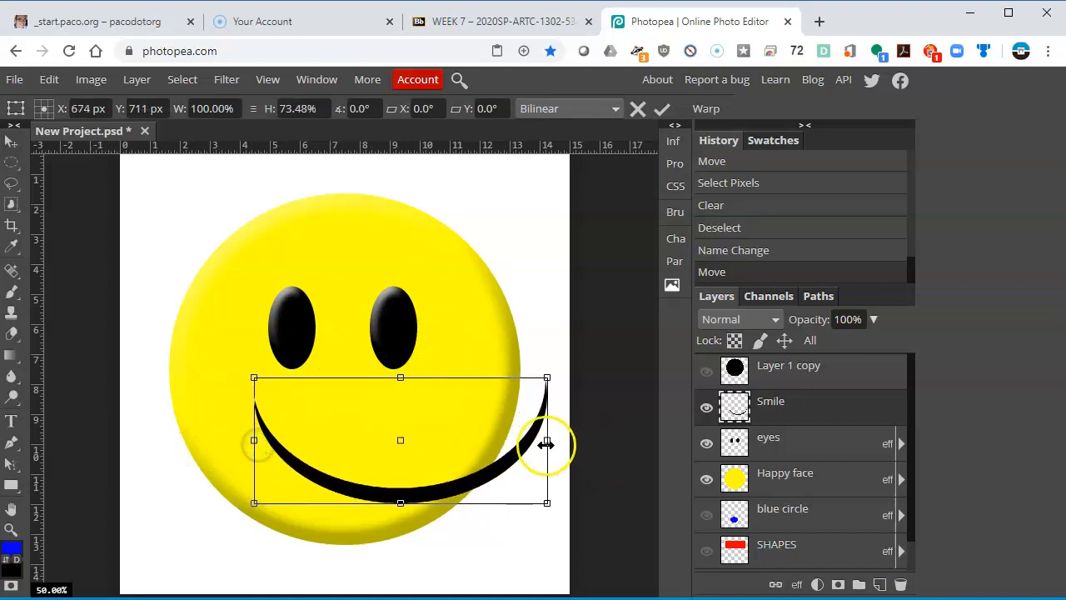
drag(547, 439, 456, 440)
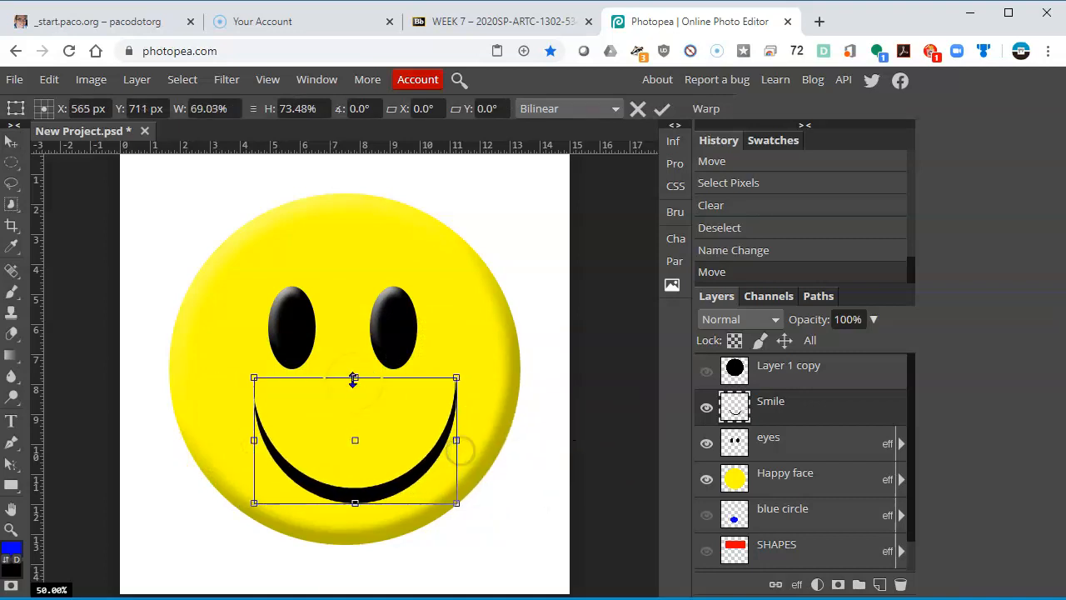
drag(353, 379, 354, 415)
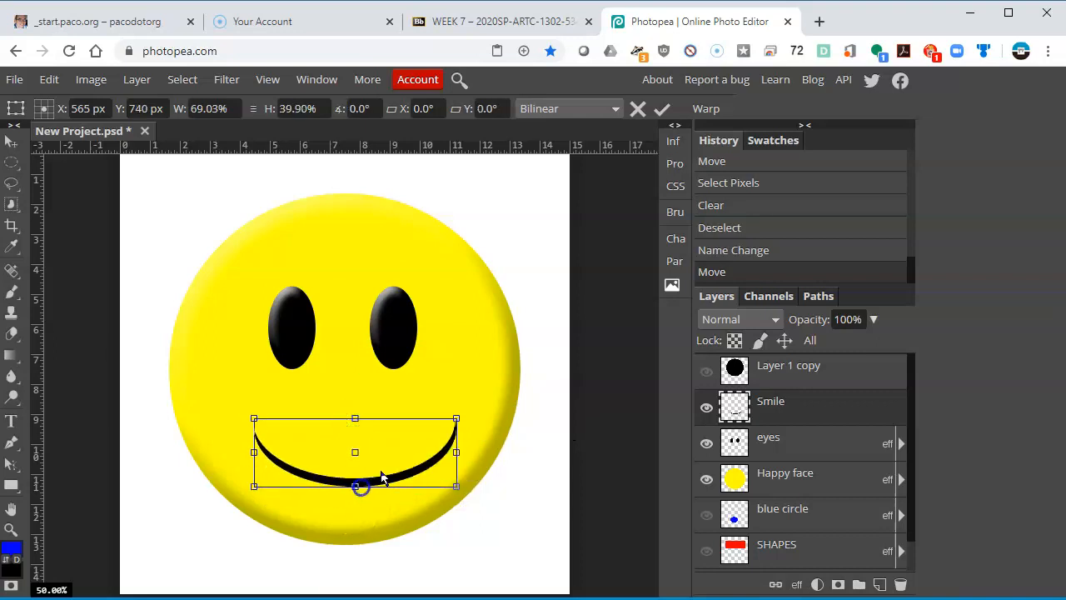
click(662, 108)
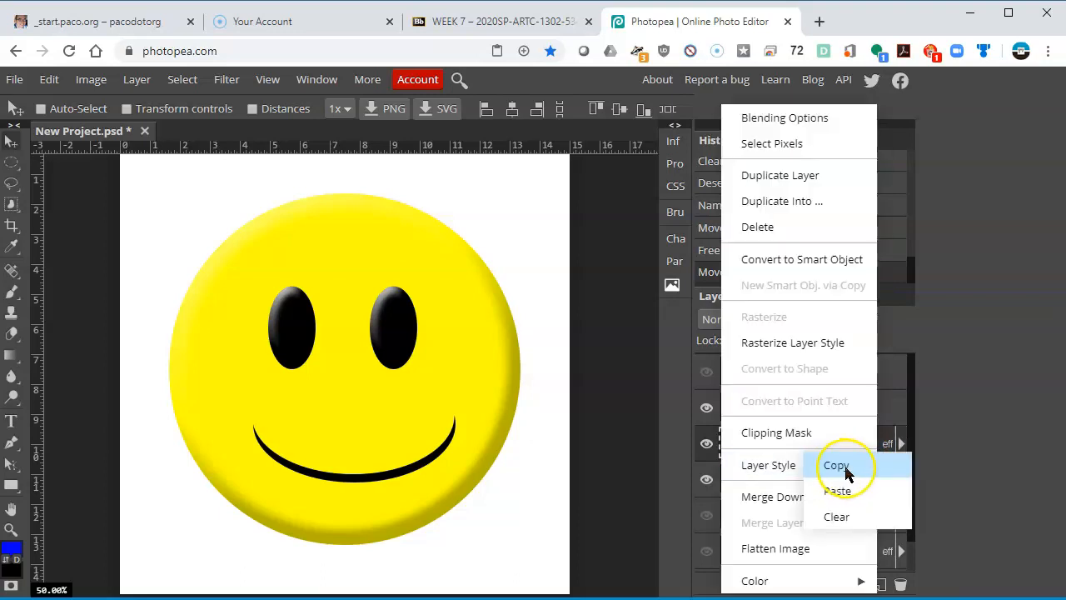
Copy the eyes' bevel layer style and paste it onto the Smile layer
click(836, 464)
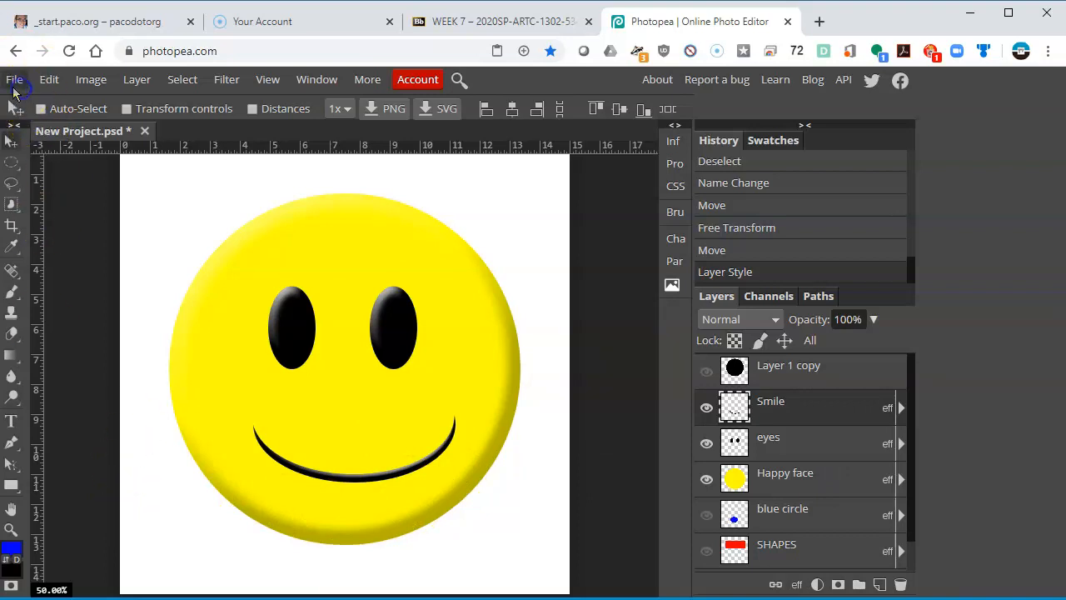
click(13, 80)
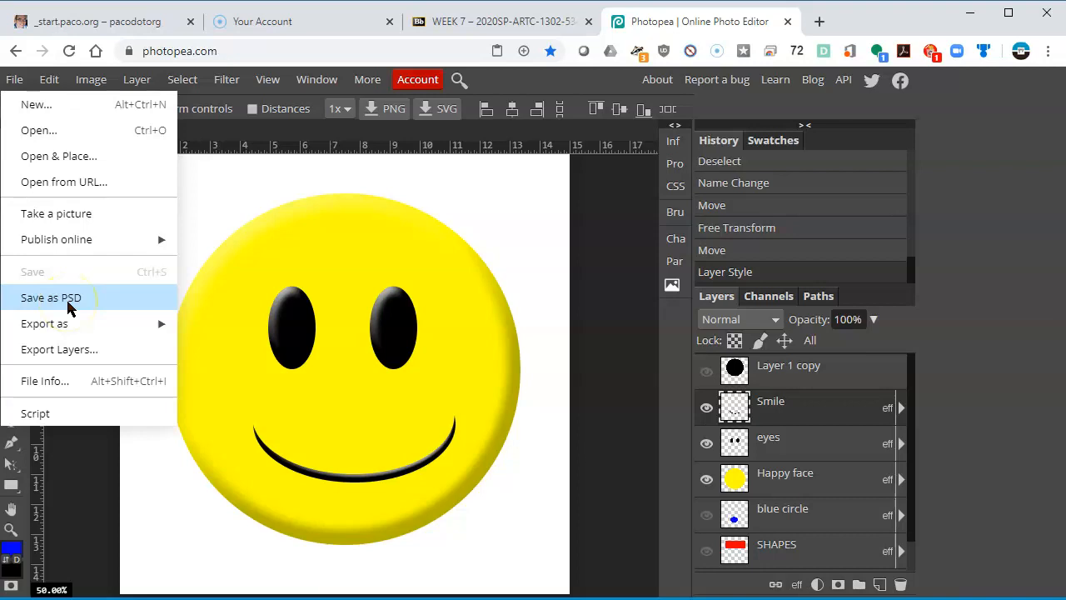
Save the document as a Photoshop PSD file named 'layerstiles'
click(50, 297)
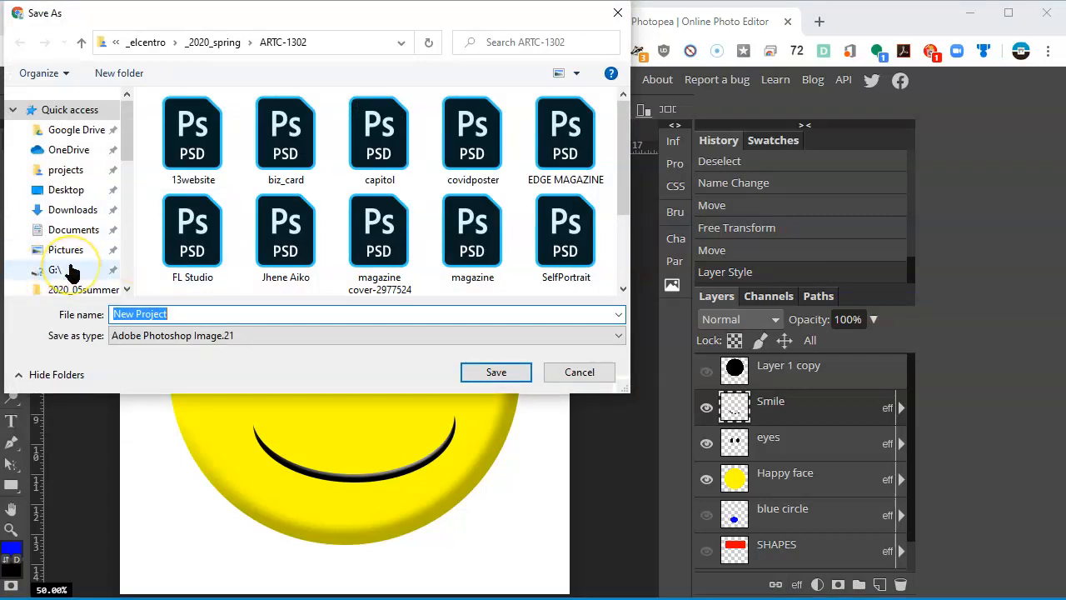
mouse_move(239, 231)
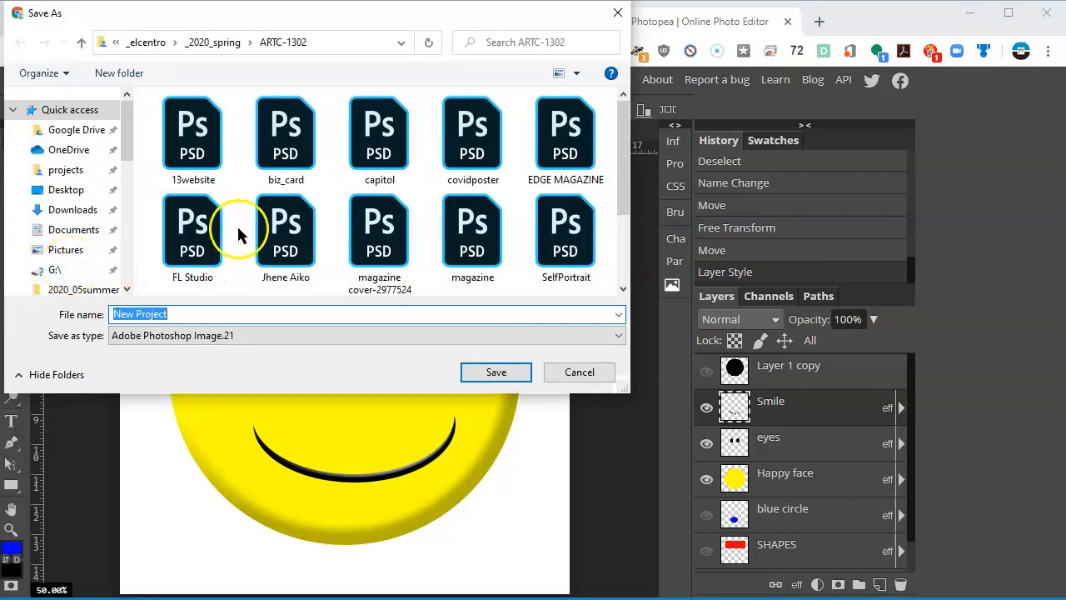
mouse_move(231, 331)
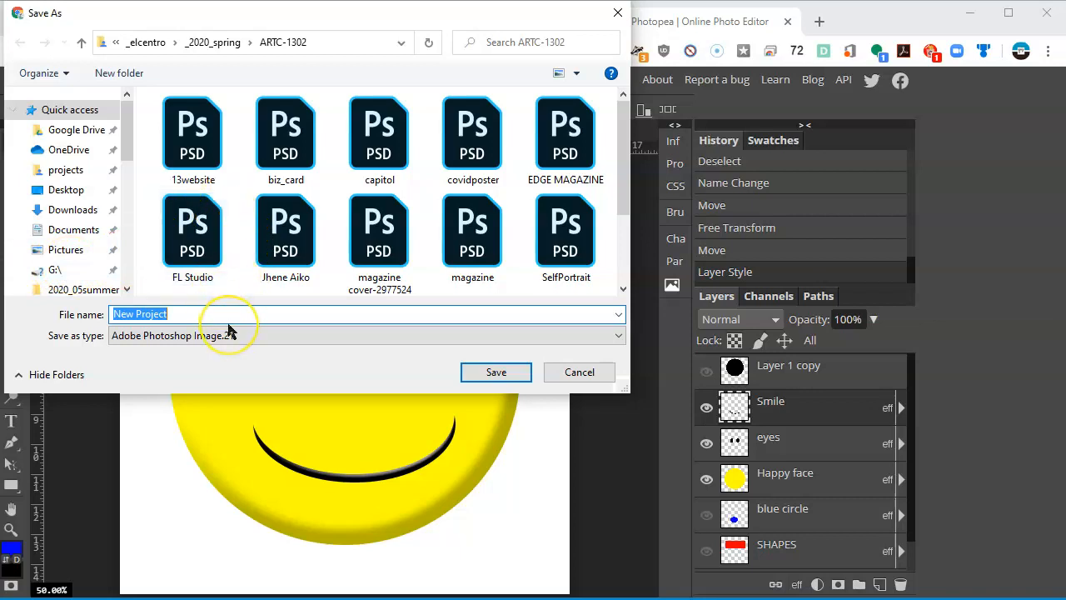
text(layerstiles)
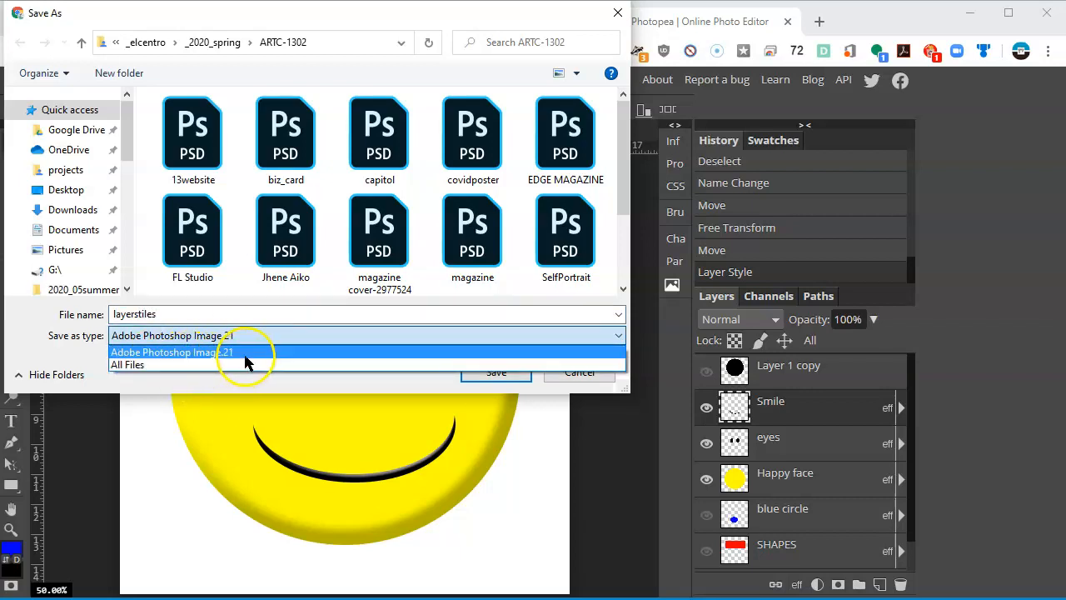
click(173, 352)
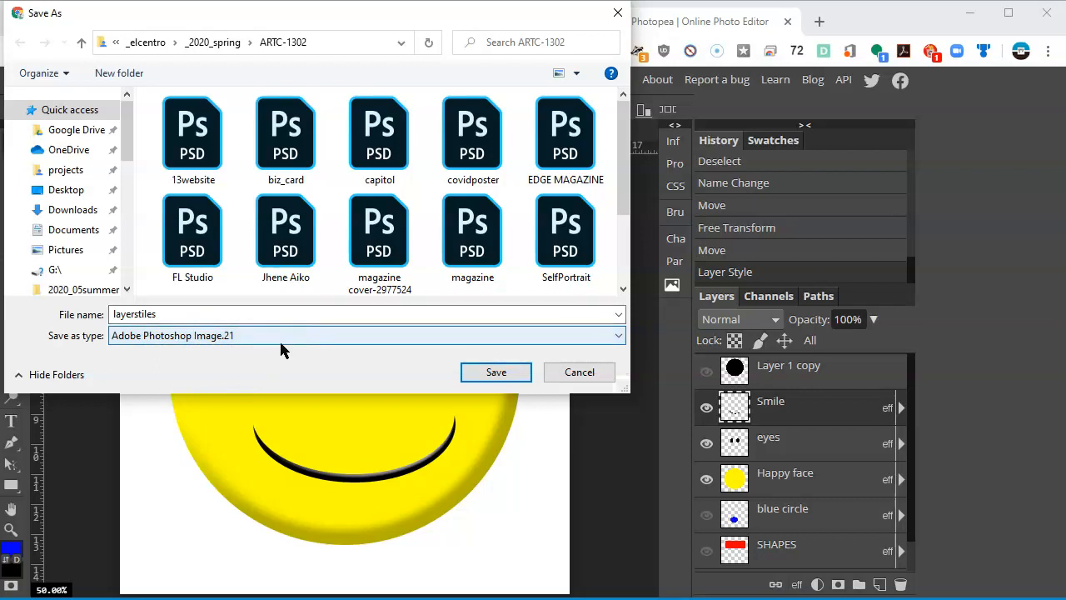
click(496, 372)
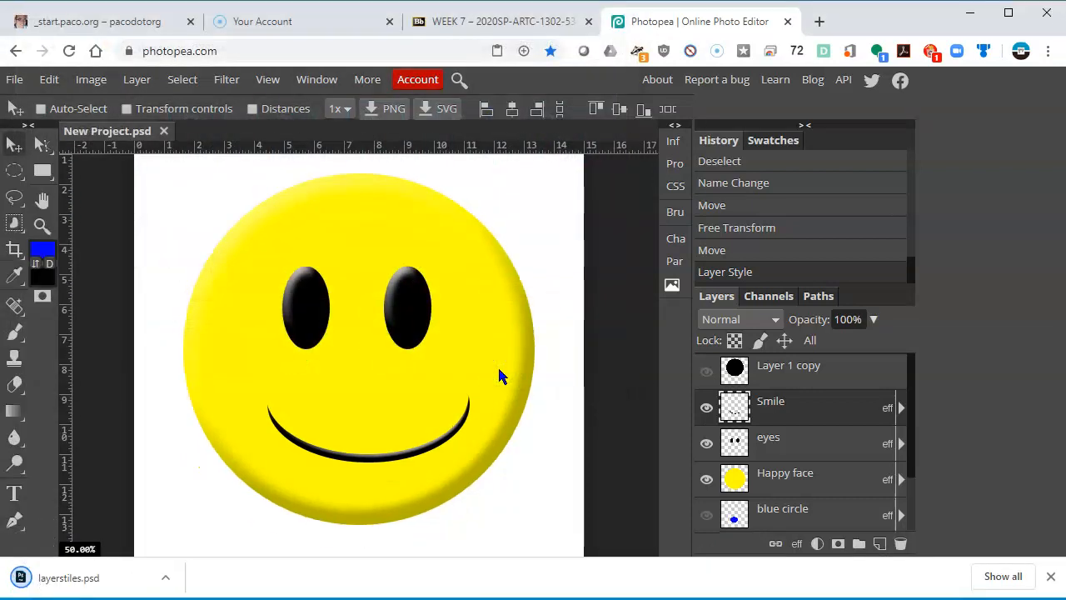
mouse_move(150, 546)
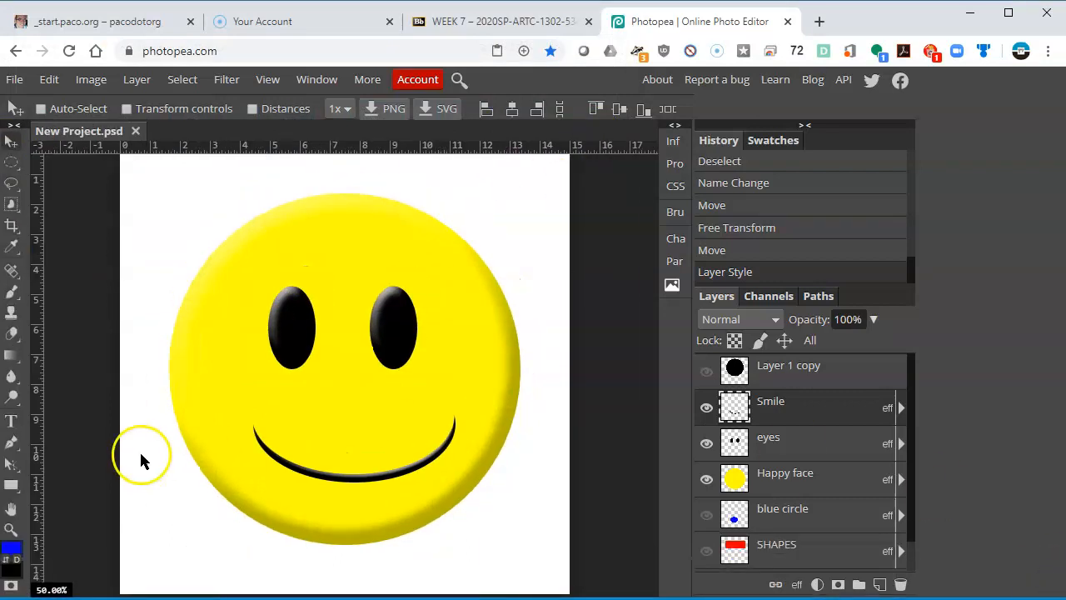
mouse_move(171, 457)
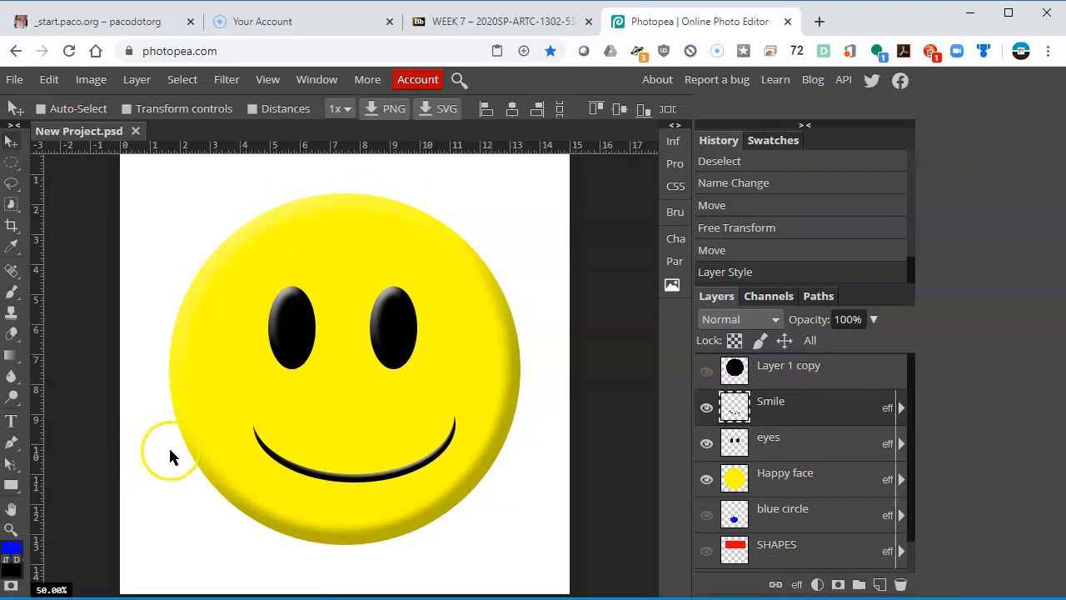